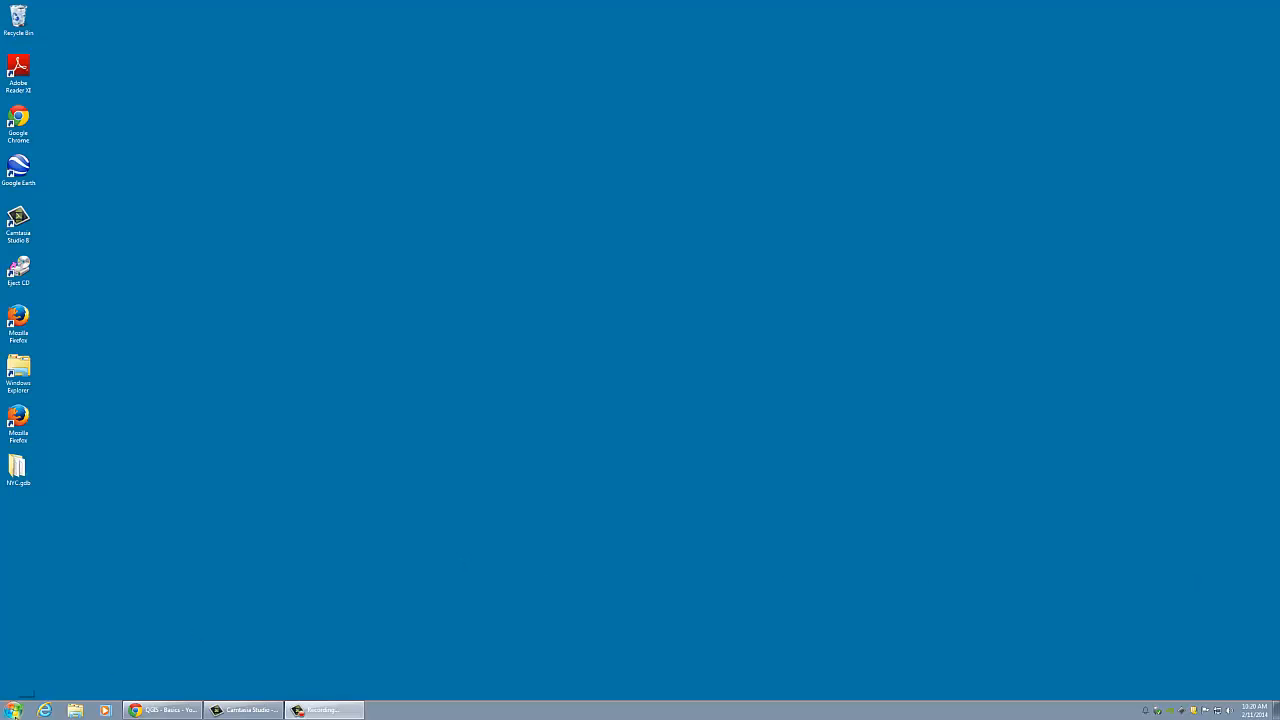
- Launch ArcMap 10.2 from the Start menu and reach its Getting Started dialog
left_click(13, 710)
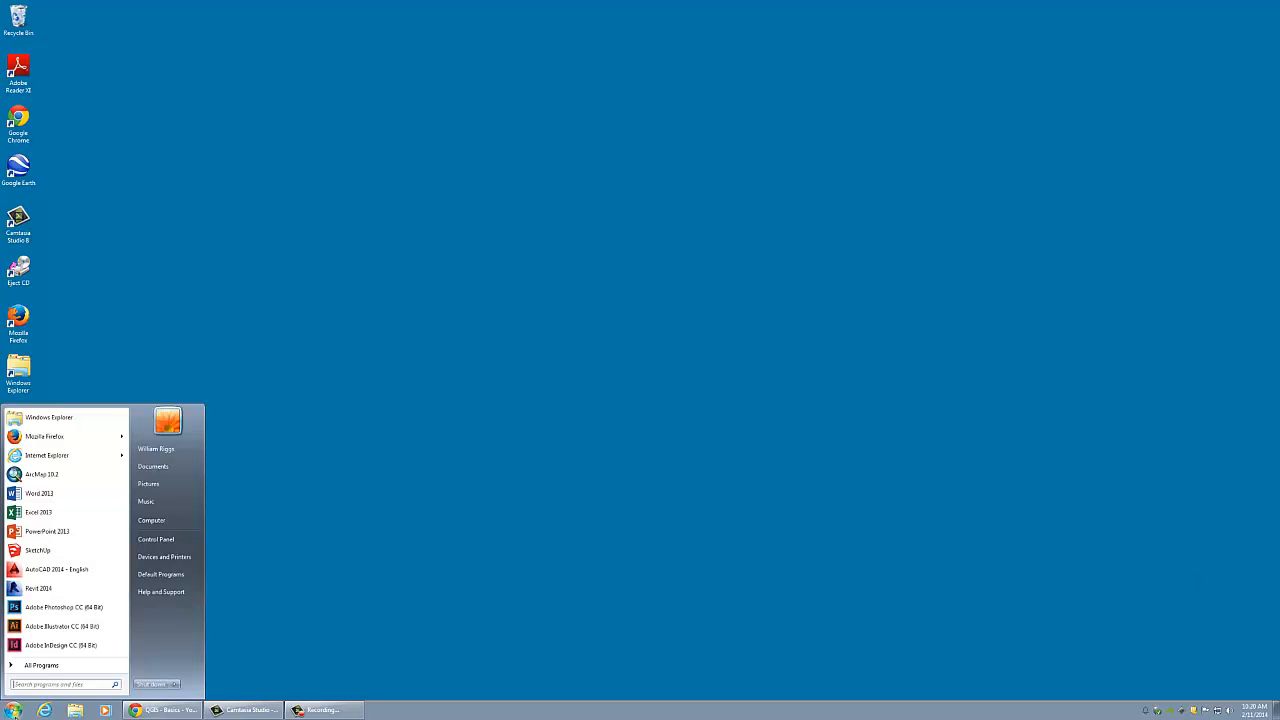
mouse_move(42, 474)
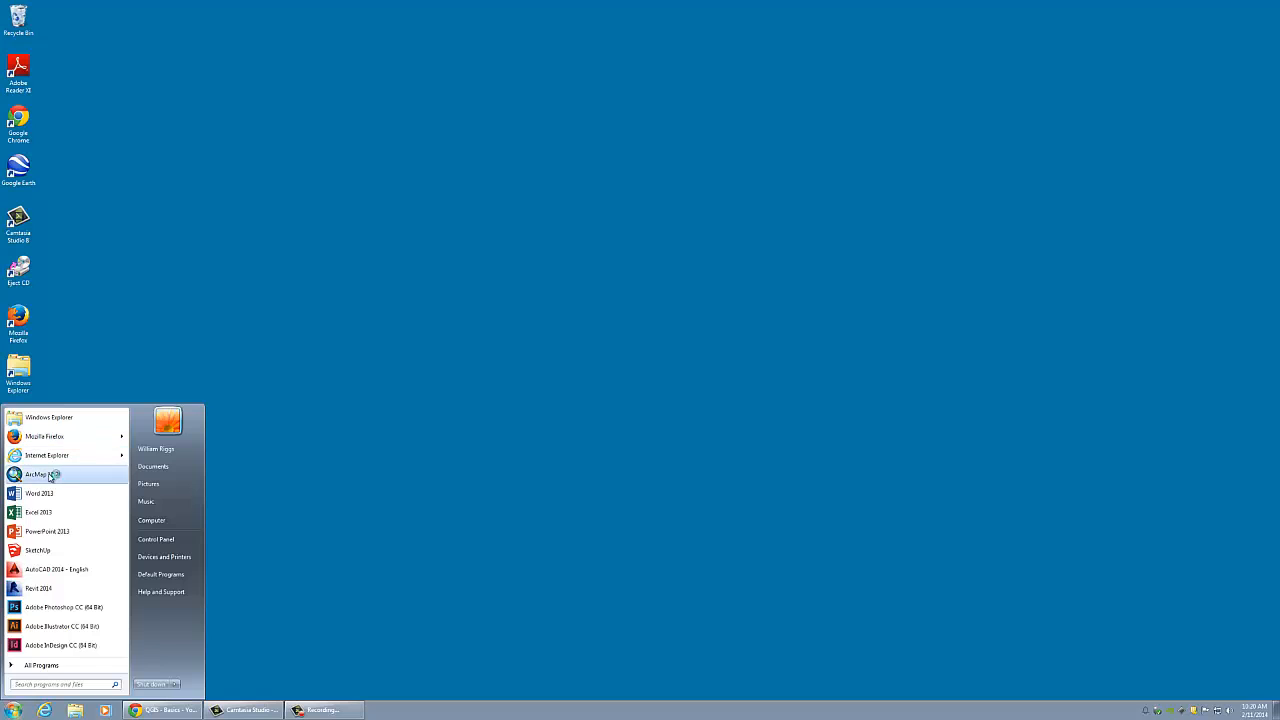
left_click(40, 474)
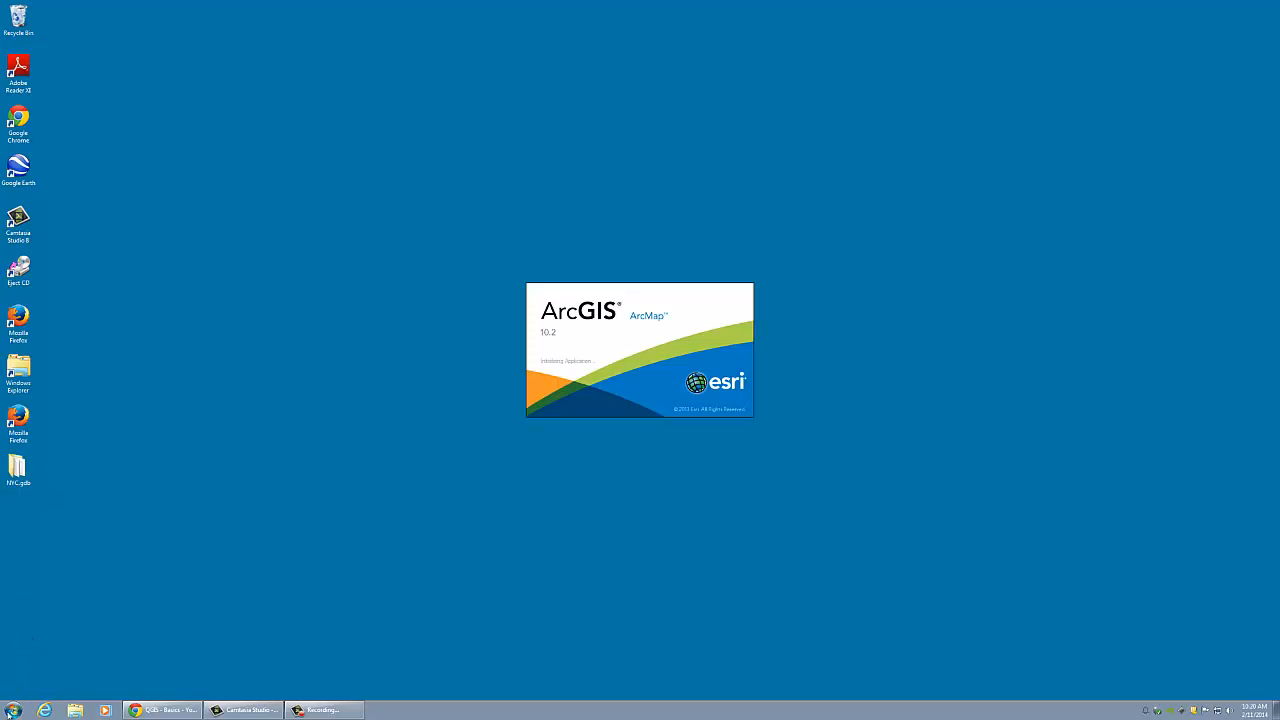
left_click(13, 710)
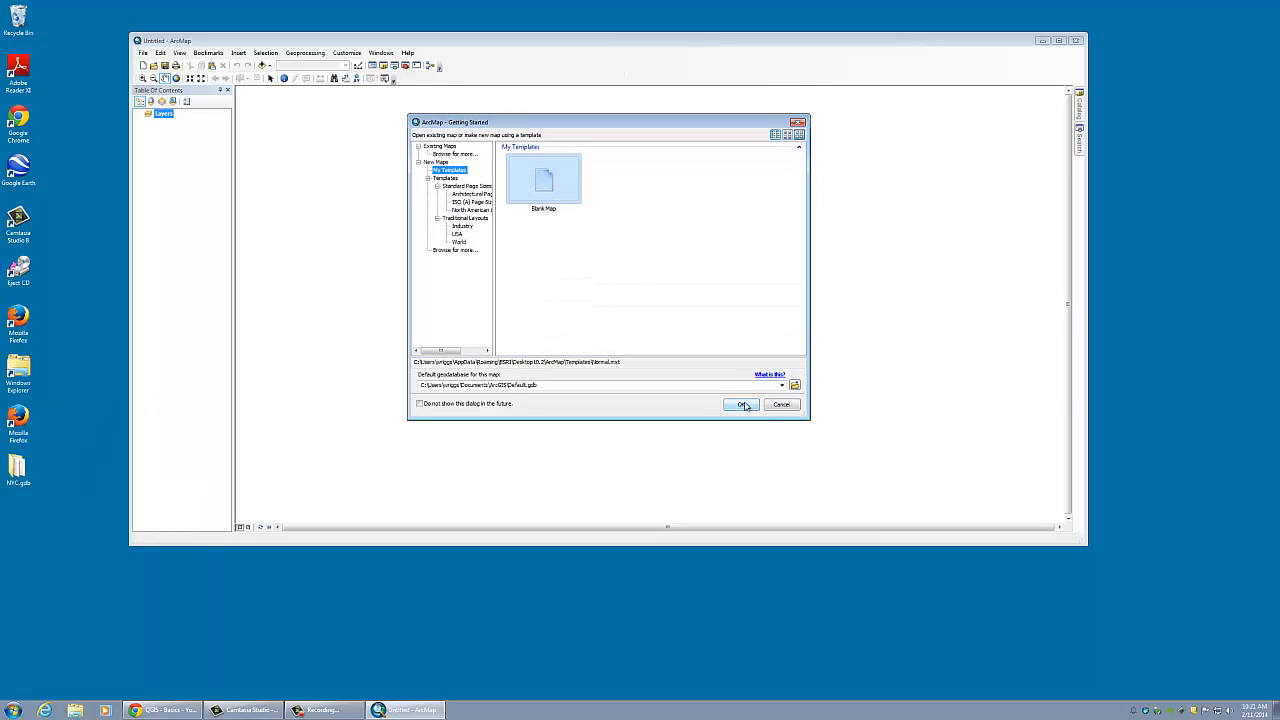
- Start a blank untitled map, browse the File menu, then switch to the browser
left_click(741, 404)
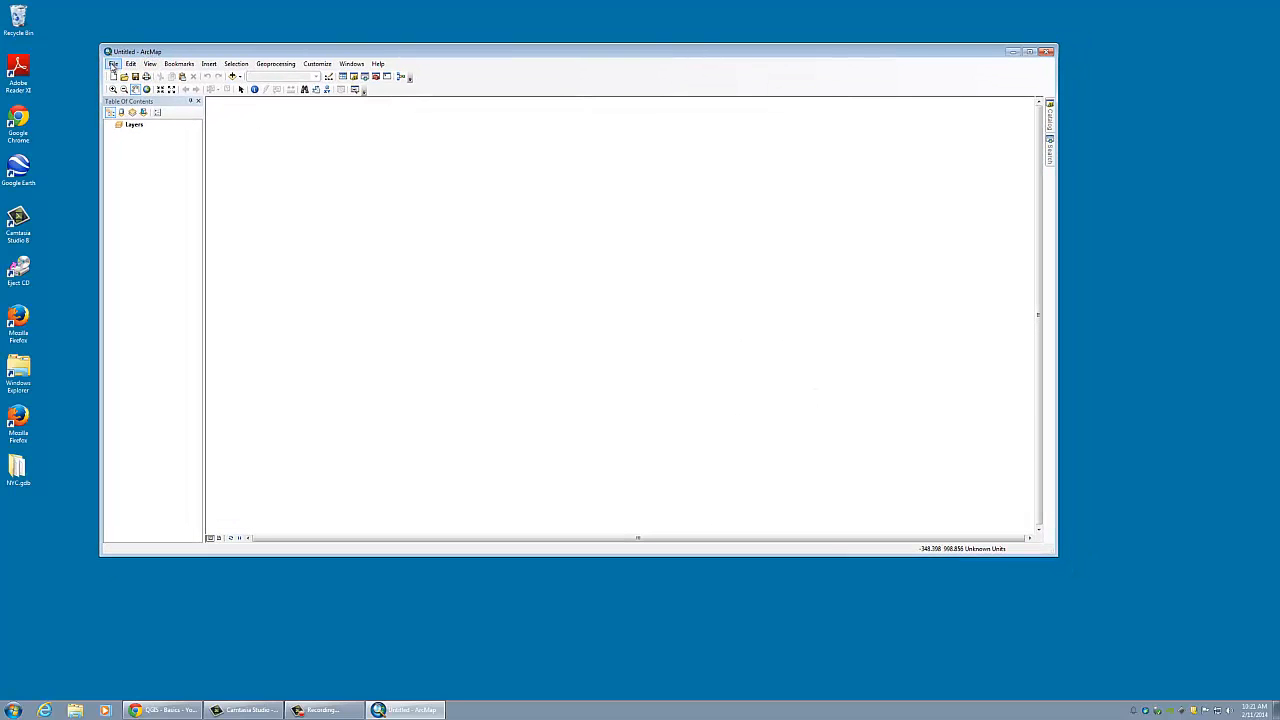
left_click(114, 64)
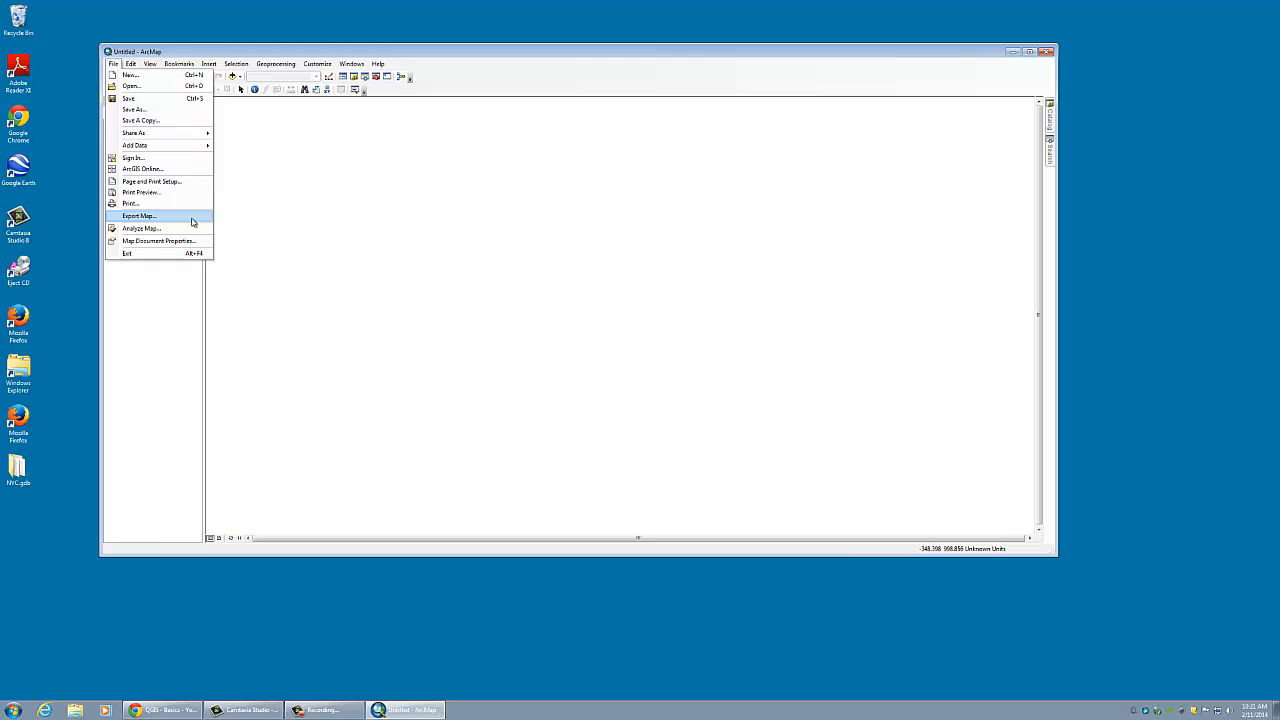
left_click(378, 64)
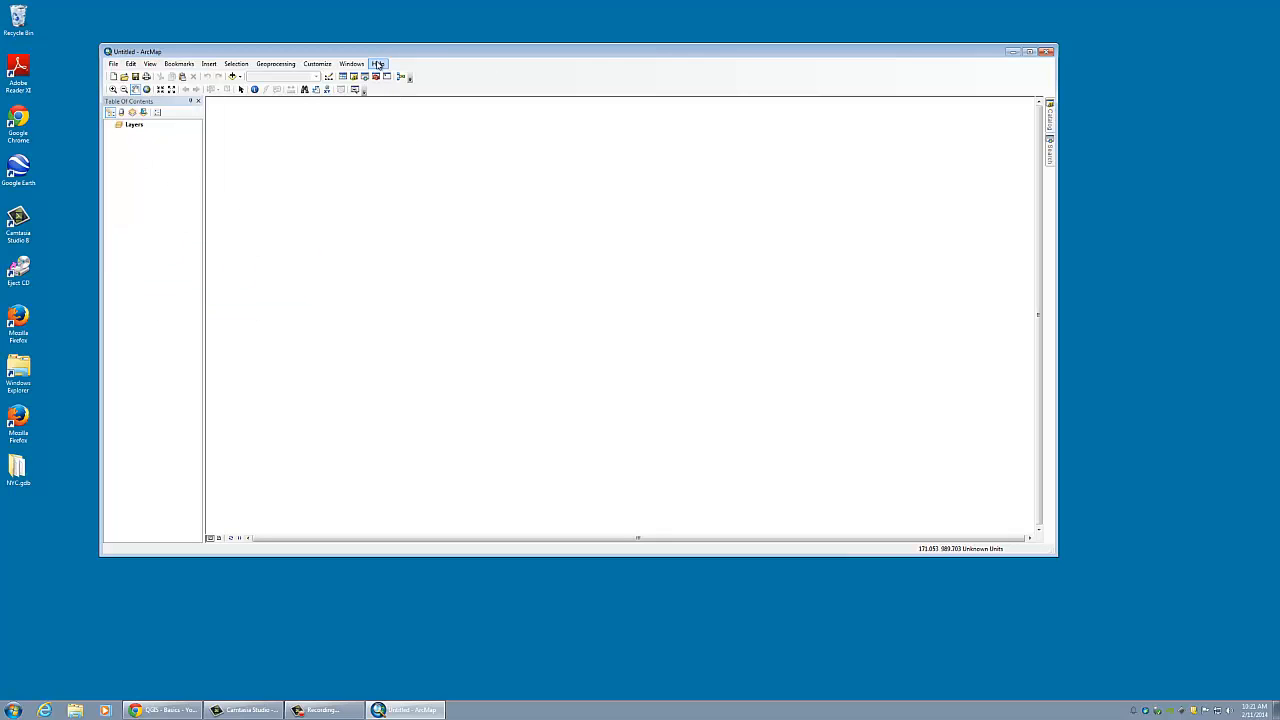
left_click(162, 710)
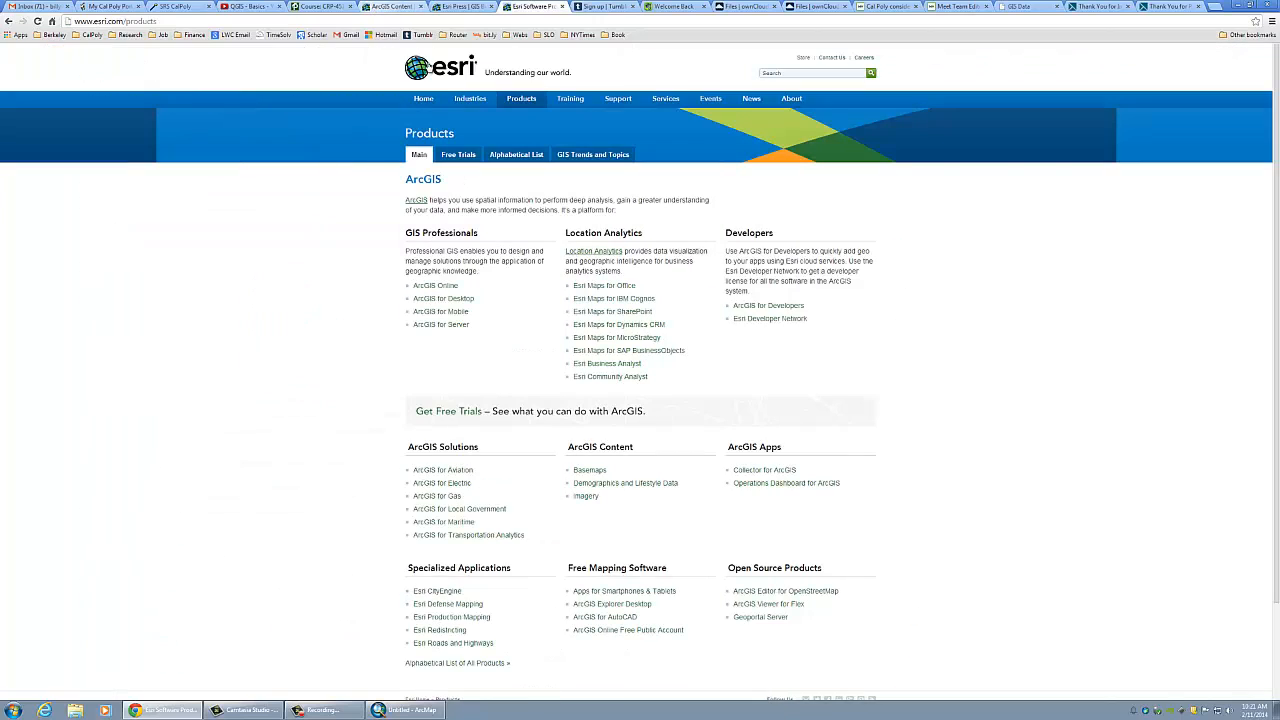
- Browse the esri.com Home, Industries and Products pages, then open ArcGIS Online
left_click(423, 98)
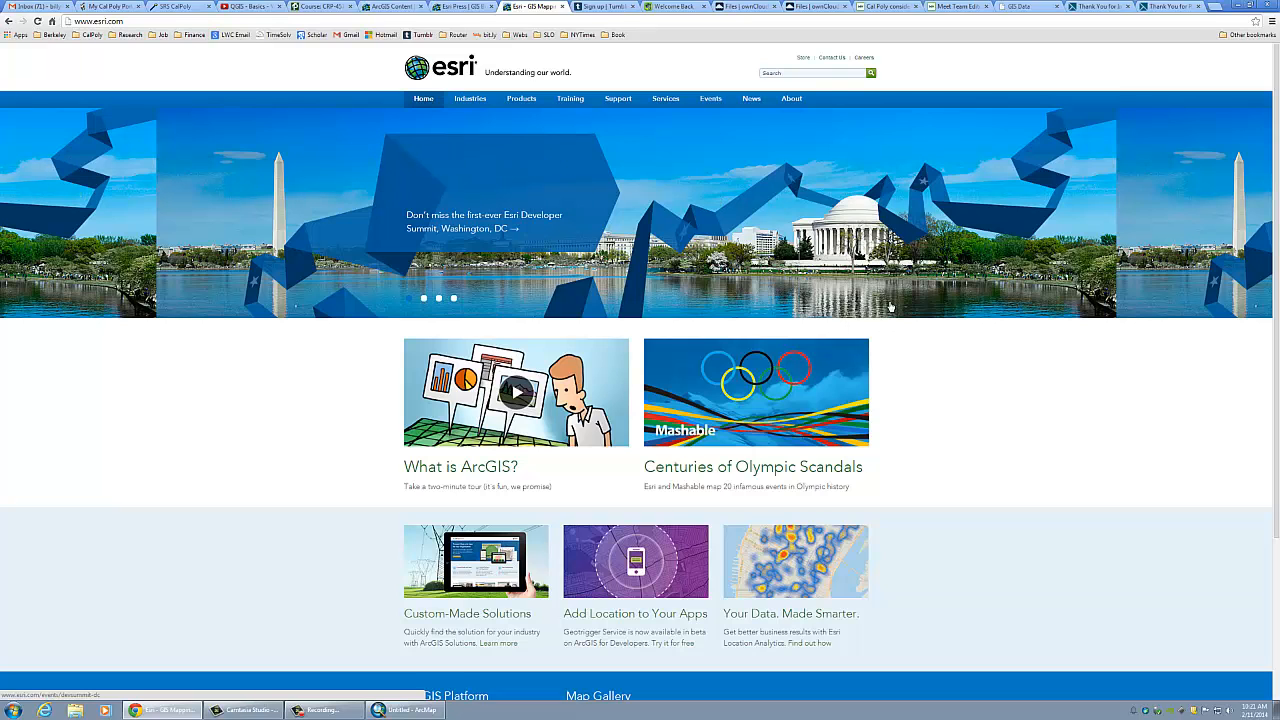
left_click(470, 98)
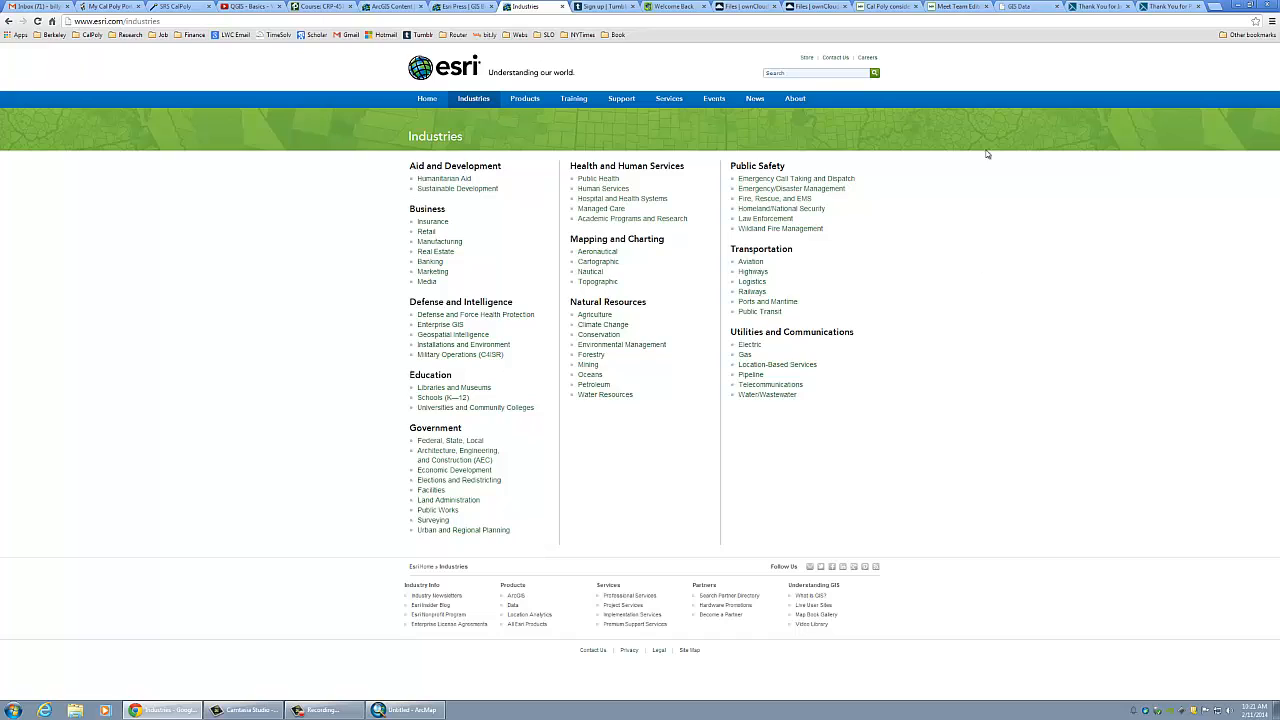
mouse_move(633, 148)
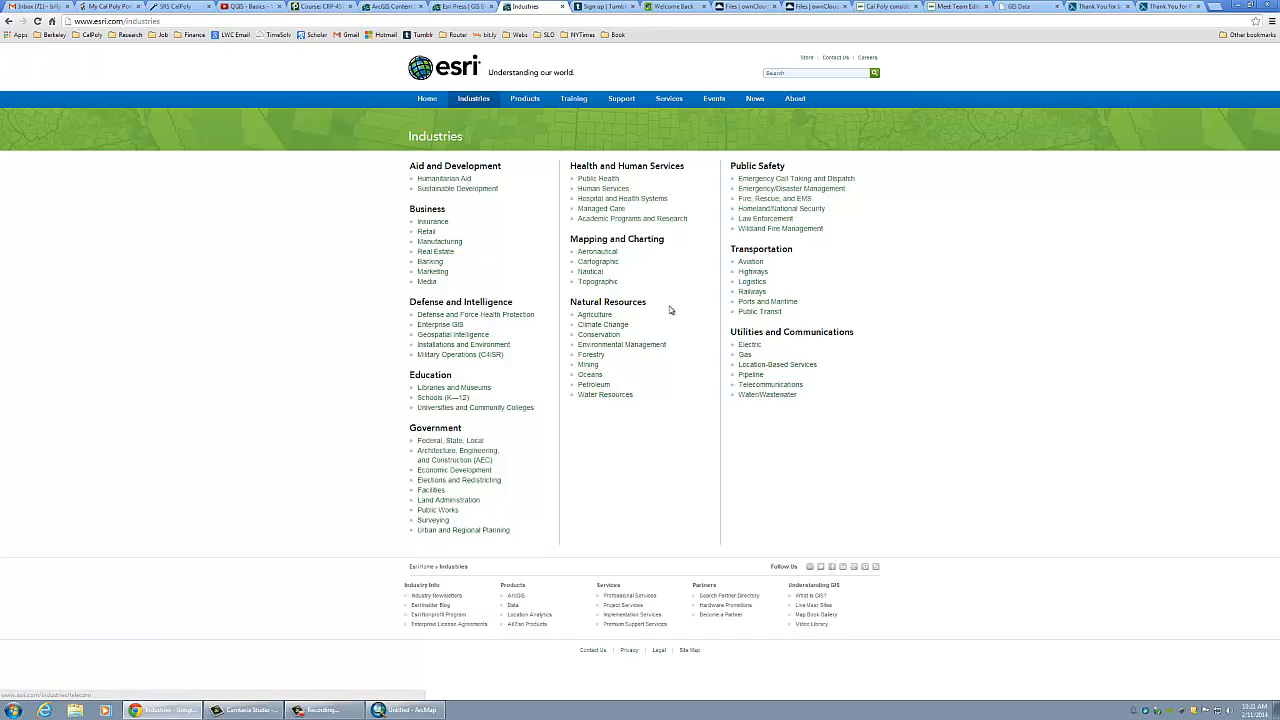
left_click(521, 98)
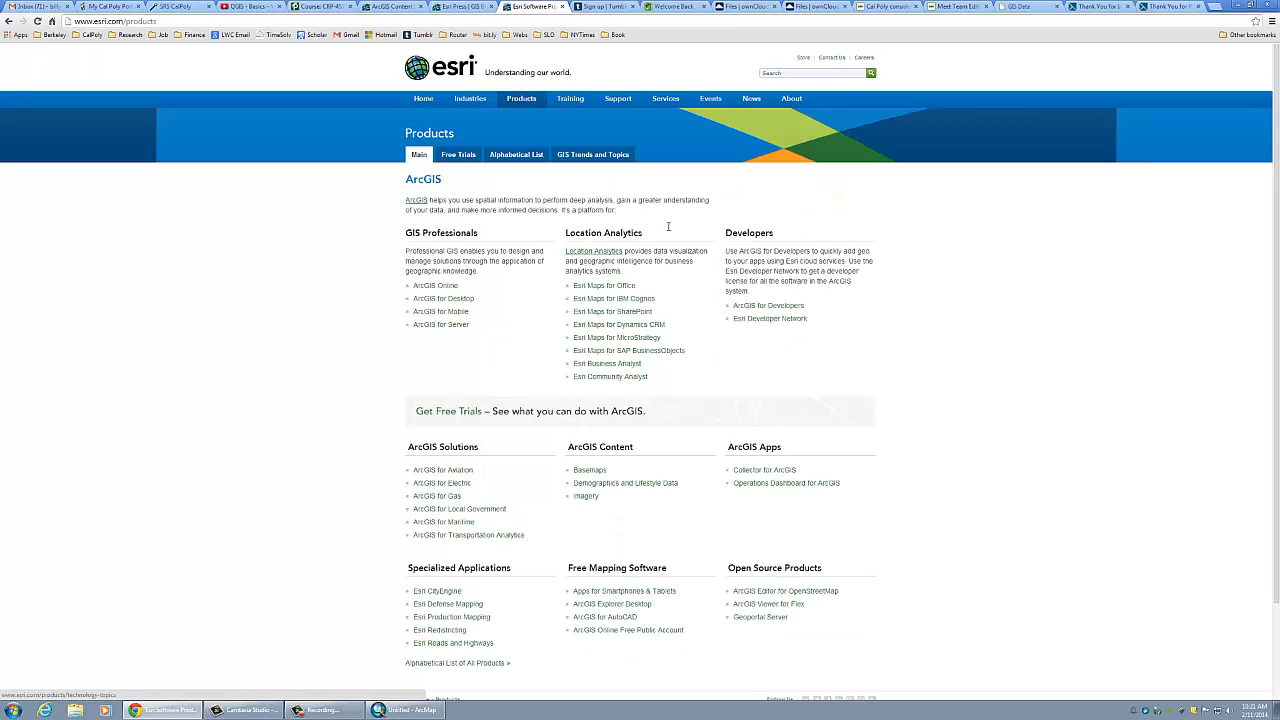
mouse_move(664, 269)
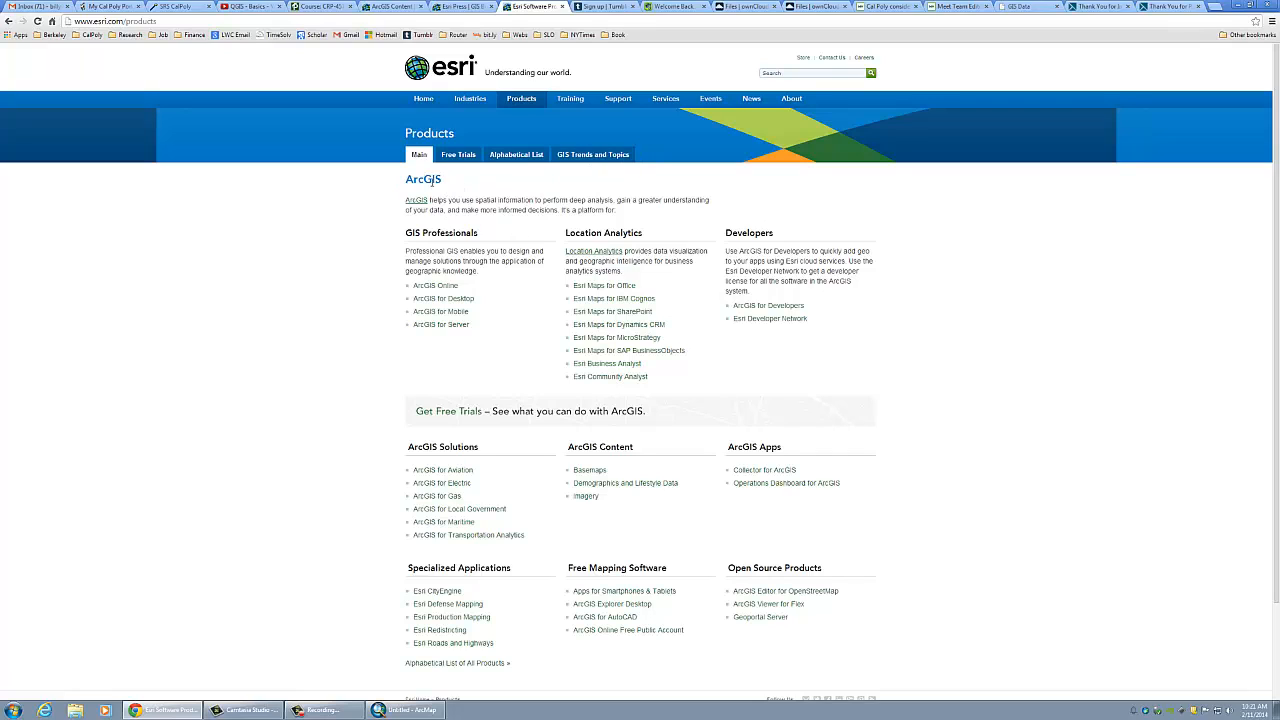
double_click(423, 179)
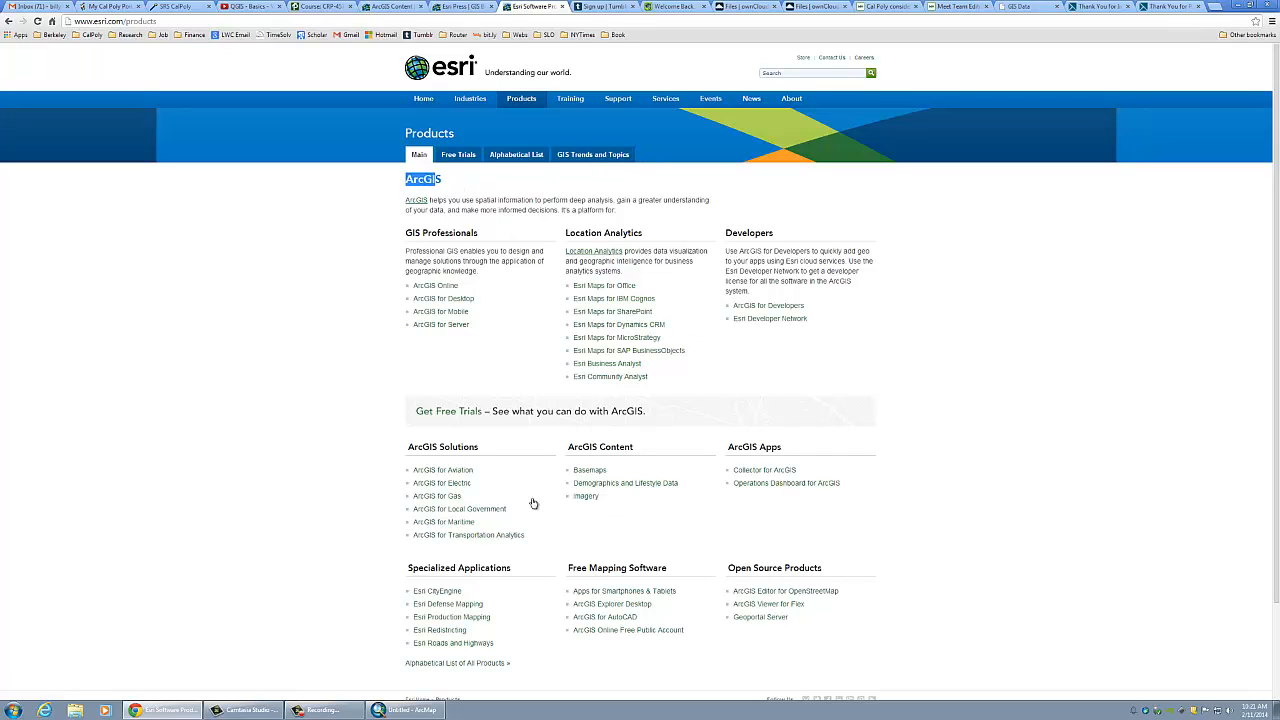
mouse_move(660, 446)
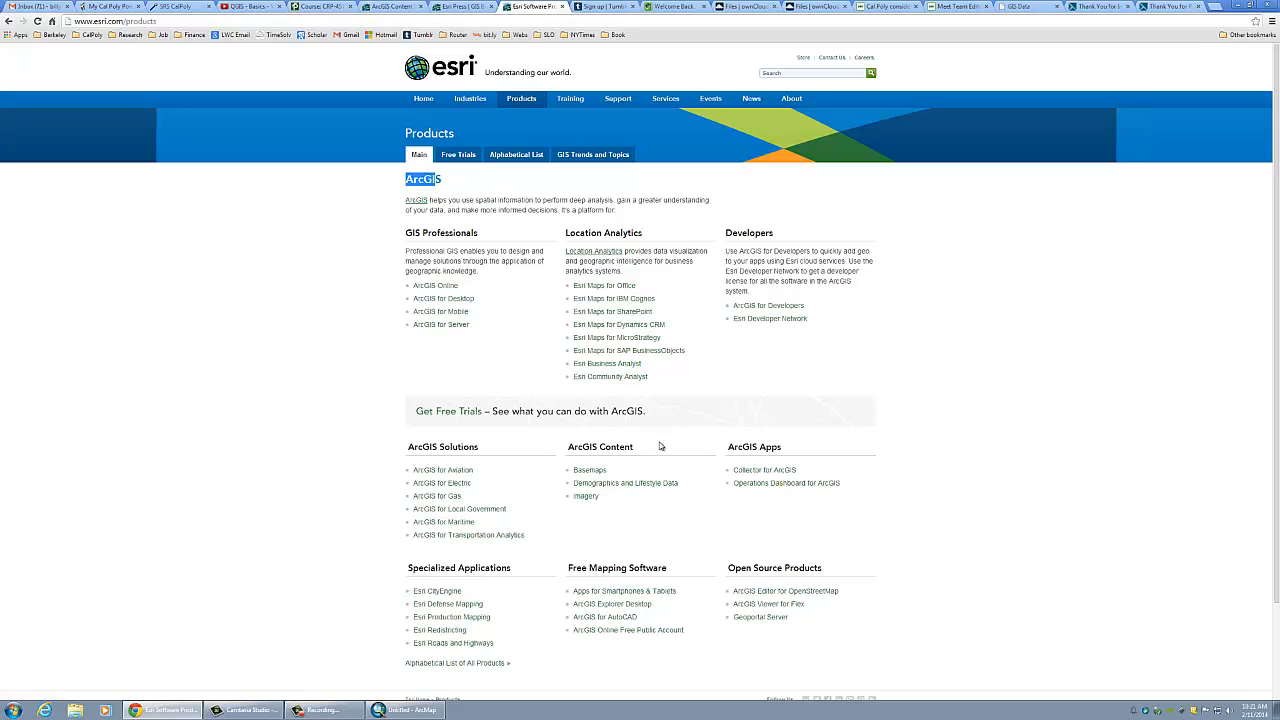
mouse_move(497, 288)
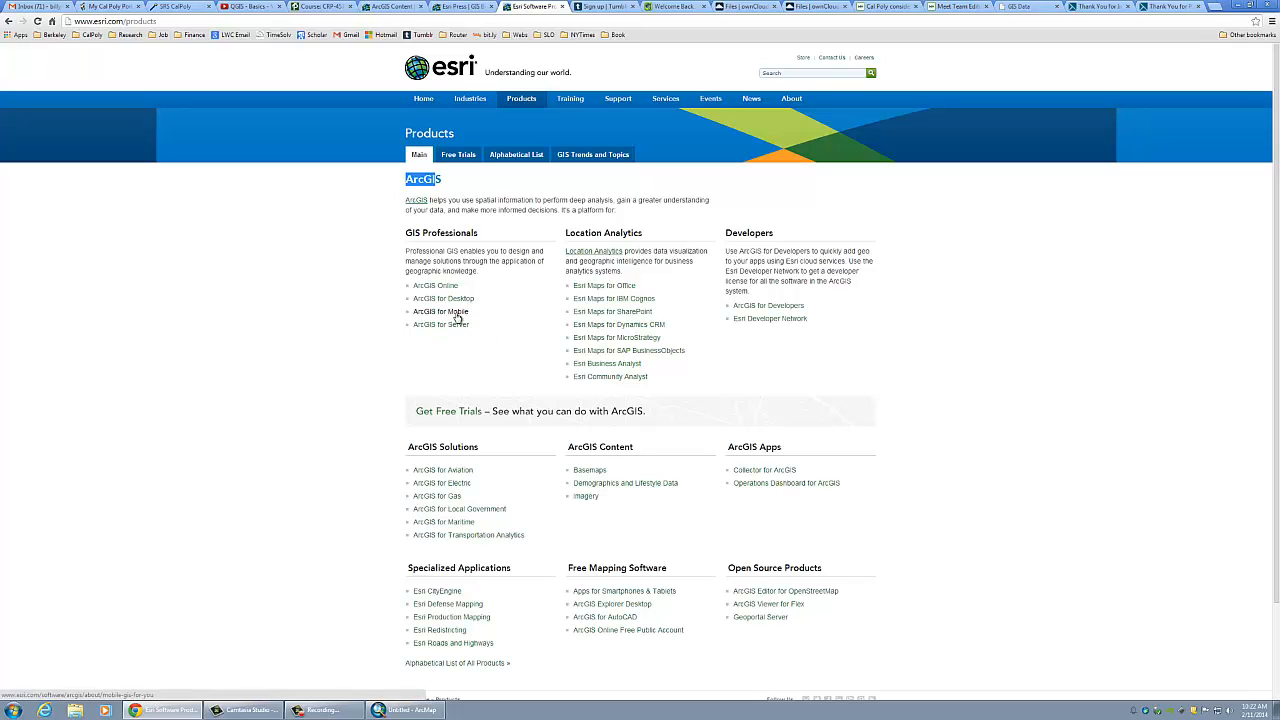
left_click(435, 286)
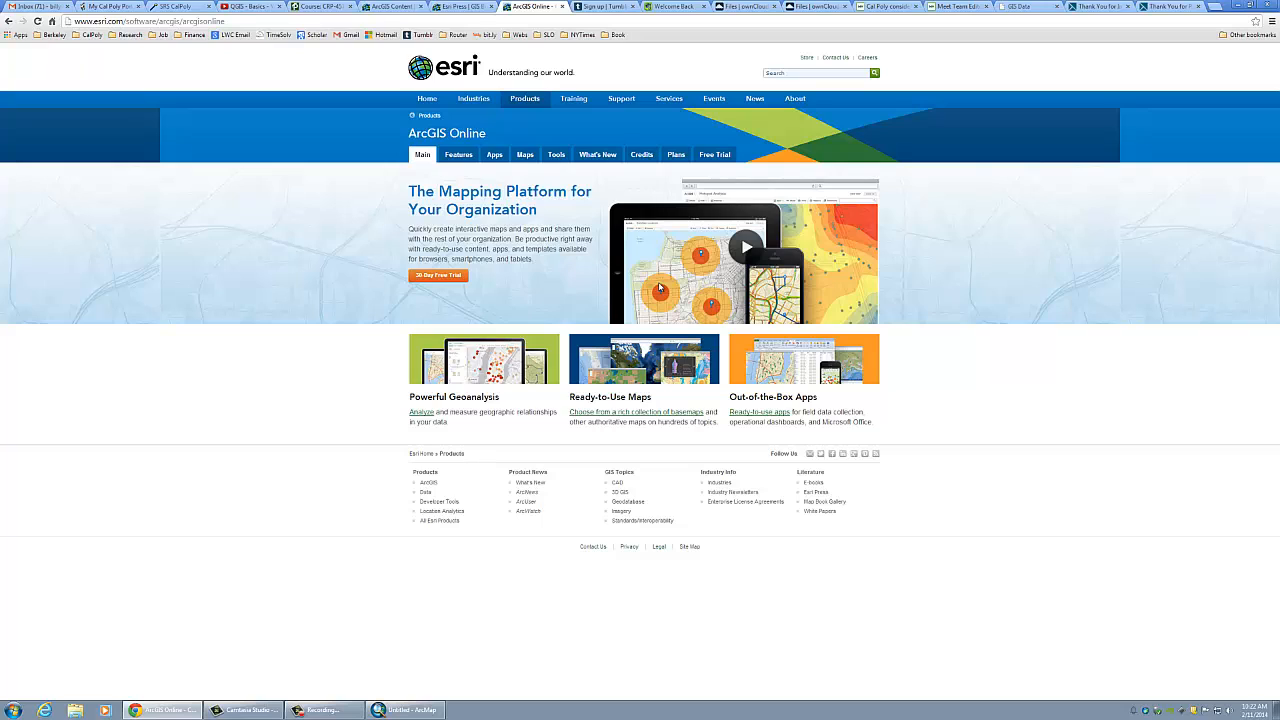
mouse_move(464, 704)
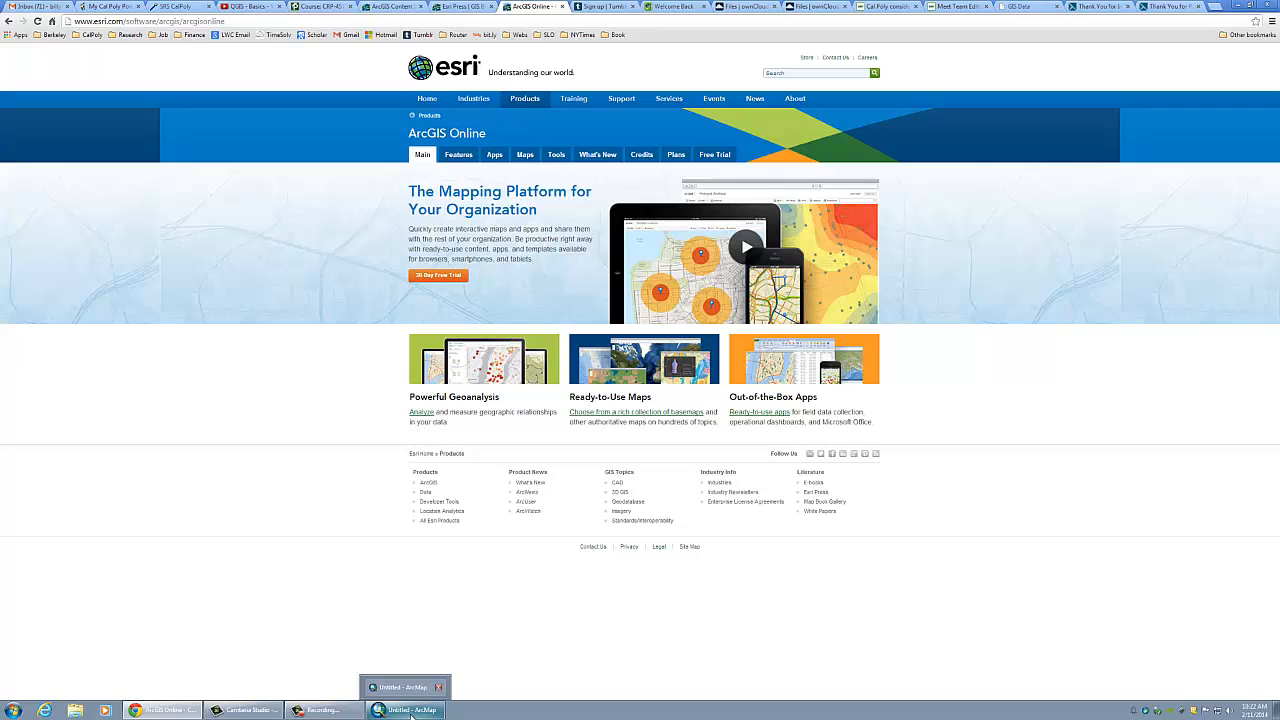
- Bring the ArcMap window forward from the Start menu and maximize it full screen
left_click(14, 710)
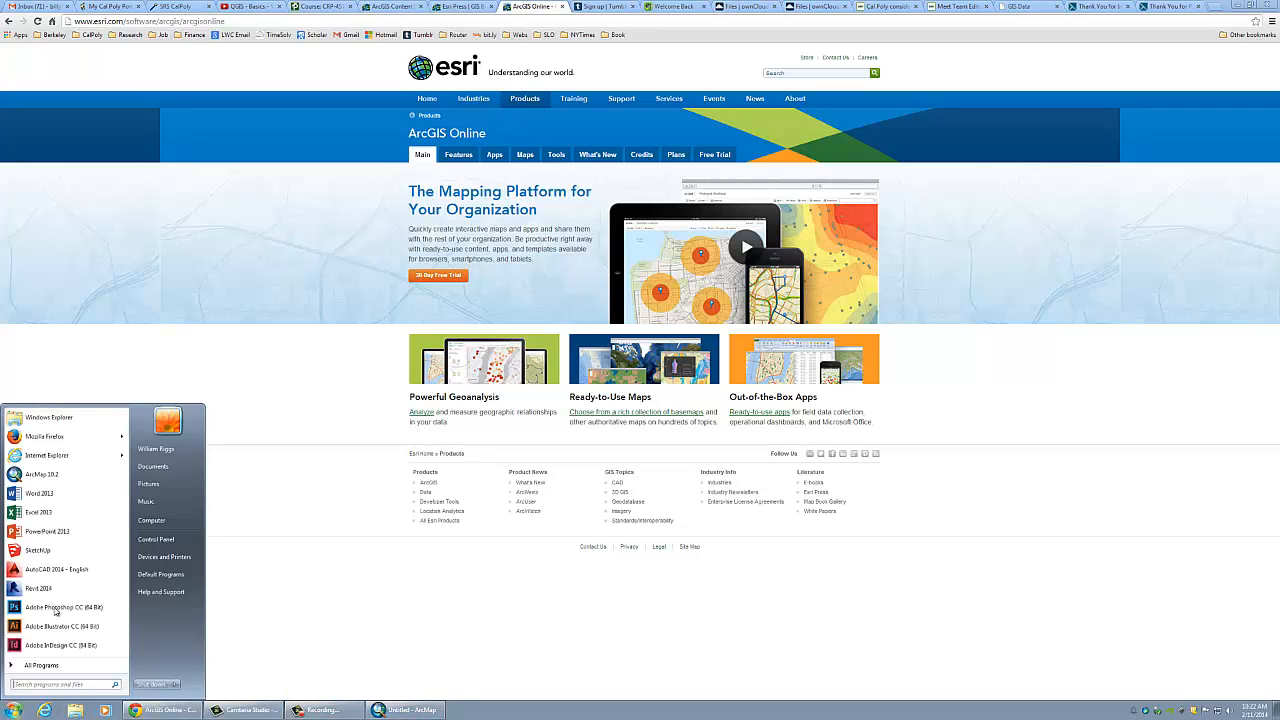
mouse_move(42, 474)
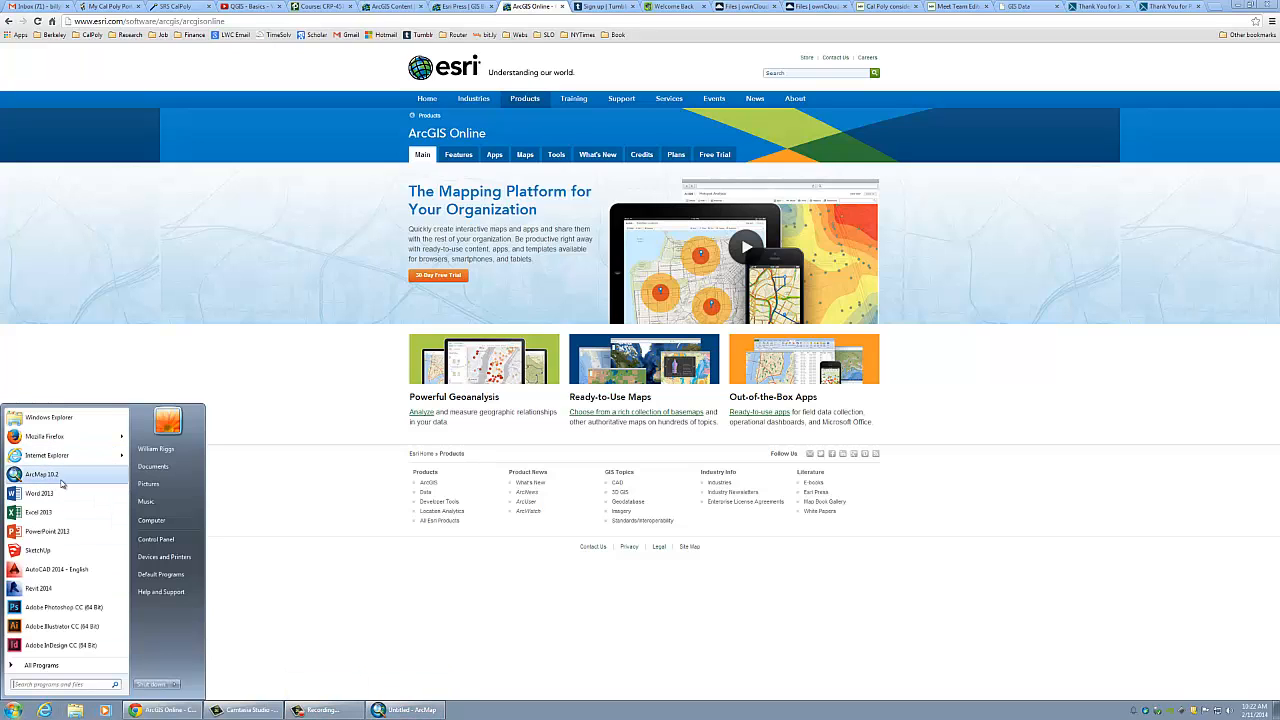
left_click(42, 473)
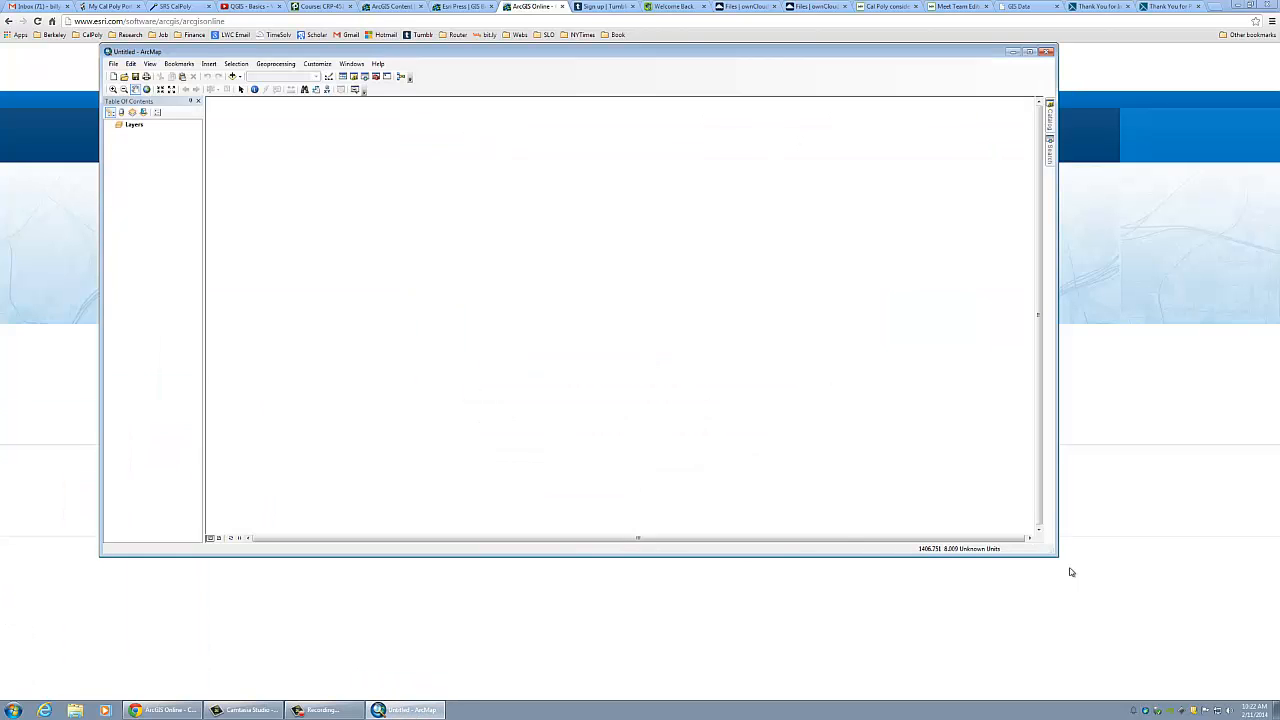
left_click(1135, 52)
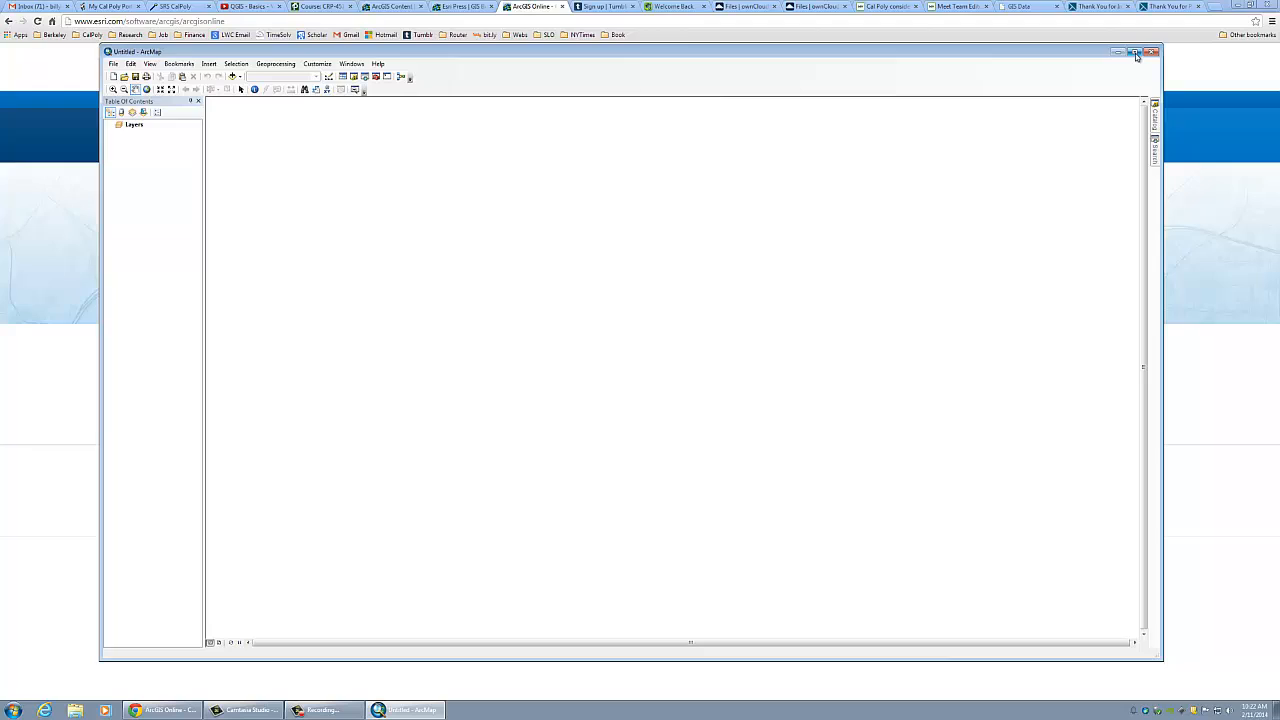
left_click(1135, 52)
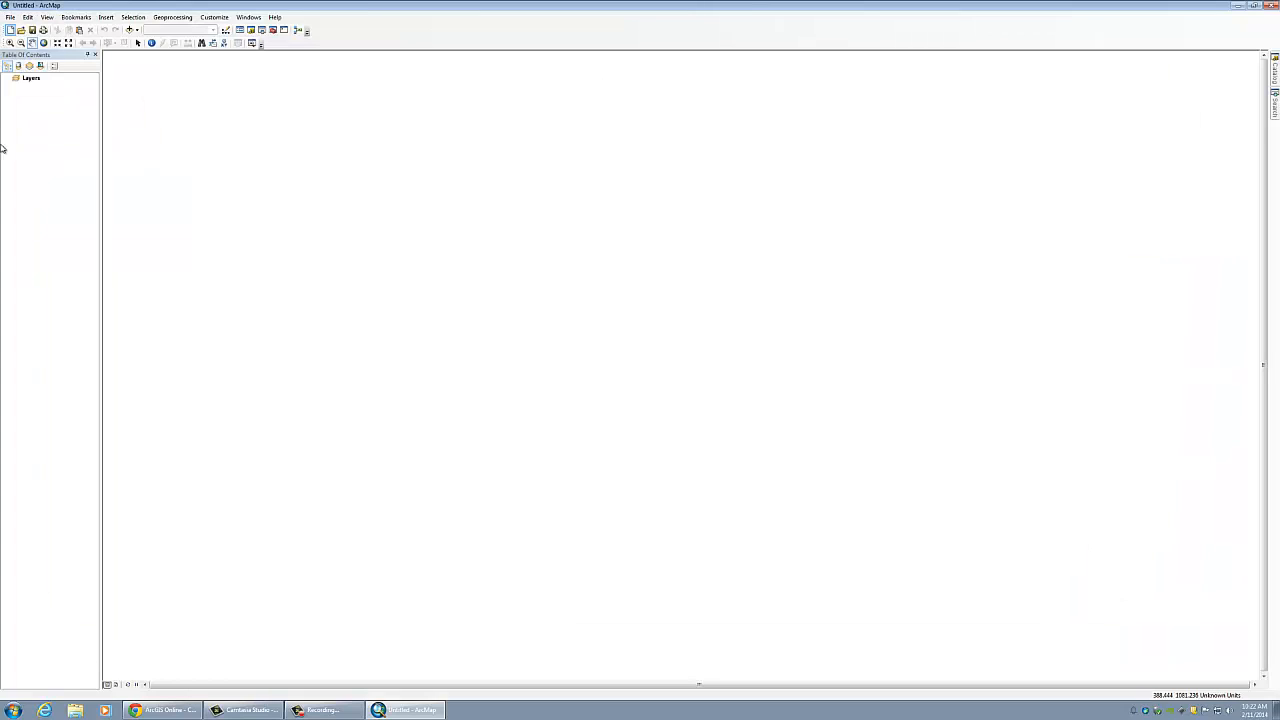
mouse_move(1183, 66)
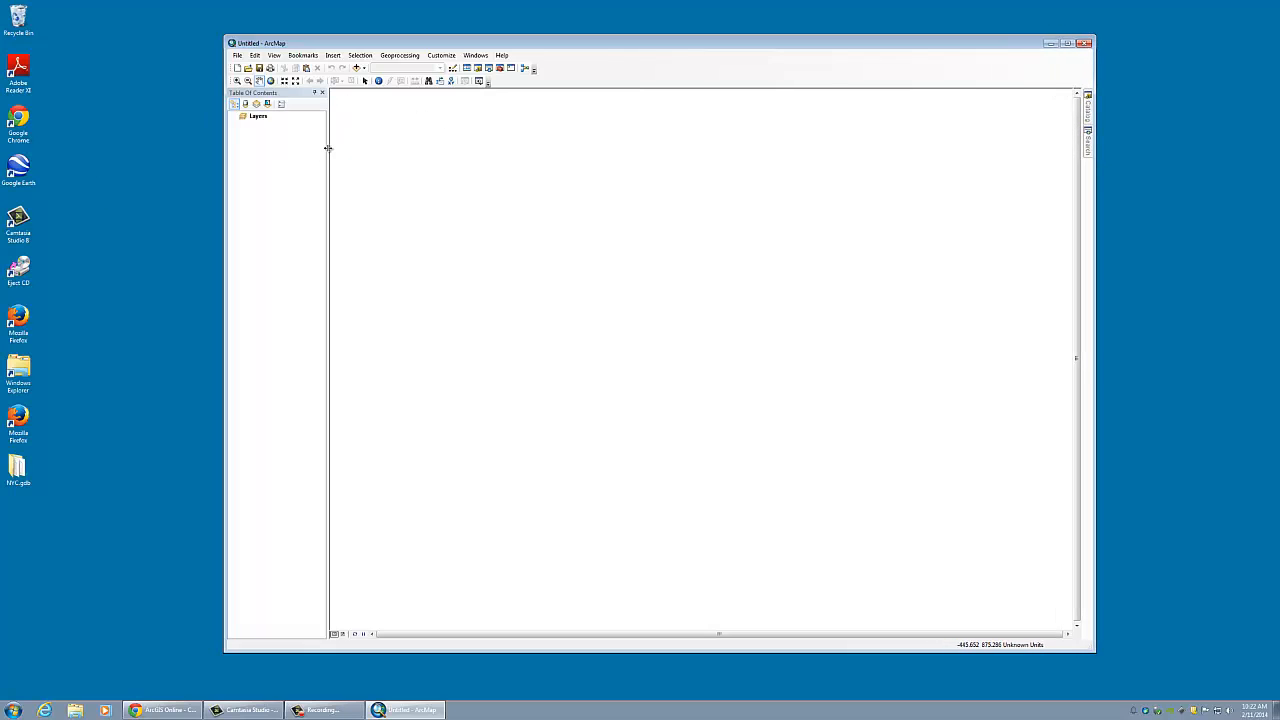
- Widen the Table of Contents panel, then hide it through the Windows menu
left_click_drag(328, 148, 437, 148)
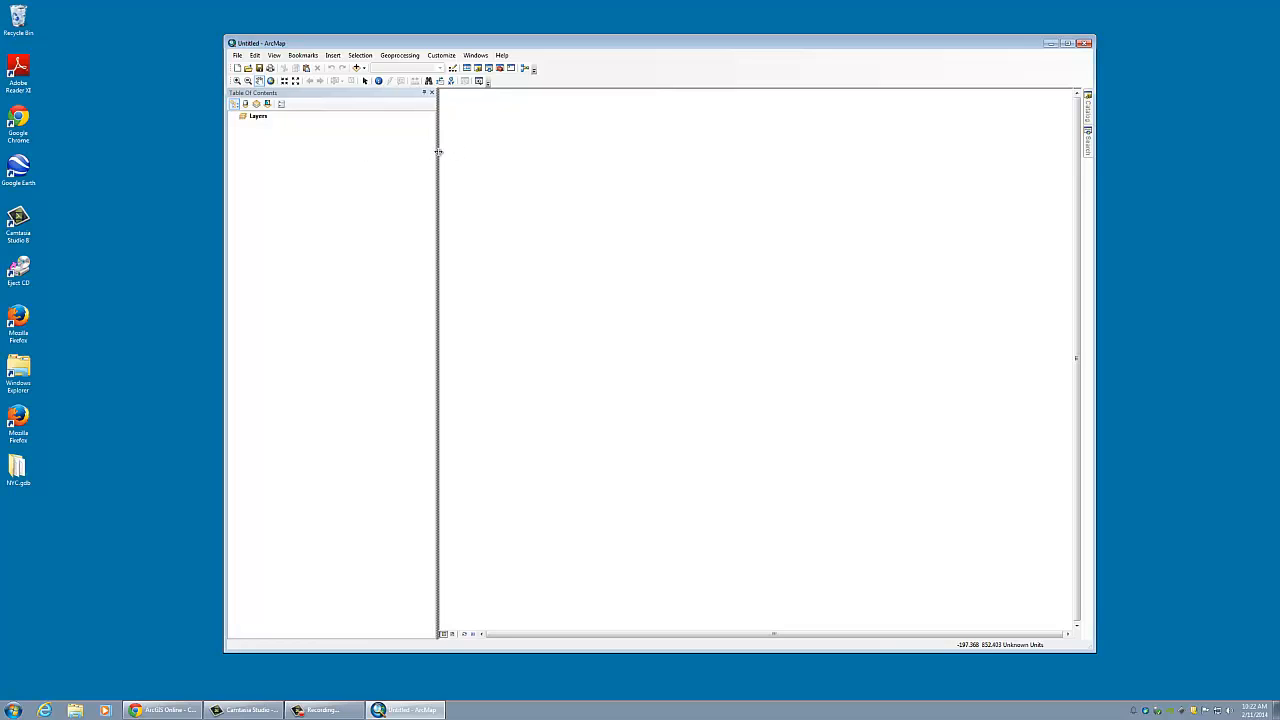
left_click_drag(437, 155, 464, 157)
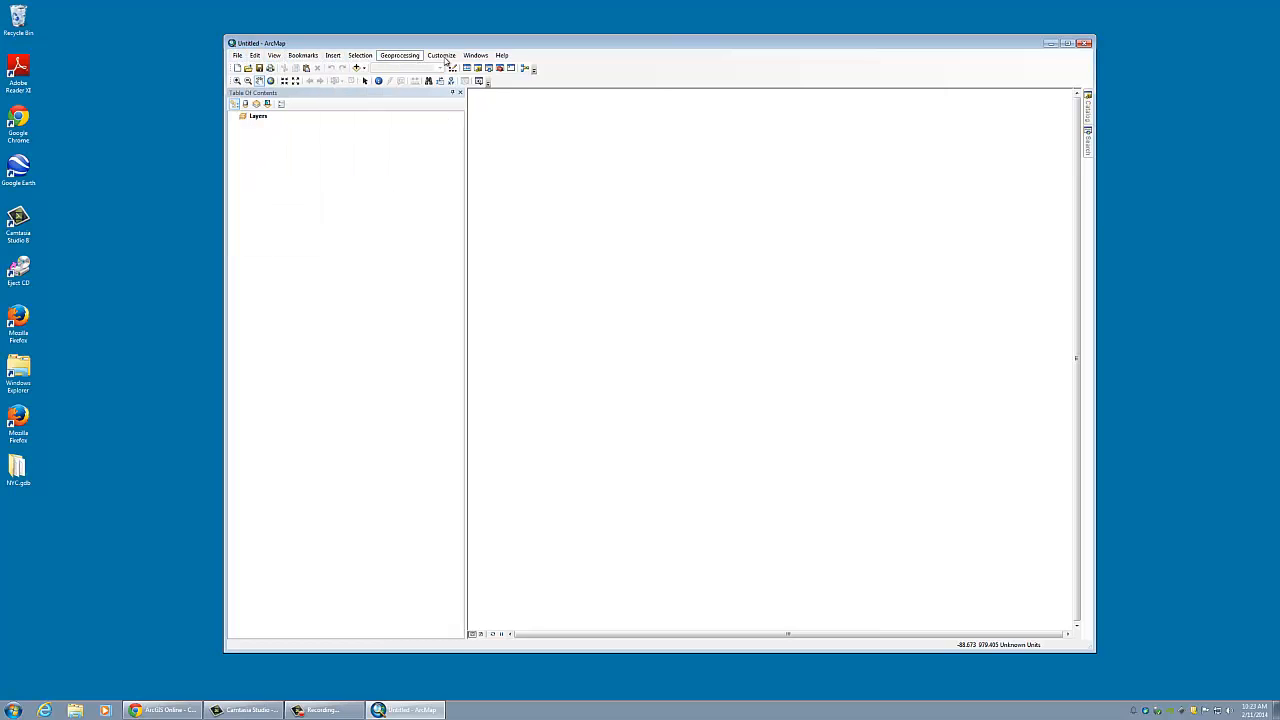
left_click(501, 55)
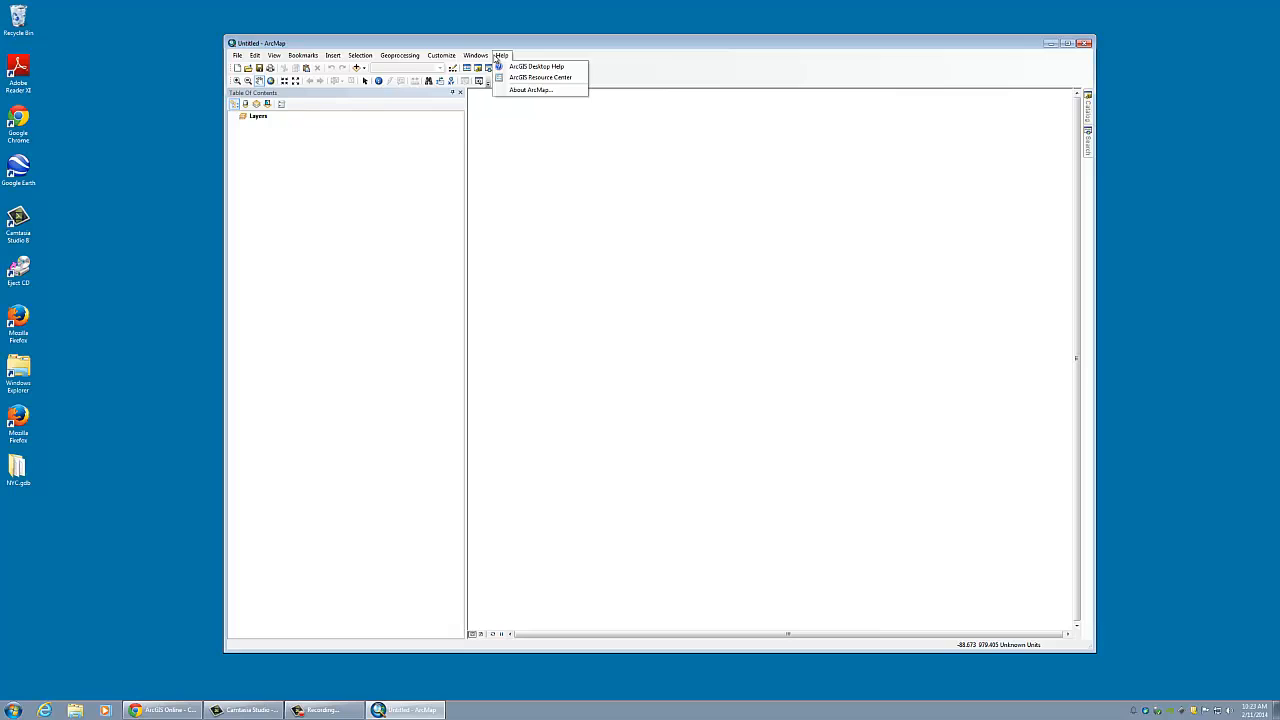
left_click(476, 55)
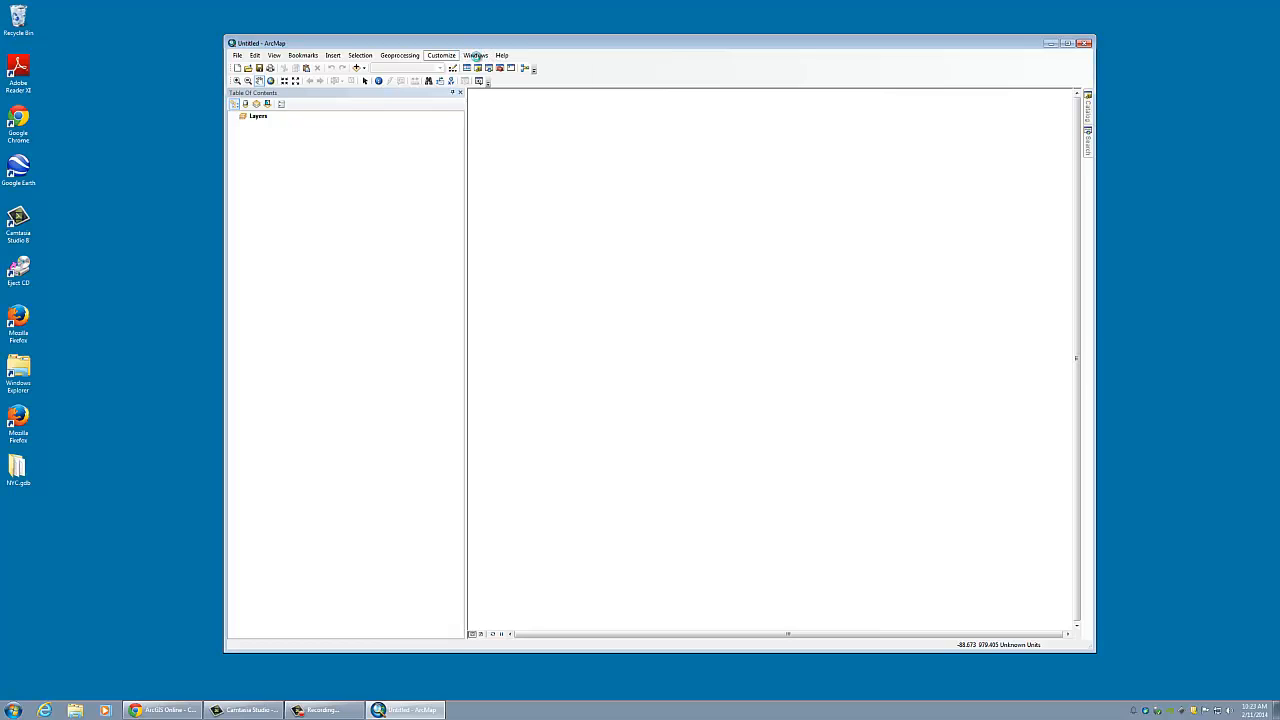
left_click(476, 55)
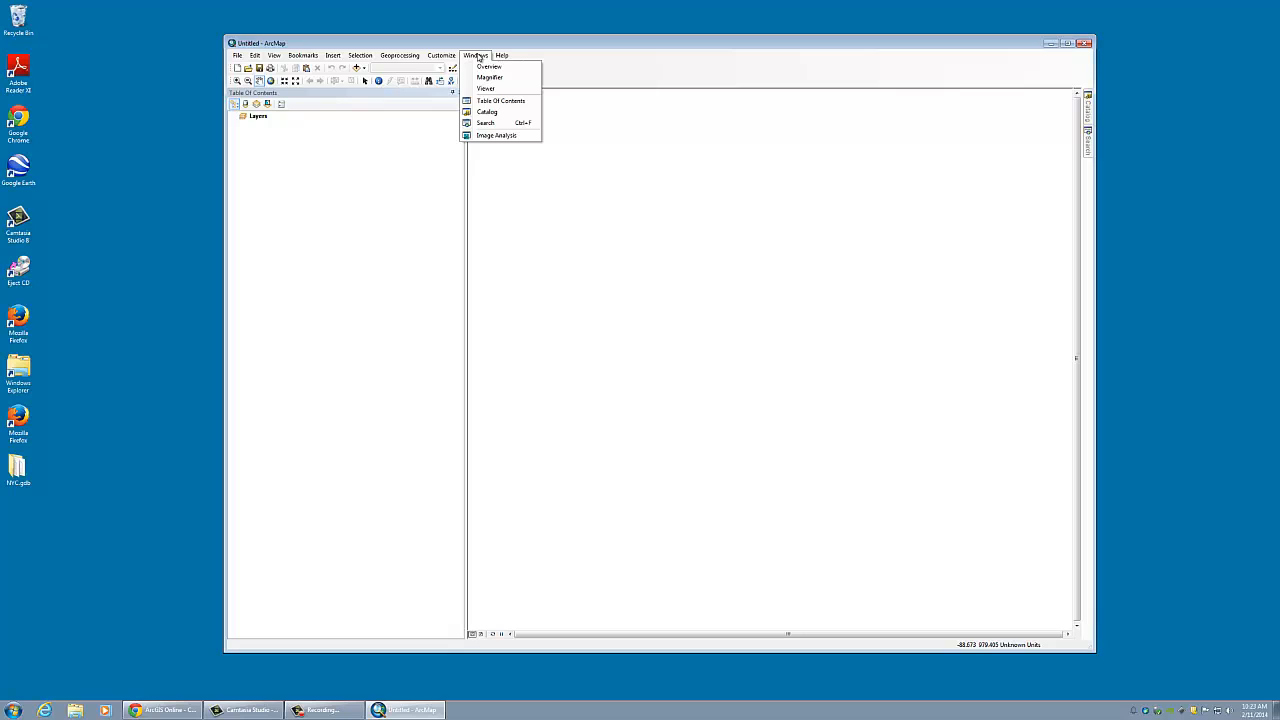
mouse_move(500, 100)
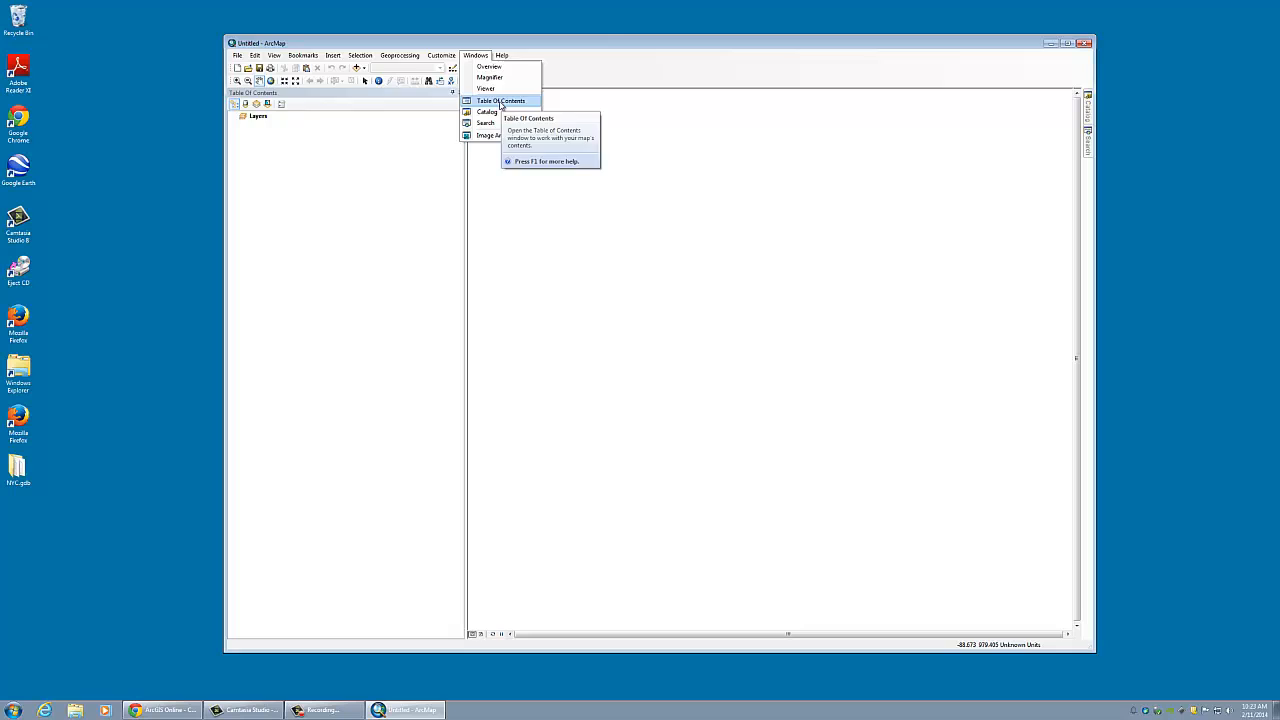
left_click(502, 100)
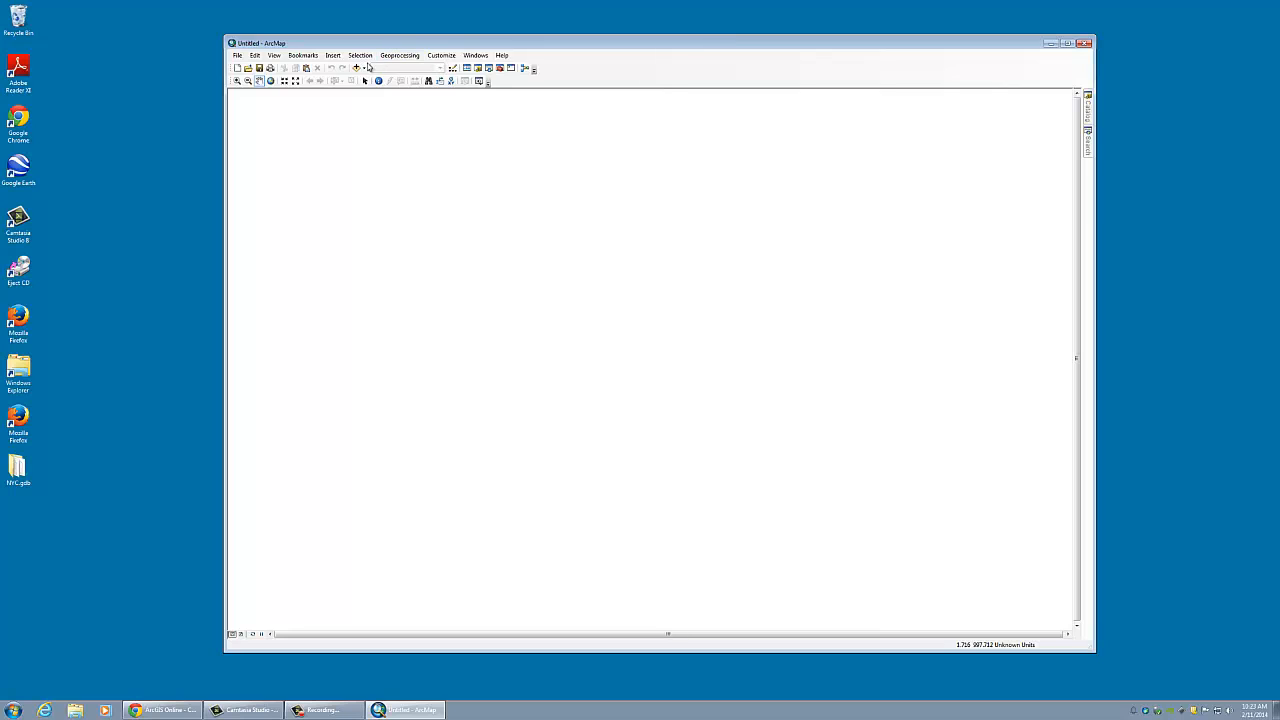
- Reopen the Table of Contents, try another List By mode, and return to Drawing Order
left_click(476, 55)
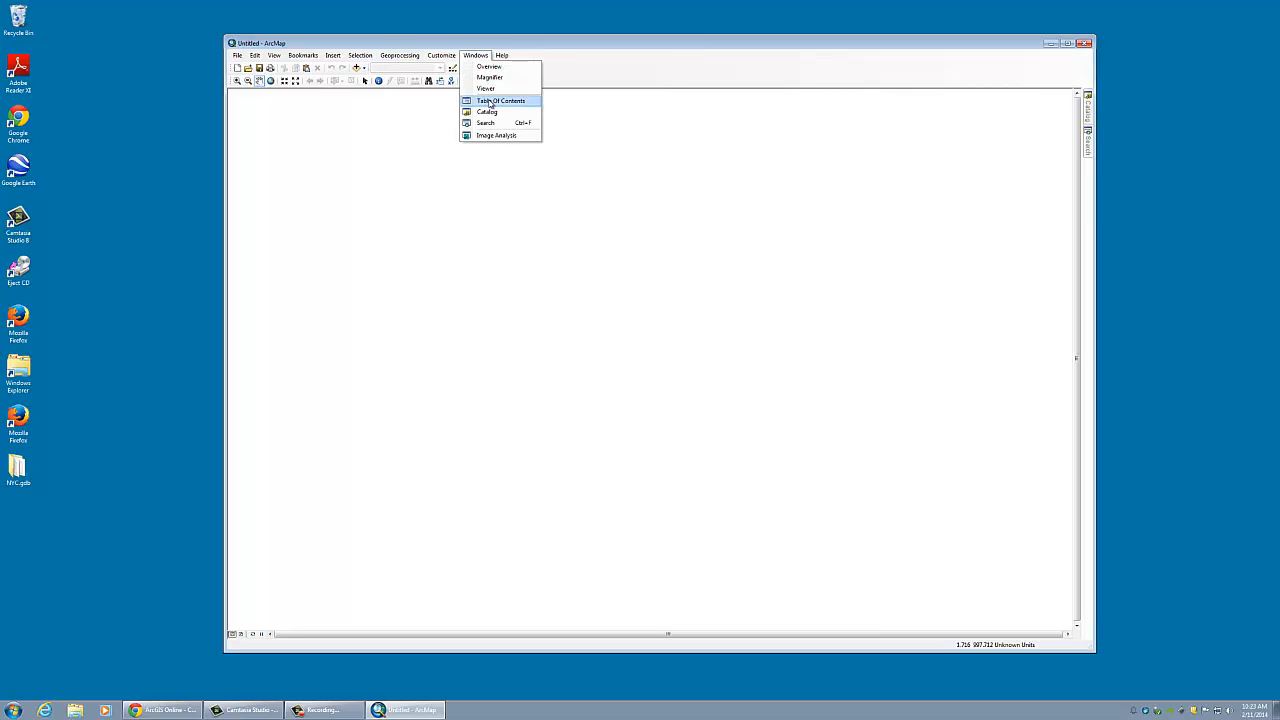
left_click(500, 100)
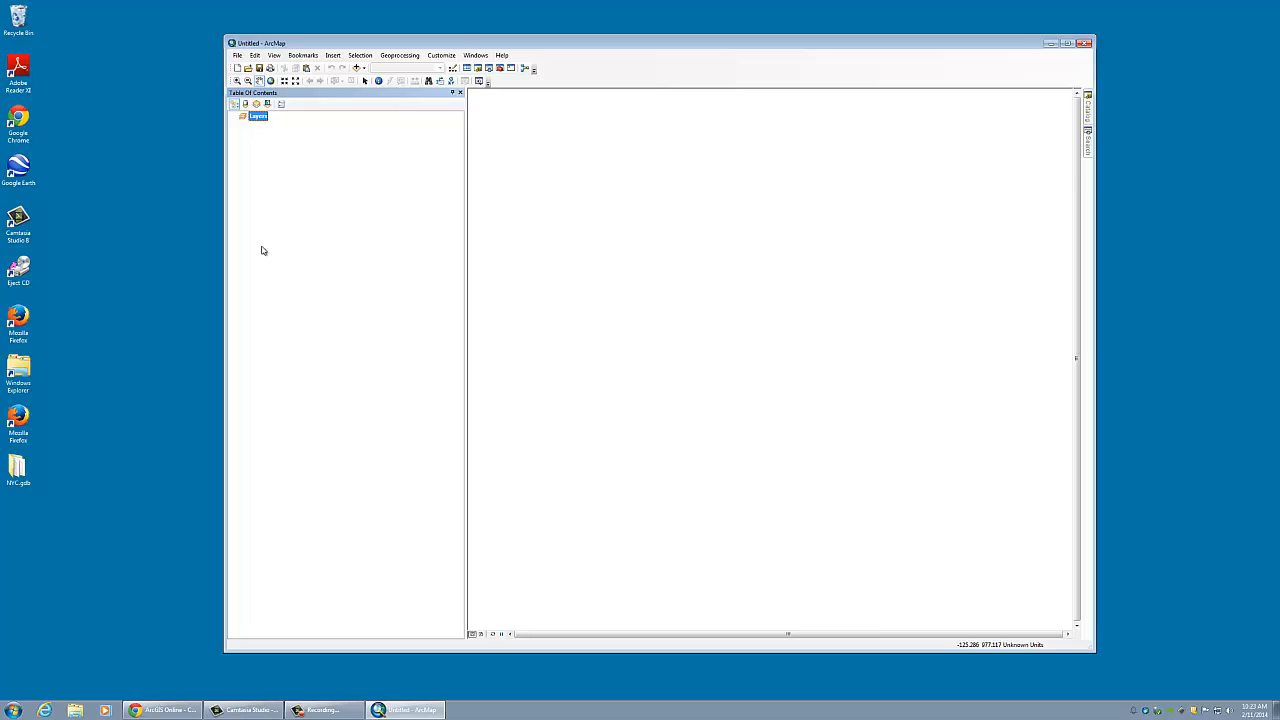
mouse_move(314, 207)
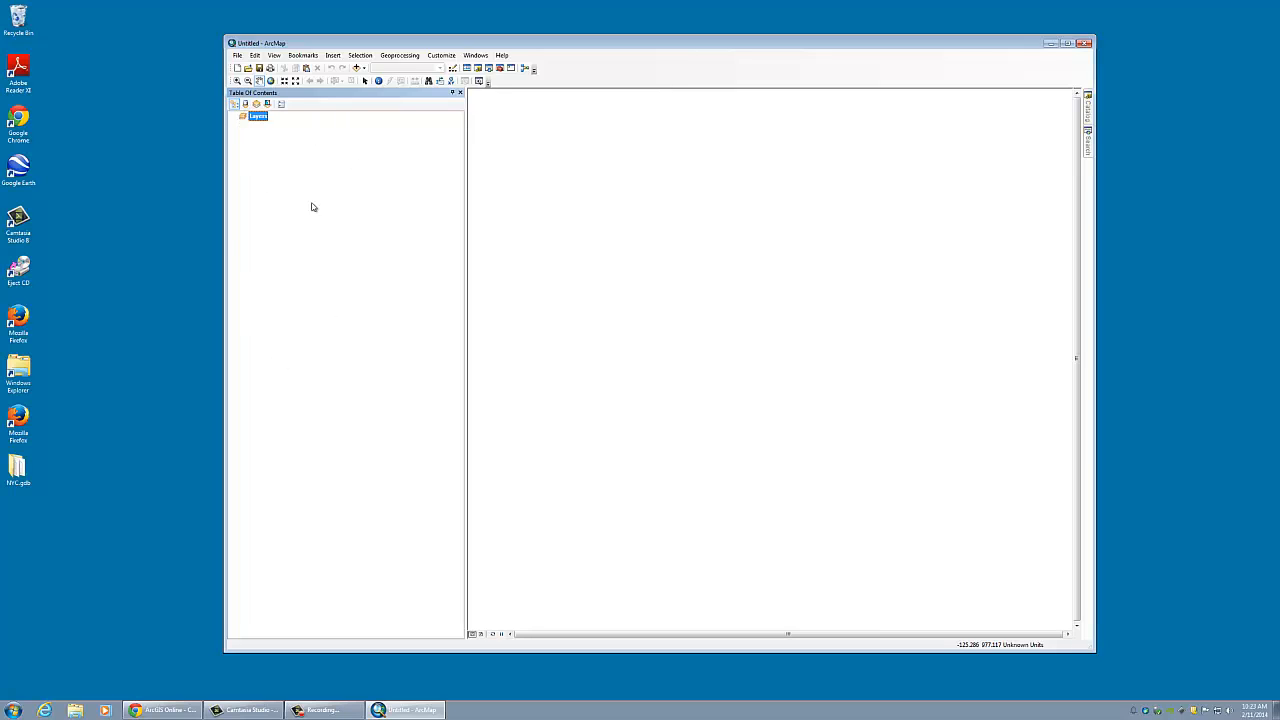
mouse_move(302, 137)
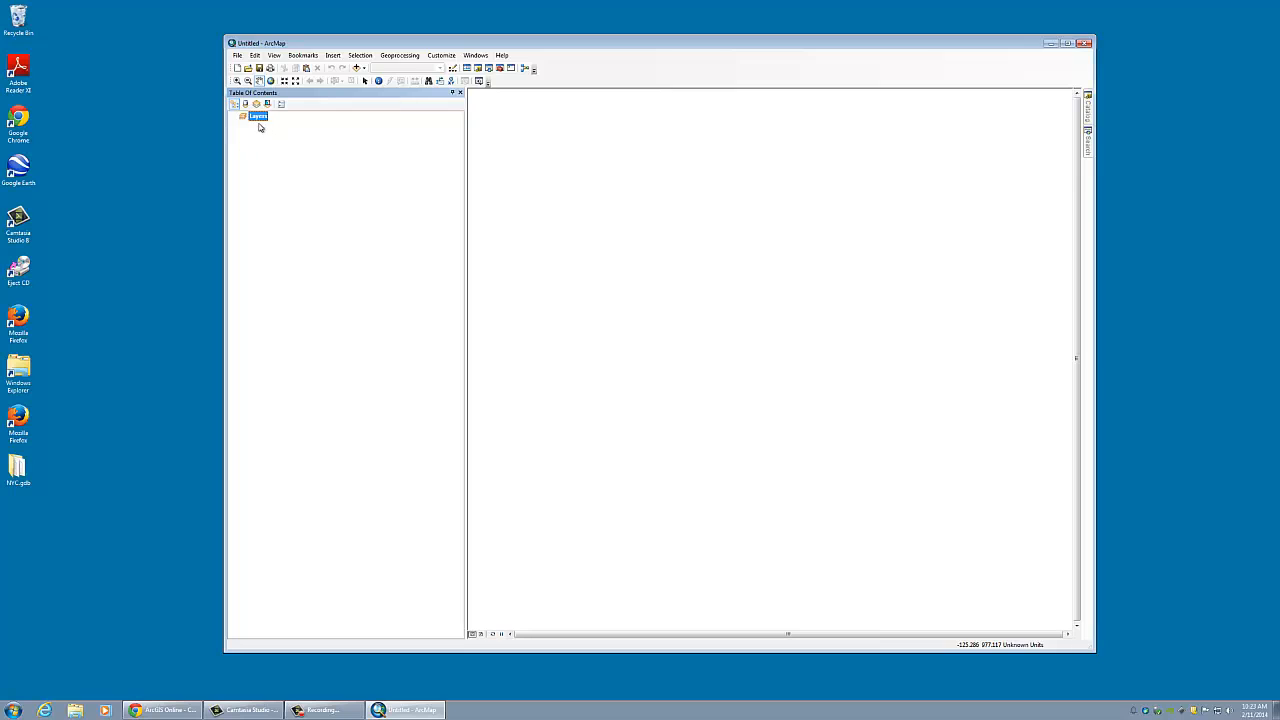
mouse_move(310, 114)
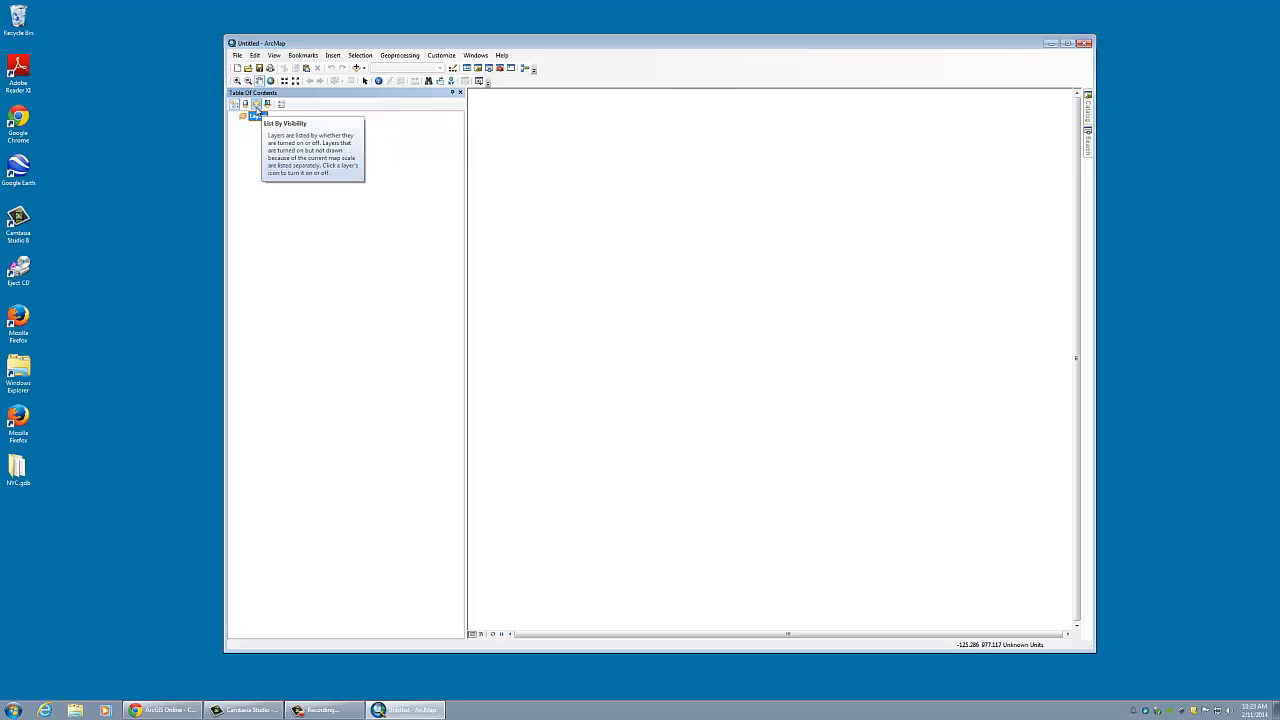
mouse_move(235, 104)
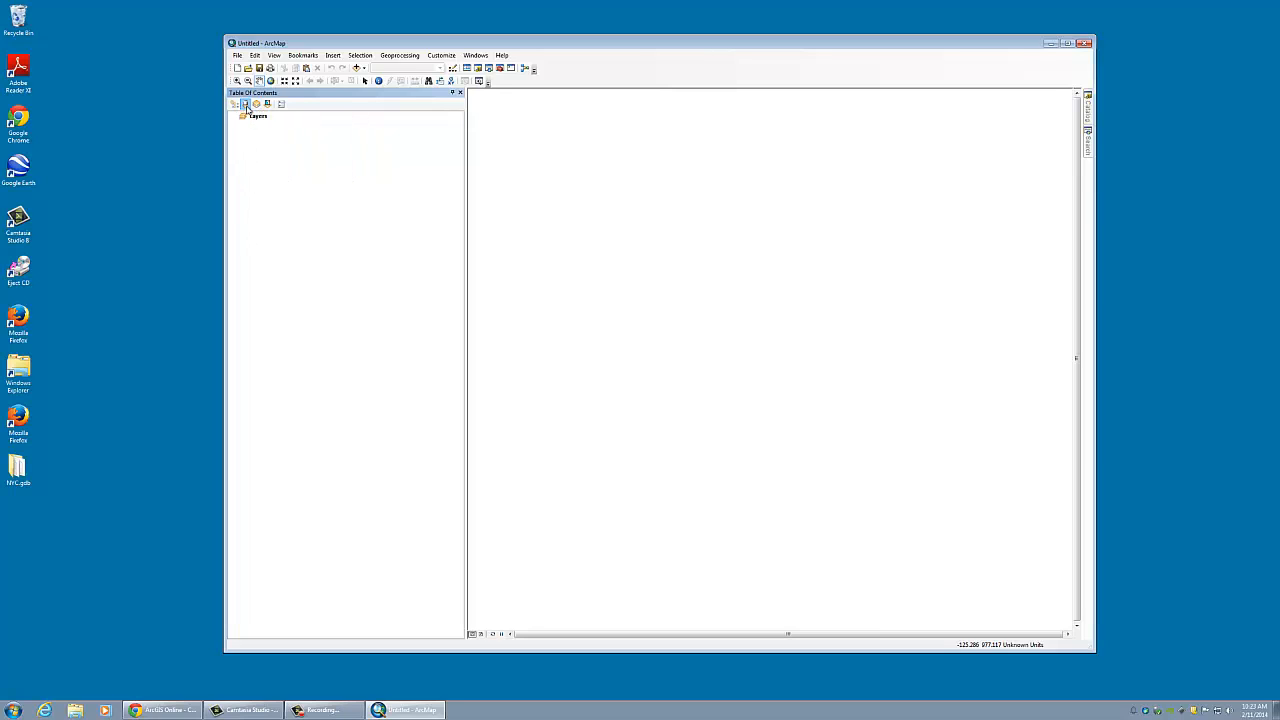
left_click(256, 104)
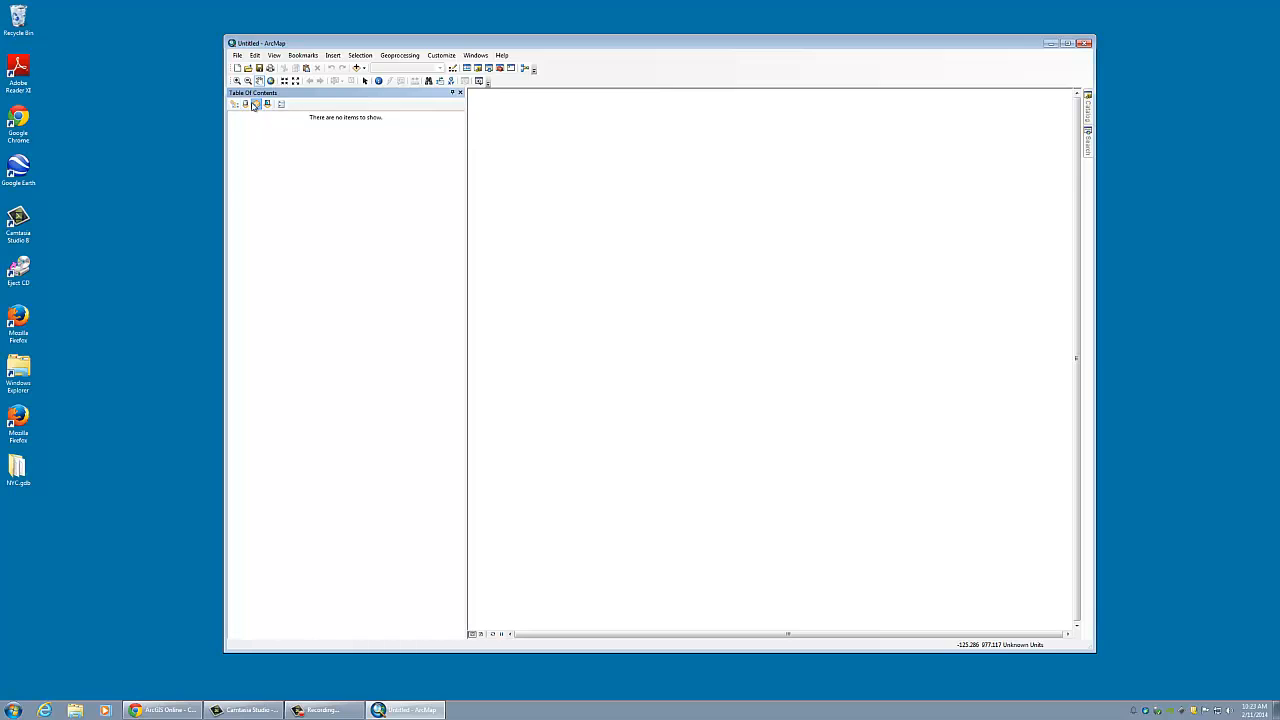
left_click(234, 104)
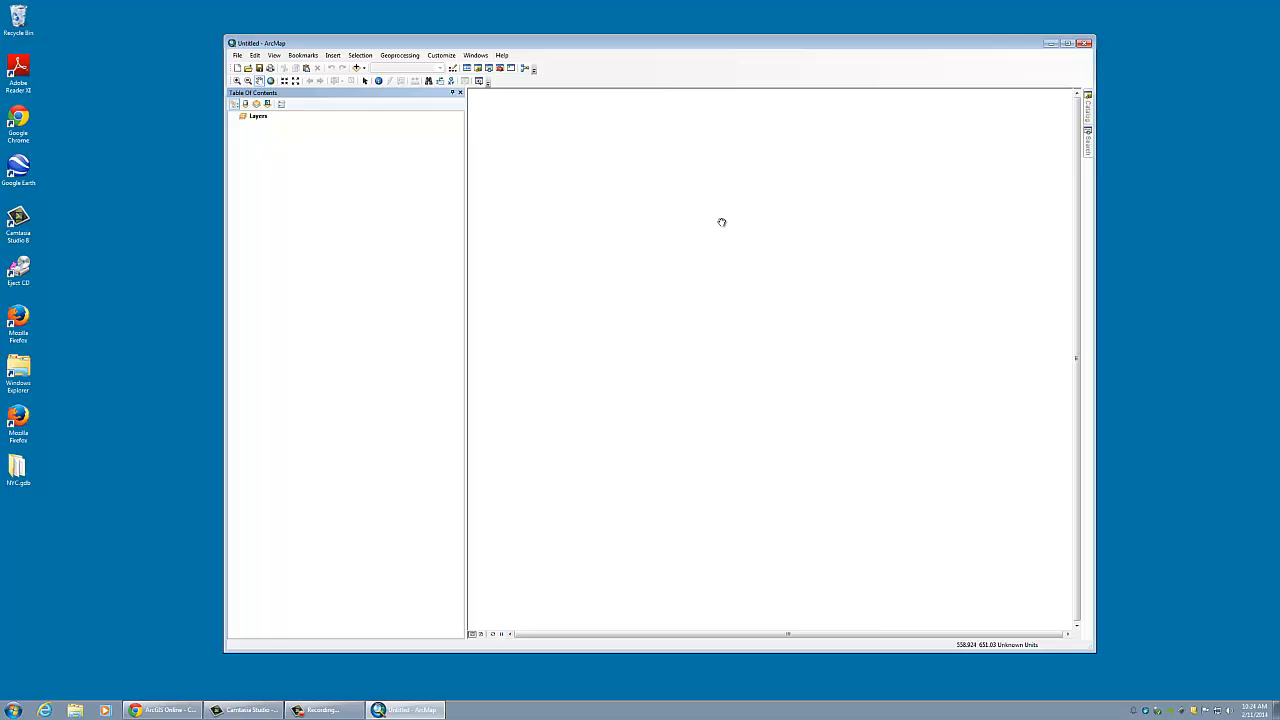
mouse_move(627, 257)
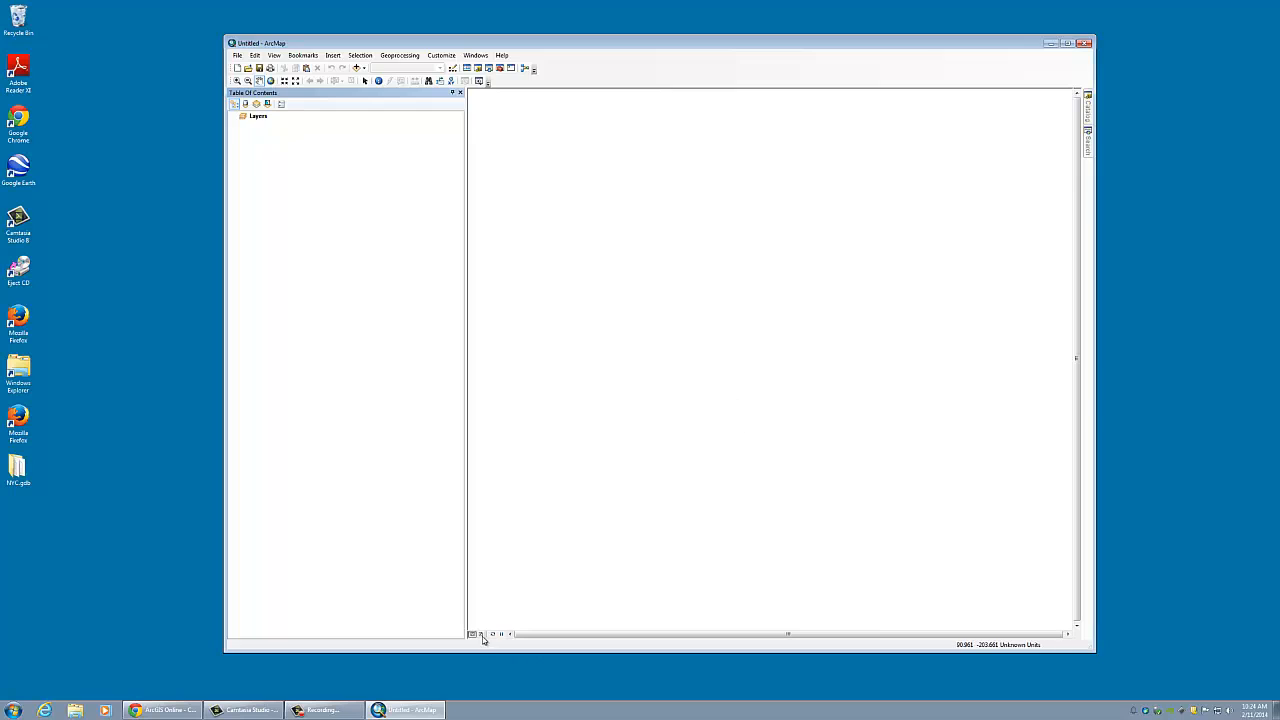
mouse_move(481, 635)
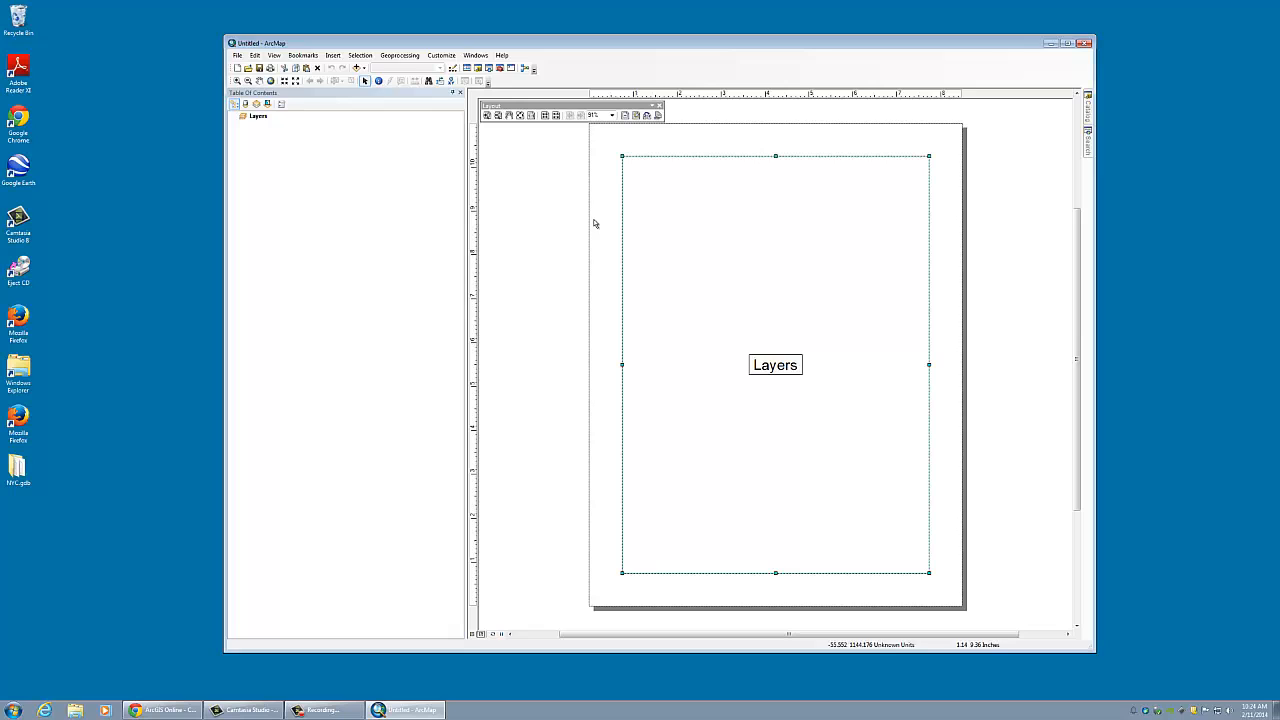
mouse_move(898, 253)
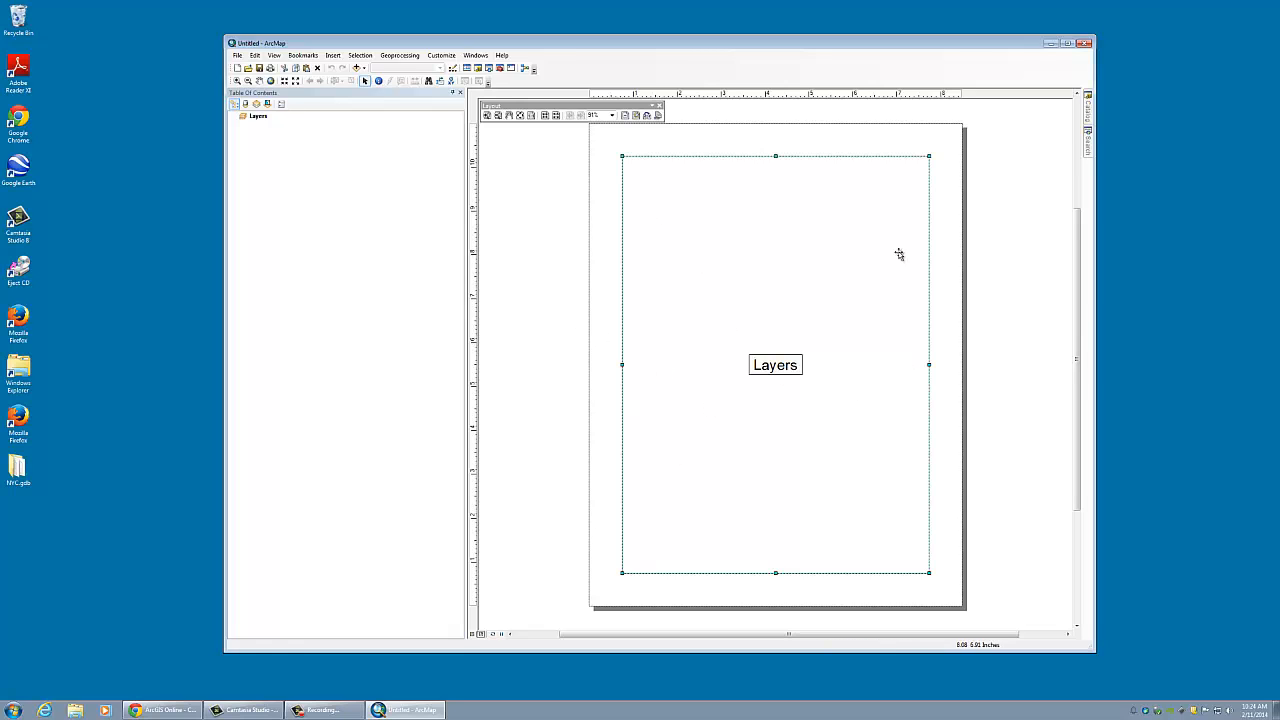
mouse_move(710, 354)
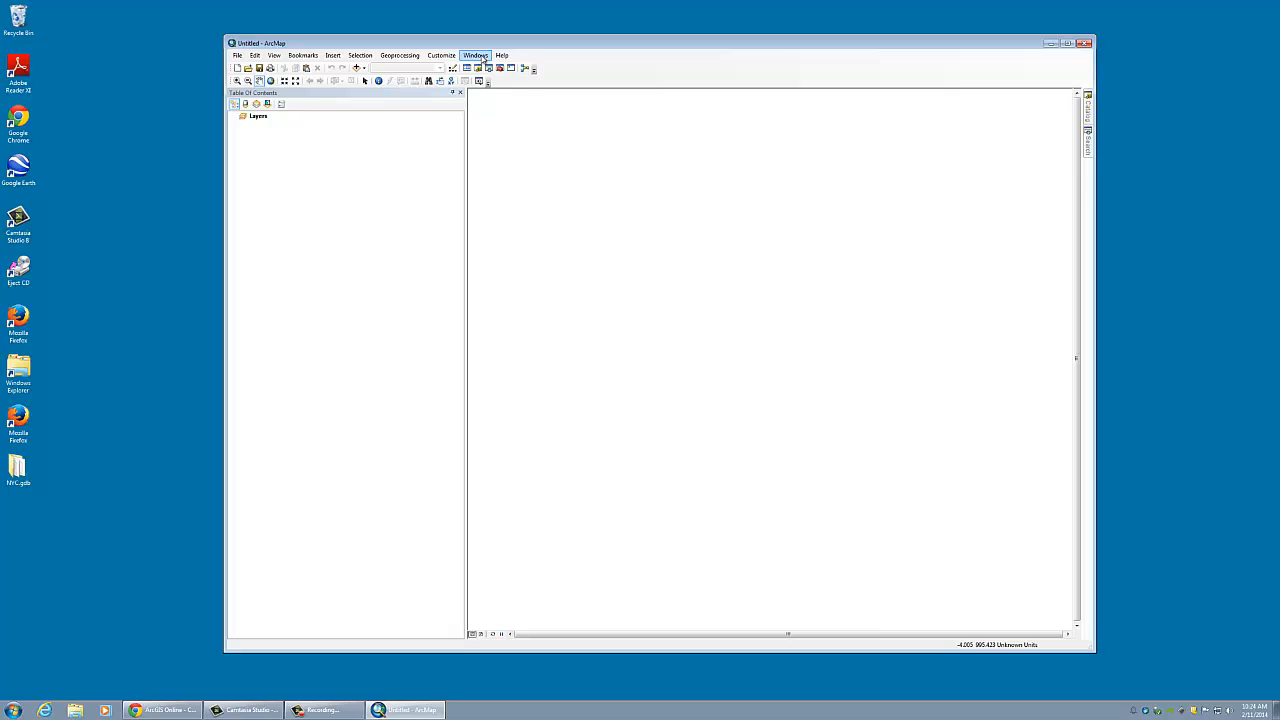
- Open the Search window from the Windows menu
left_click(476, 55)
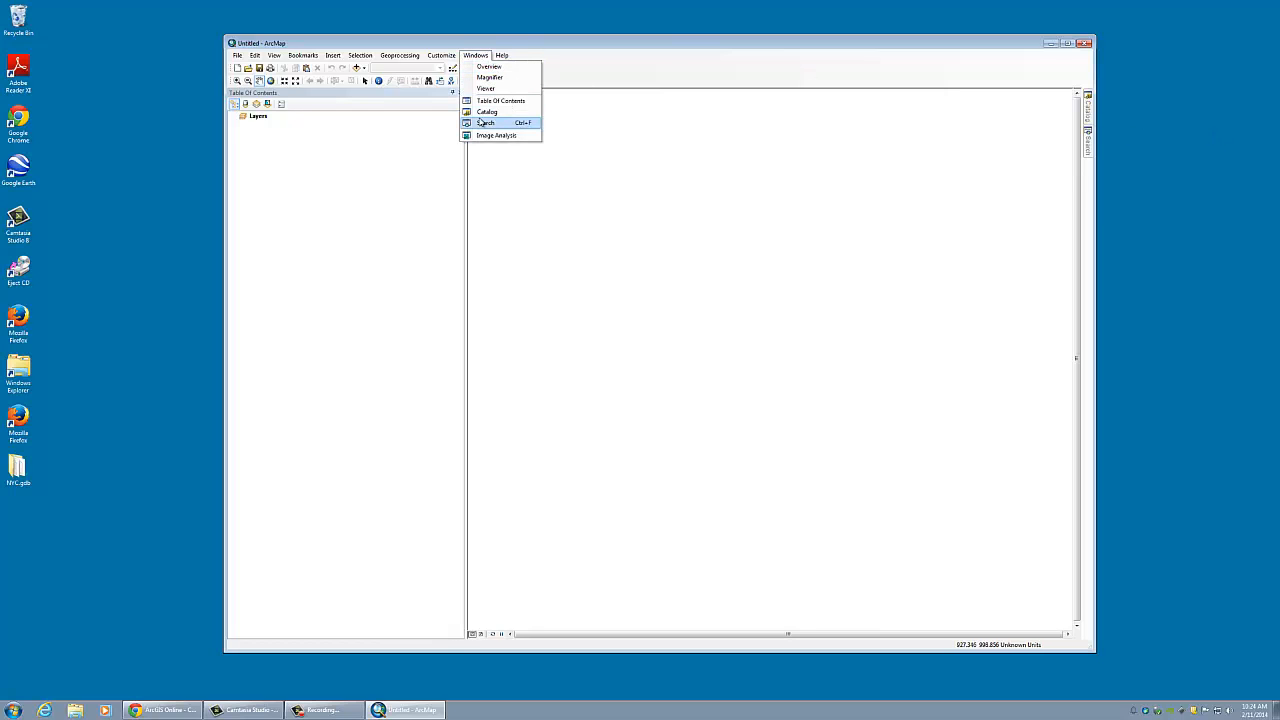
mouse_move(487, 111)
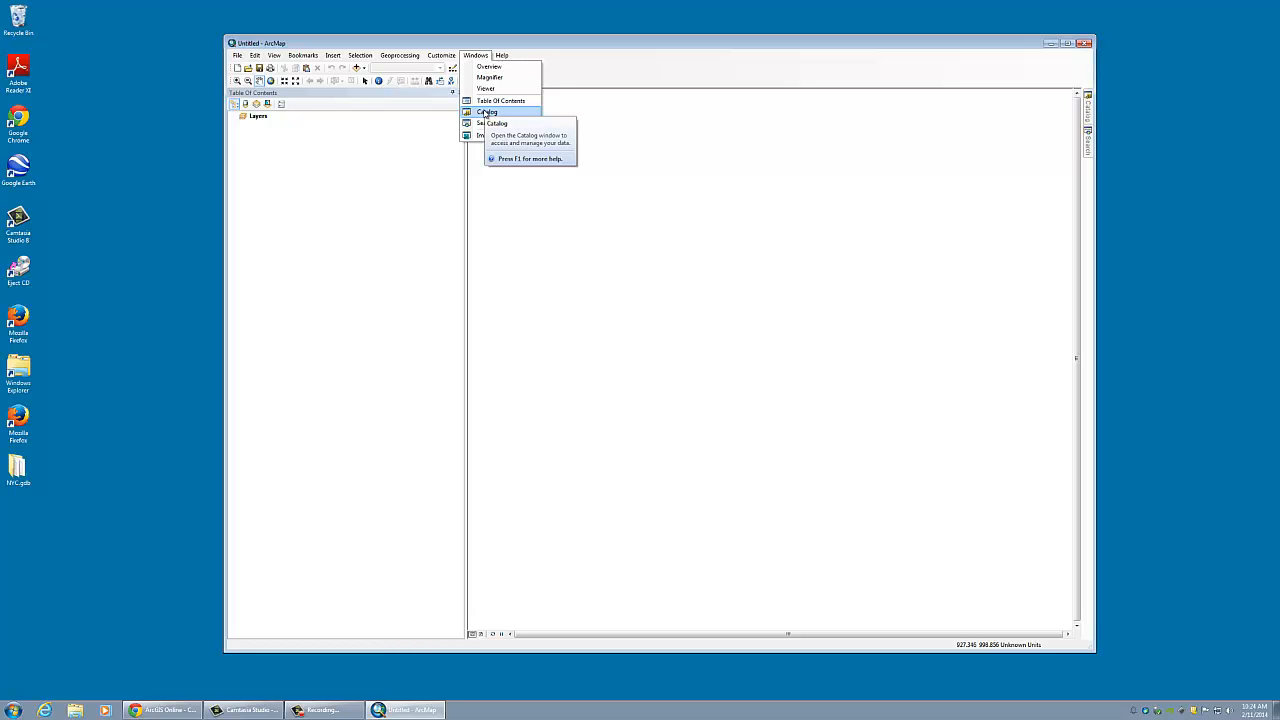
left_click(489, 112)
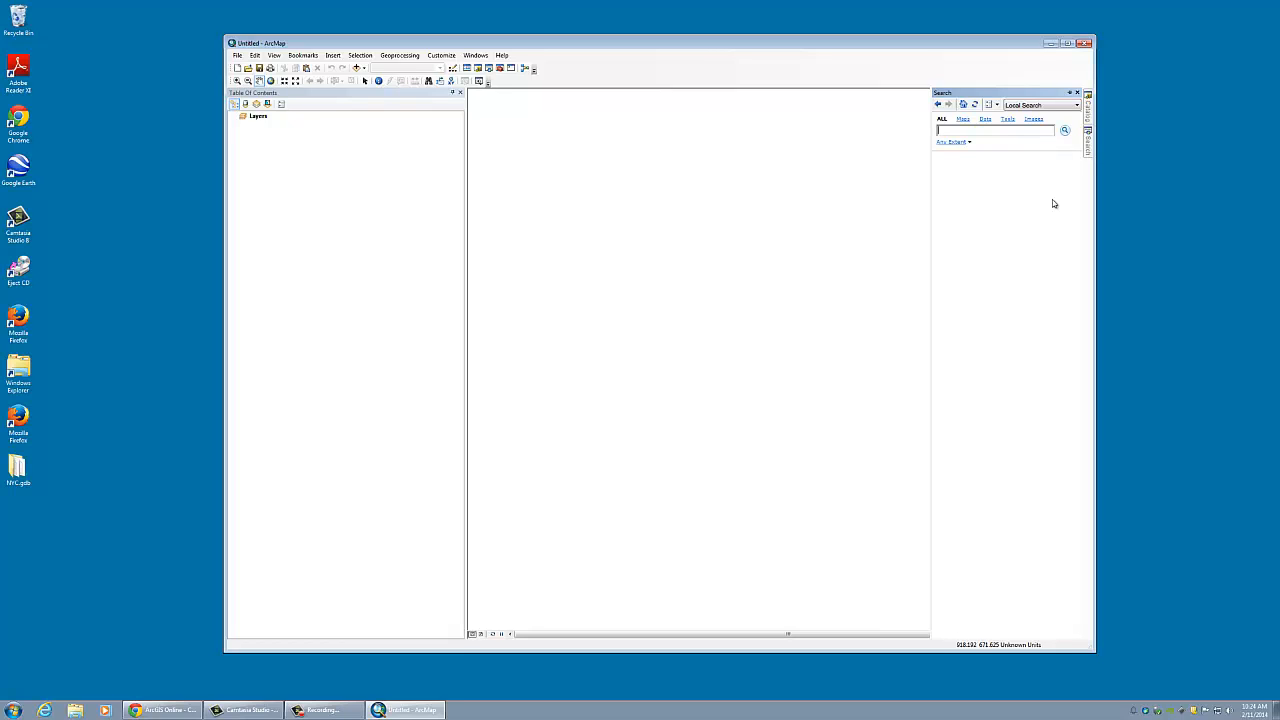
mouse_move(1138, 179)
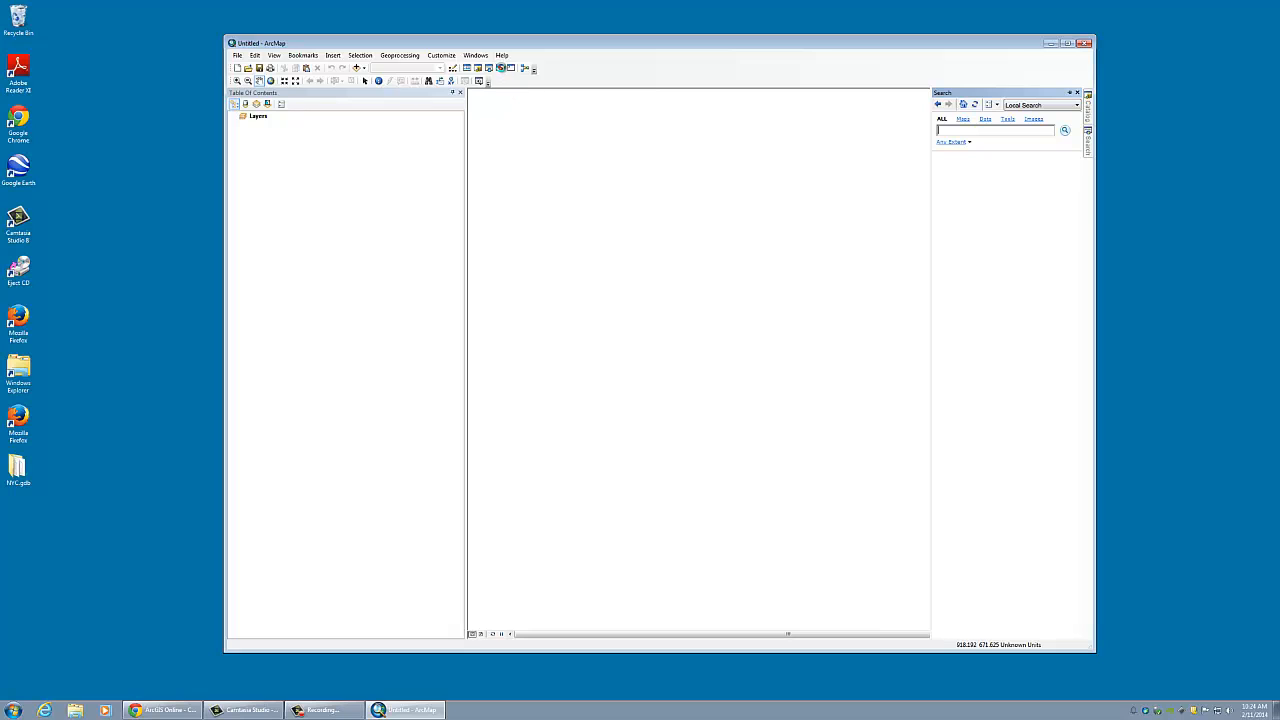
- Open ArcToolbox, expand 3D Analyst, Extract and Proximity toolsets, then close it
left_click(489, 68)
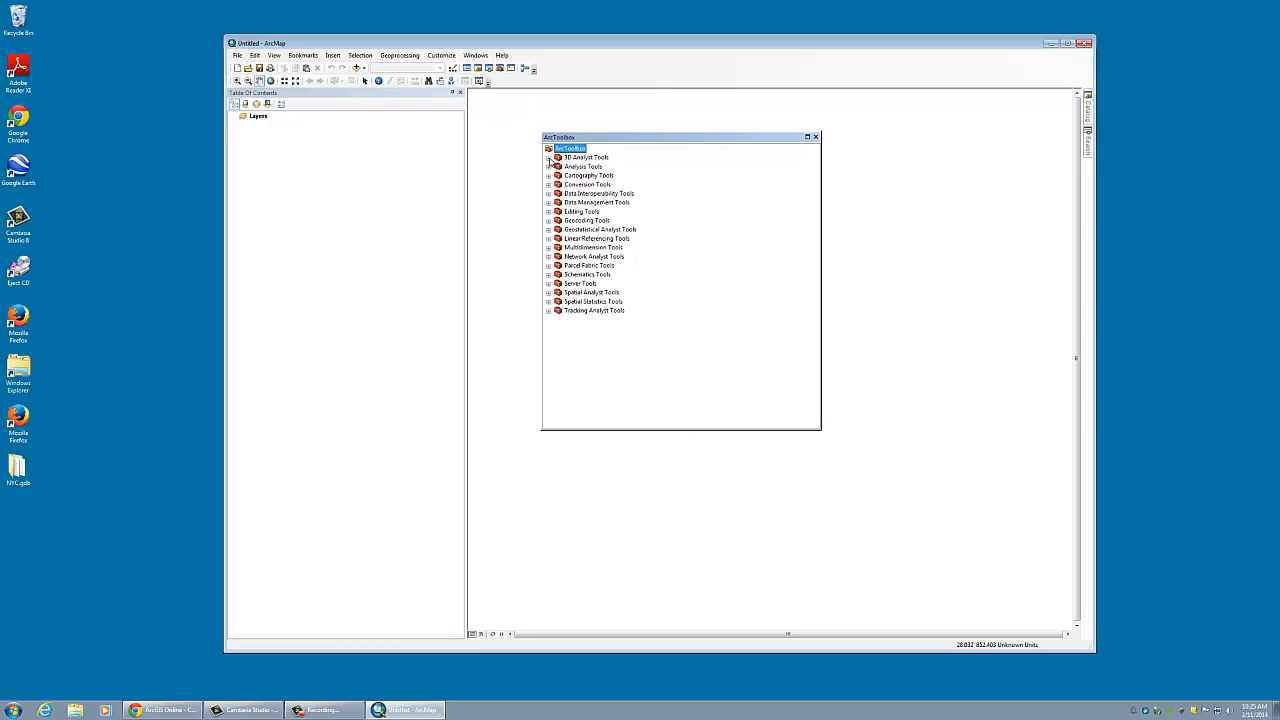
left_click(549, 157)
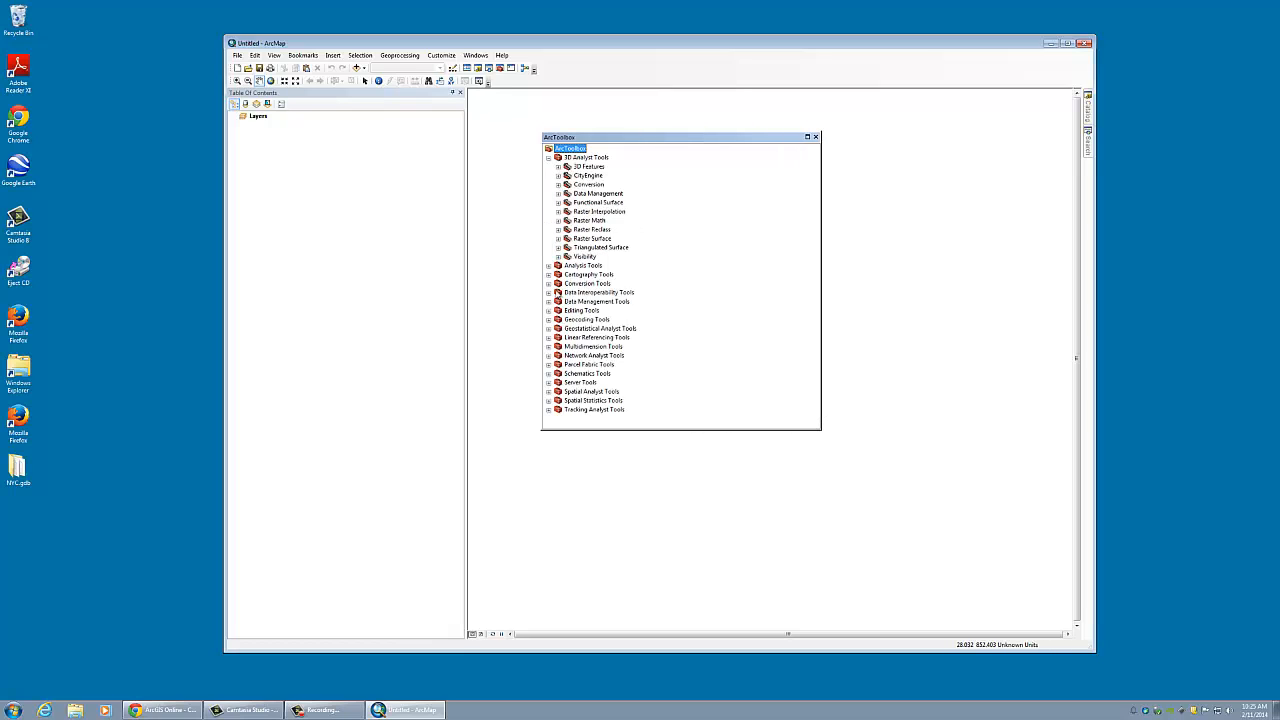
left_click(551, 265)
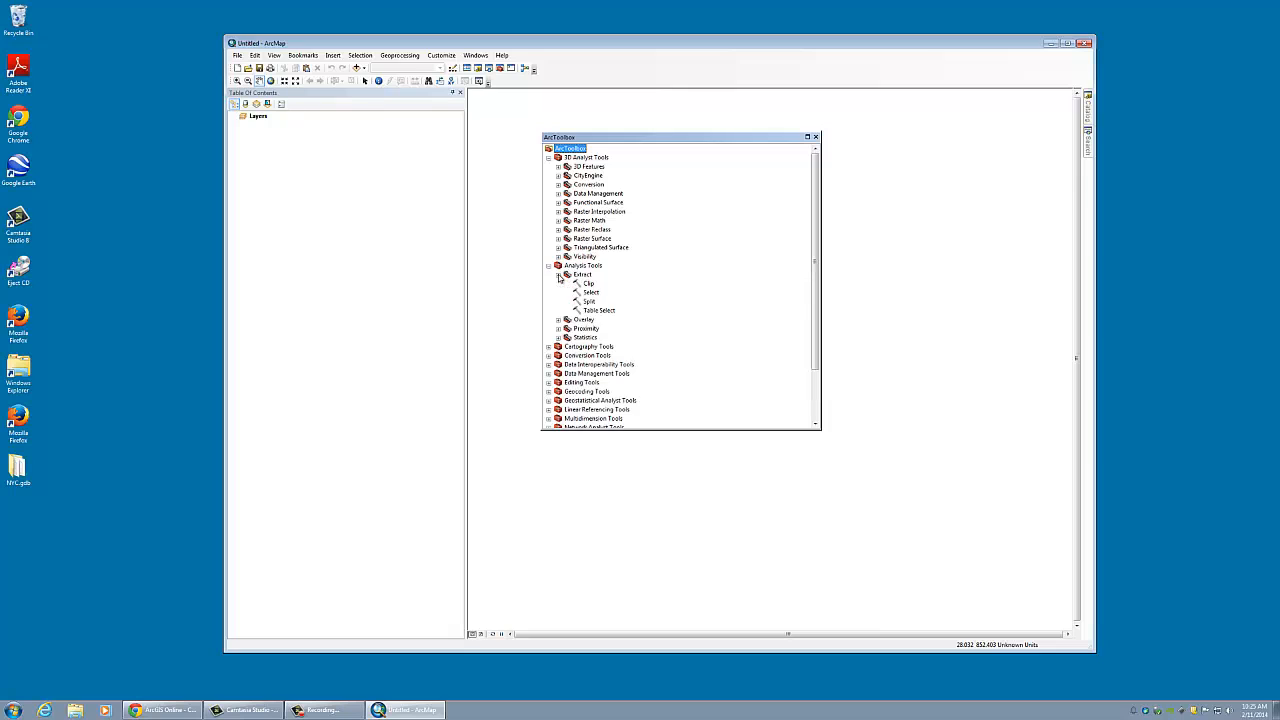
left_click(559, 274)
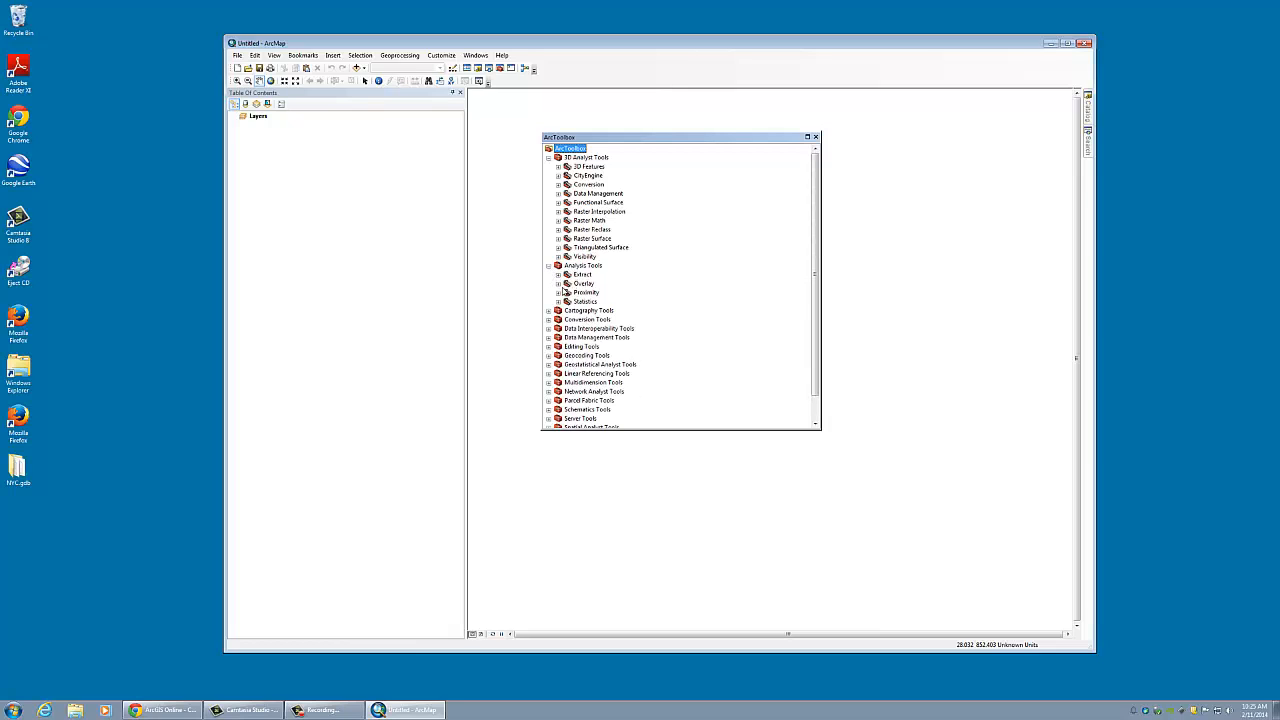
left_click(559, 292)
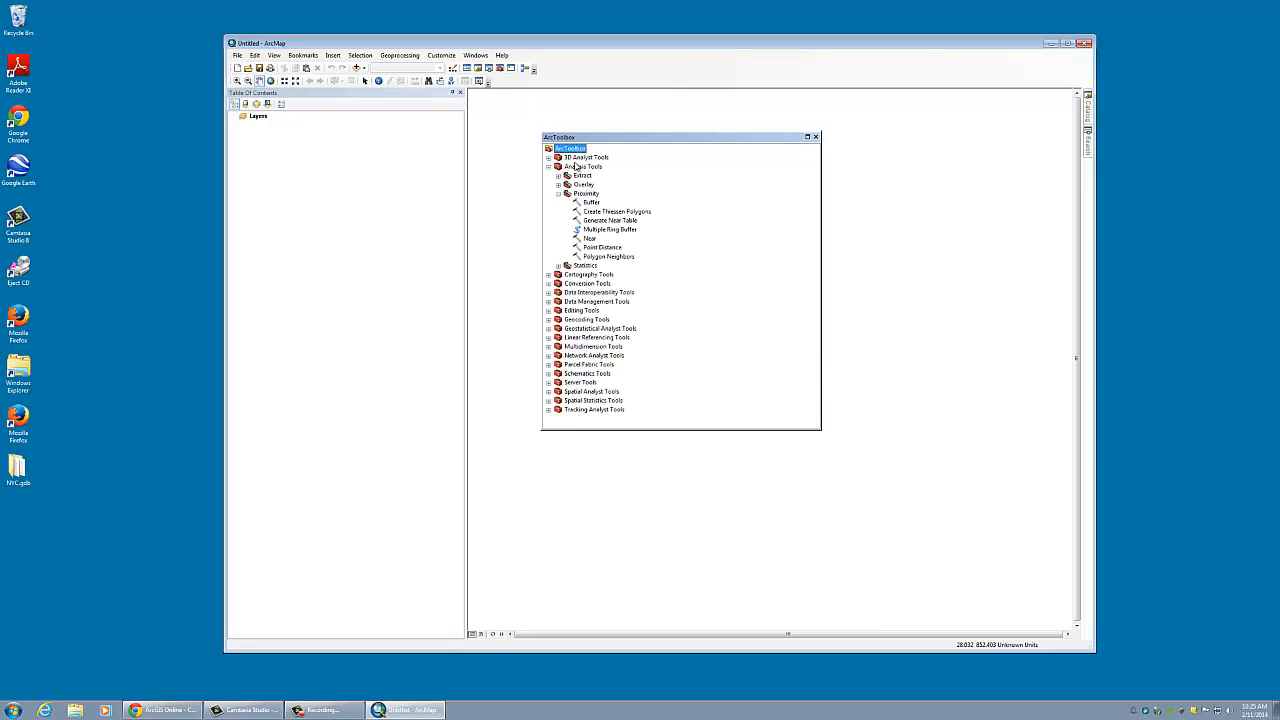
mouse_move(630, 256)
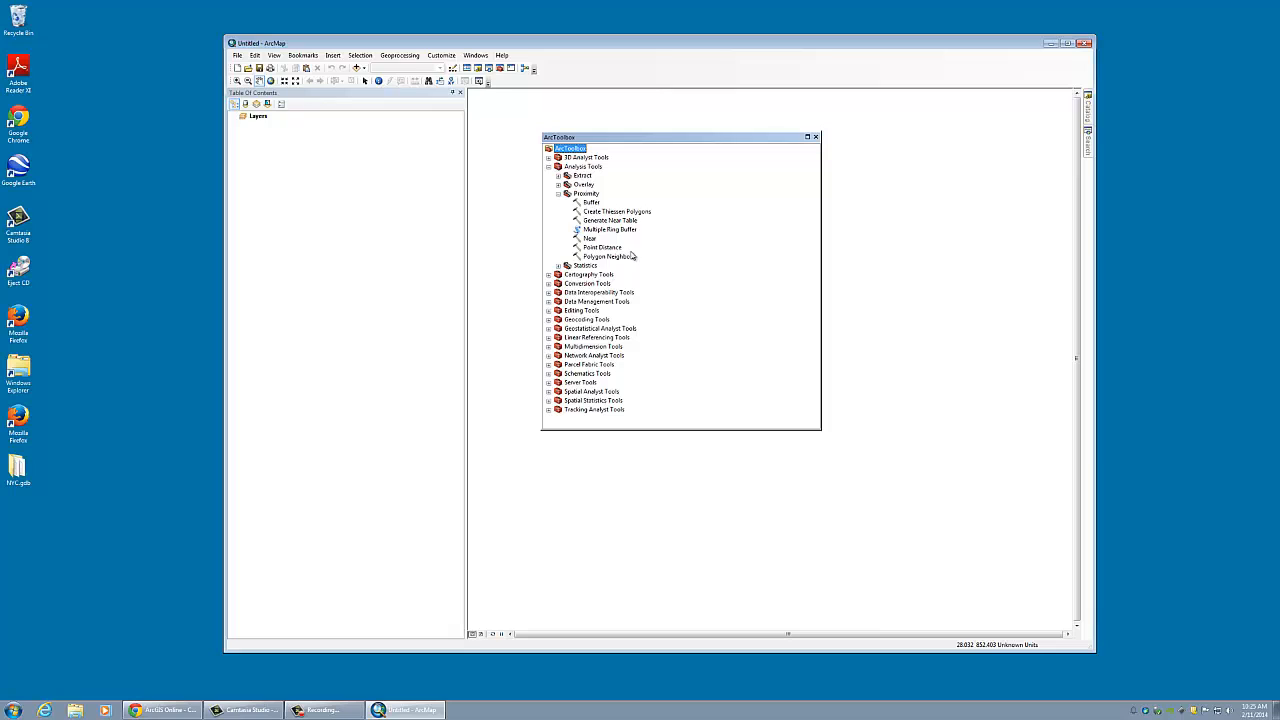
mouse_move(612, 229)
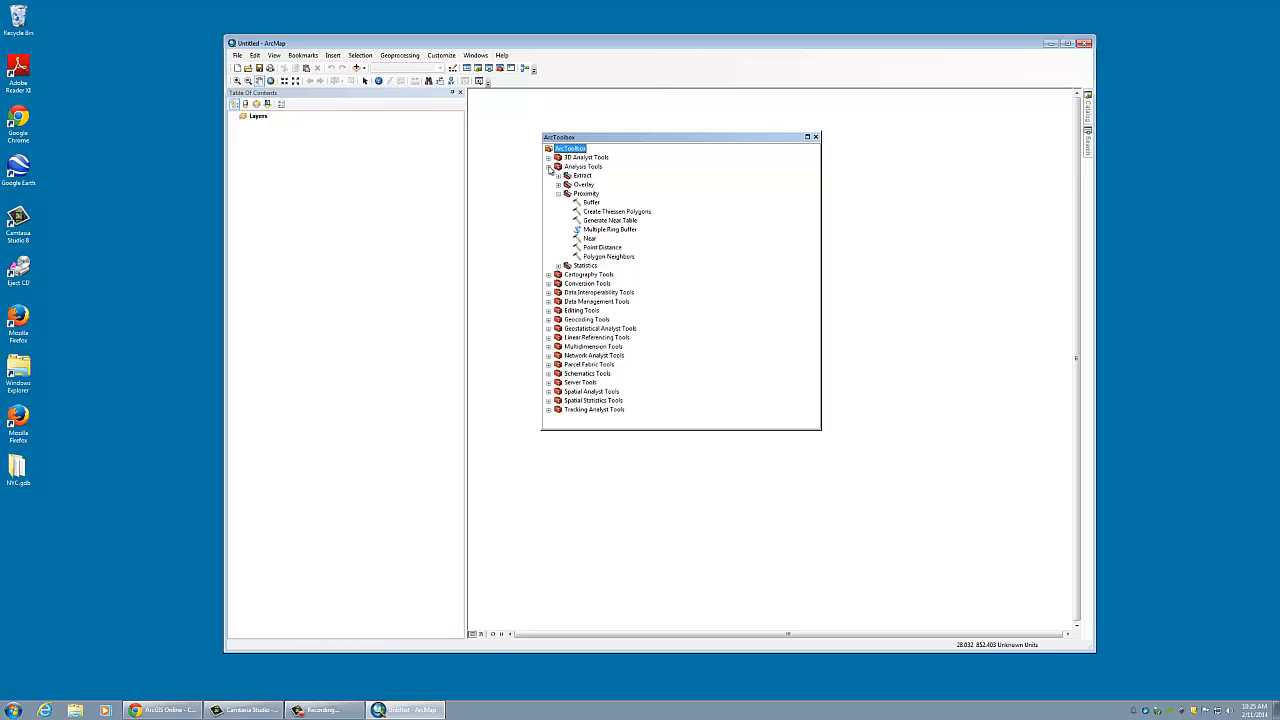
left_click(549, 166)
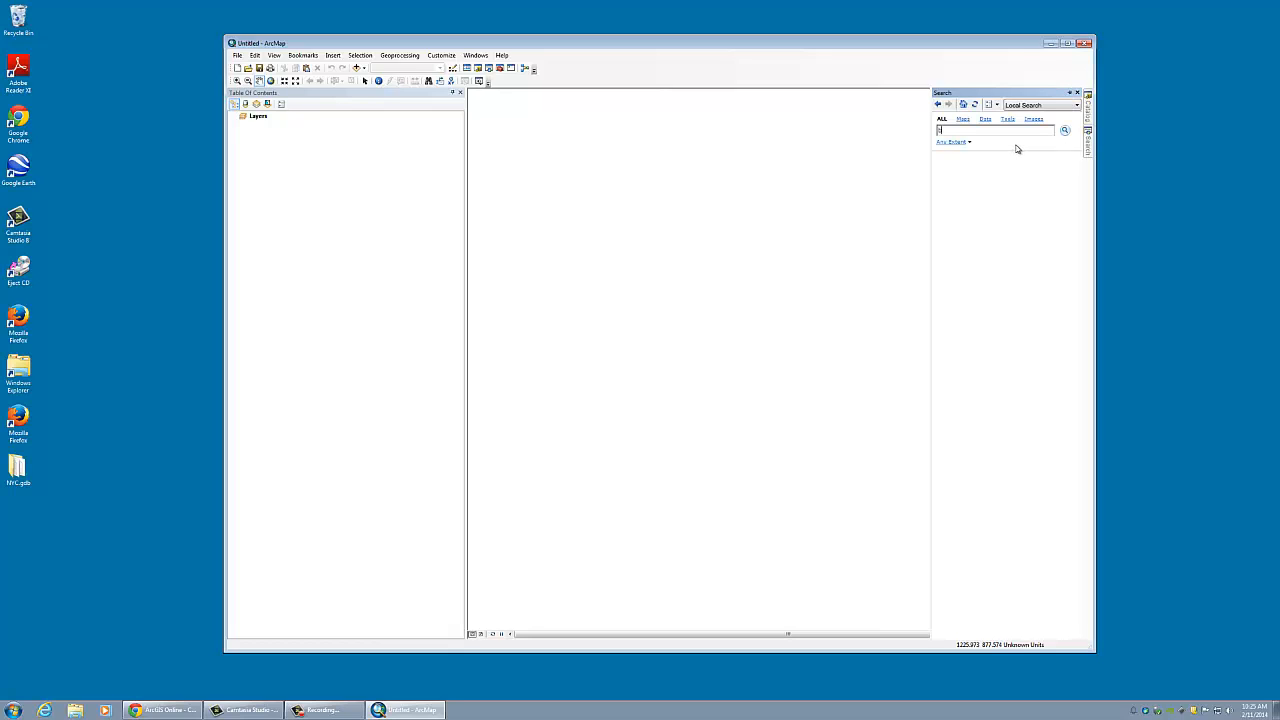
- Search for 'buffer' tools, then open the Catalog window beside the map
type("buffer")
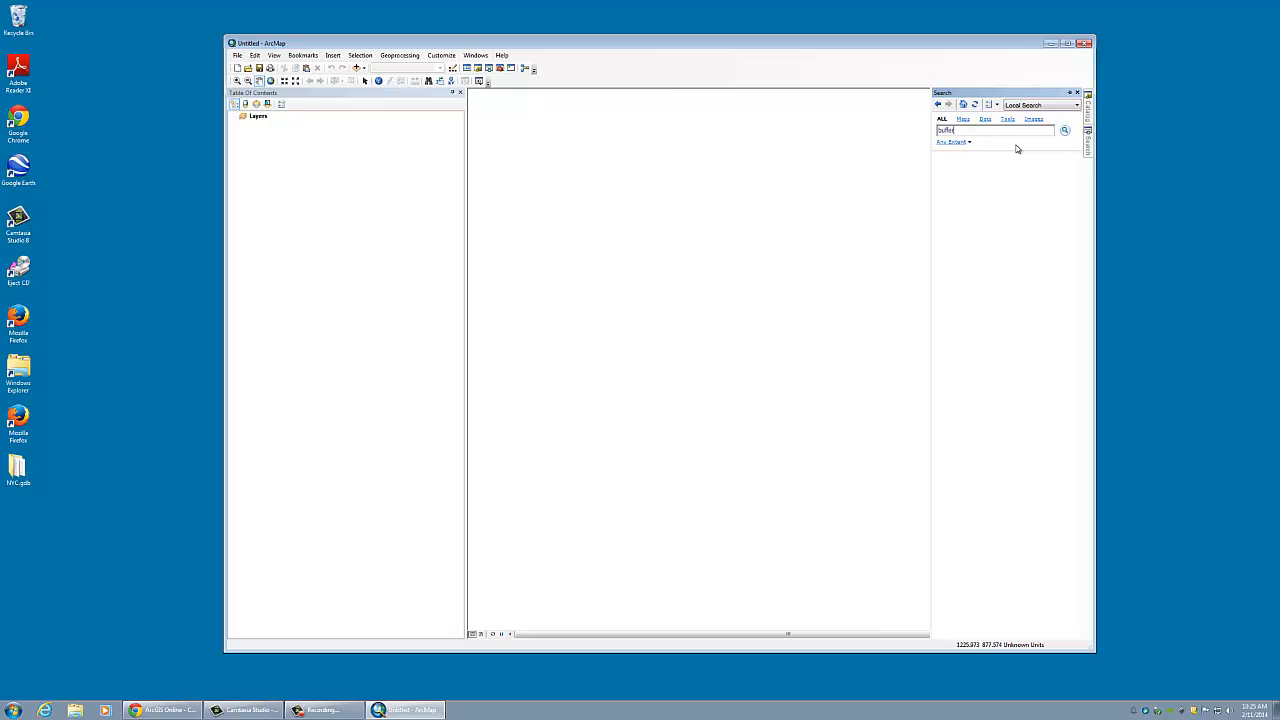
left_click(1064, 130)
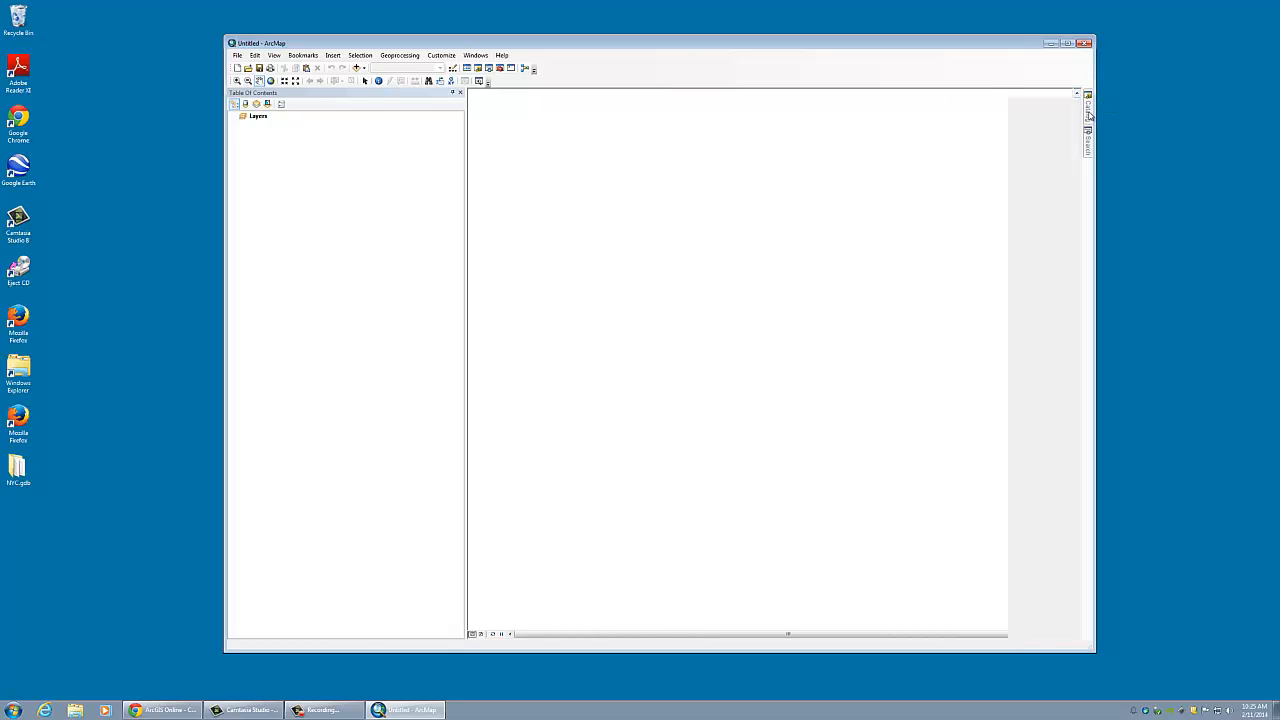
left_click(1088, 100)
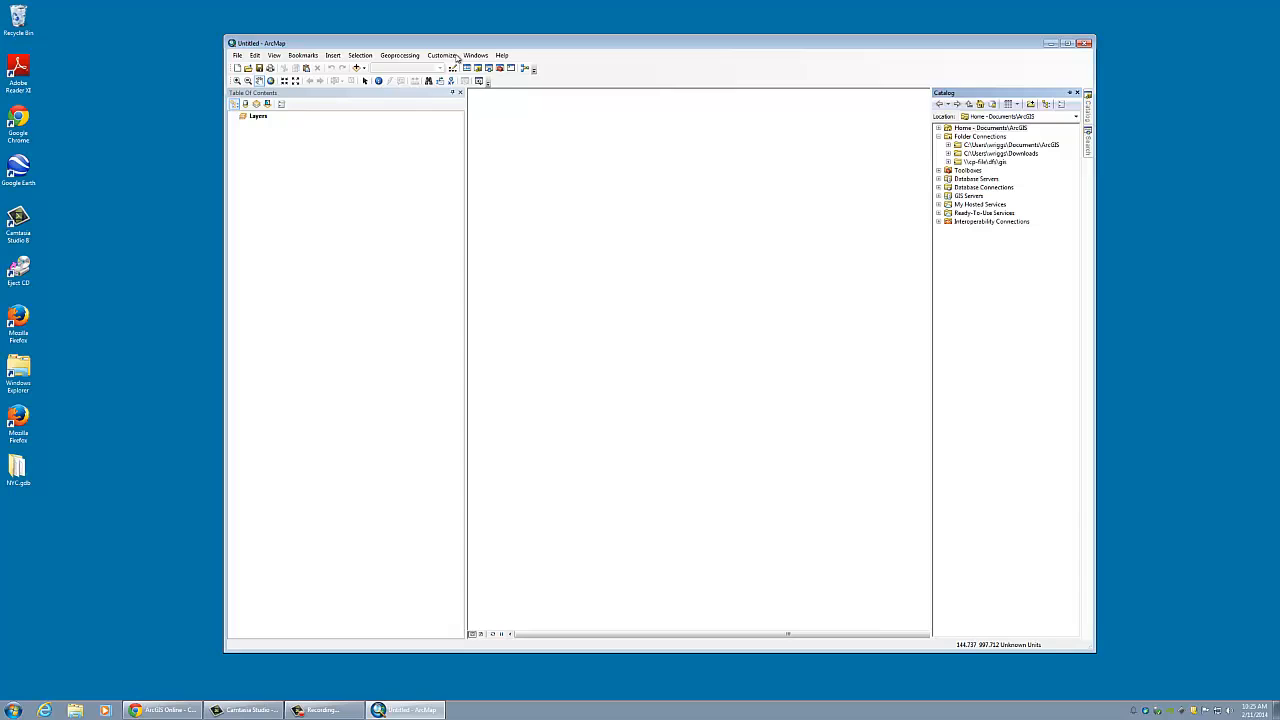
- Show the Editor toolbar, enable 3D Analyst and Spatial Analyst, then open the Geoprocessing menu
left_click(442, 55)
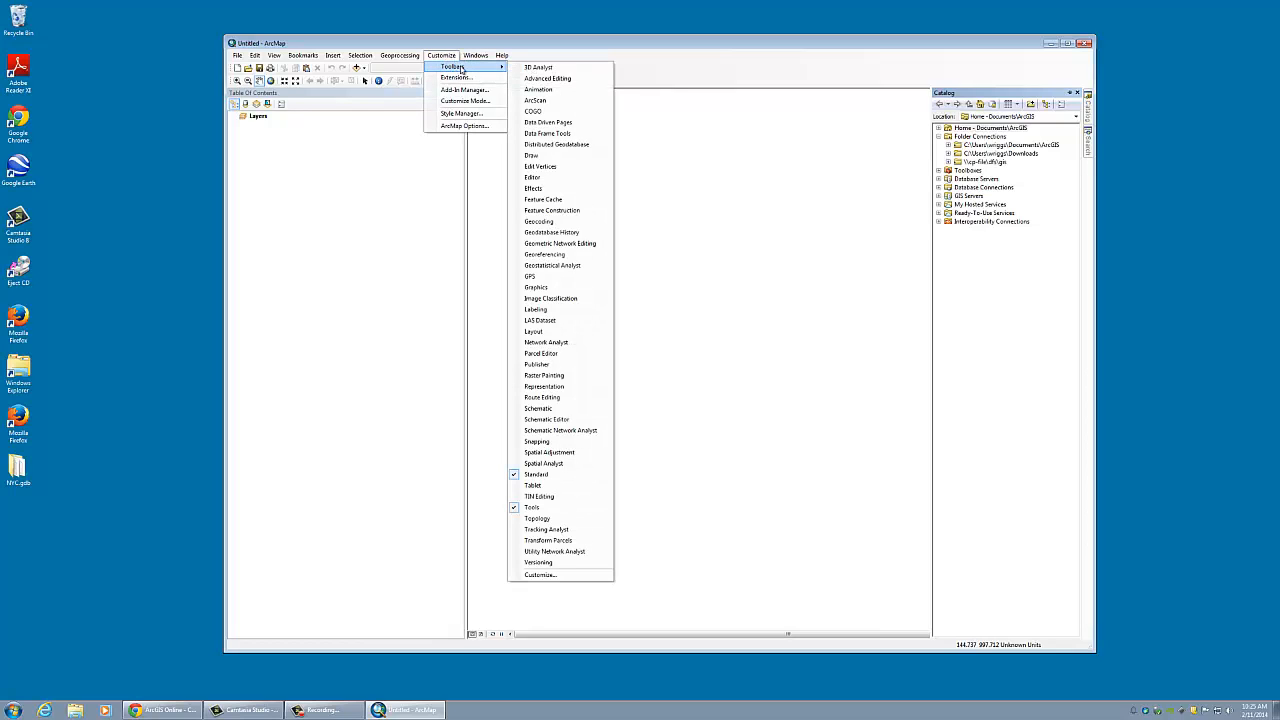
mouse_move(536, 309)
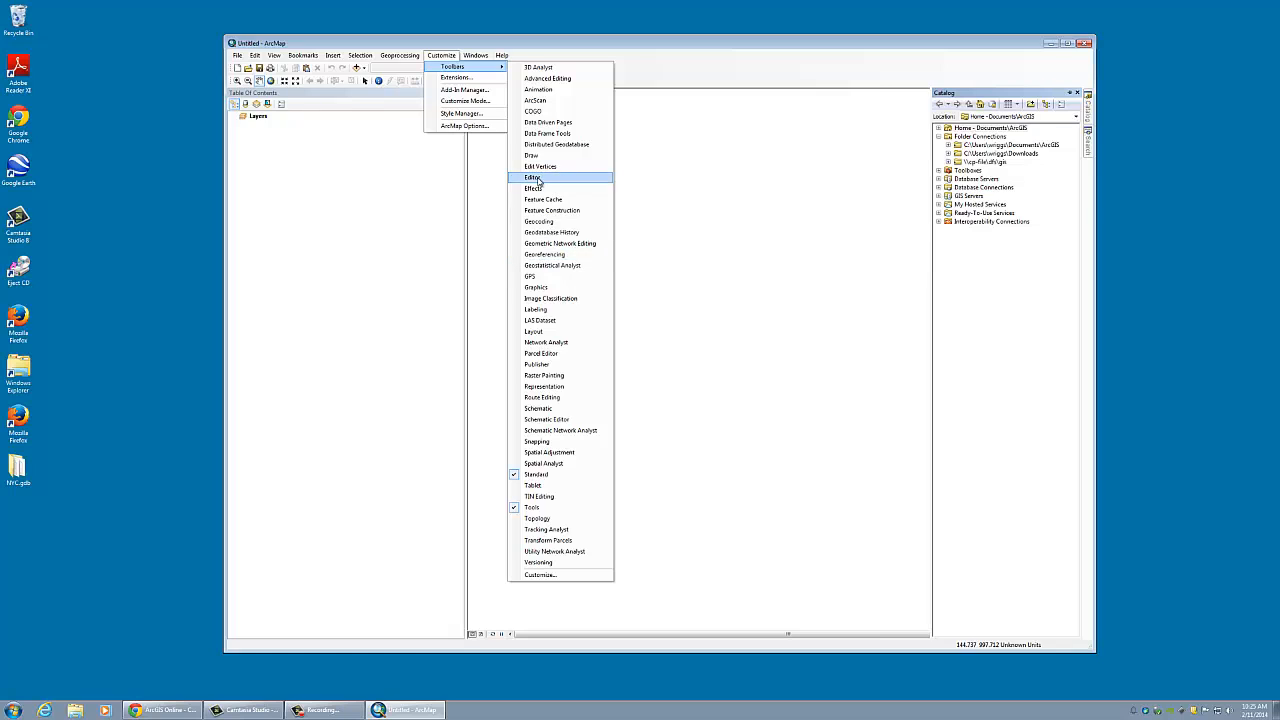
left_click(534, 178)
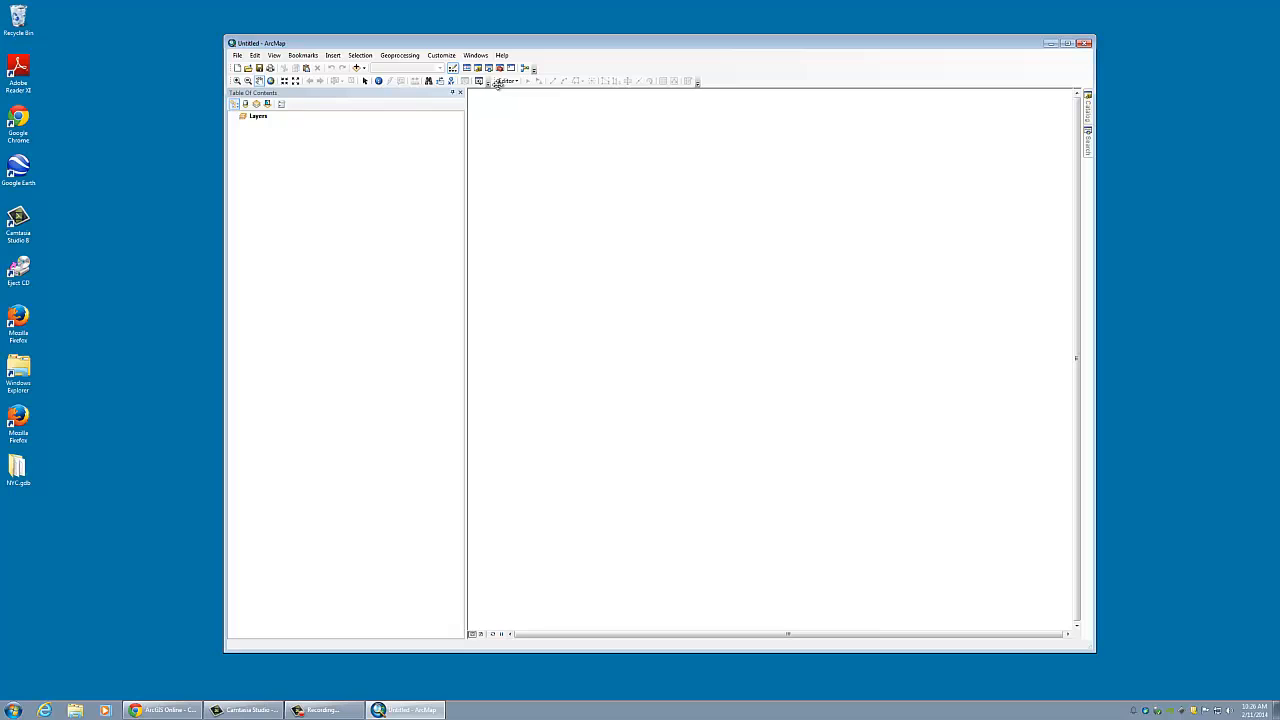
left_click(441, 55)
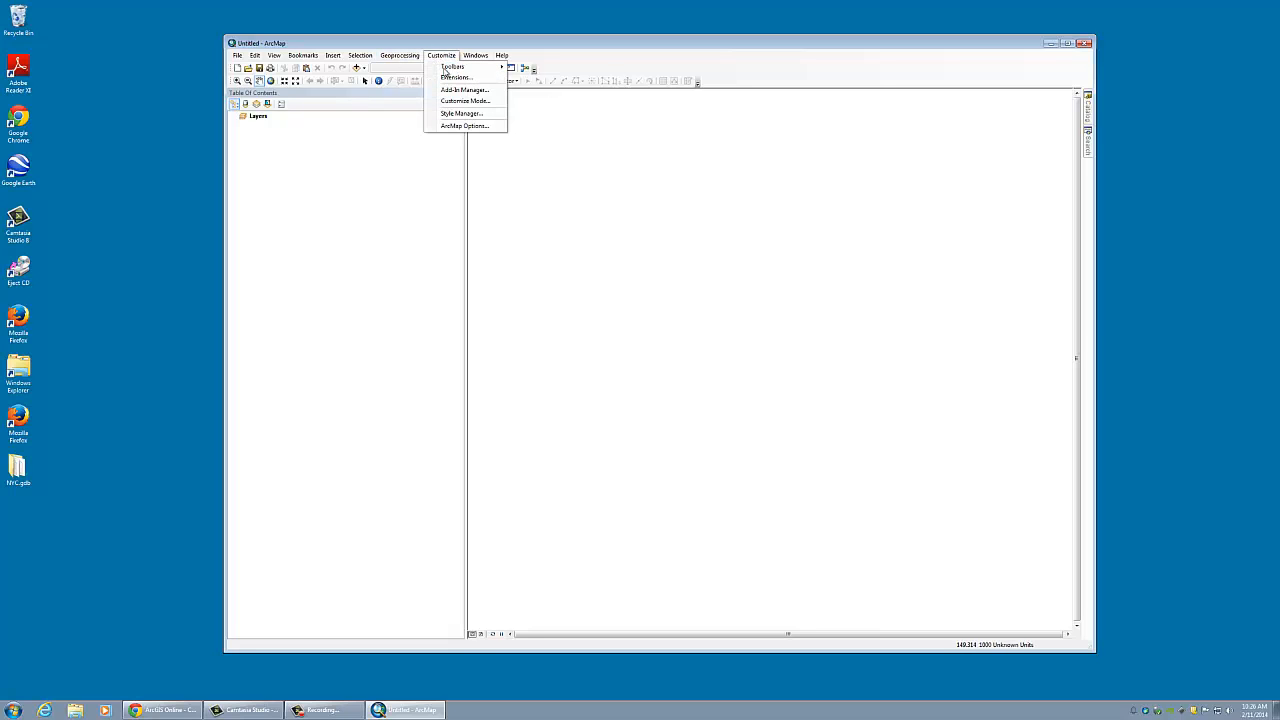
left_click(452, 66)
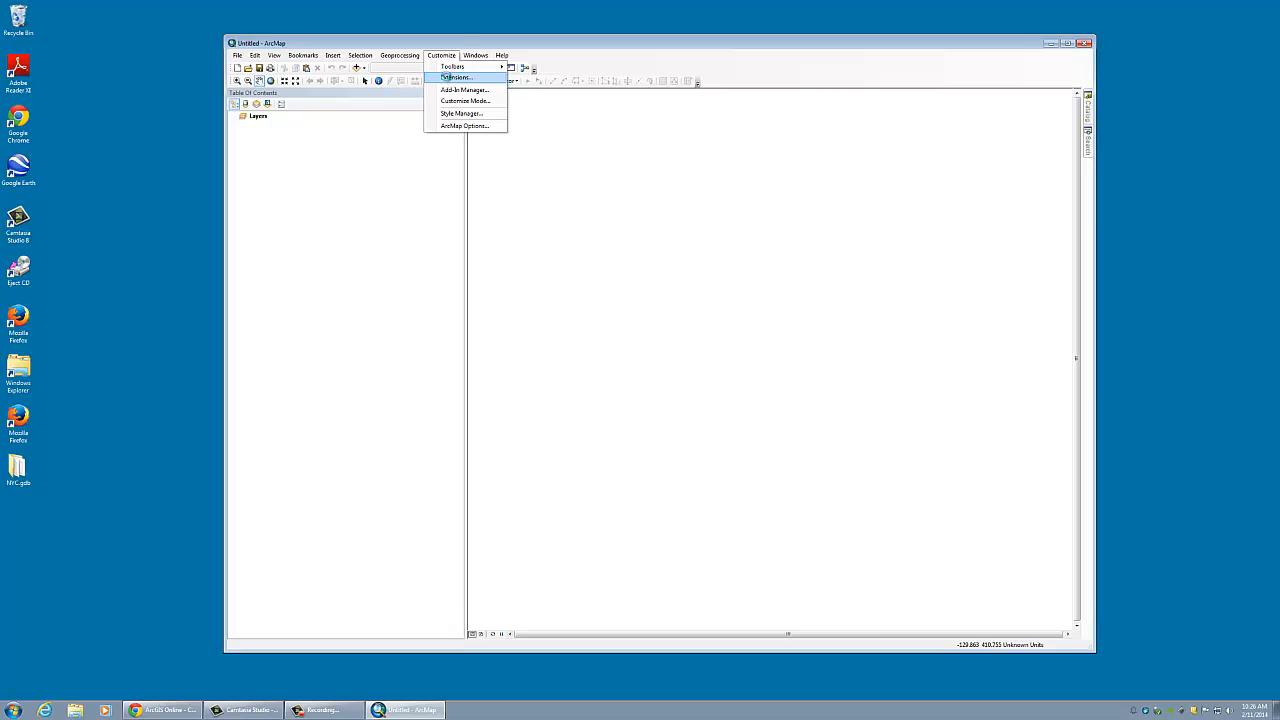
left_click(457, 77)
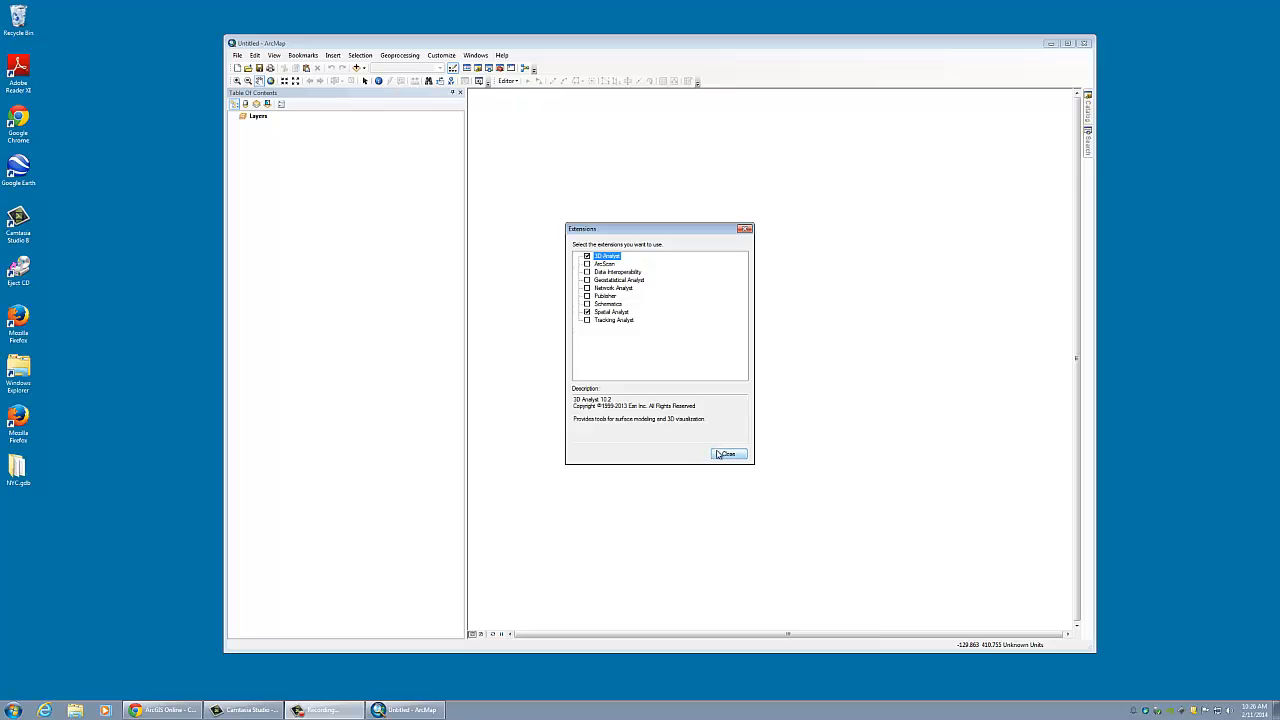
left_click(728, 454)
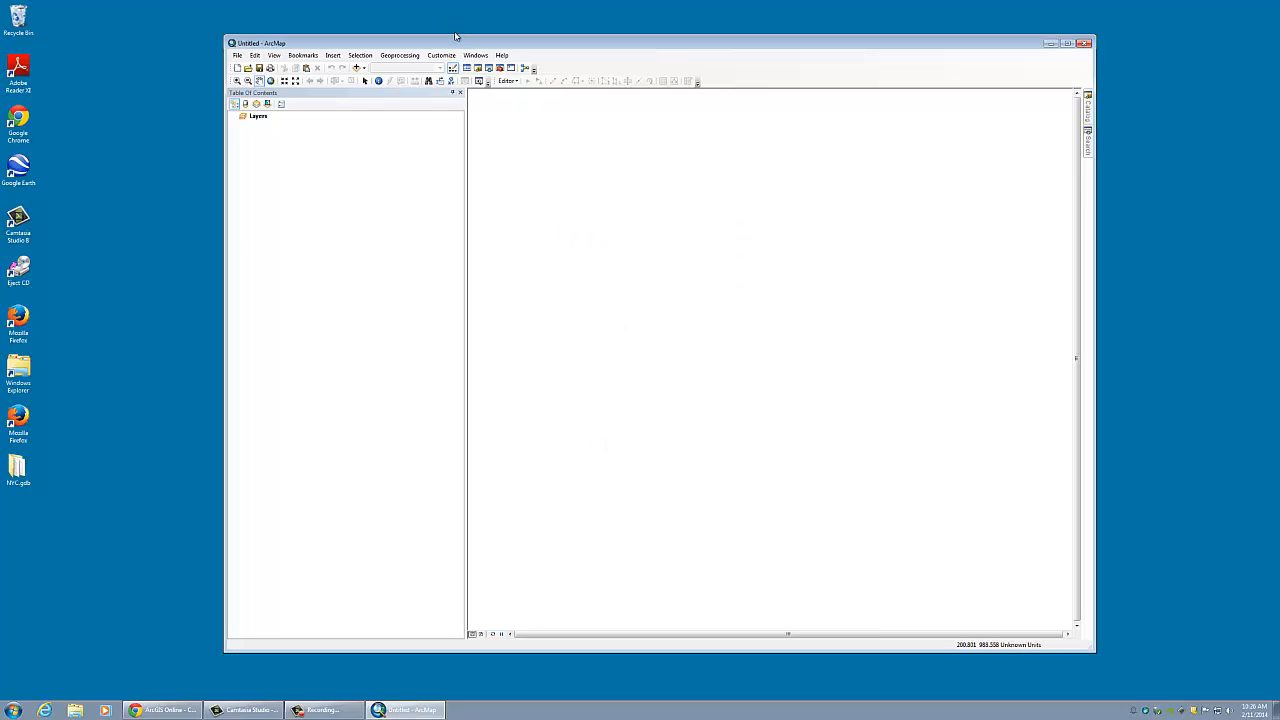
left_click(399, 55)
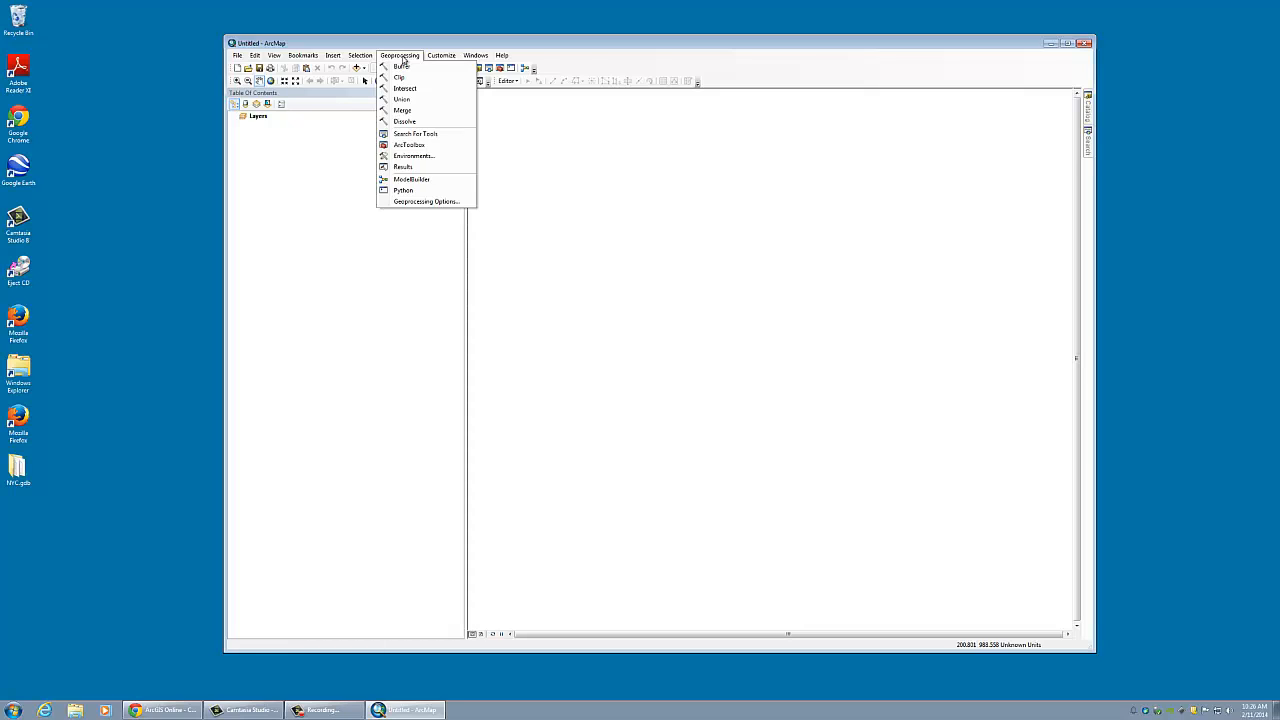
left_click(441, 55)
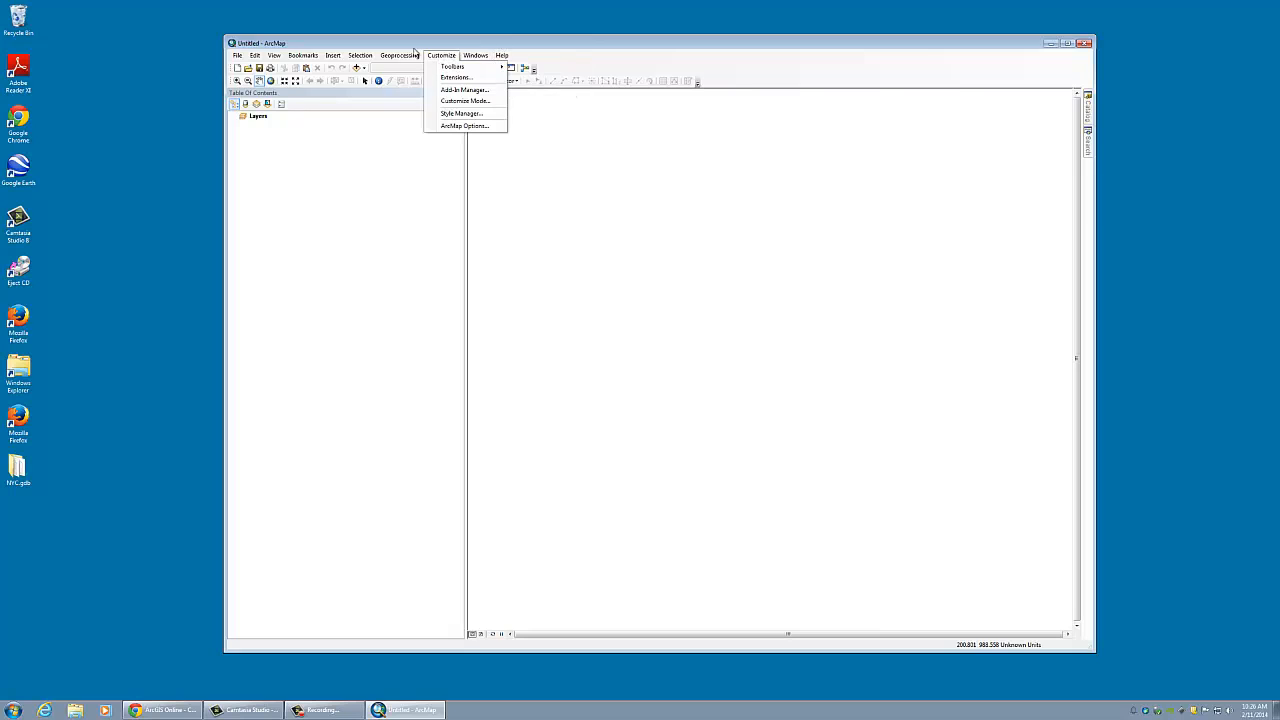
left_click(400, 55)
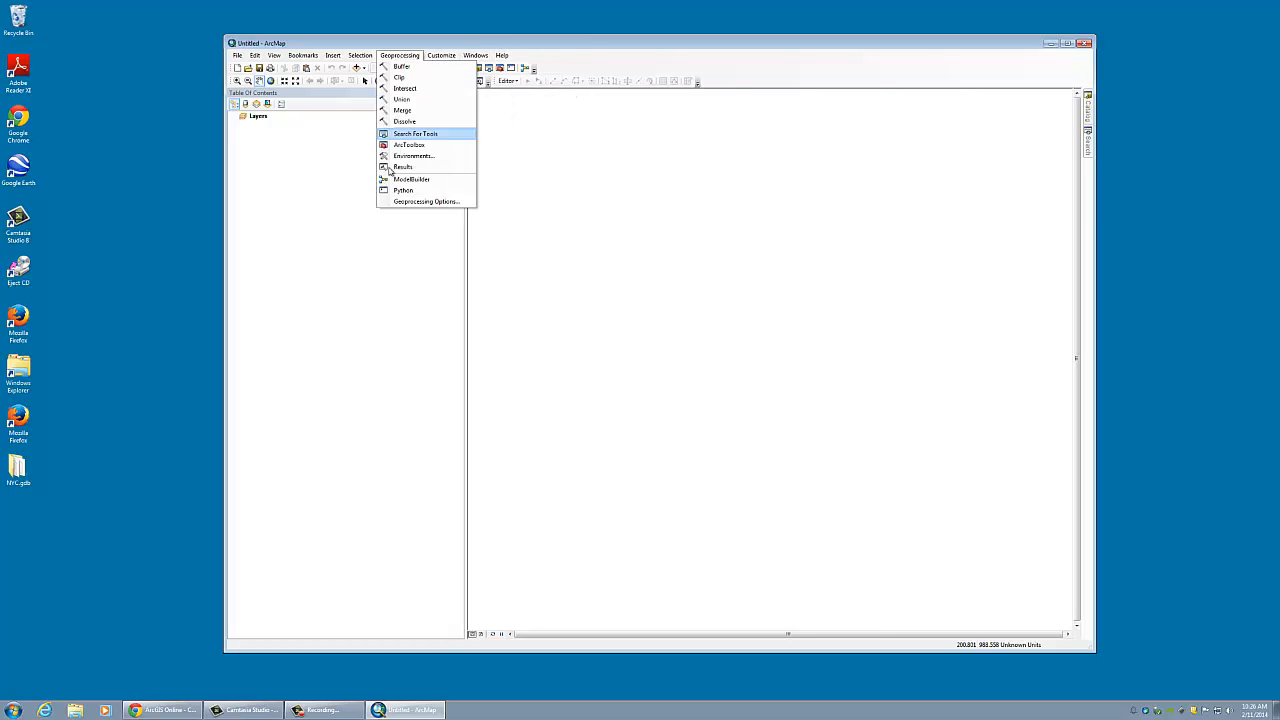
mouse_move(400, 77)
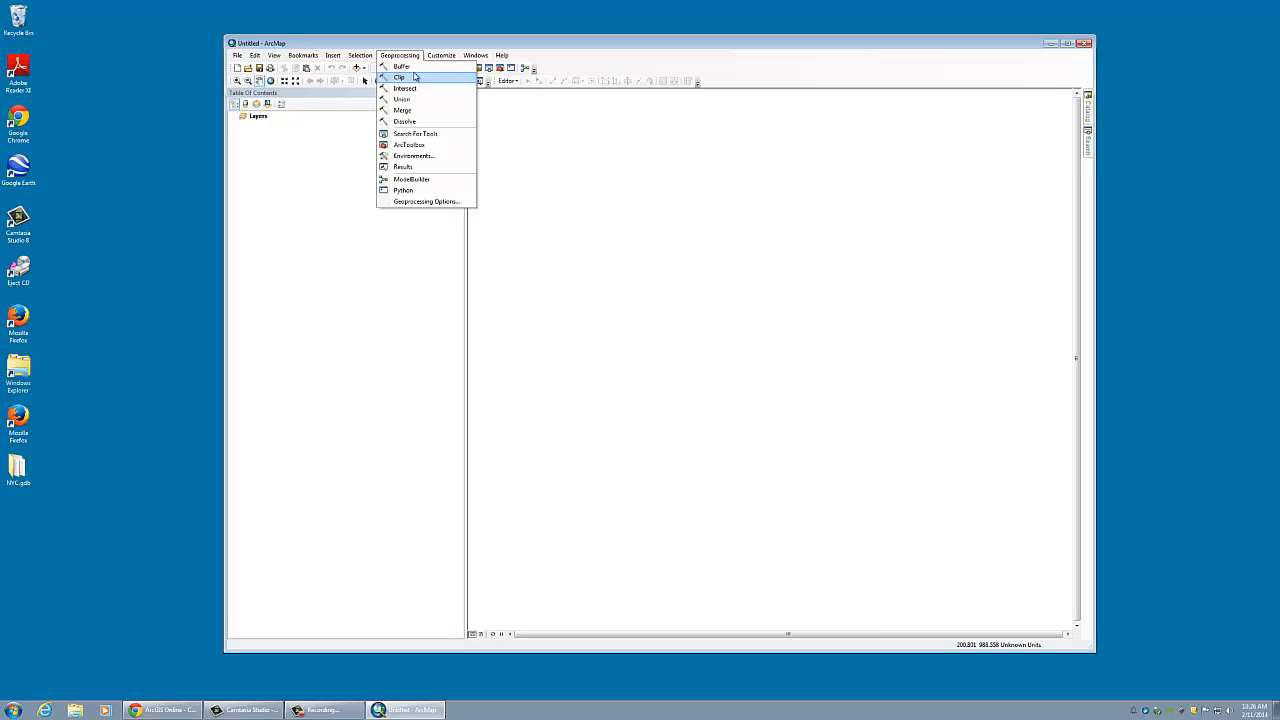
left_click(361, 55)
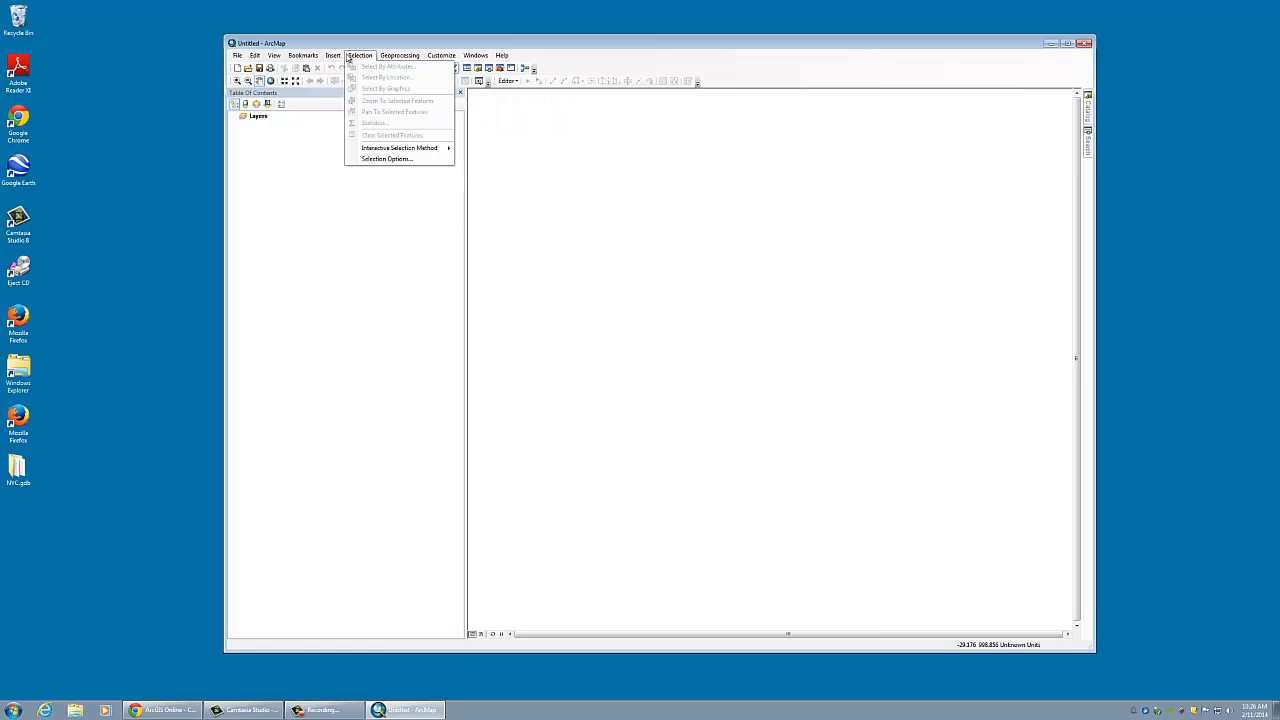
left_click(303, 55)
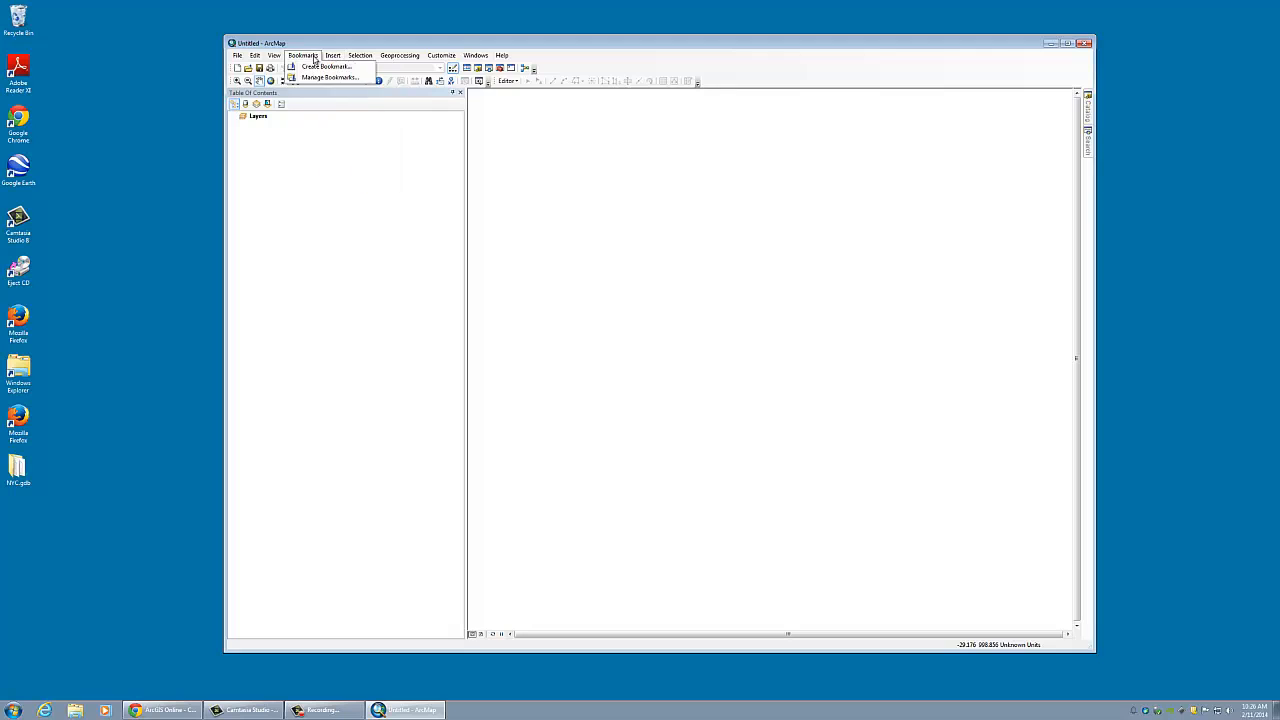
left_click(333, 55)
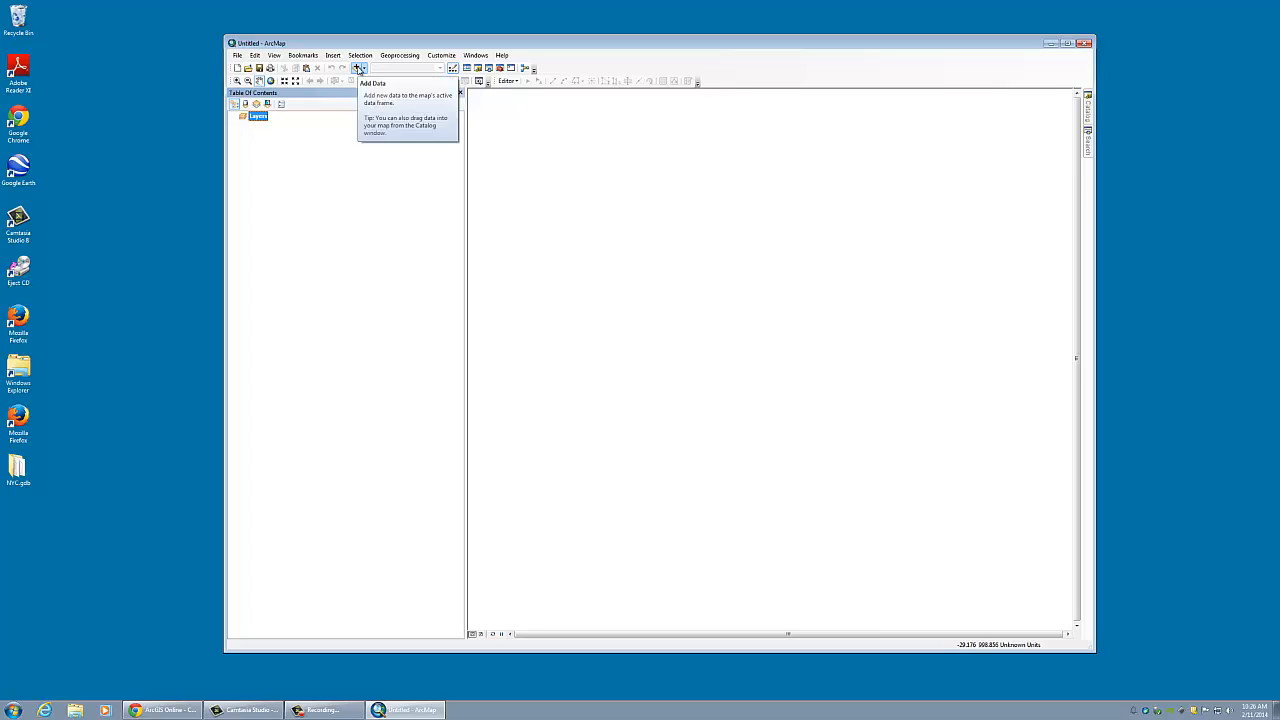
- Add the Boroughs and MetroRoads feature classes from NYC.gdb to the map
left_click(357, 68)
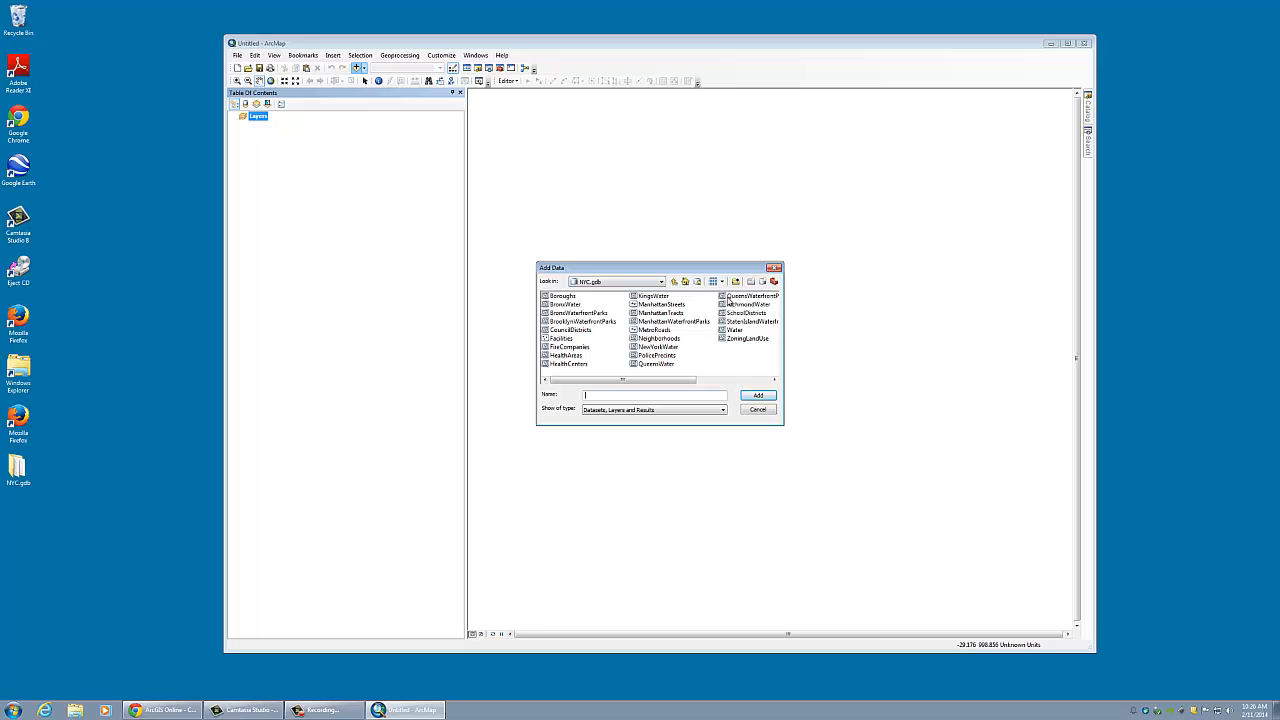
left_click(562, 296)
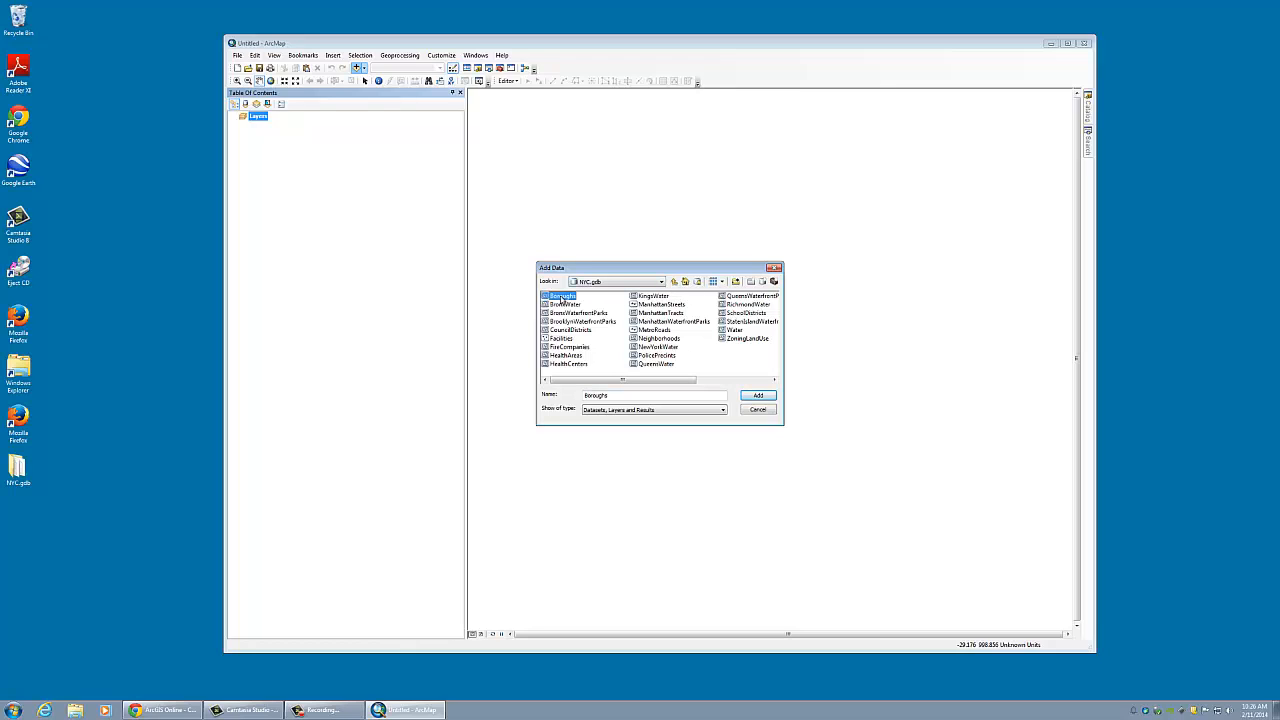
left_click(758, 395)
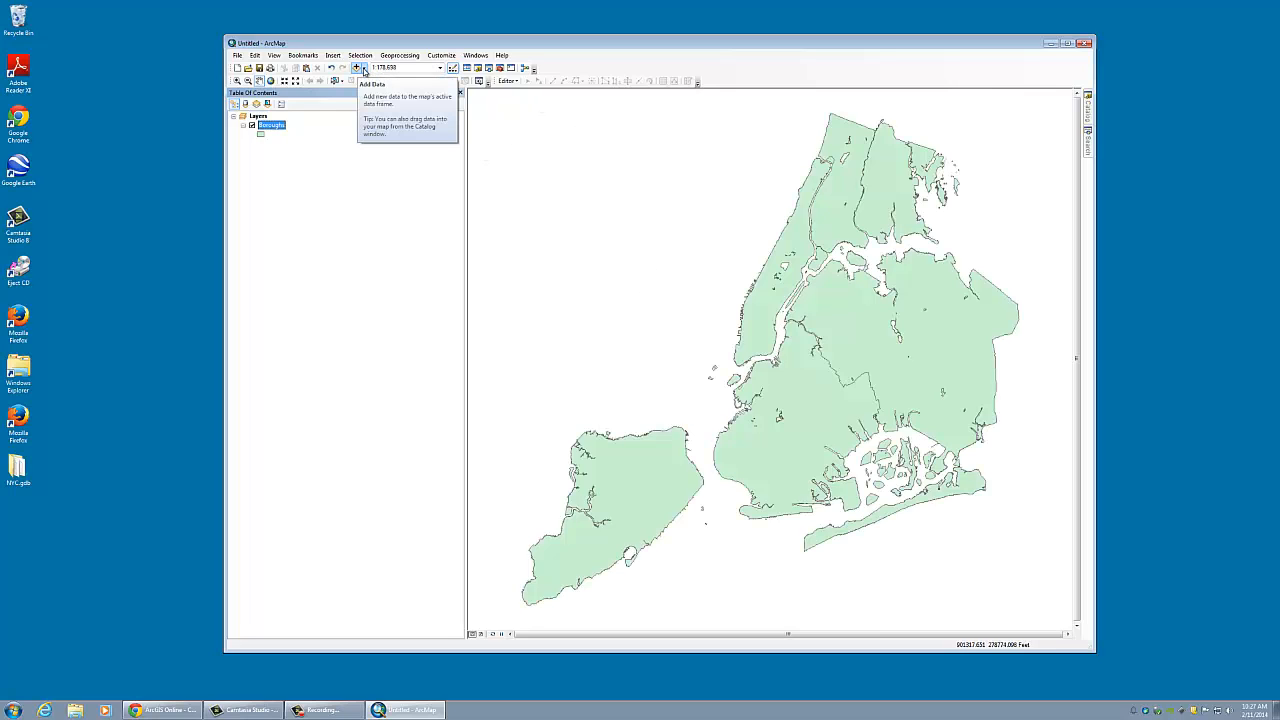
left_click(357, 67)
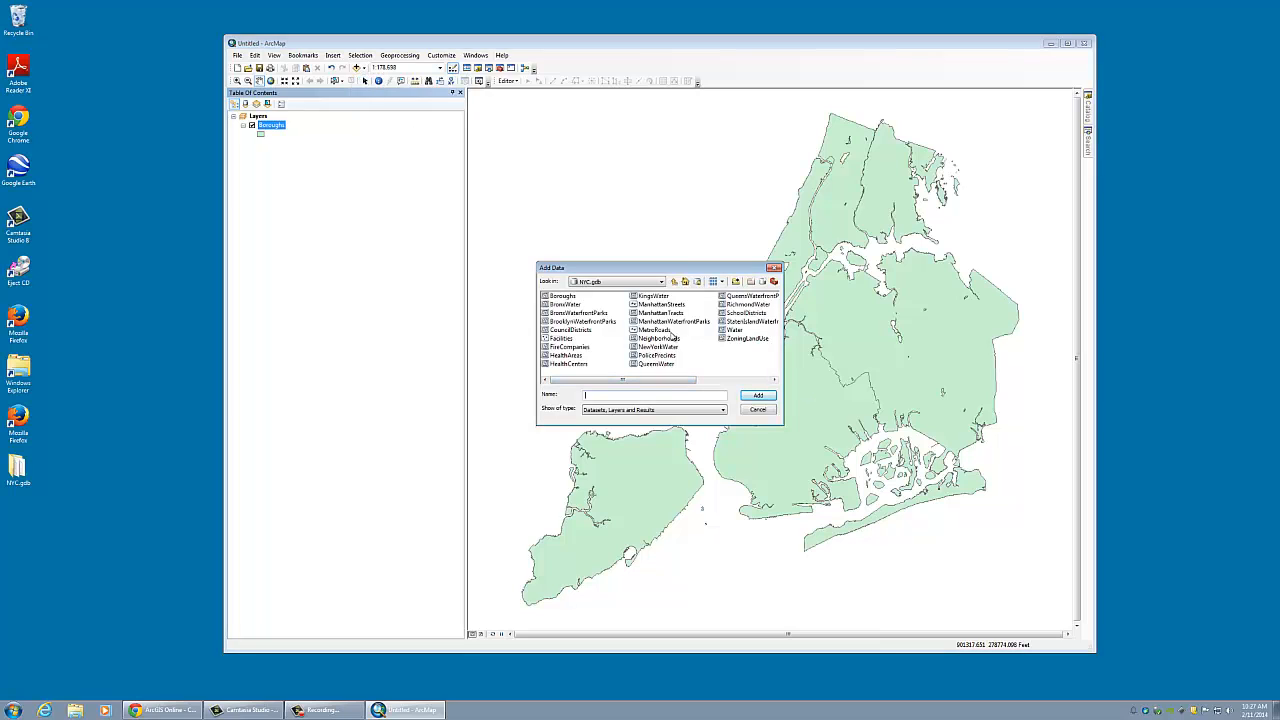
left_click(655, 330)
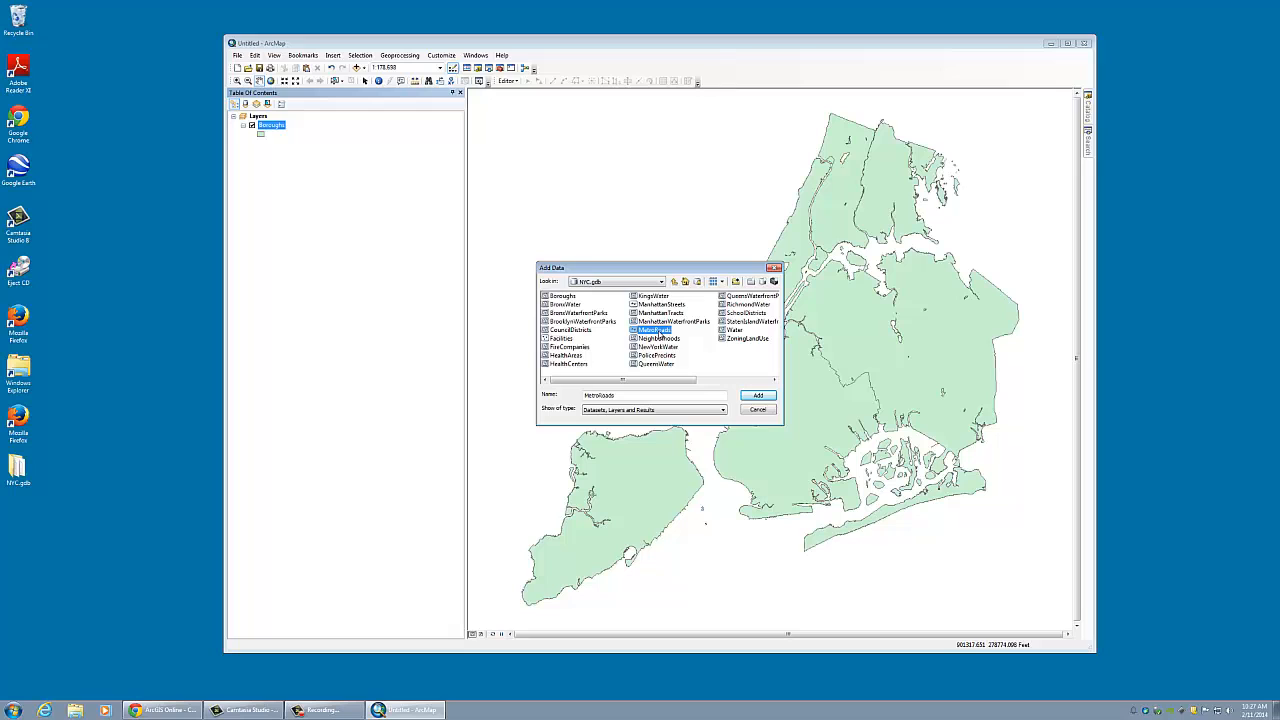
left_click(758, 395)
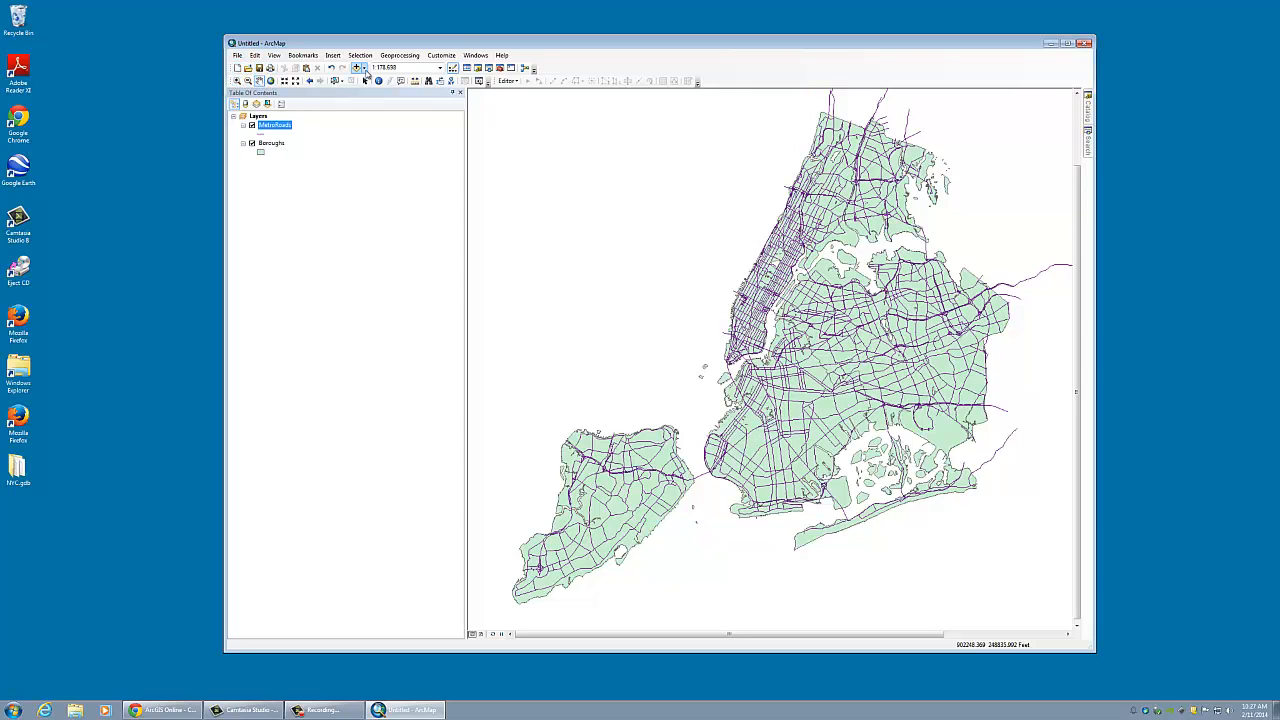
mouse_move(453, 68)
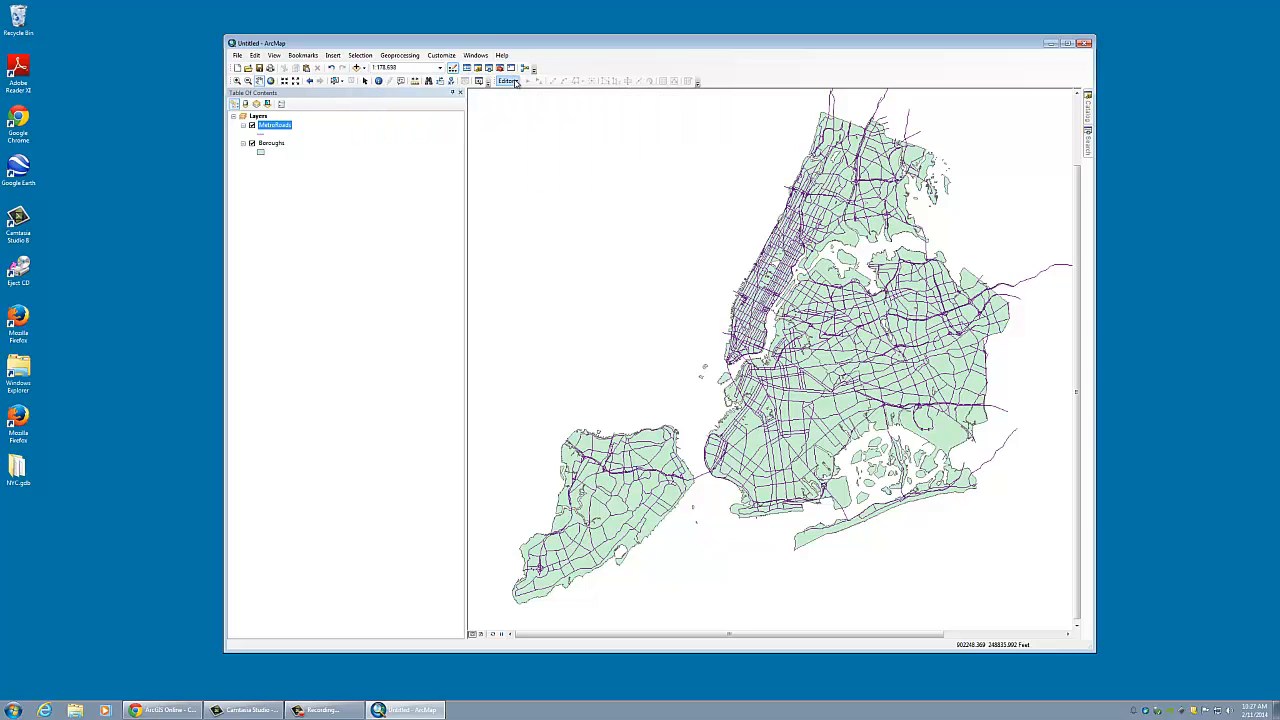
- Zoom in on the eastern city and lower Manhattan, pan, then return to the previous extent
left_click(476, 55)
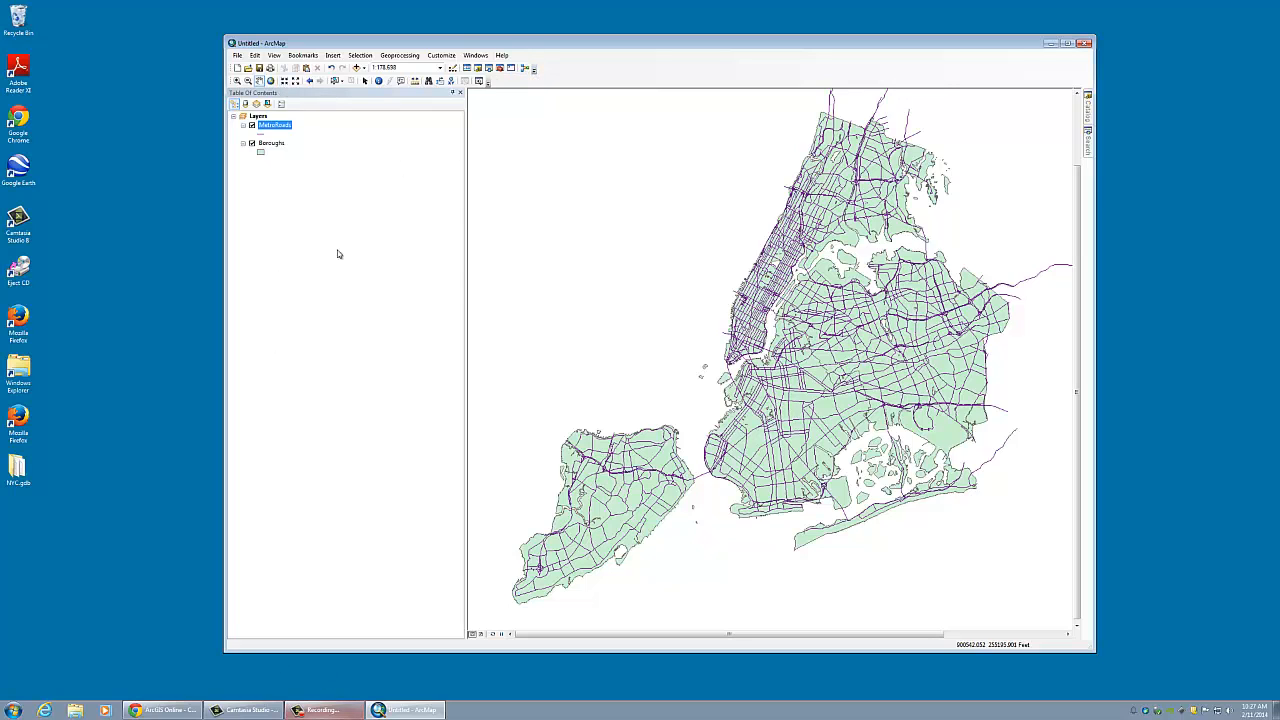
mouse_move(271, 81)
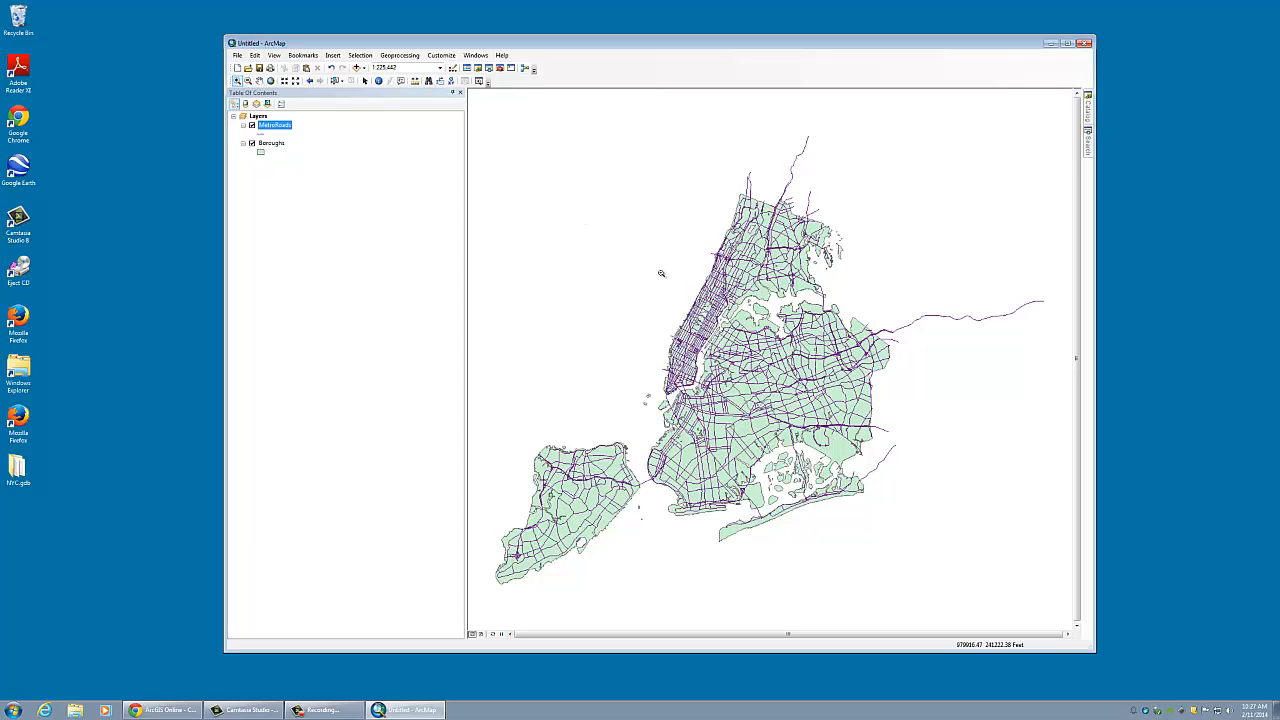
left_click_drag(641, 265, 915, 512)
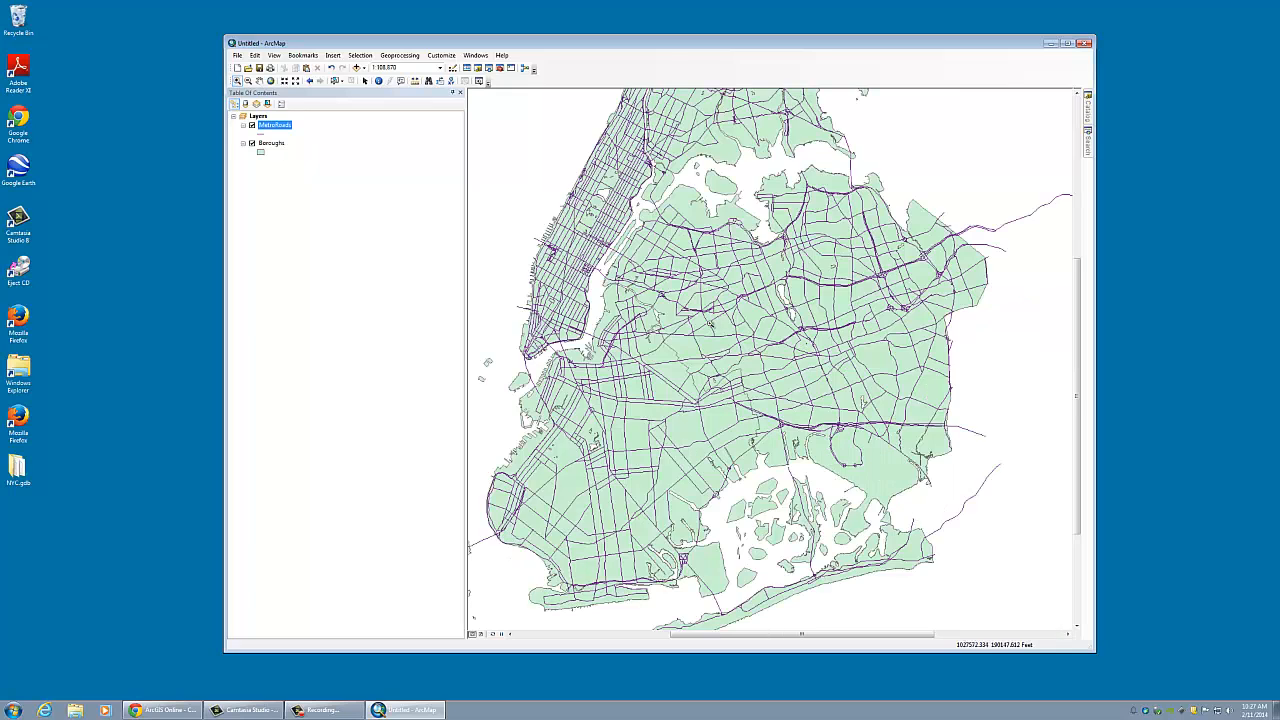
left_click_drag(507, 160, 670, 377)
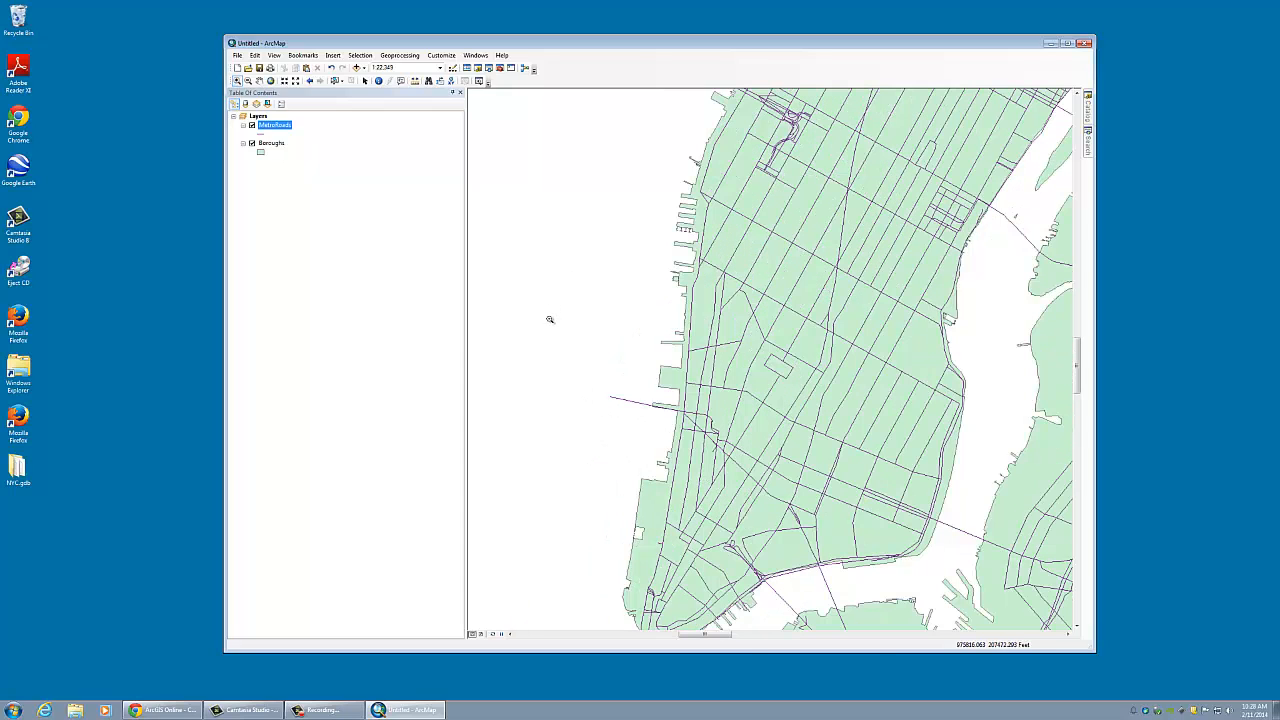
left_click(352, 68)
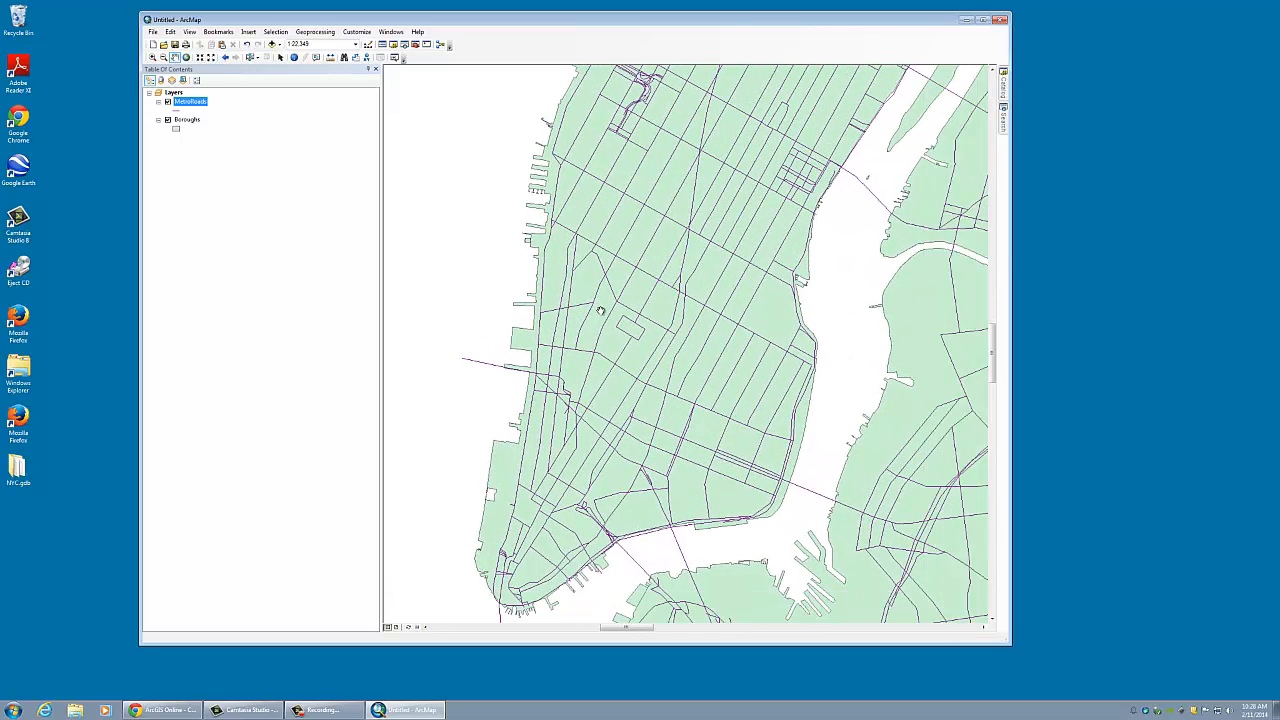
mouse_move(227, 57)
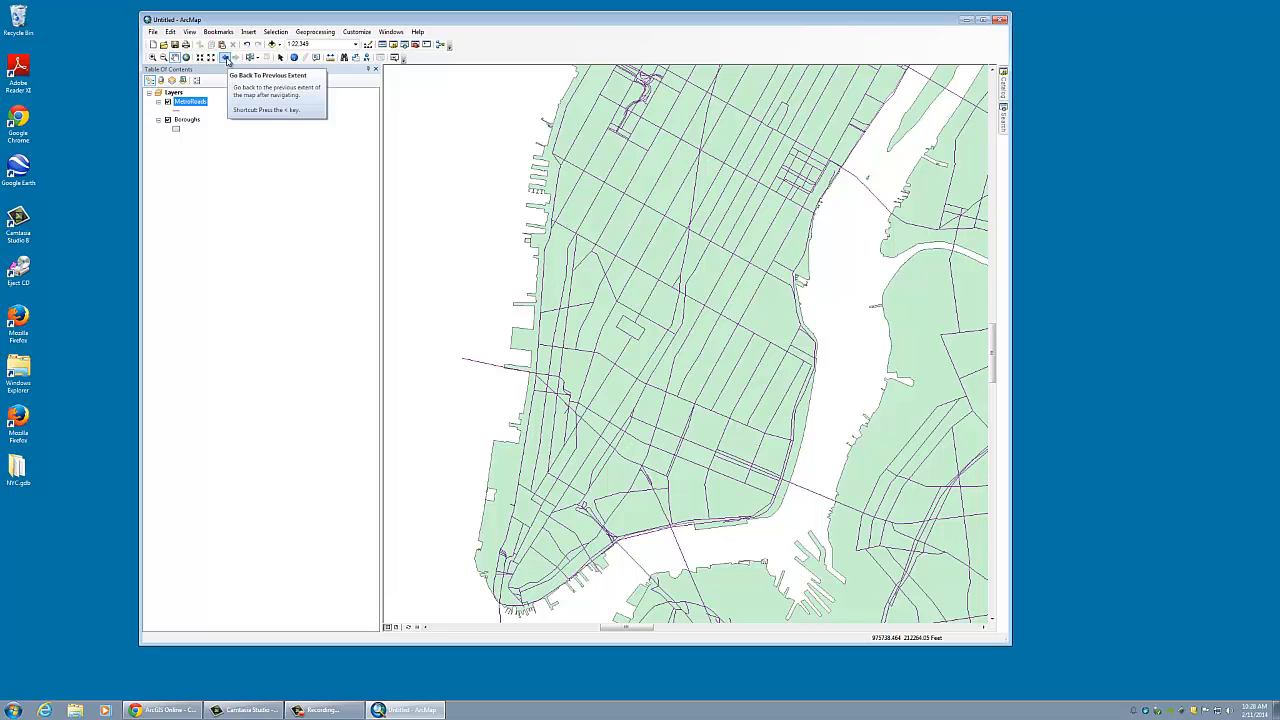
left_click(225, 57)
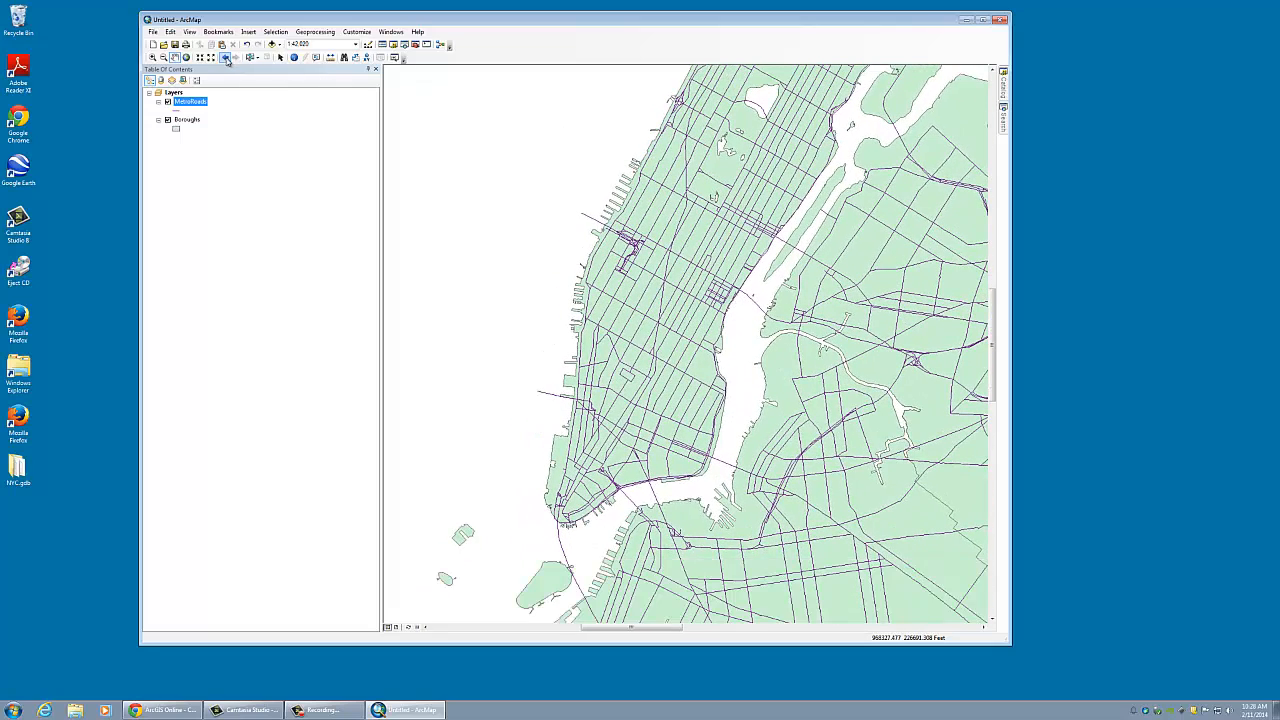
mouse_move(251, 57)
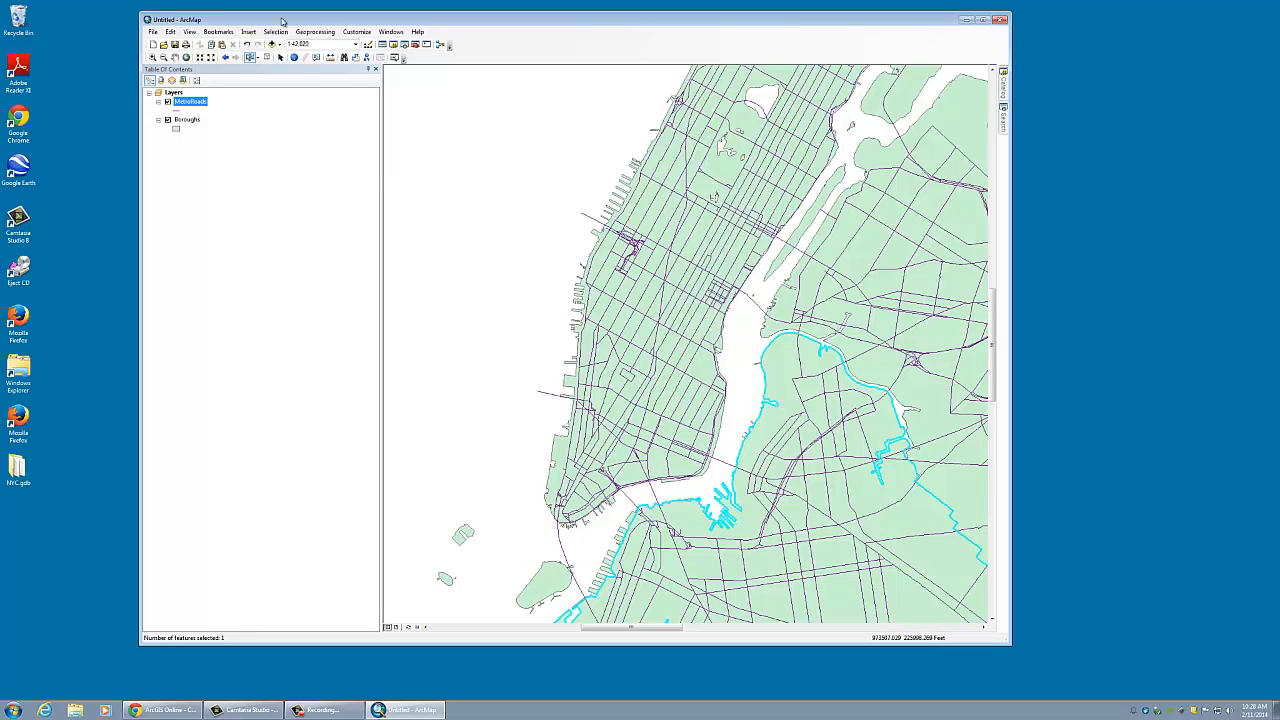
- Measure a straight-line distance across lower Manhattan and change the measurement distance units
left_click(331, 57)
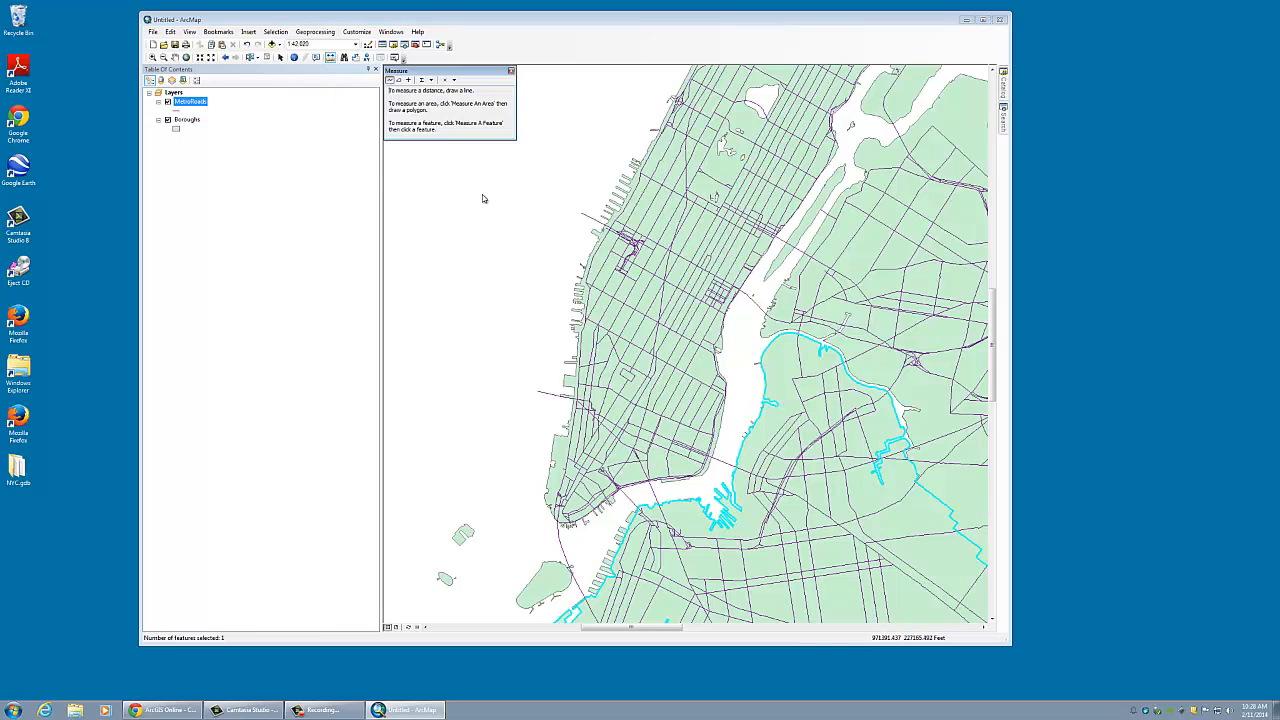
left_click_drag(588, 262, 720, 331)
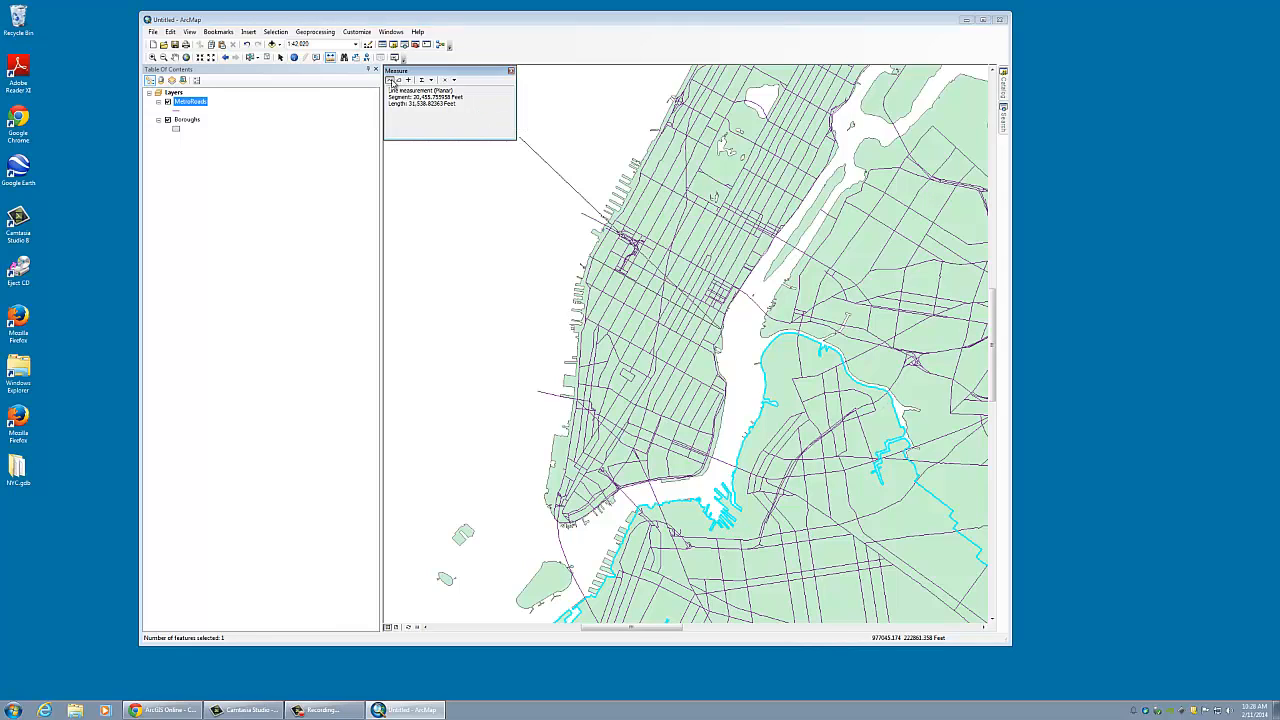
left_click(397, 80)
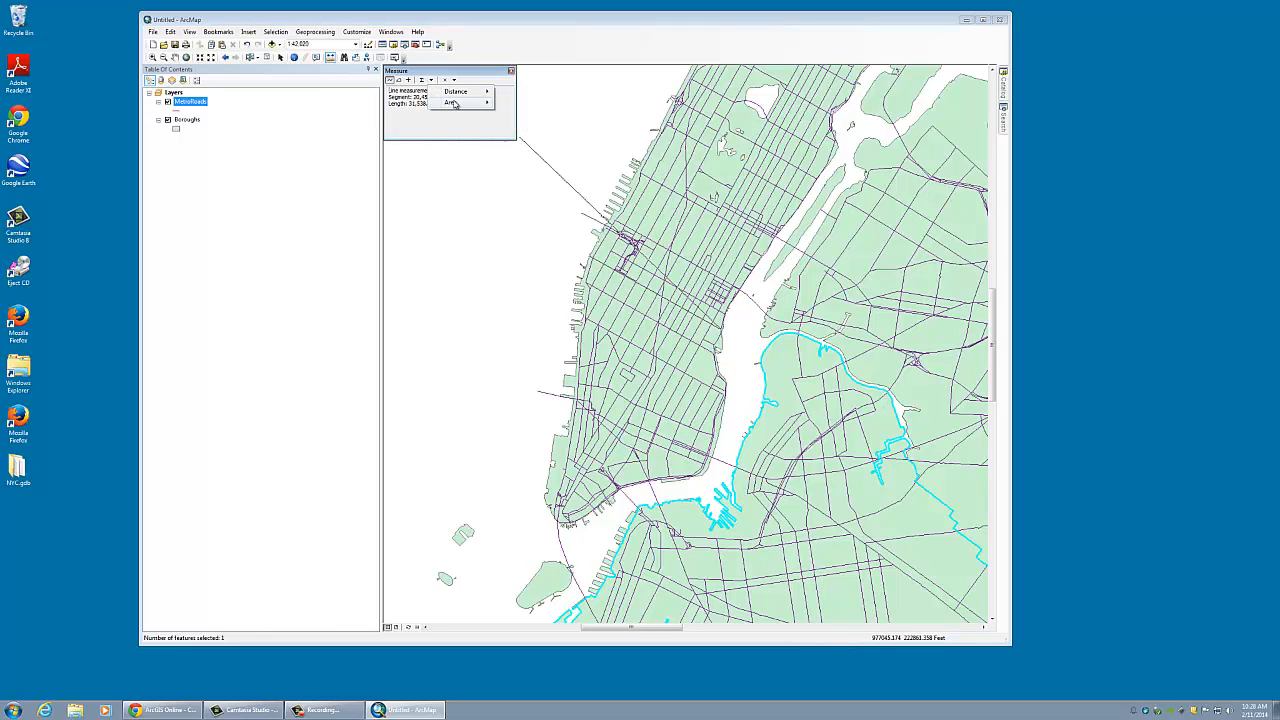
left_click(451, 103)
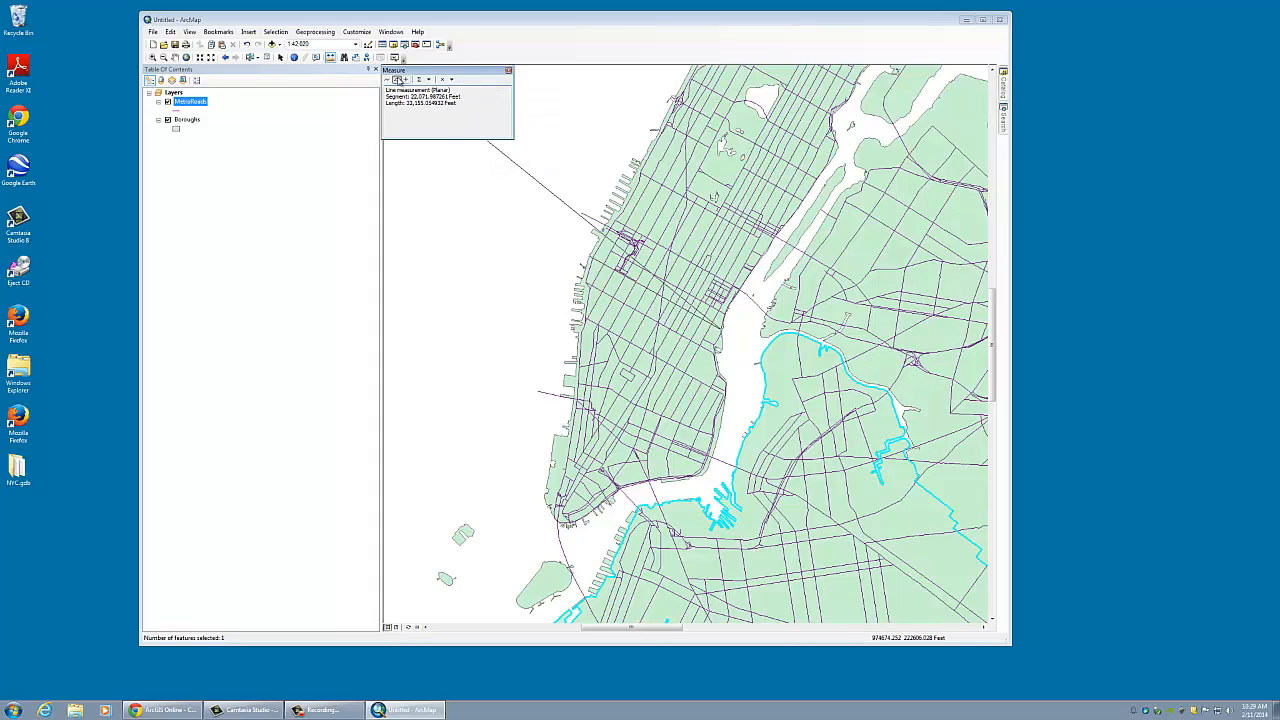
left_click(406, 79)
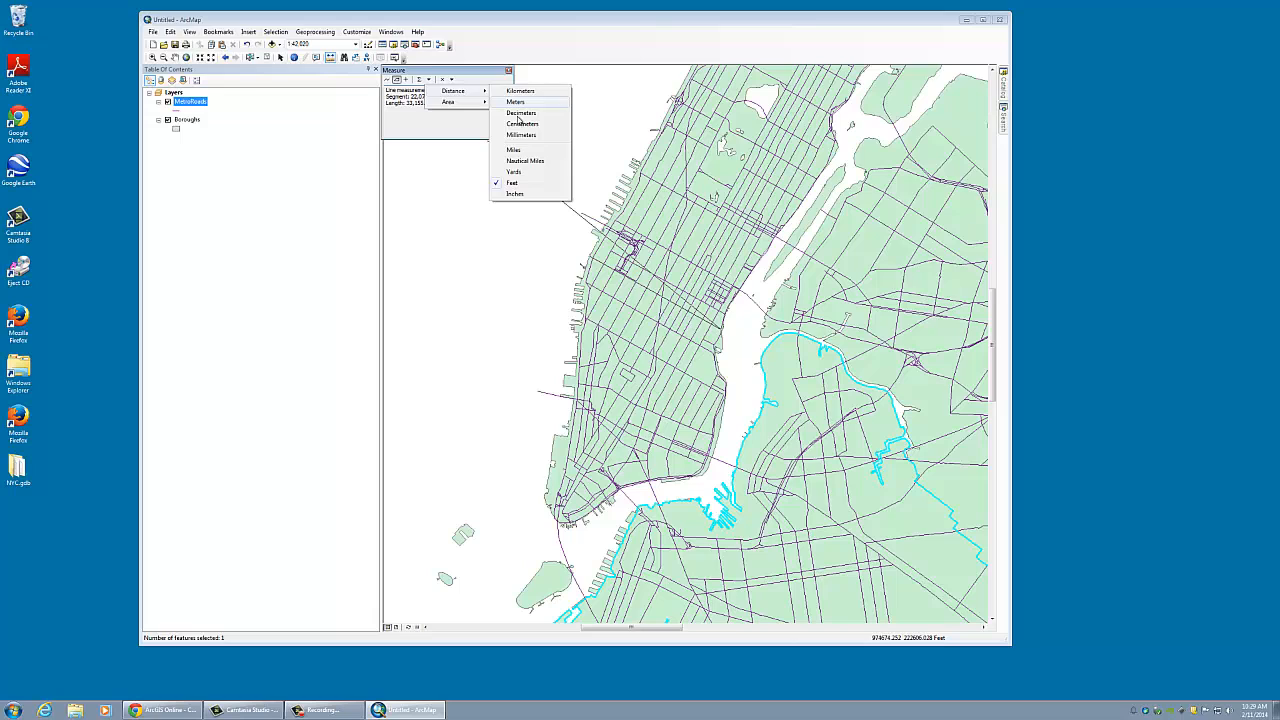
left_click(513, 149)
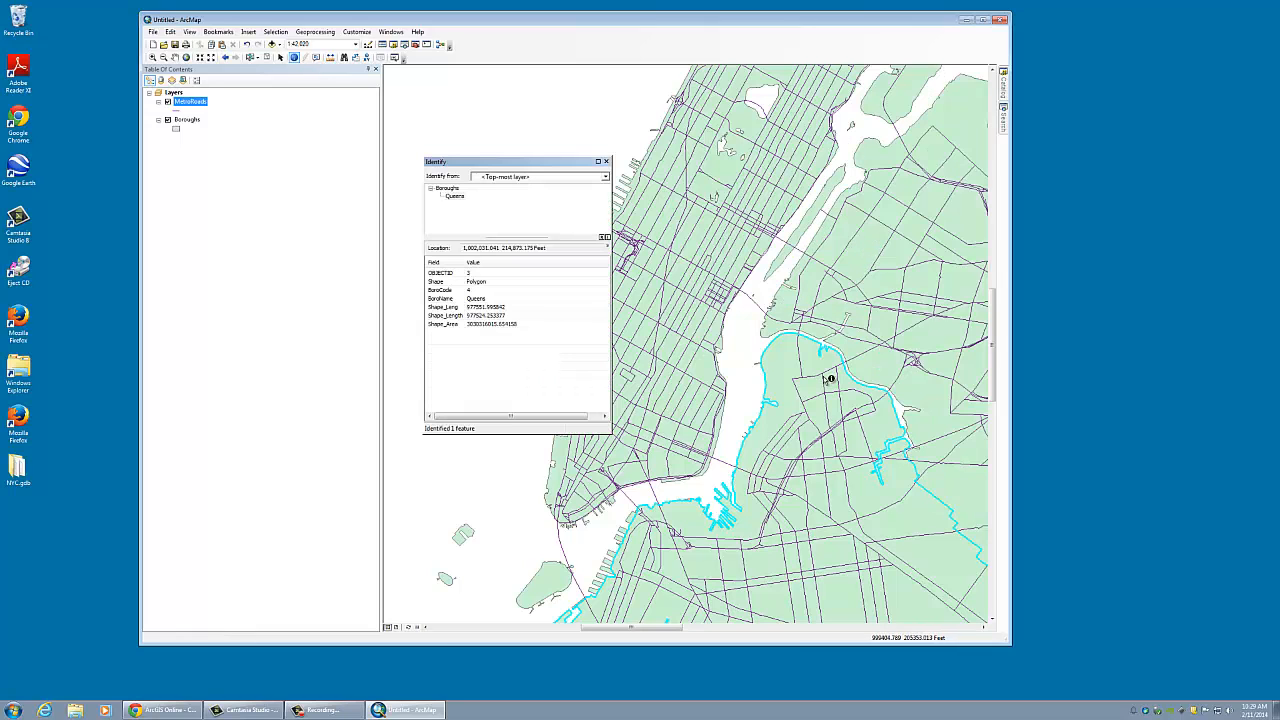
- Identify the Brooklyn and Manhattan borough attributes, then close the identify results
left_click(705, 302)
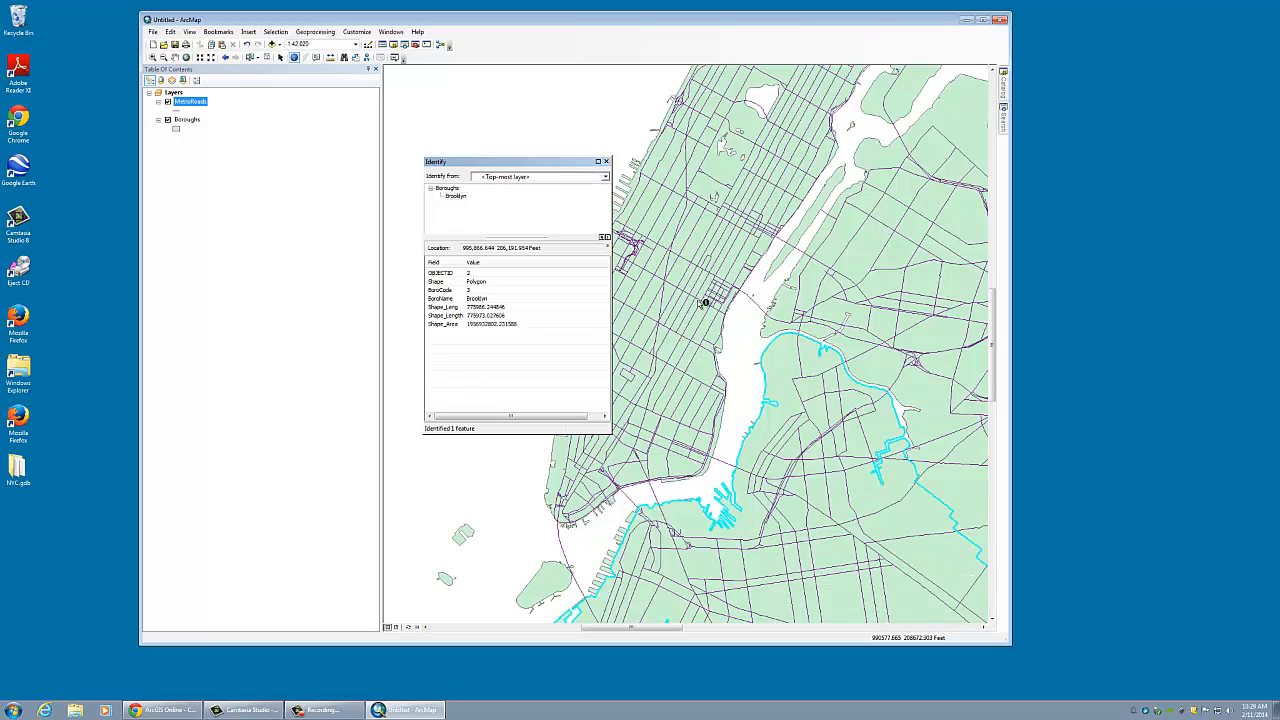
left_click(632, 473)
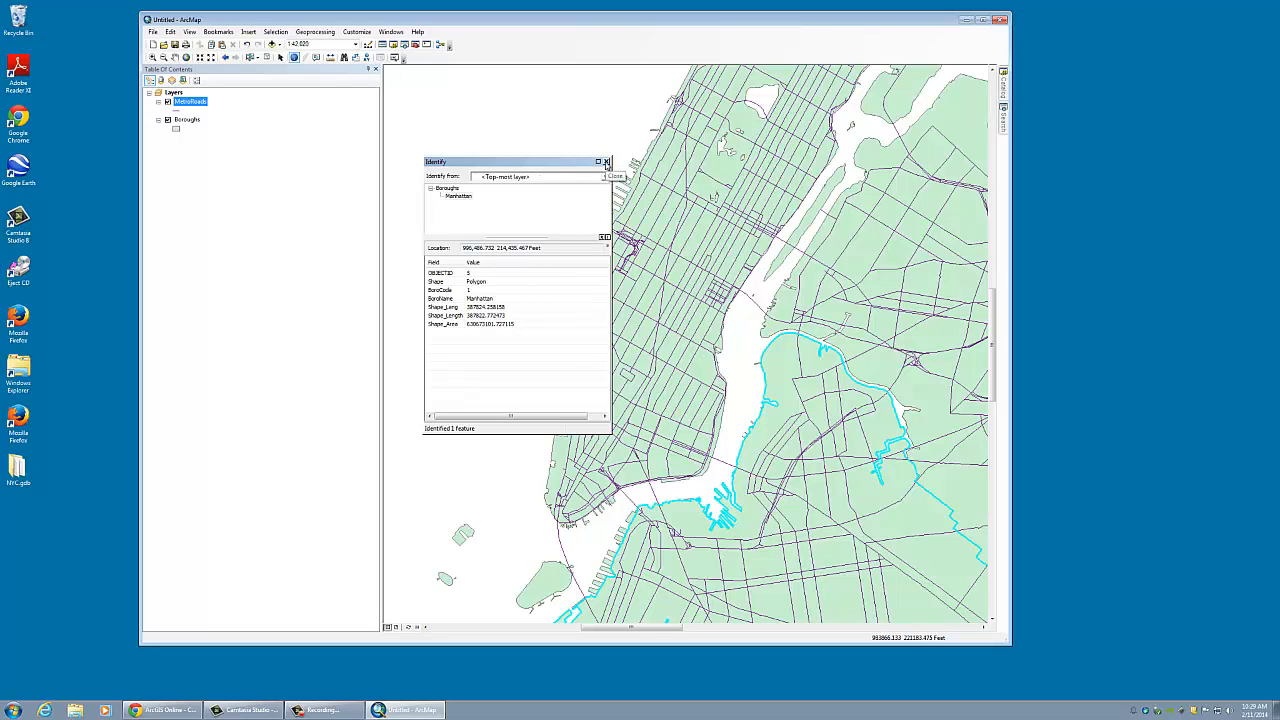
left_click(605, 161)
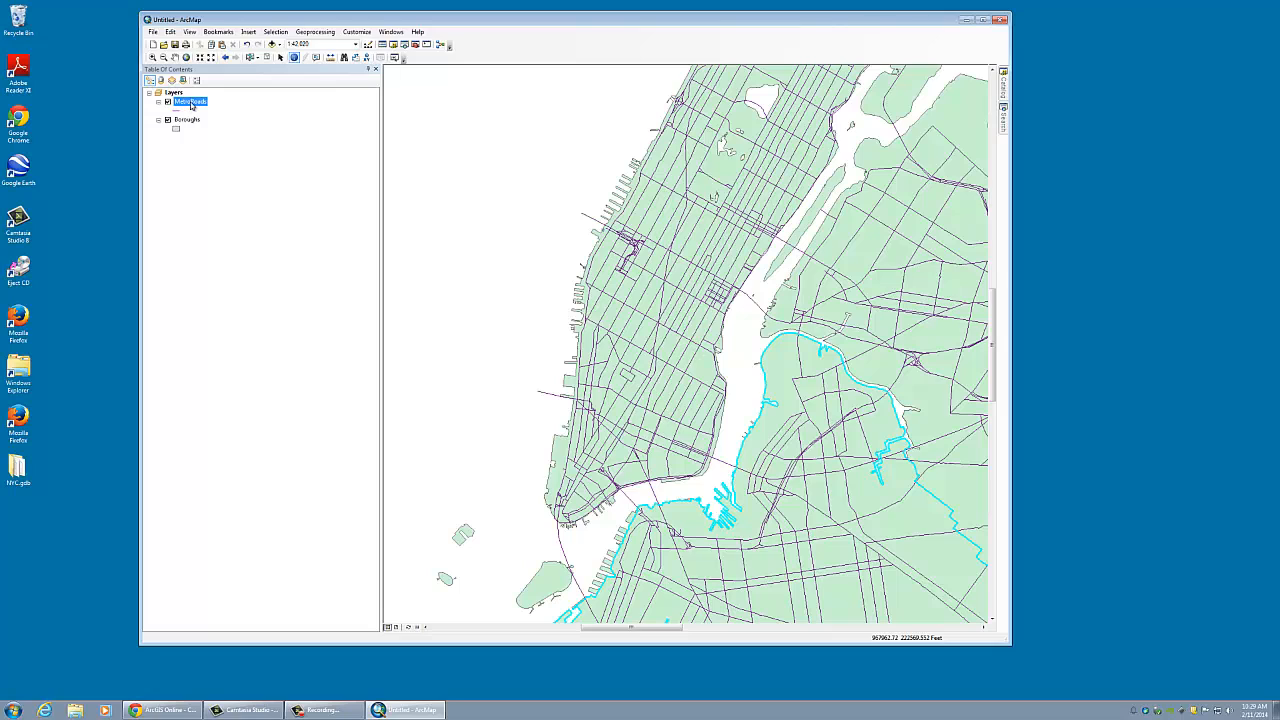
- Rename the Boroughs layer to 'New York City Boroughs' in its General layer properties
left_click(187, 119)
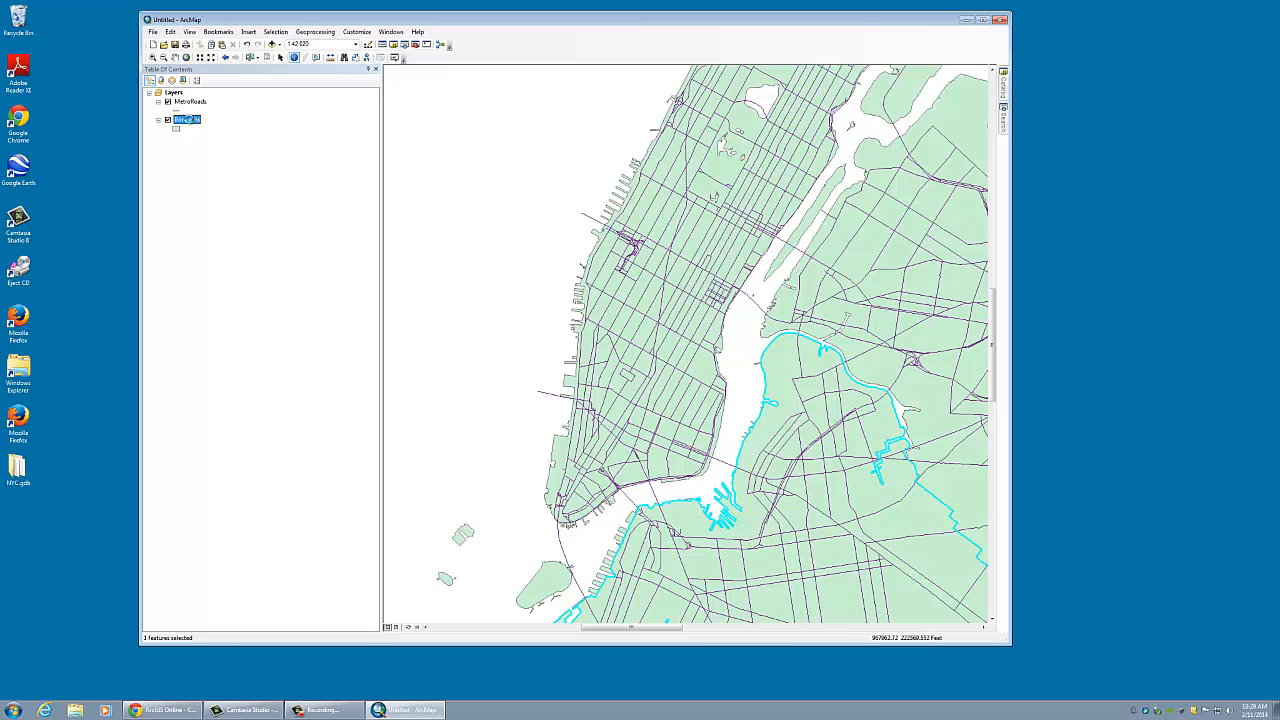
double_click(187, 119)
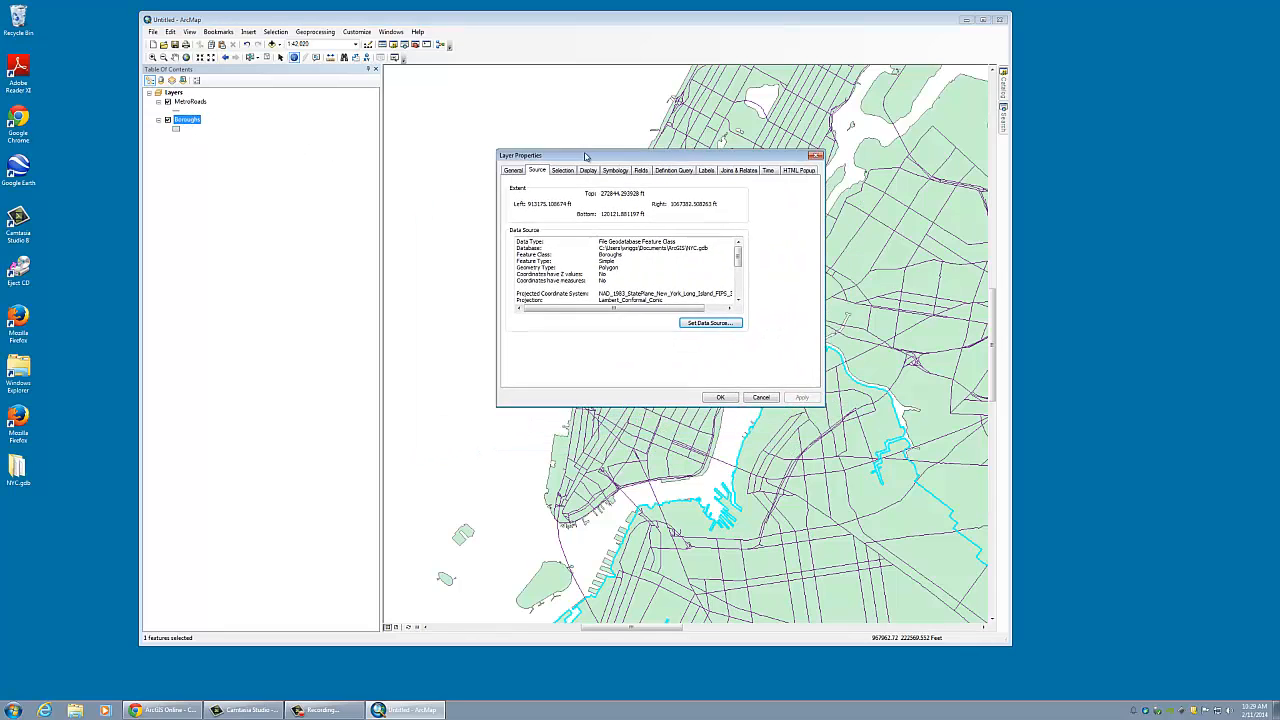
left_click(485, 171)
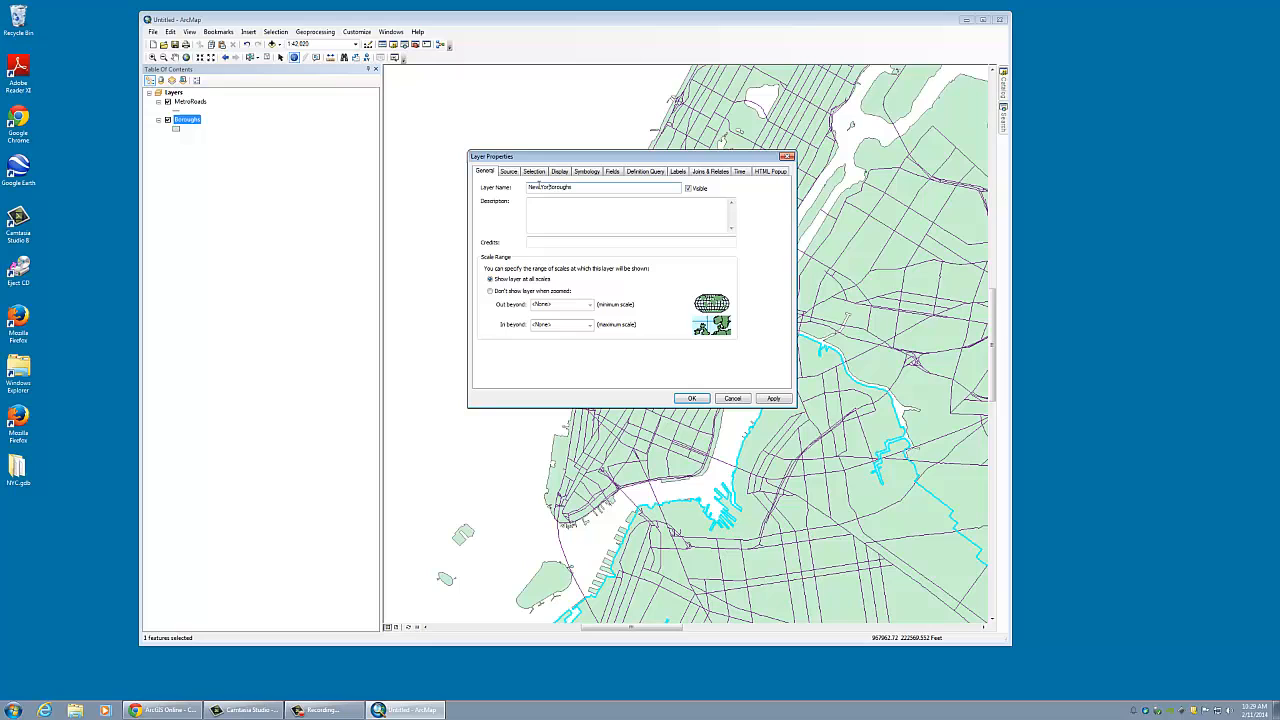
type("New York City Boroughs")
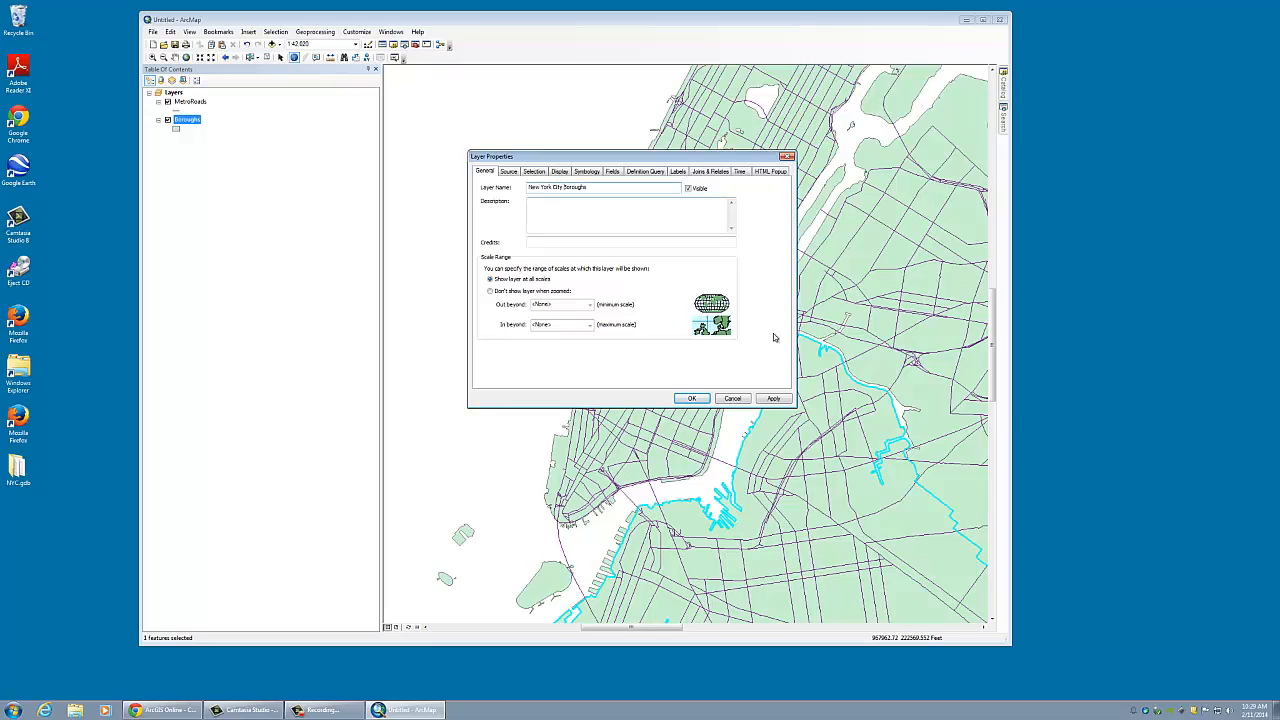
left_click(691, 398)
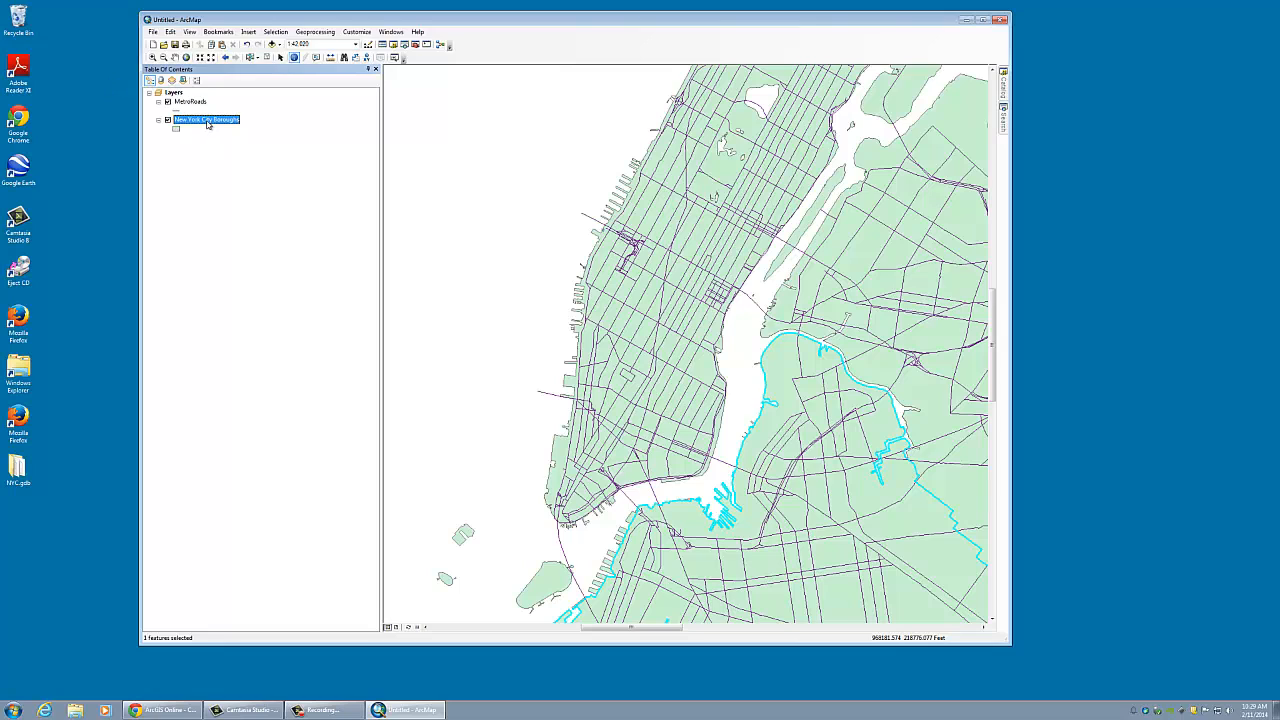
- Browse the layer's Source, Display and Symbology tabs, try Unique values, then cancel
right_click(207, 119)
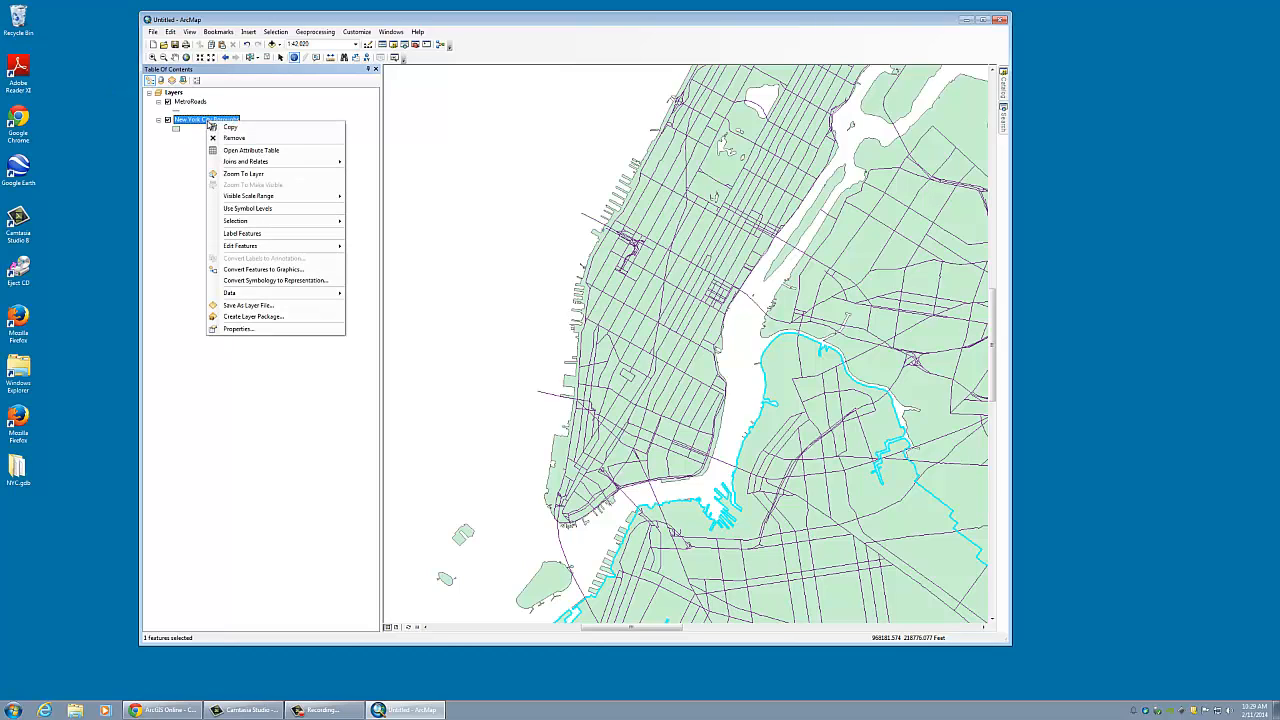
mouse_move(280, 195)
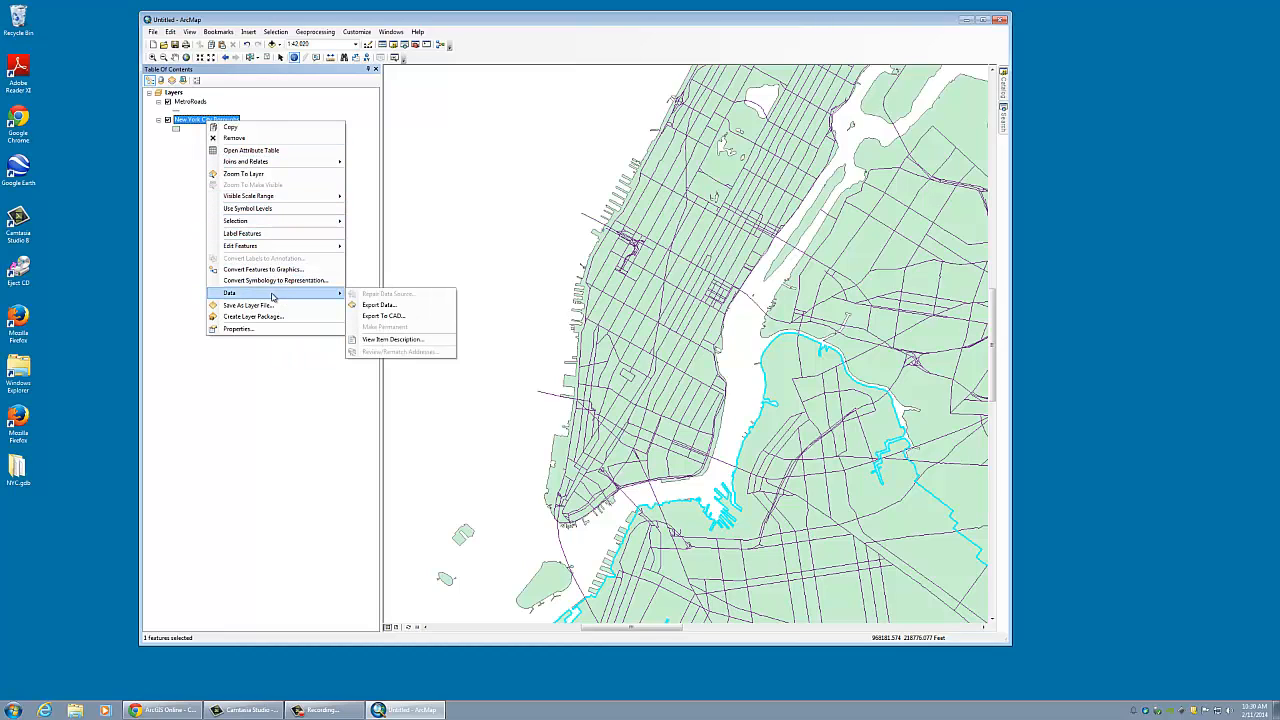
mouse_move(238, 329)
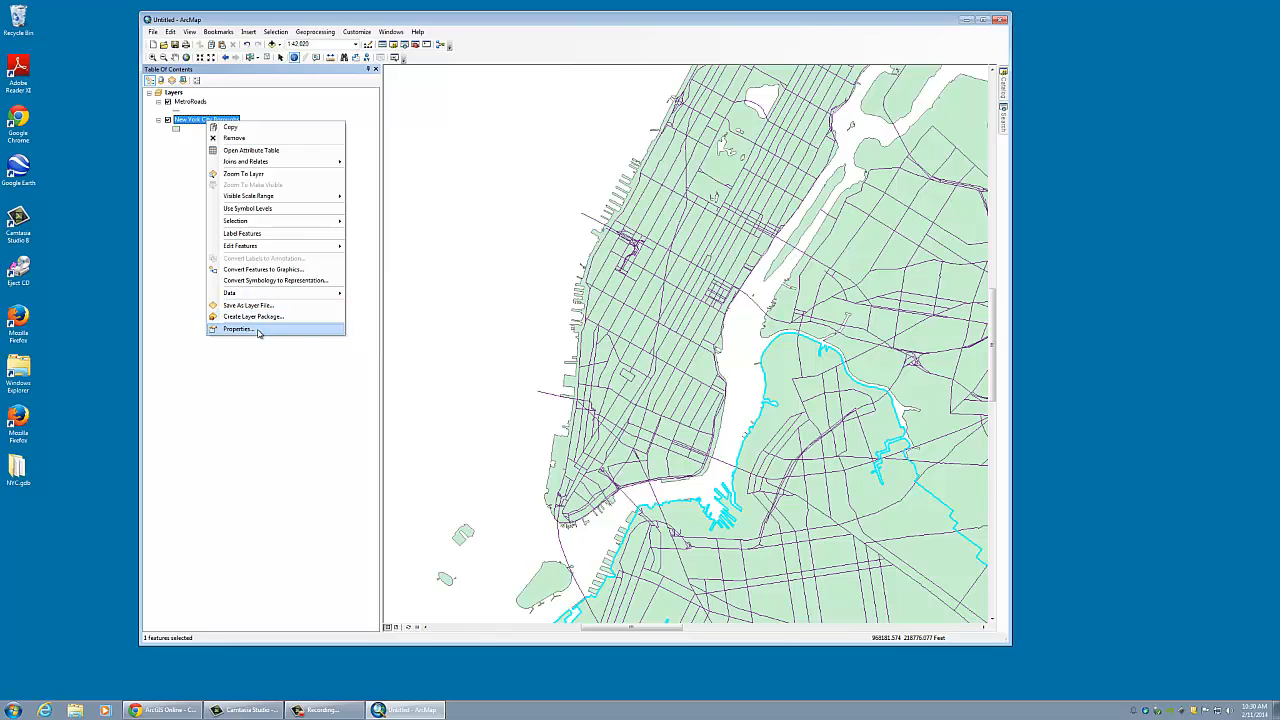
left_click(238, 329)
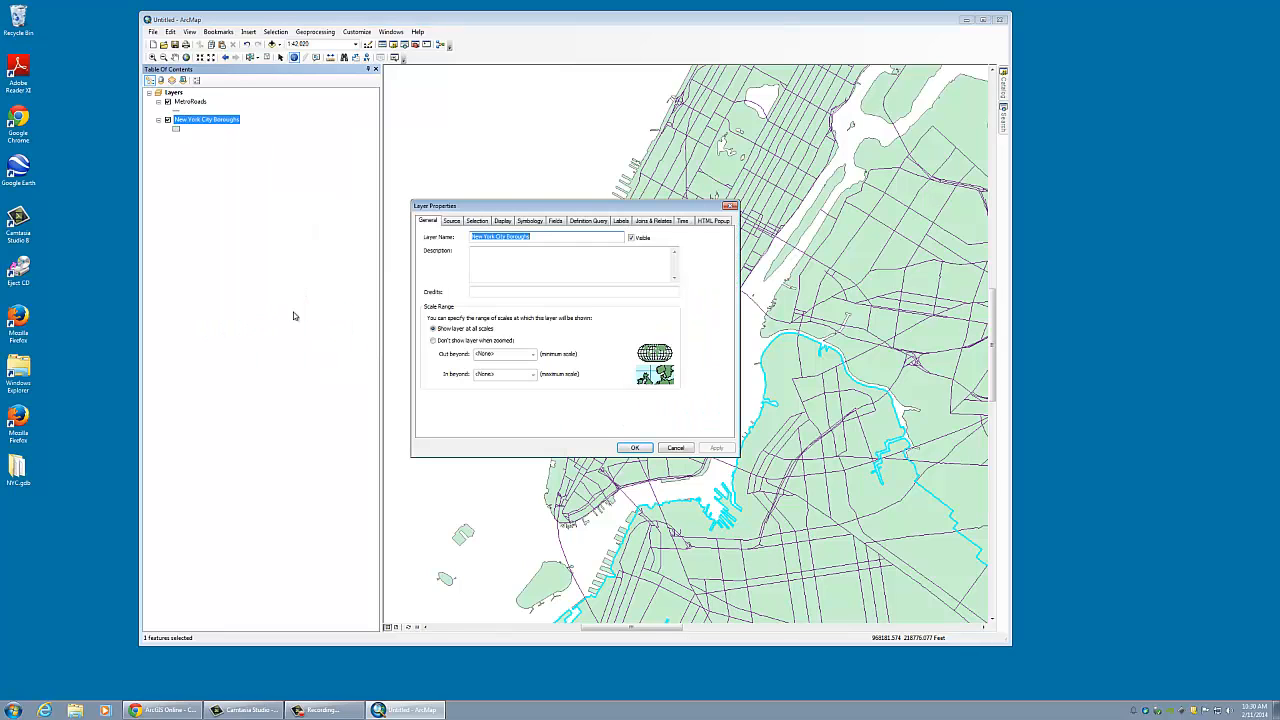
left_click(452, 221)
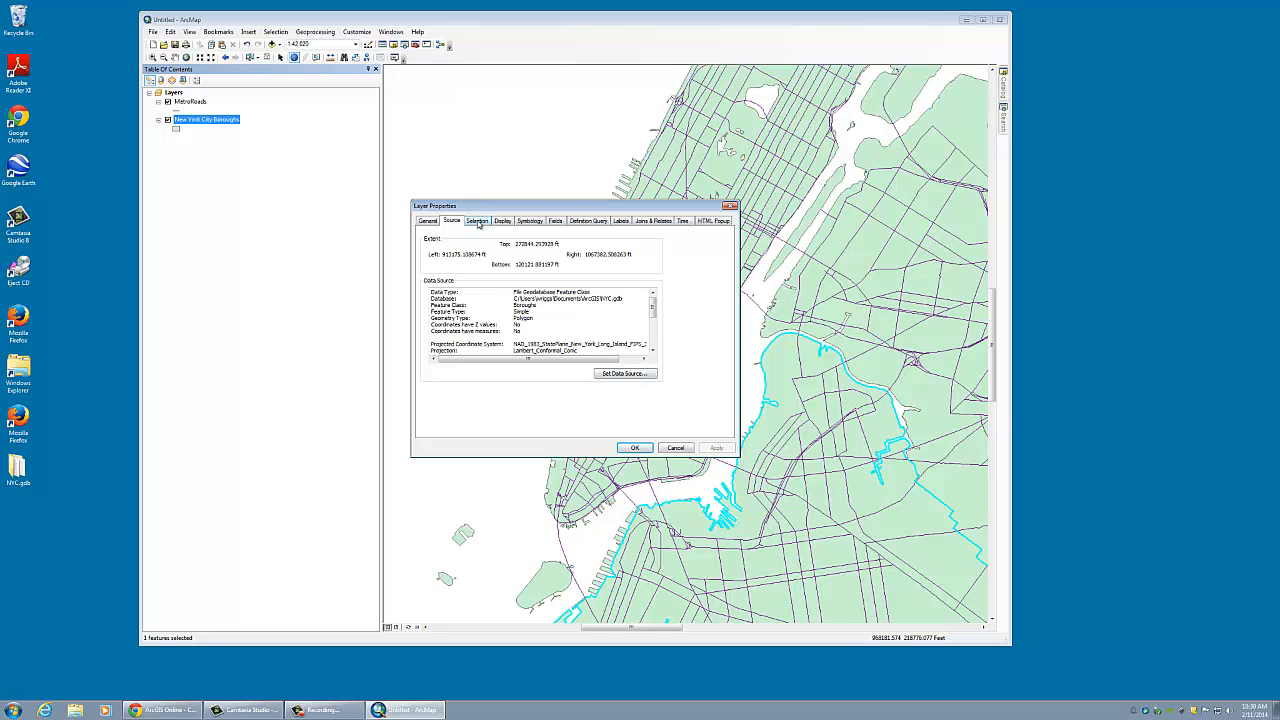
left_click(502, 221)
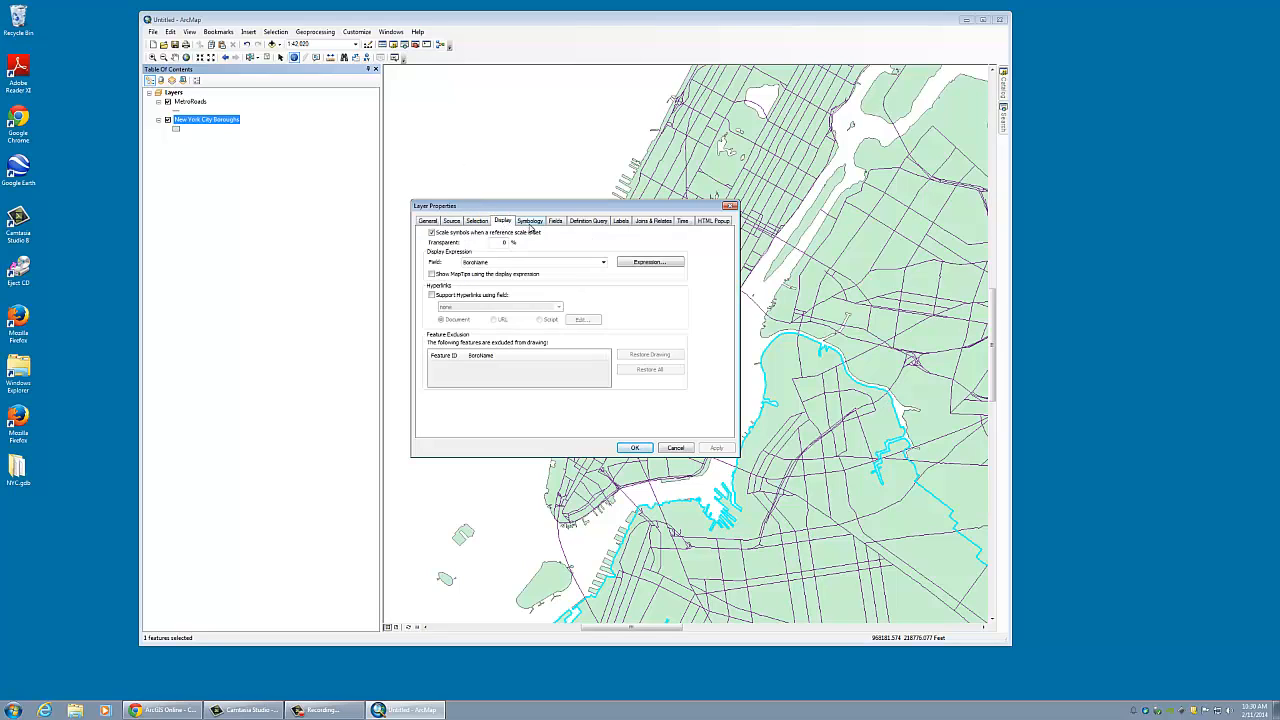
left_click(529, 221)
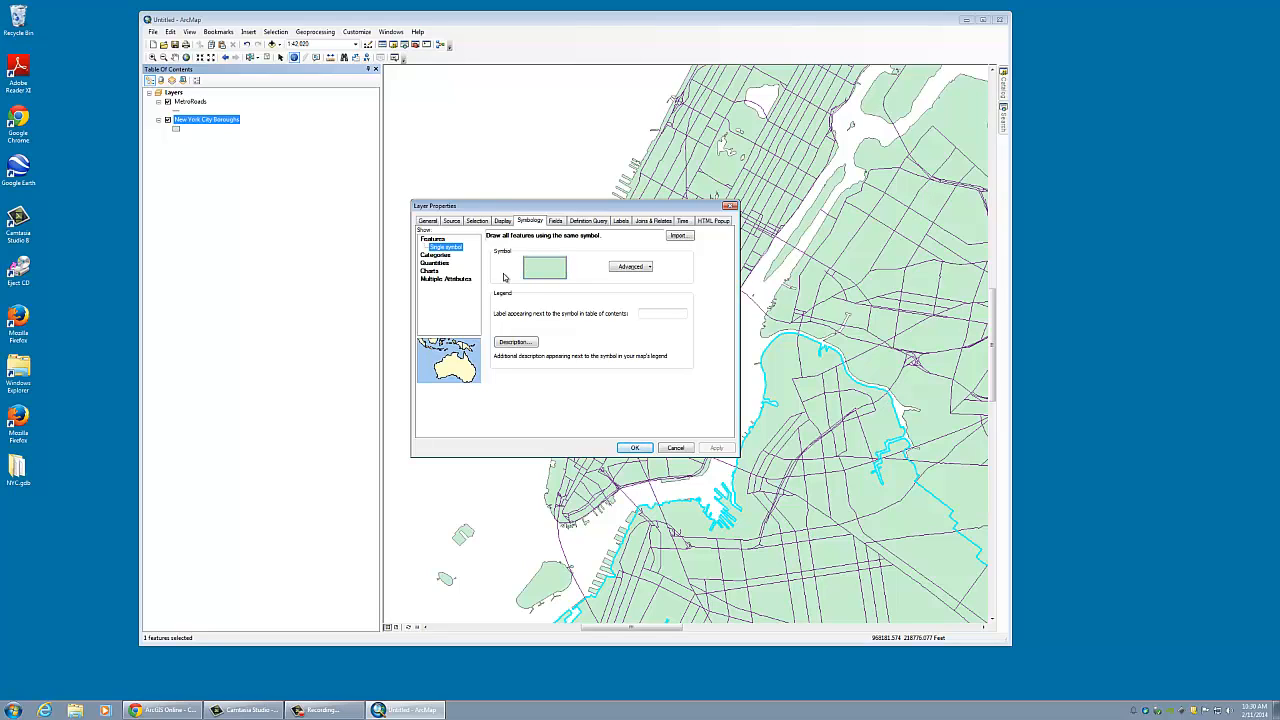
left_click(446, 255)
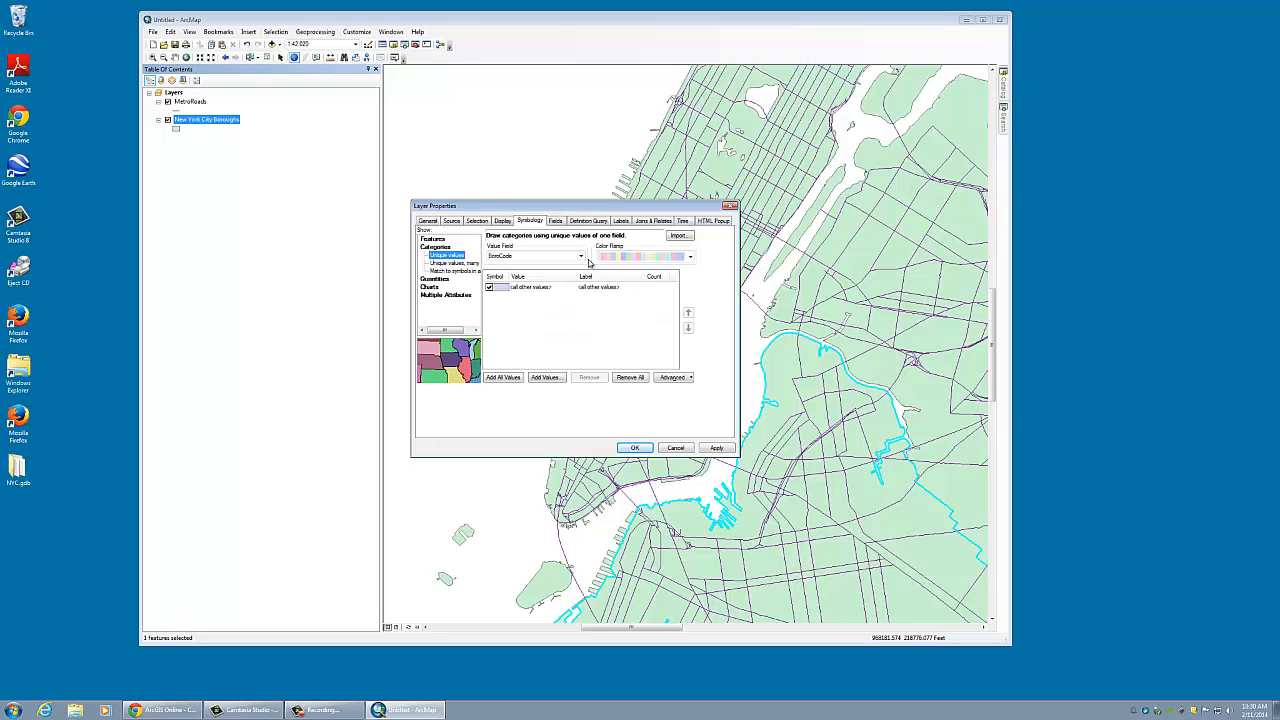
left_click(580, 256)
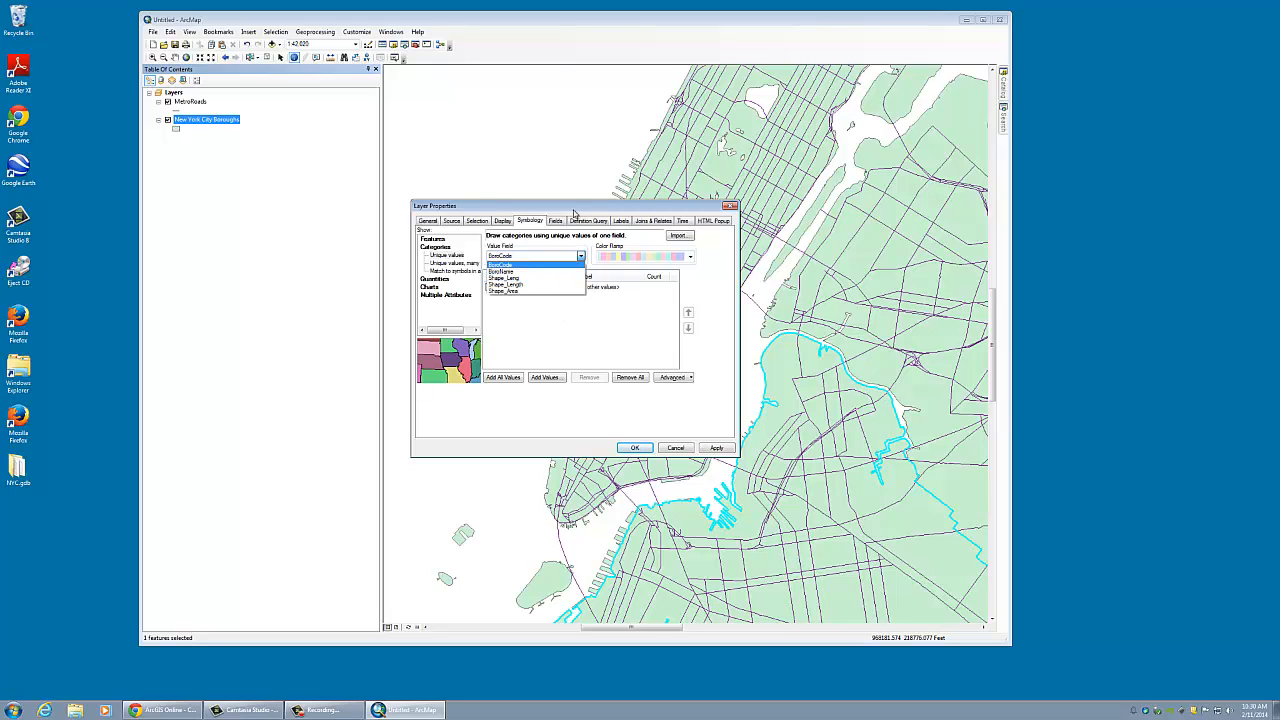
mouse_move(676, 447)
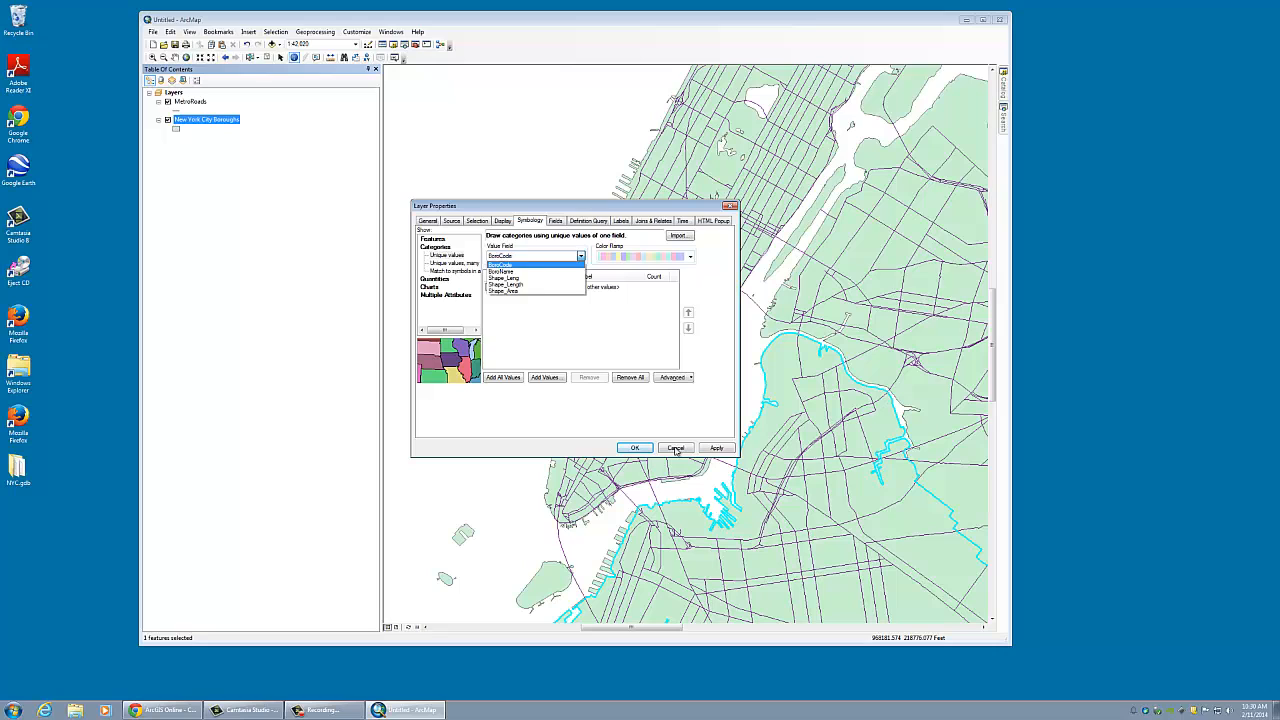
left_click(676, 447)
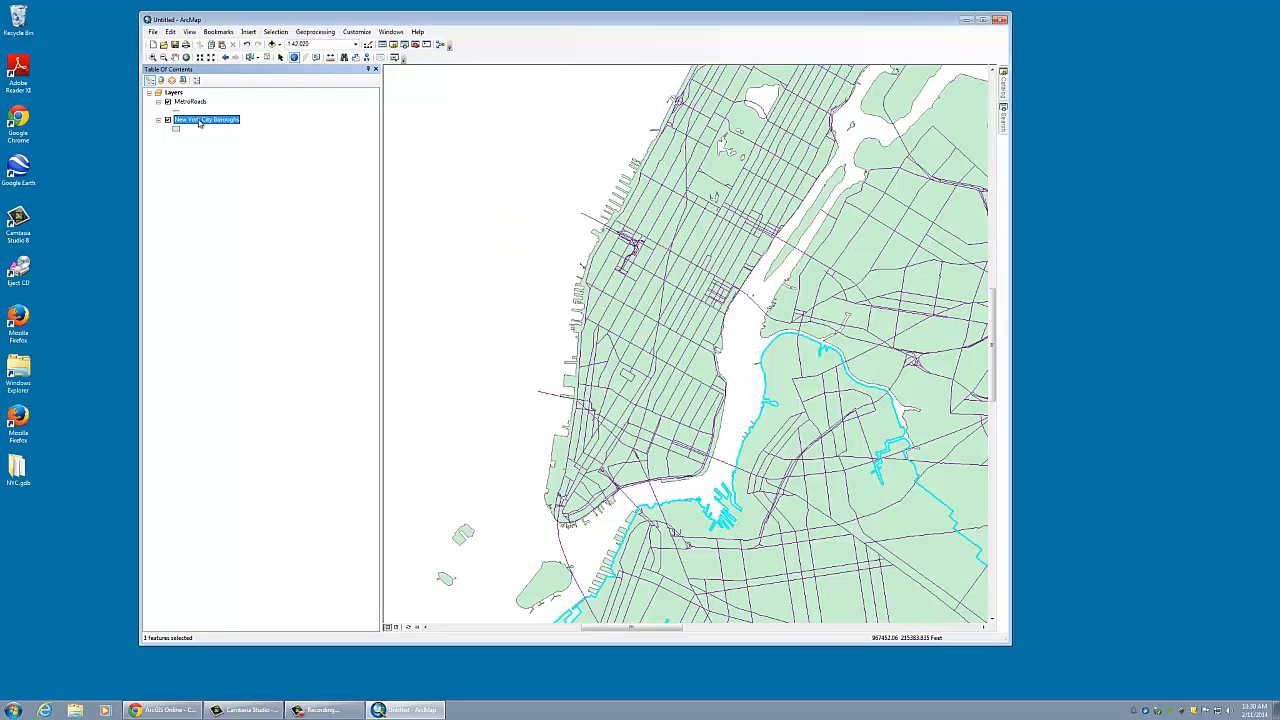
right_click(206, 119)
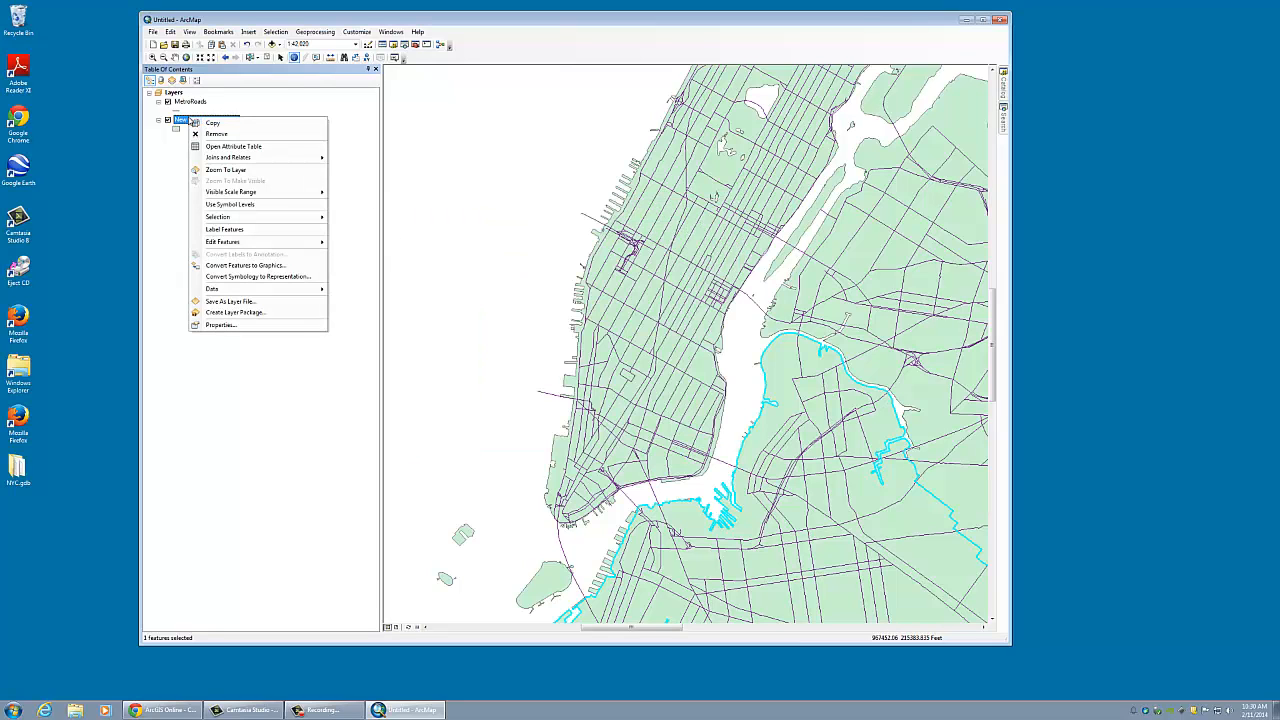
mouse_move(233, 146)
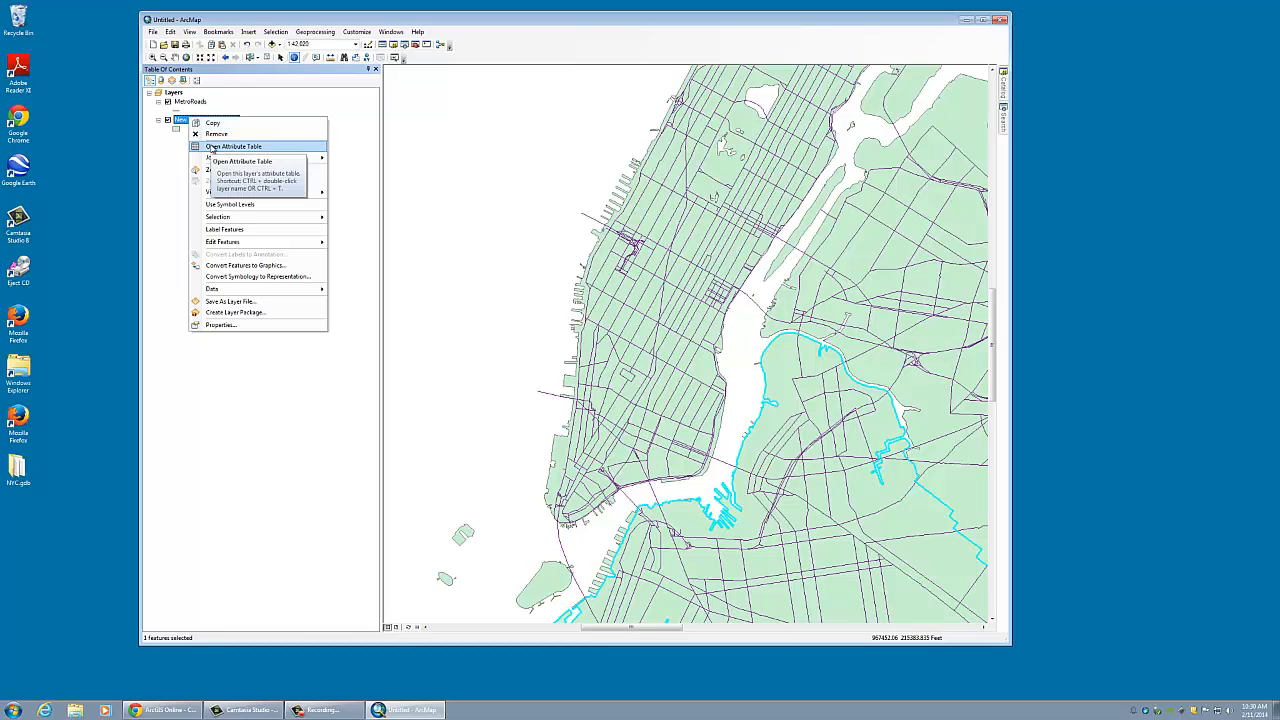
left_click(233, 146)
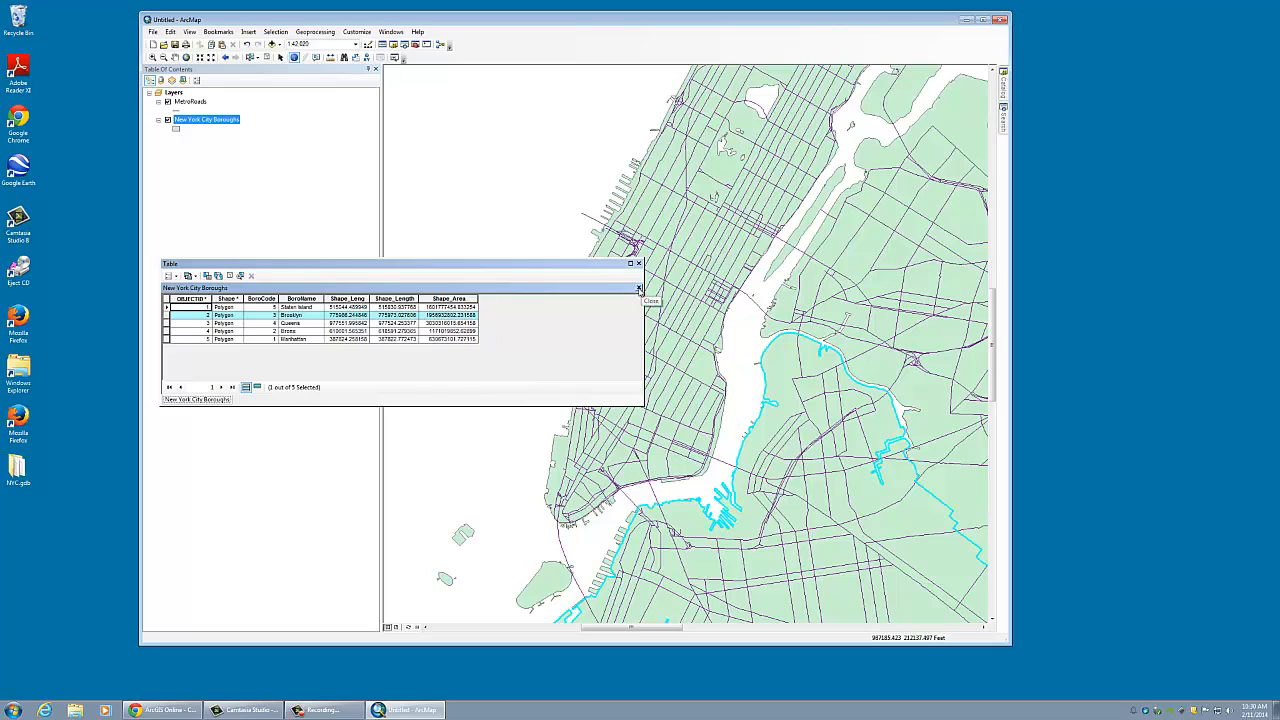
left_click(638, 263)
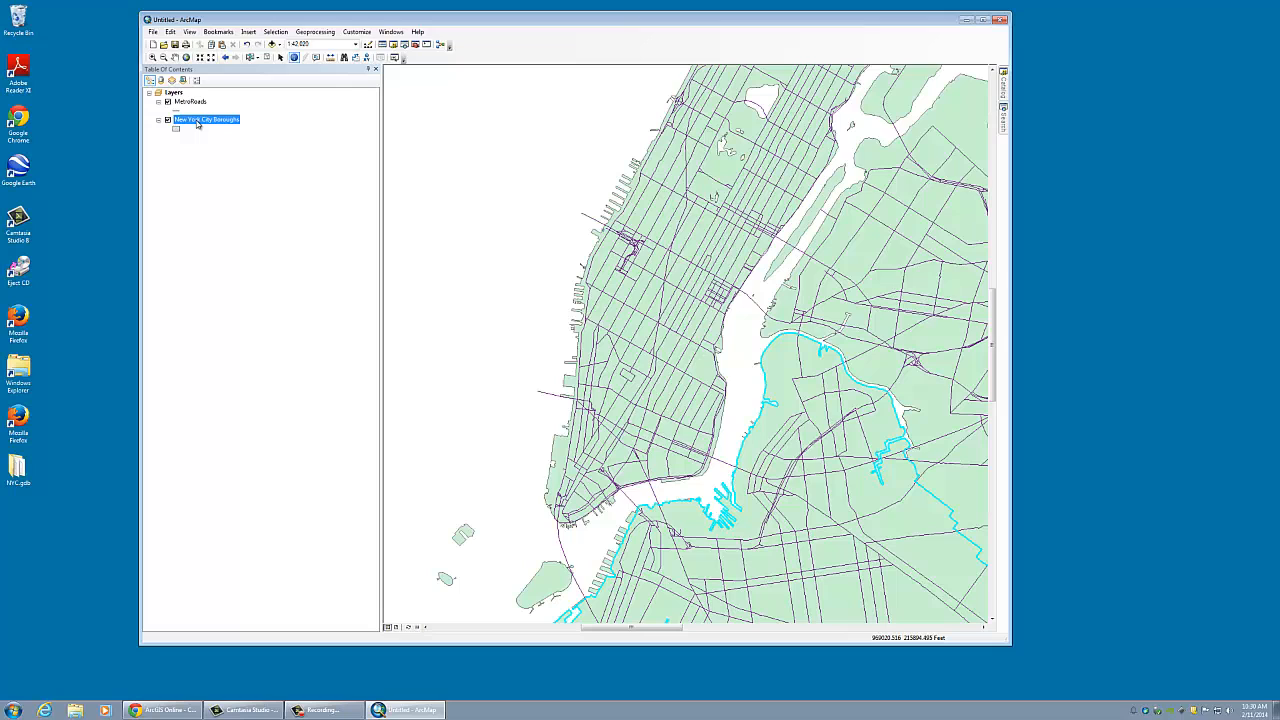
left_click(206, 119)
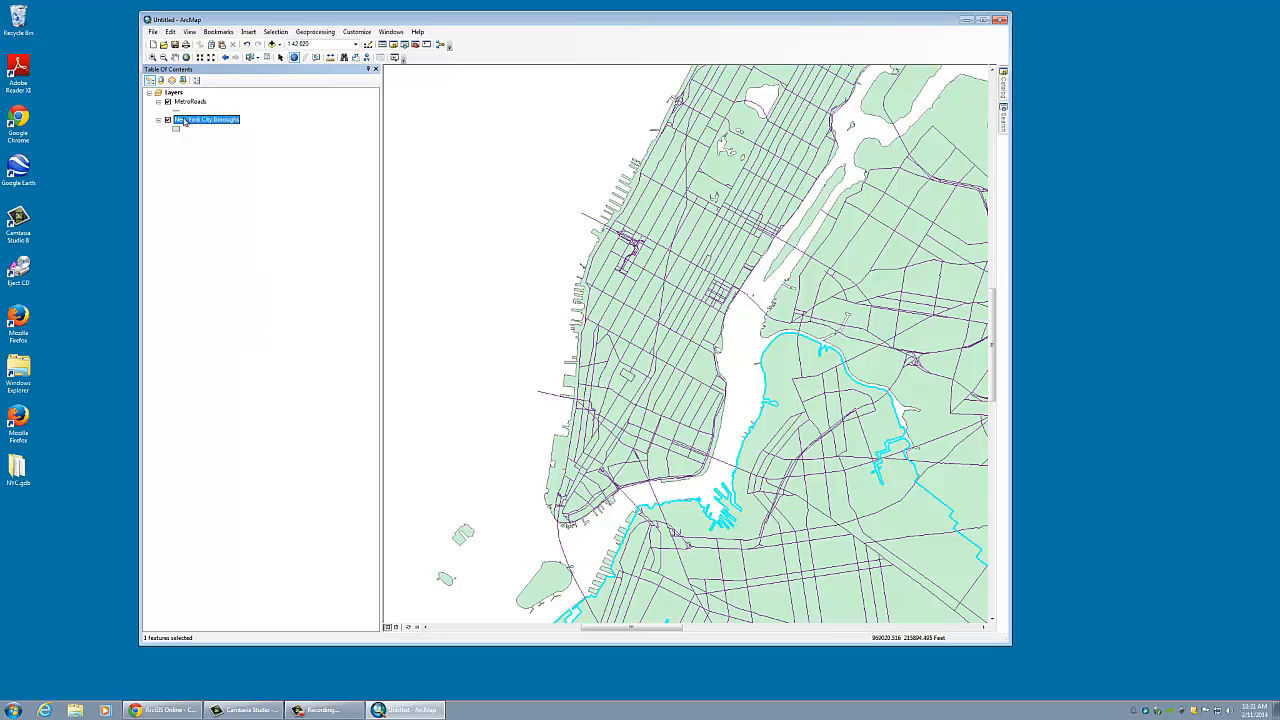
- Symbolize boroughs by unique BoroName values, adding all values with an orange-brown color ramp
double_click(206, 119)
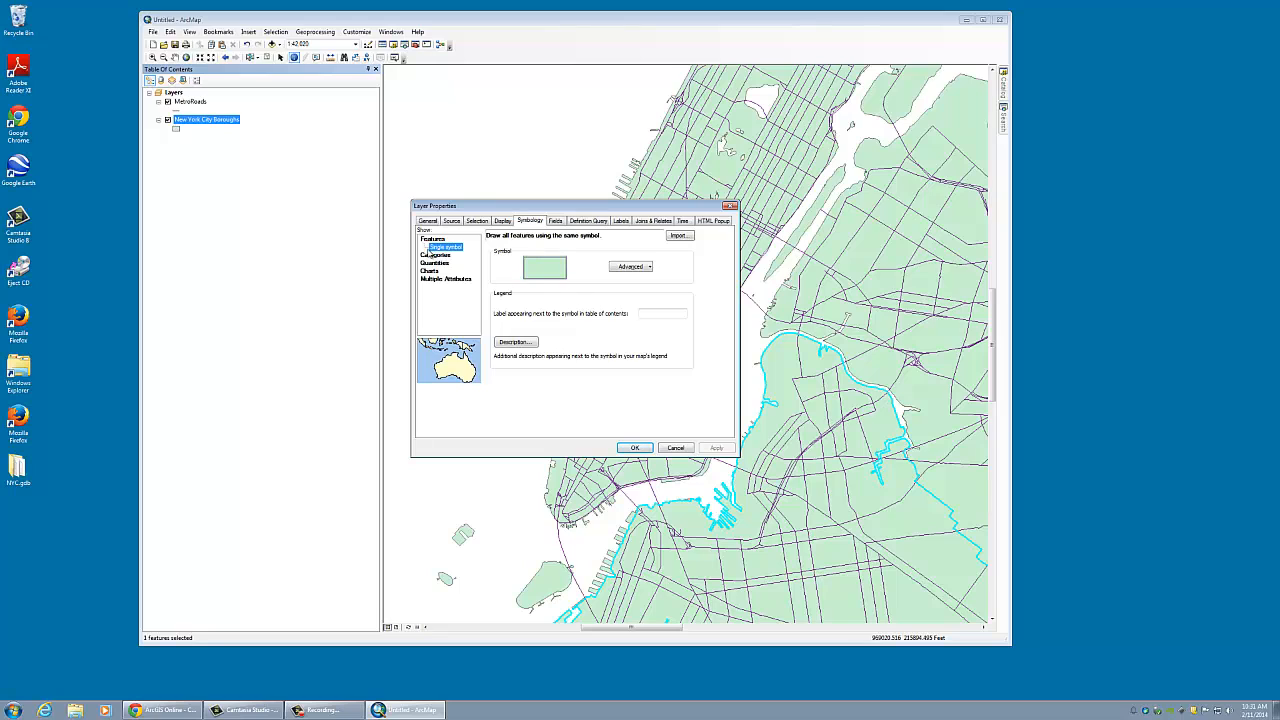
left_click(436, 246)
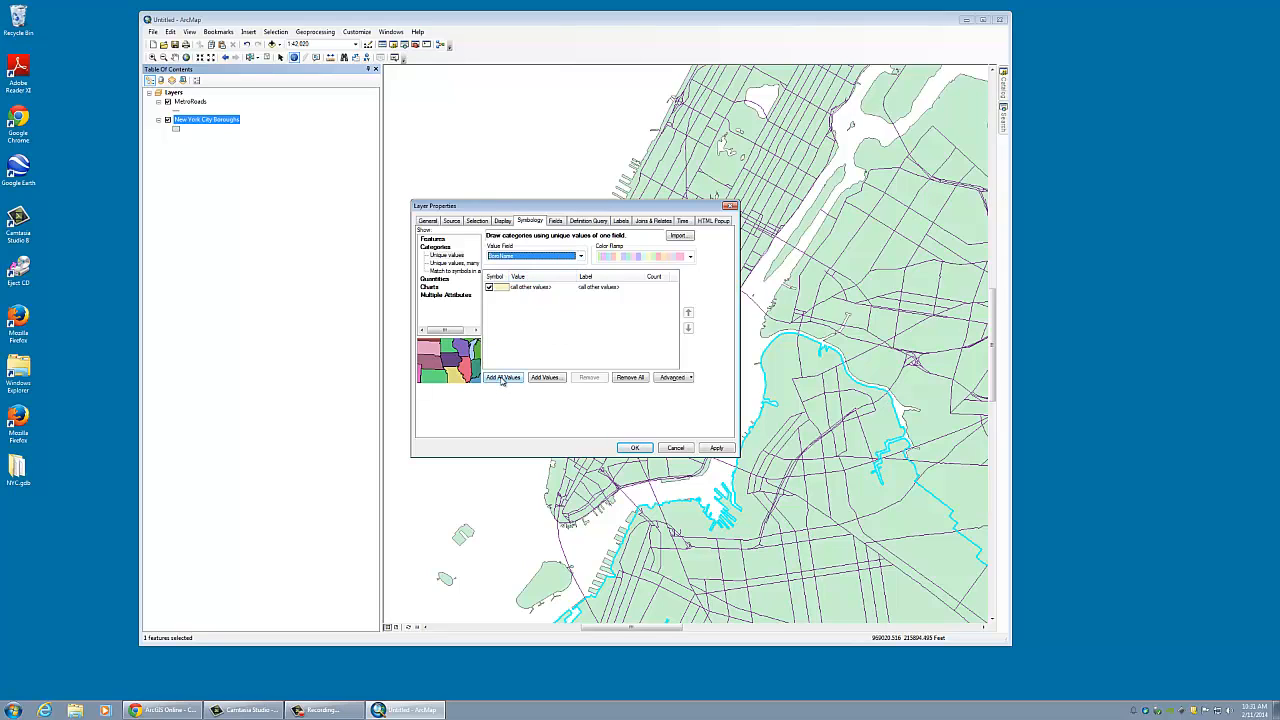
left_click(503, 377)
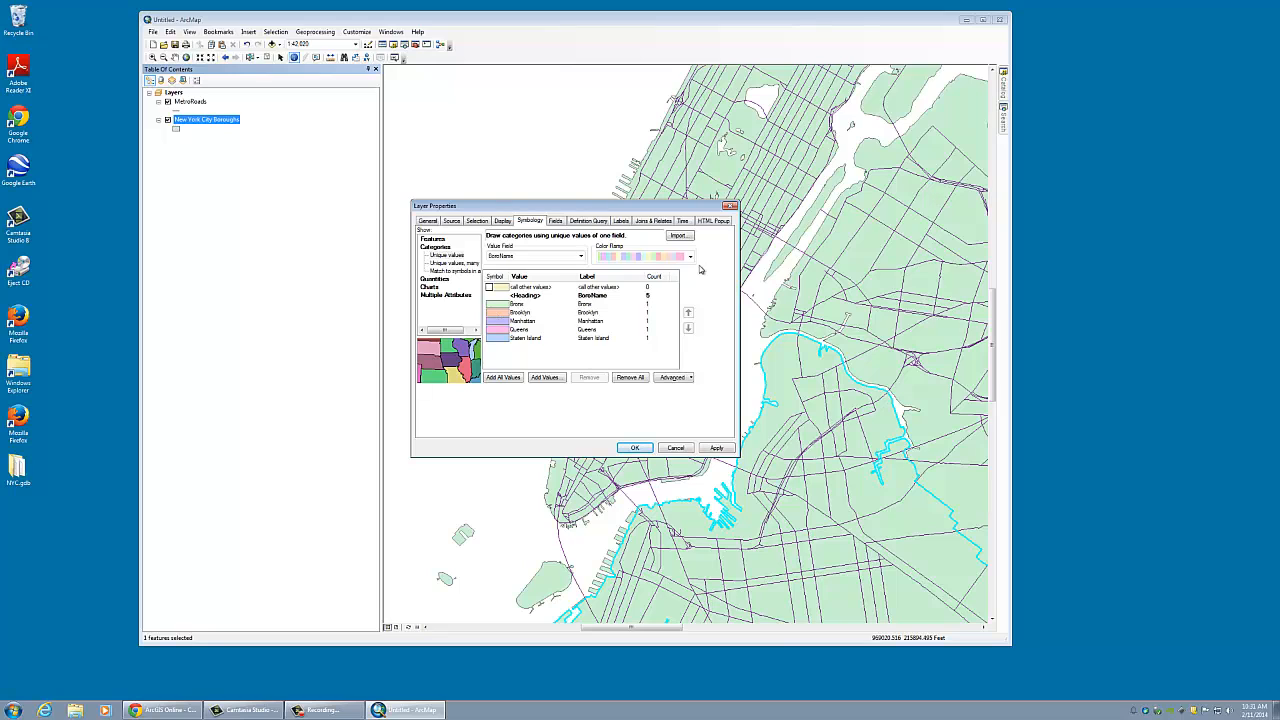
left_click(690, 256)
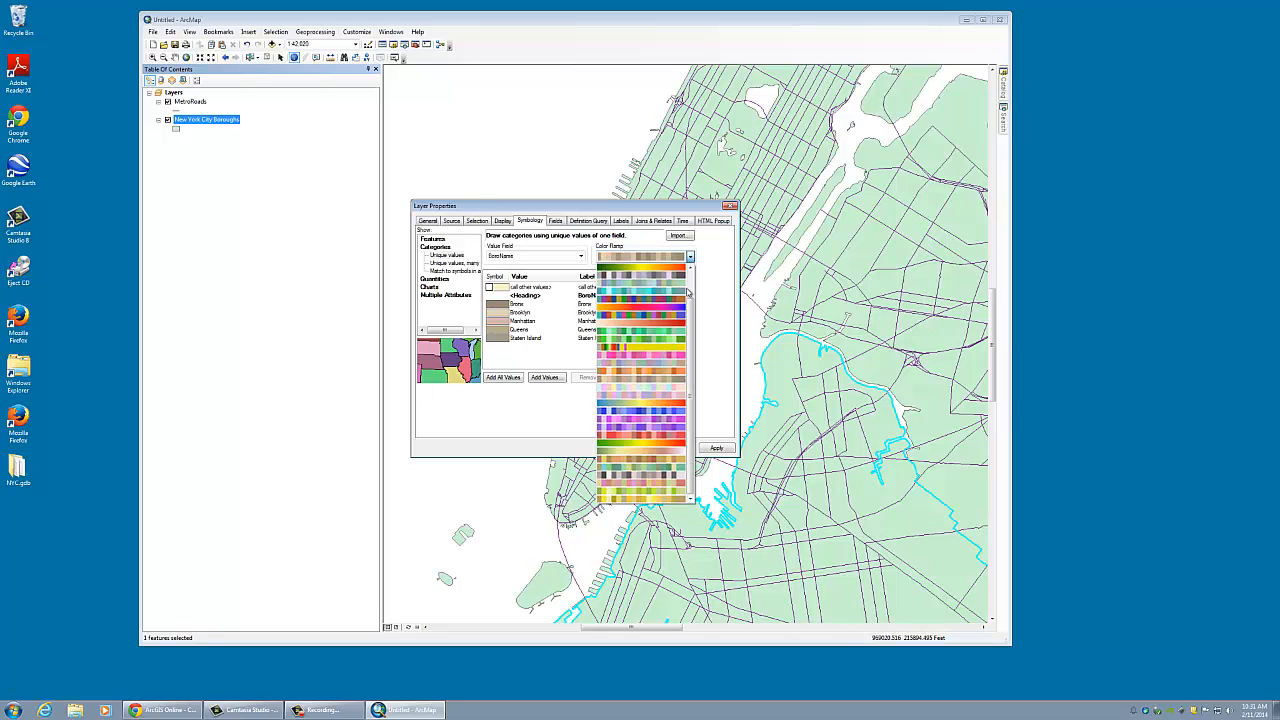
left_click(641, 256)
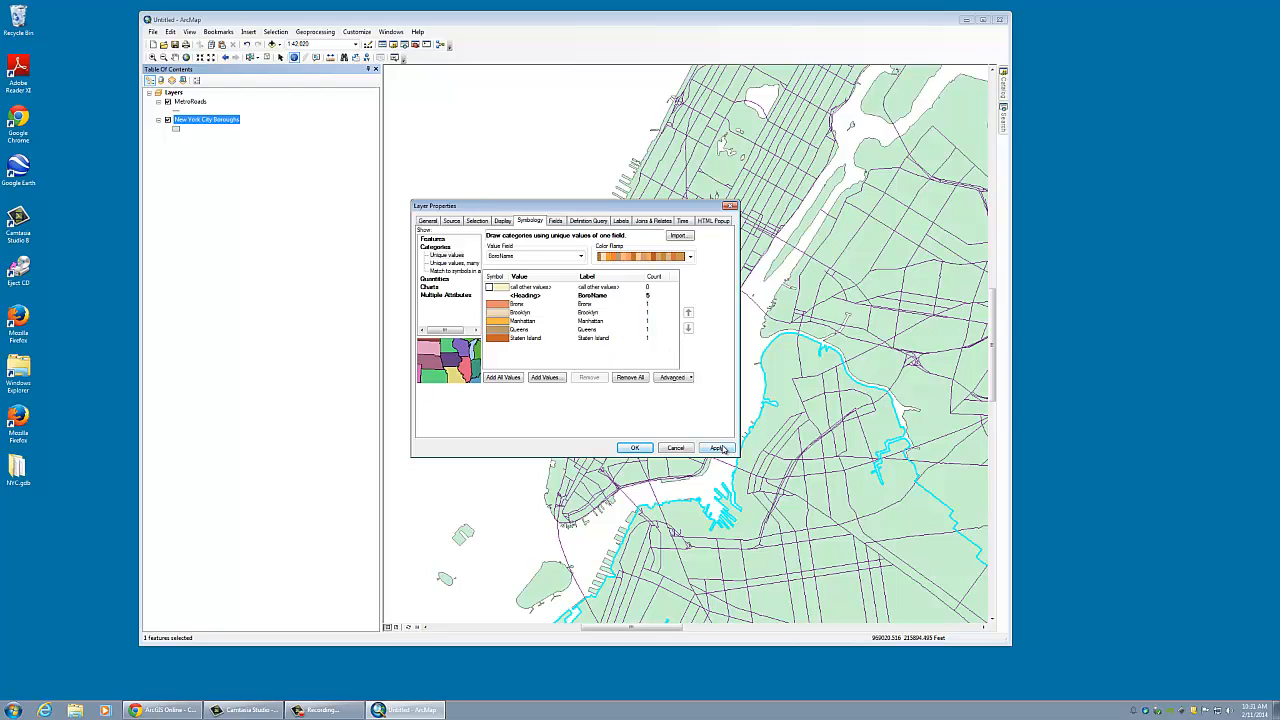
left_click(717, 447)
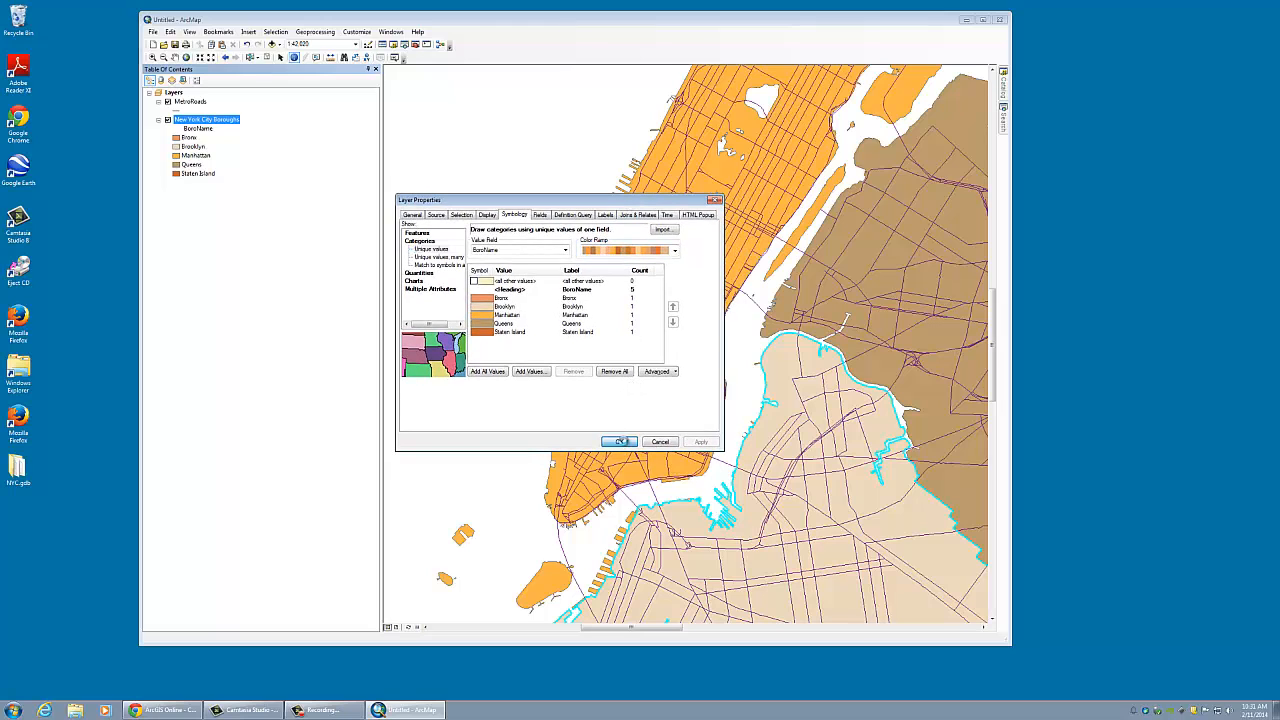
- Confirm the borough symbology and show the map as a page layout
left_click(619, 441)
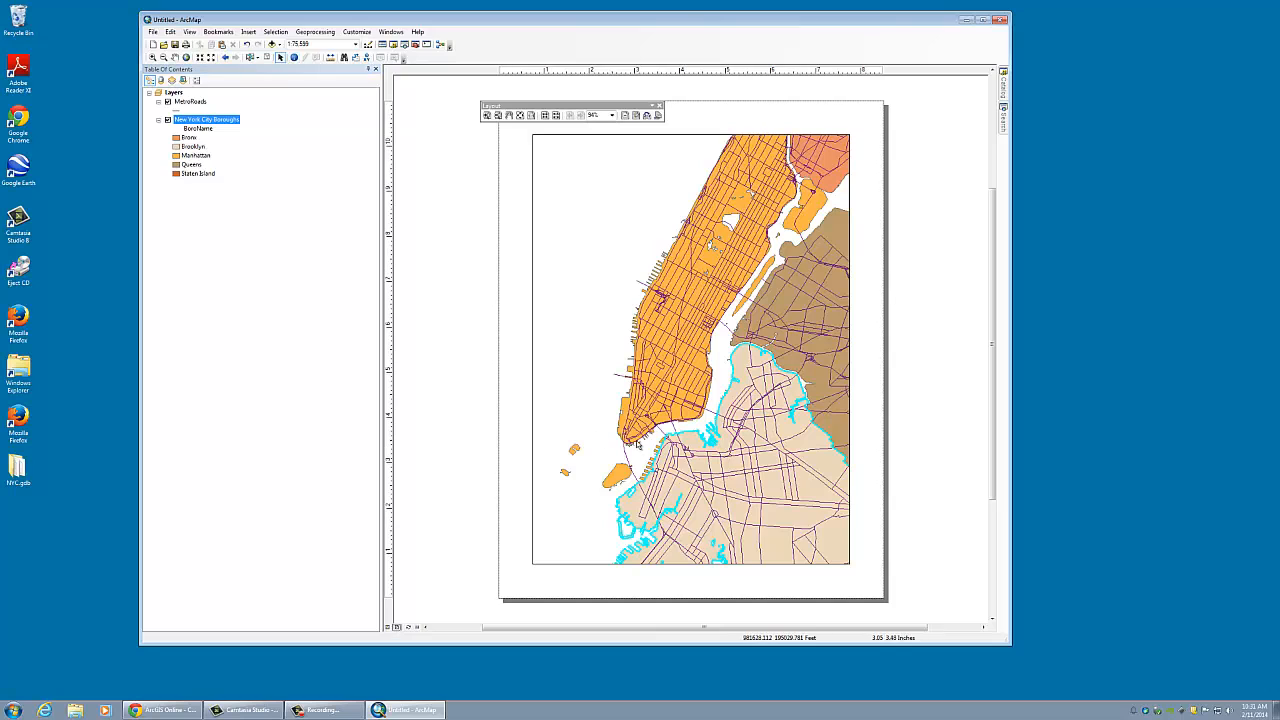
left_click(265, 57)
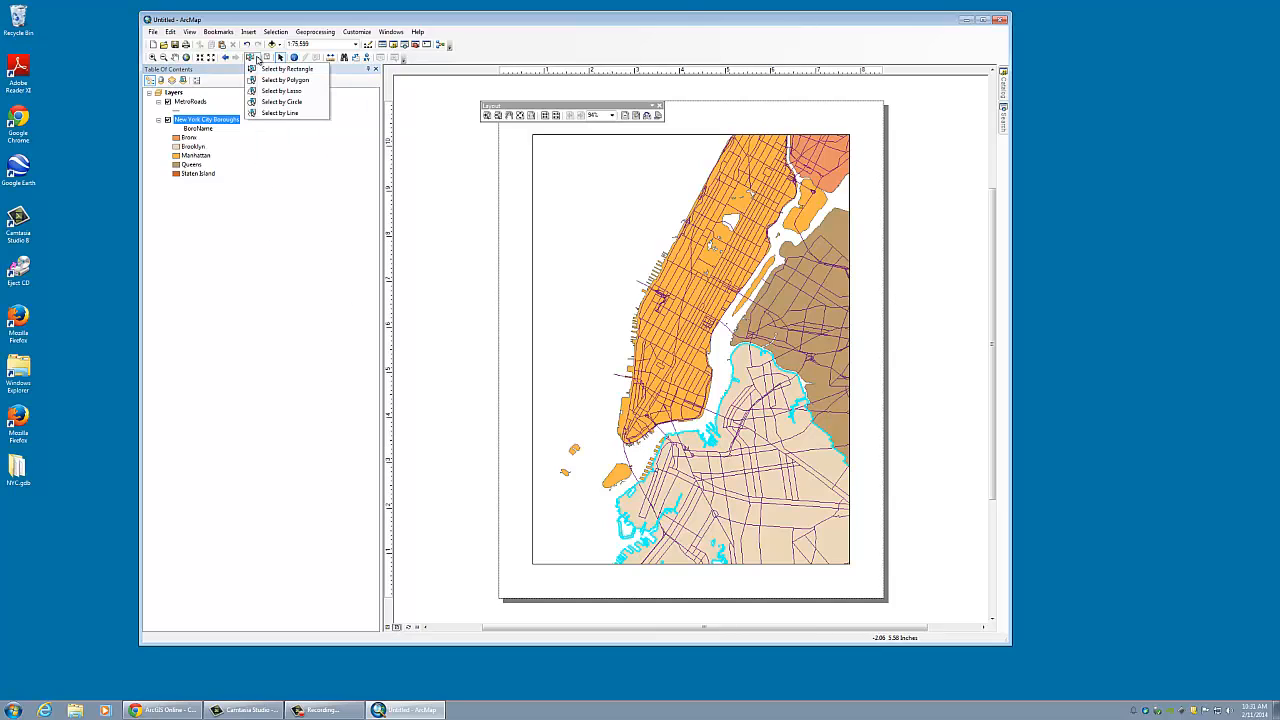
left_click(275, 31)
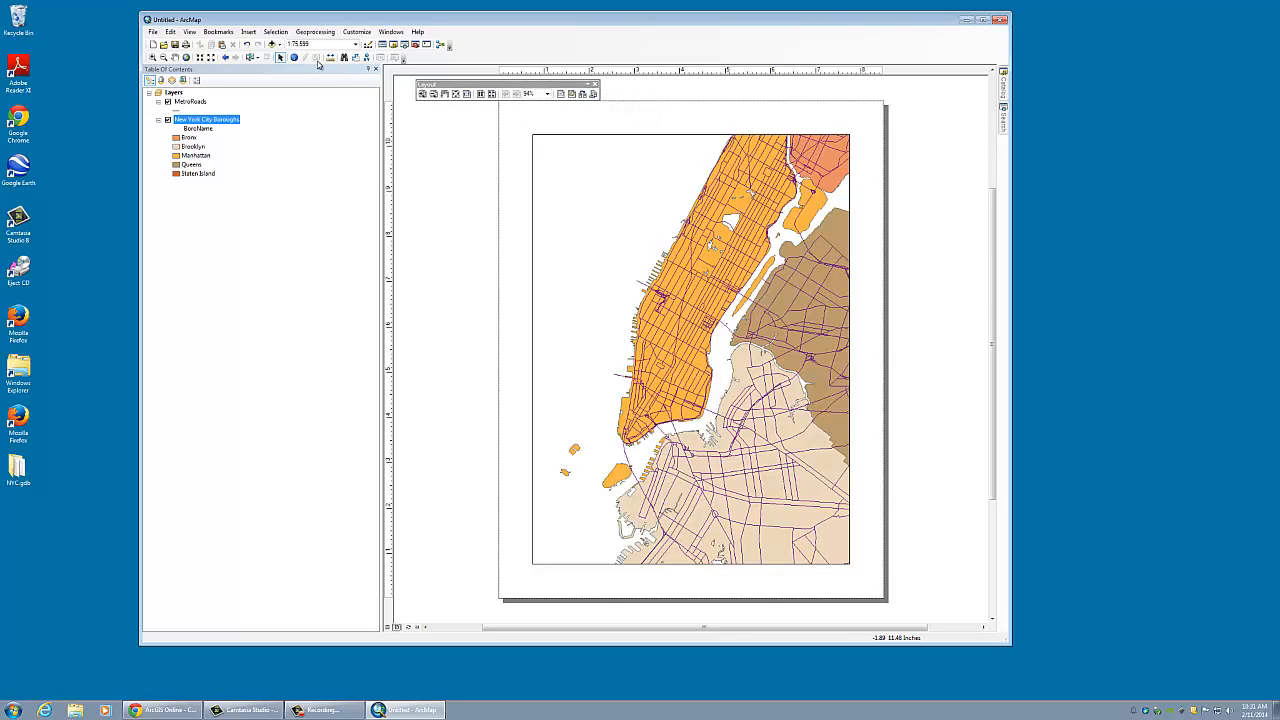
left_click(248, 31)
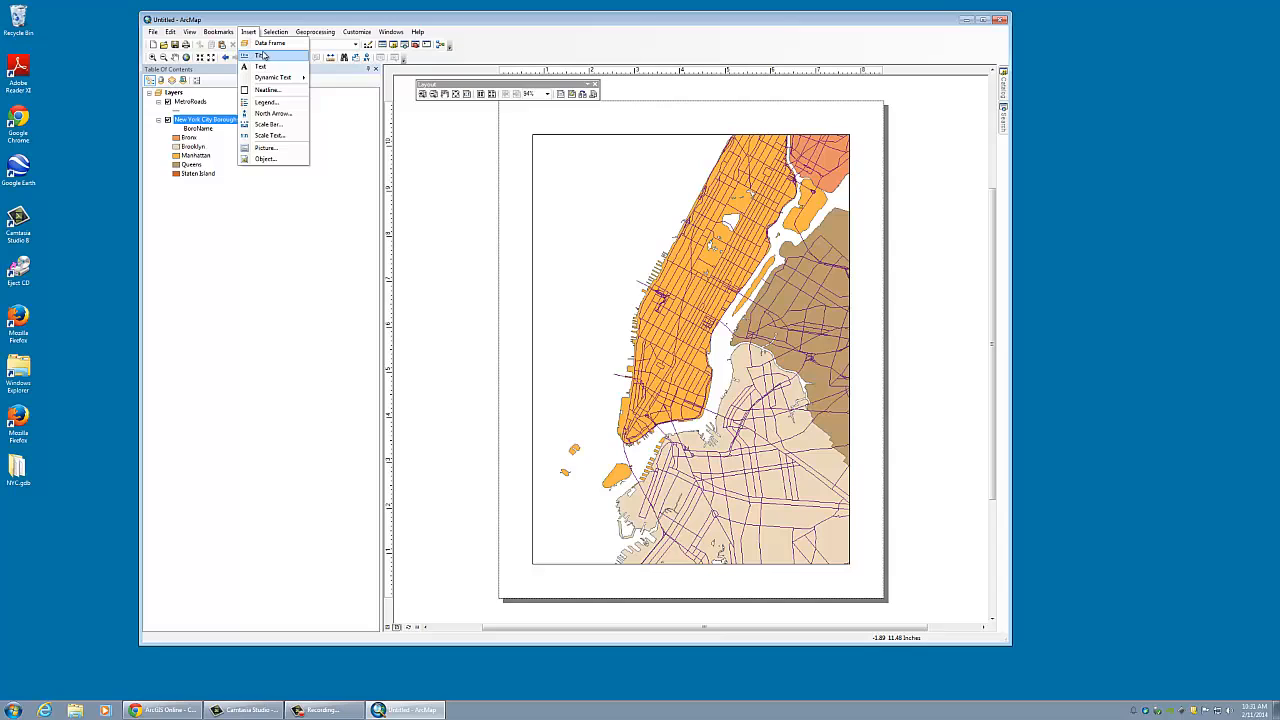
- Insert the title 'New York Bouroughs' onto the page layout
left_click(261, 56)
type("New York")
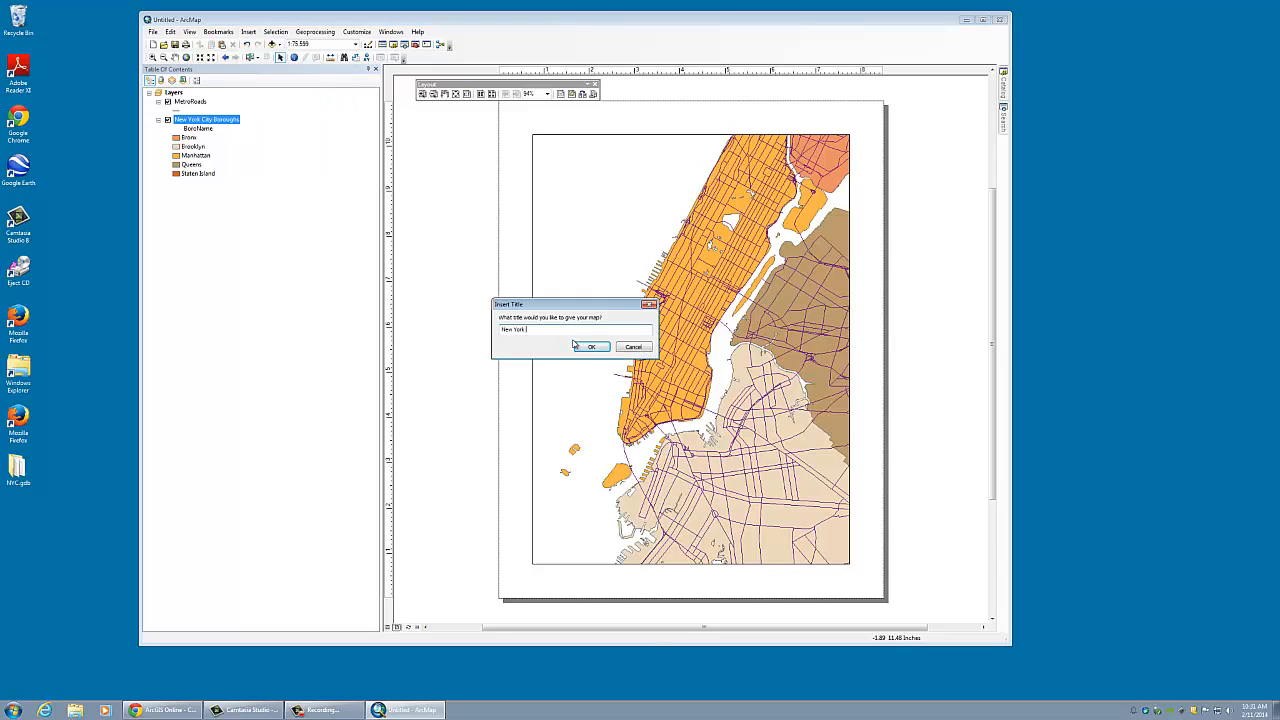
type("Boroughs")
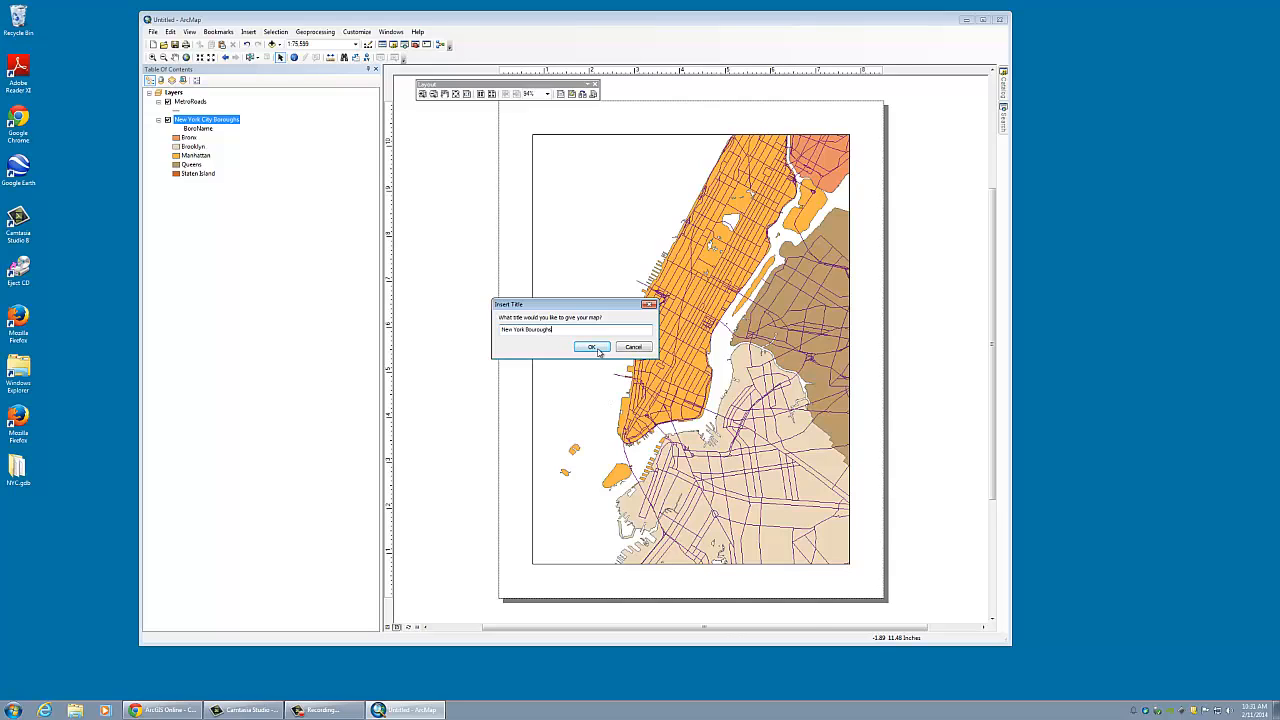
left_click(591, 347)
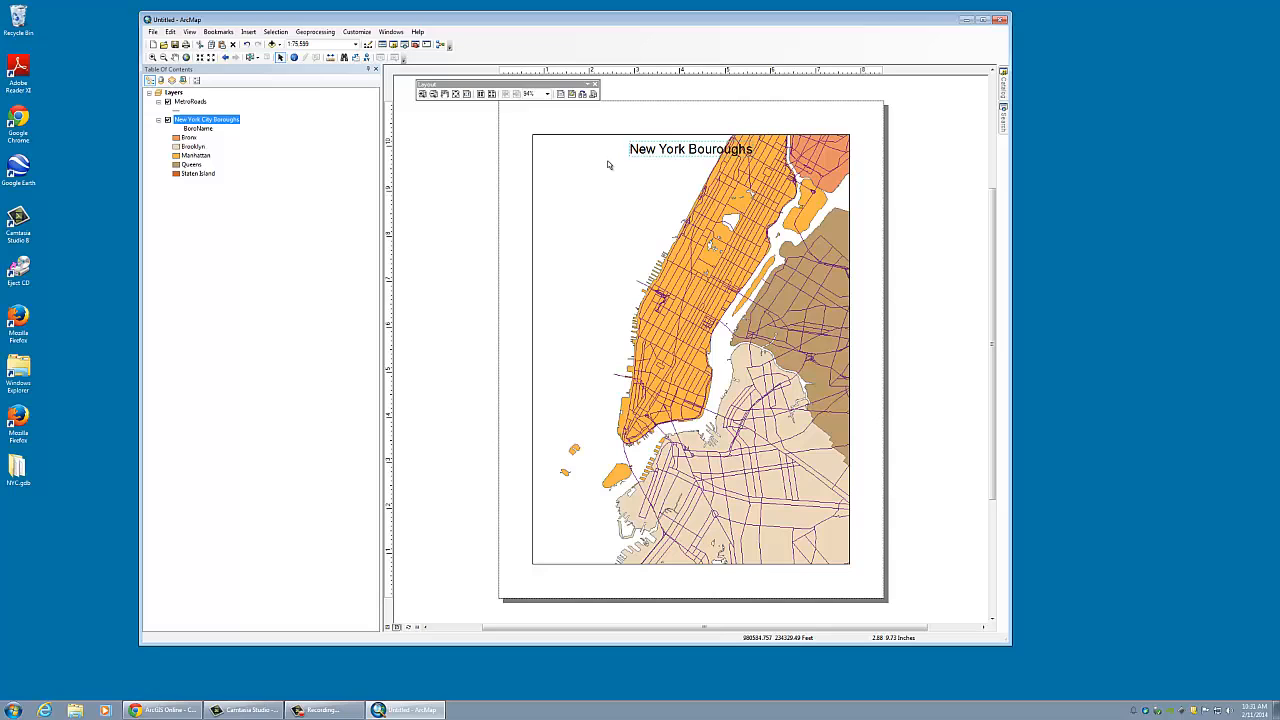
left_click(248, 31)
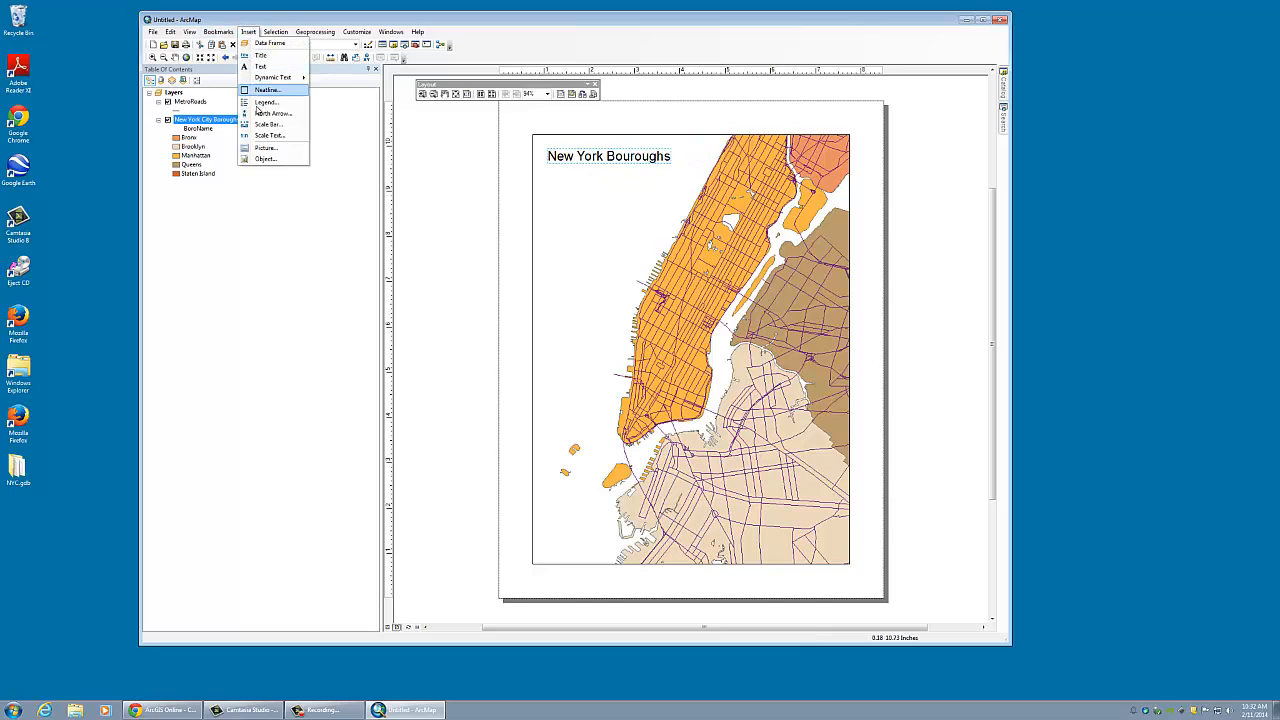
- Insert a north arrow into the layout
left_click(272, 113)
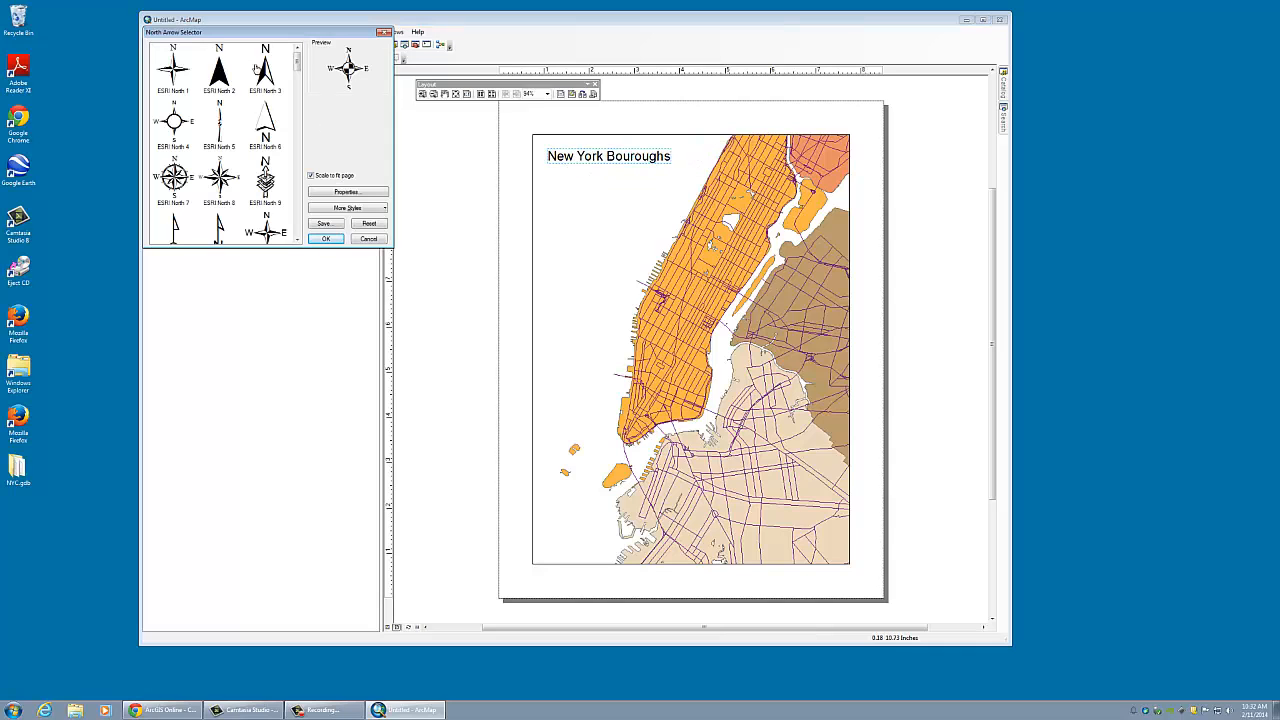
left_click(325, 239)
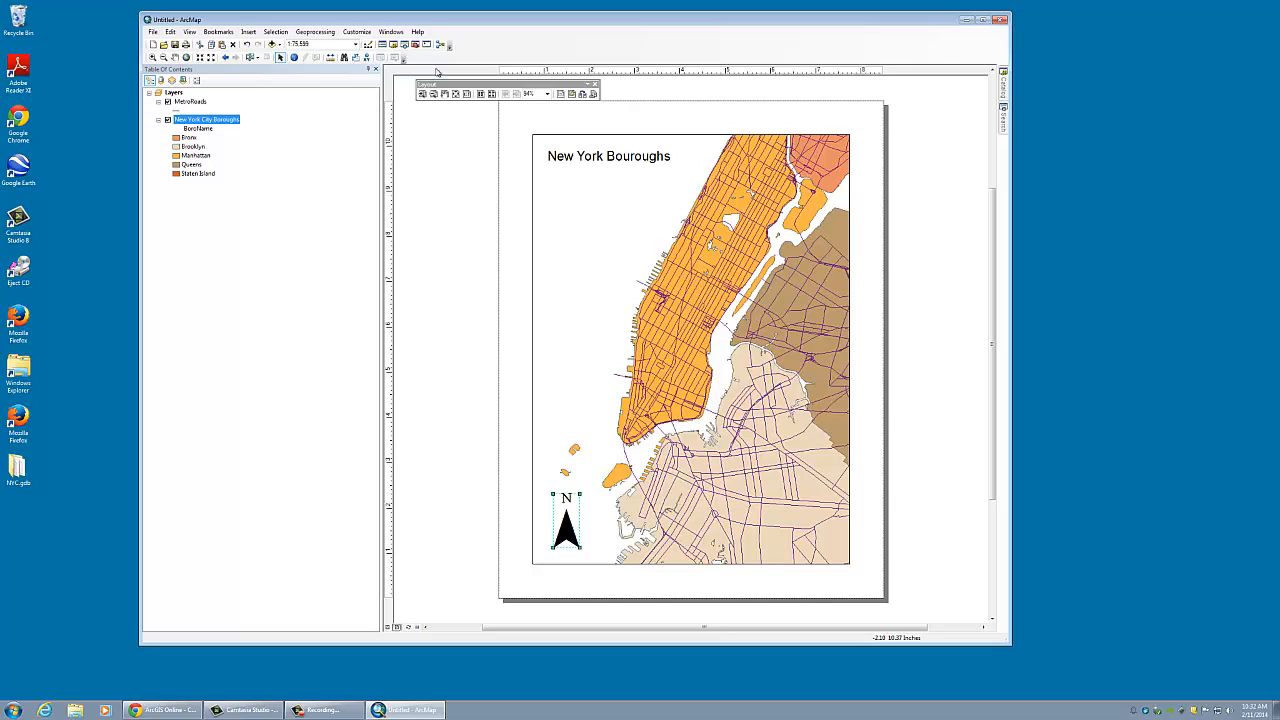
left_click(248, 31)
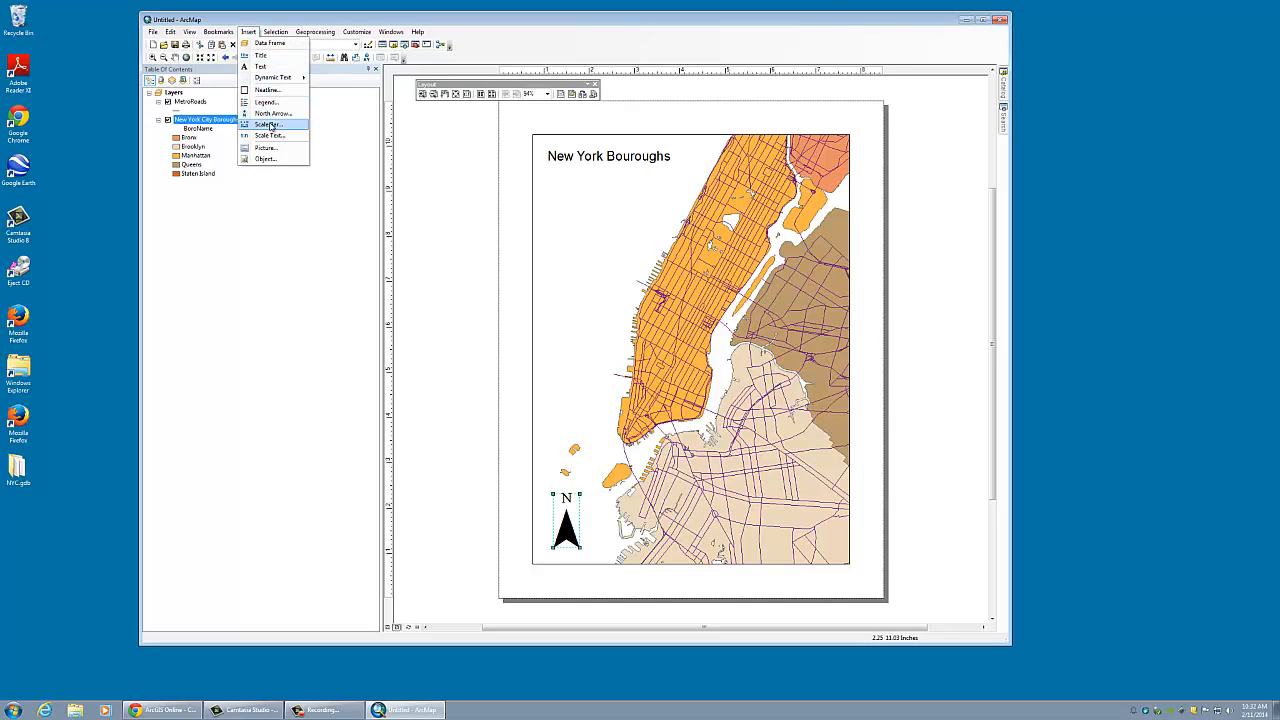
- Insert an Alternating Scale Bar 1 in miles into the layout
left_click(268, 124)
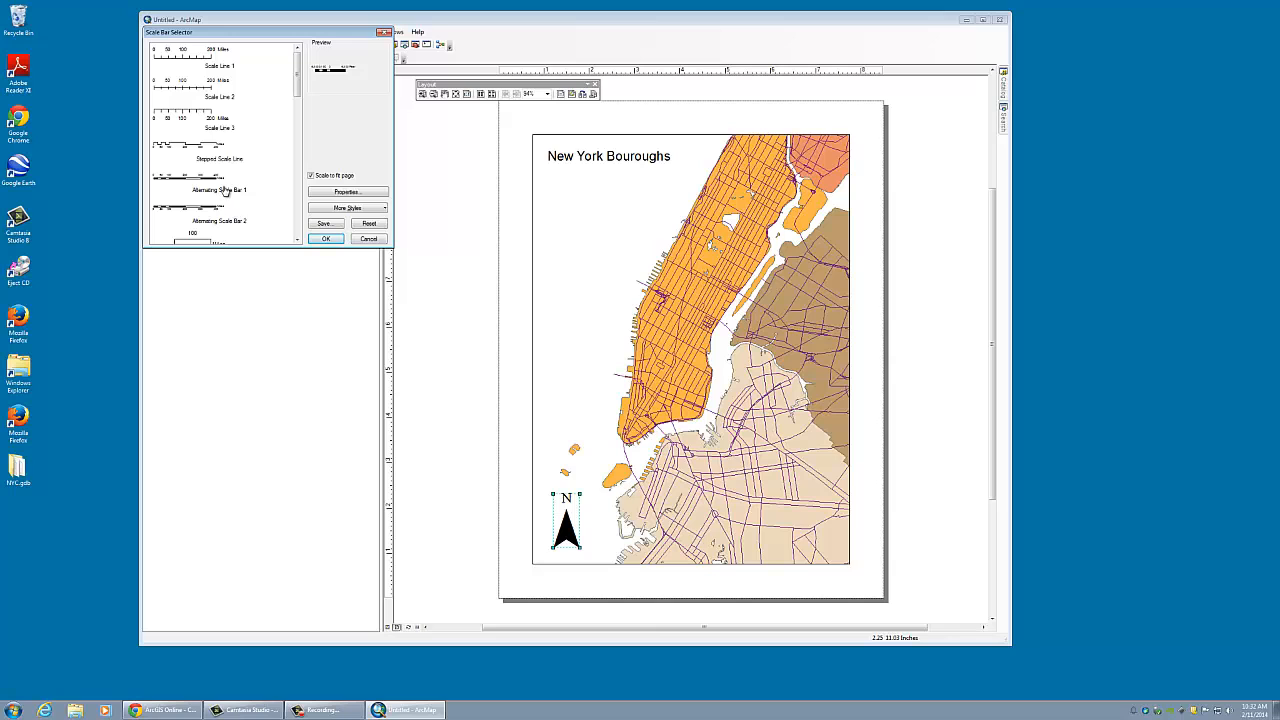
left_click(325, 238)
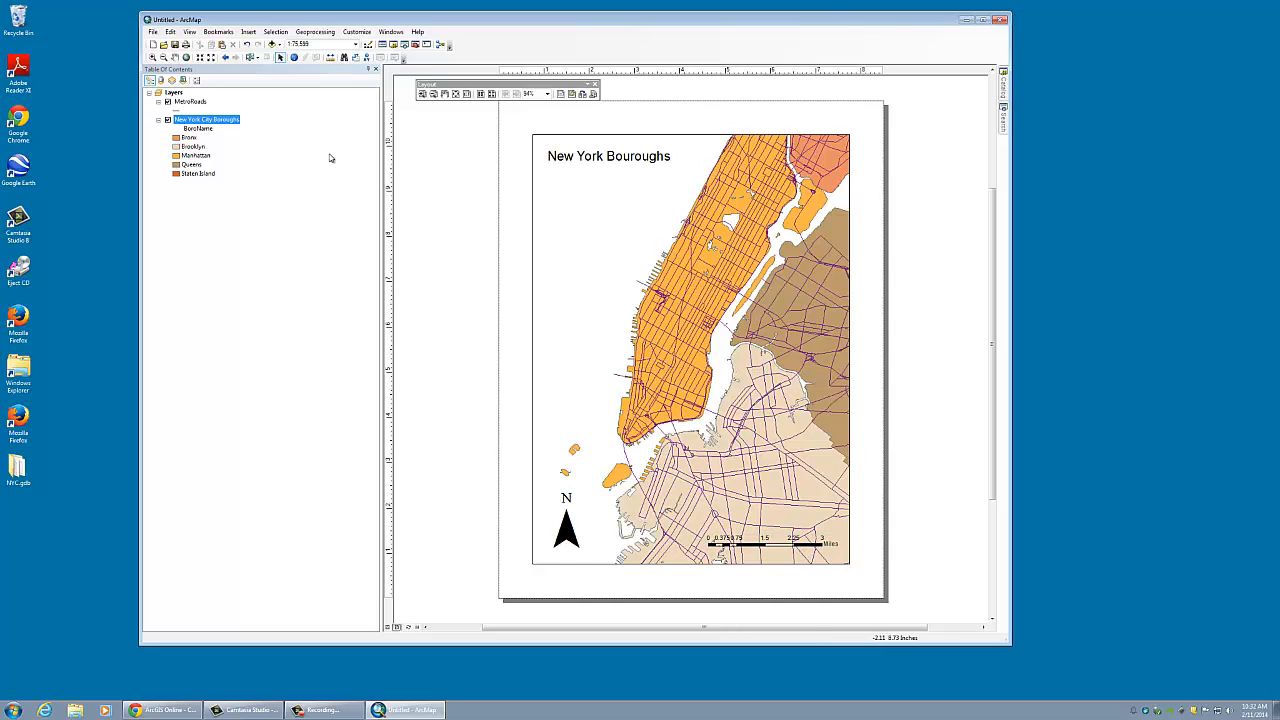
left_click(249, 31)
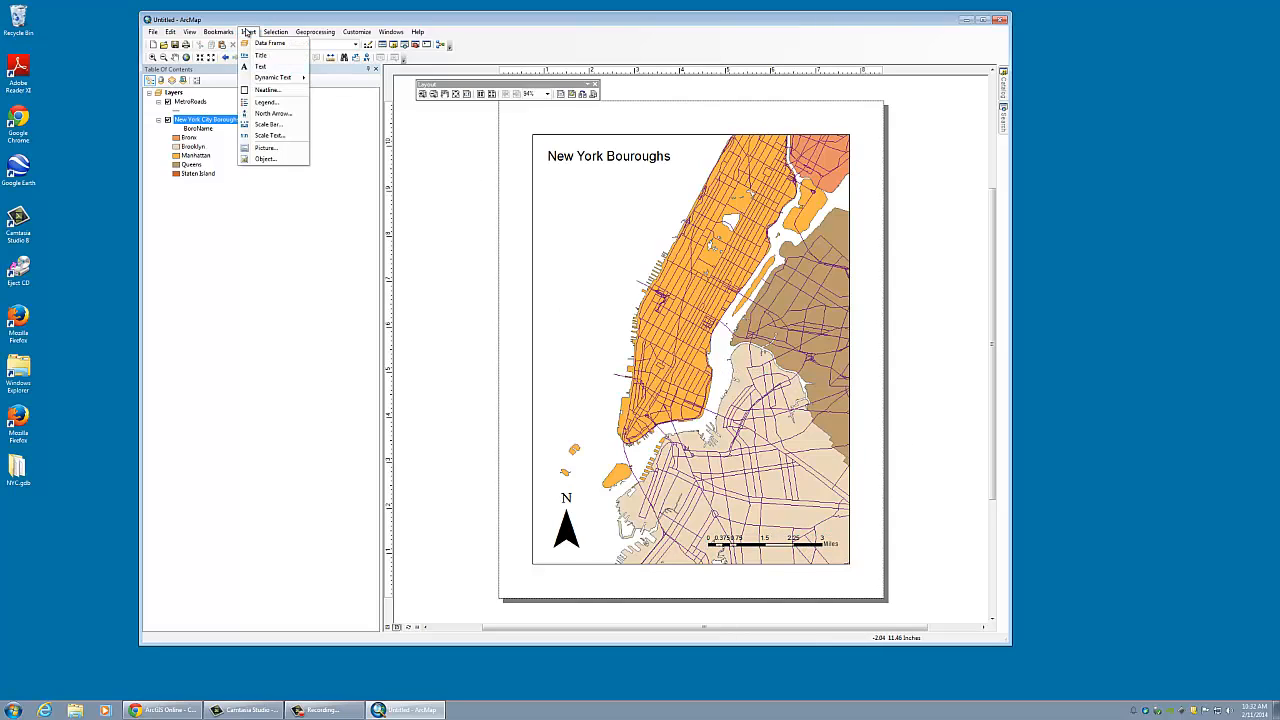
mouse_move(268, 135)
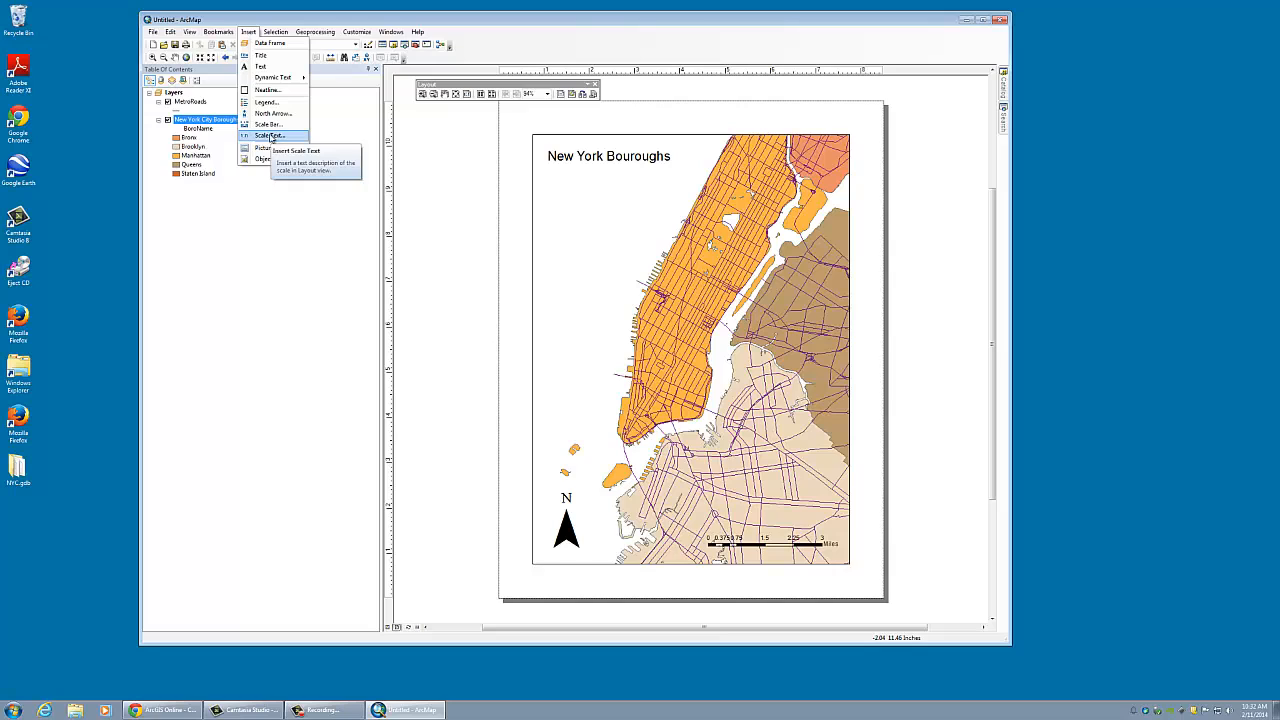
- Add an author name text element and place it below the map frame's lower-left corner
left_click(690, 354)
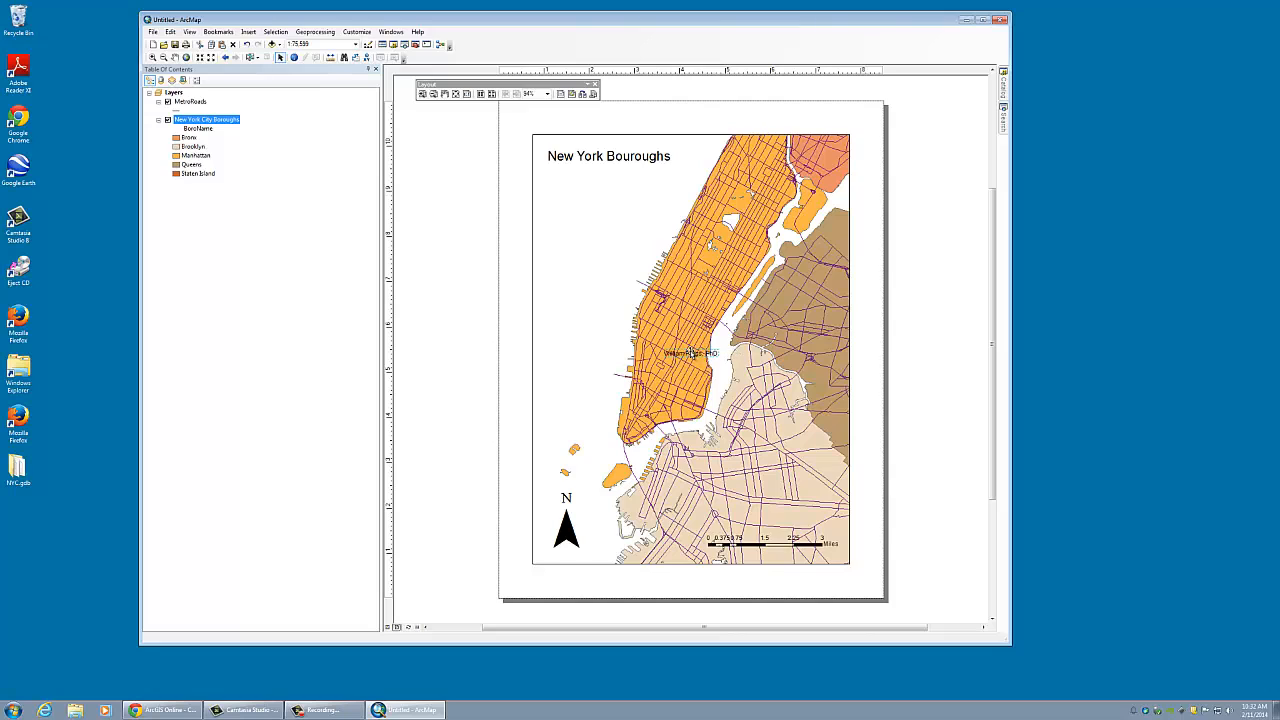
mouse_move(690, 352)
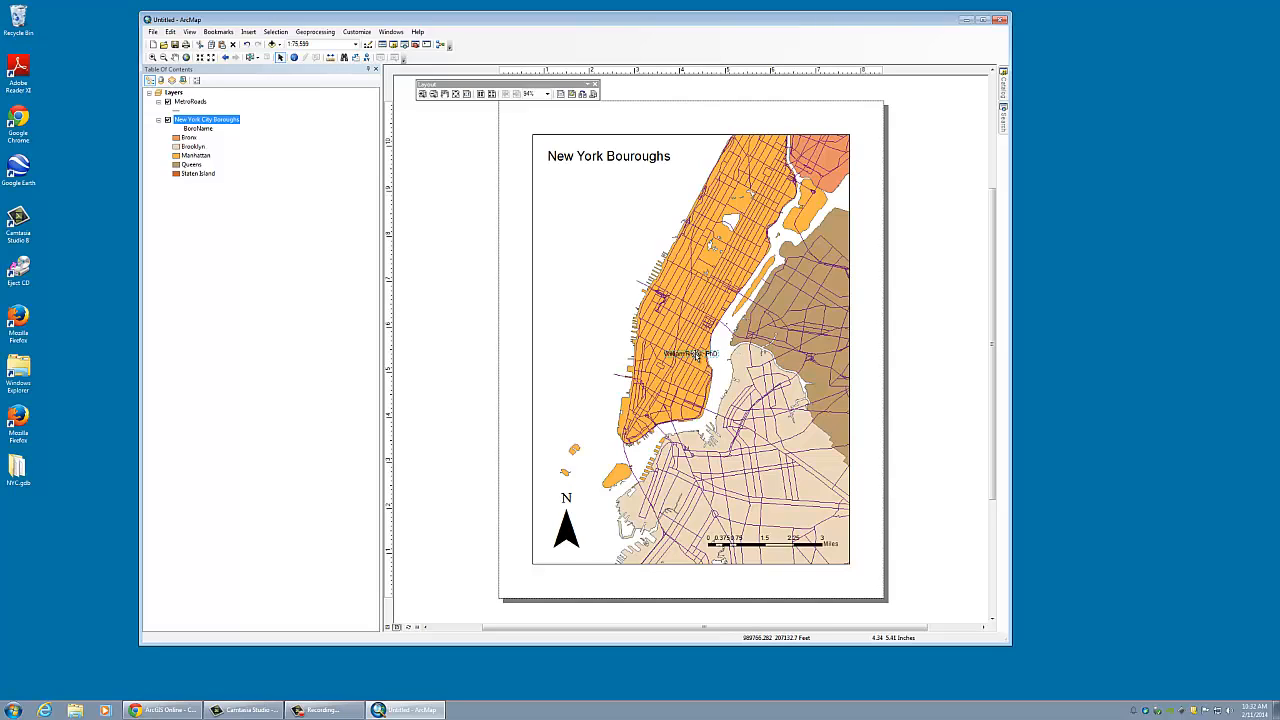
left_click_drag(694, 353, 561, 571)
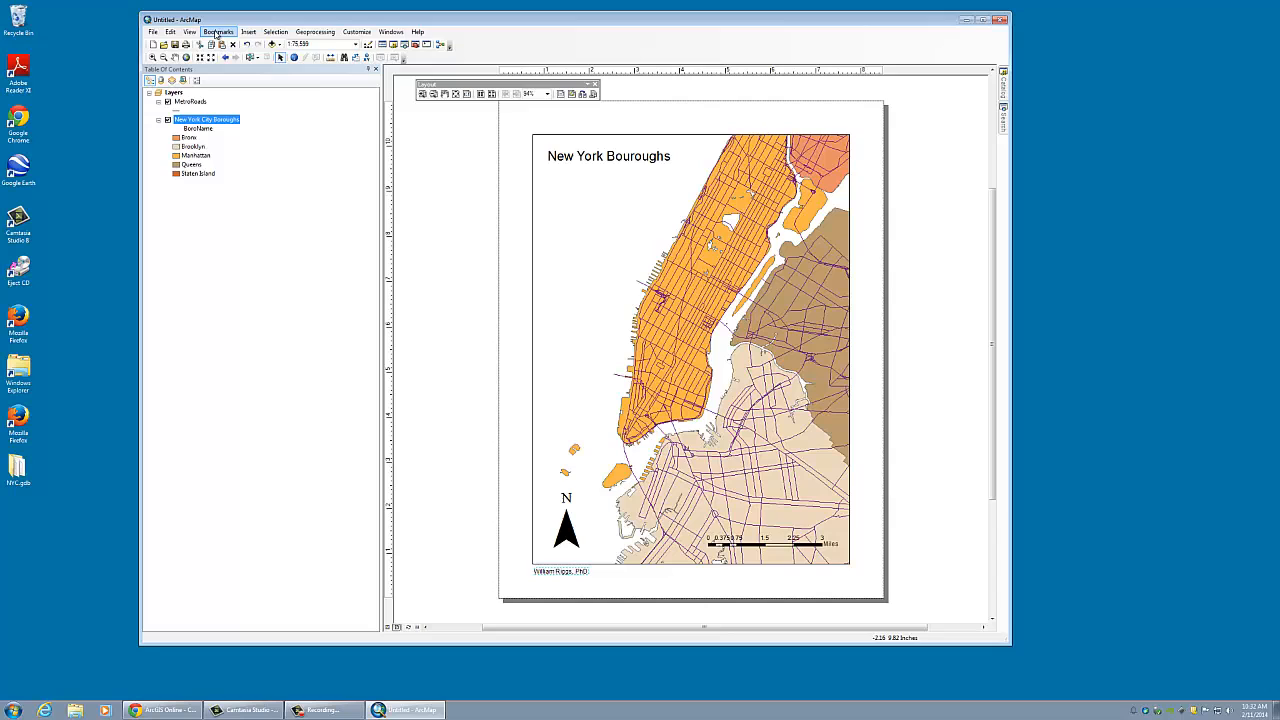
- Insert a legend listing the five BoroName borough categories using the default wizard settings
left_click(248, 31)
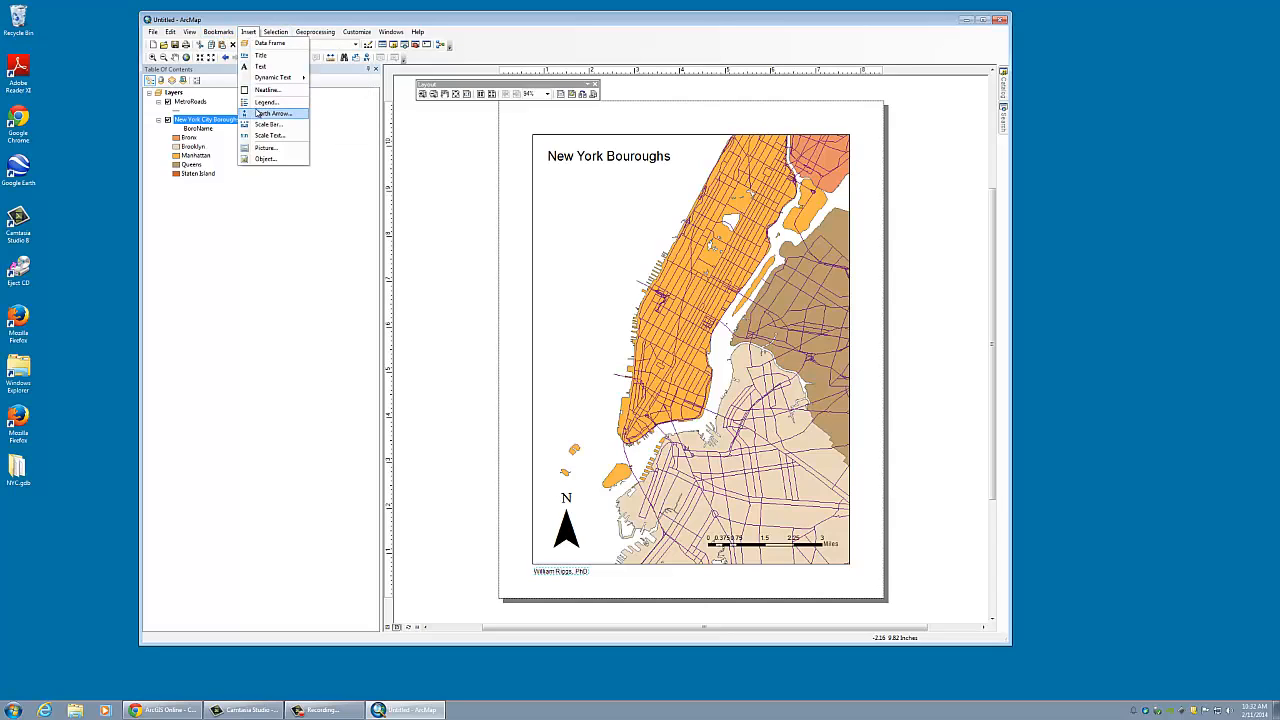
left_click(266, 102)
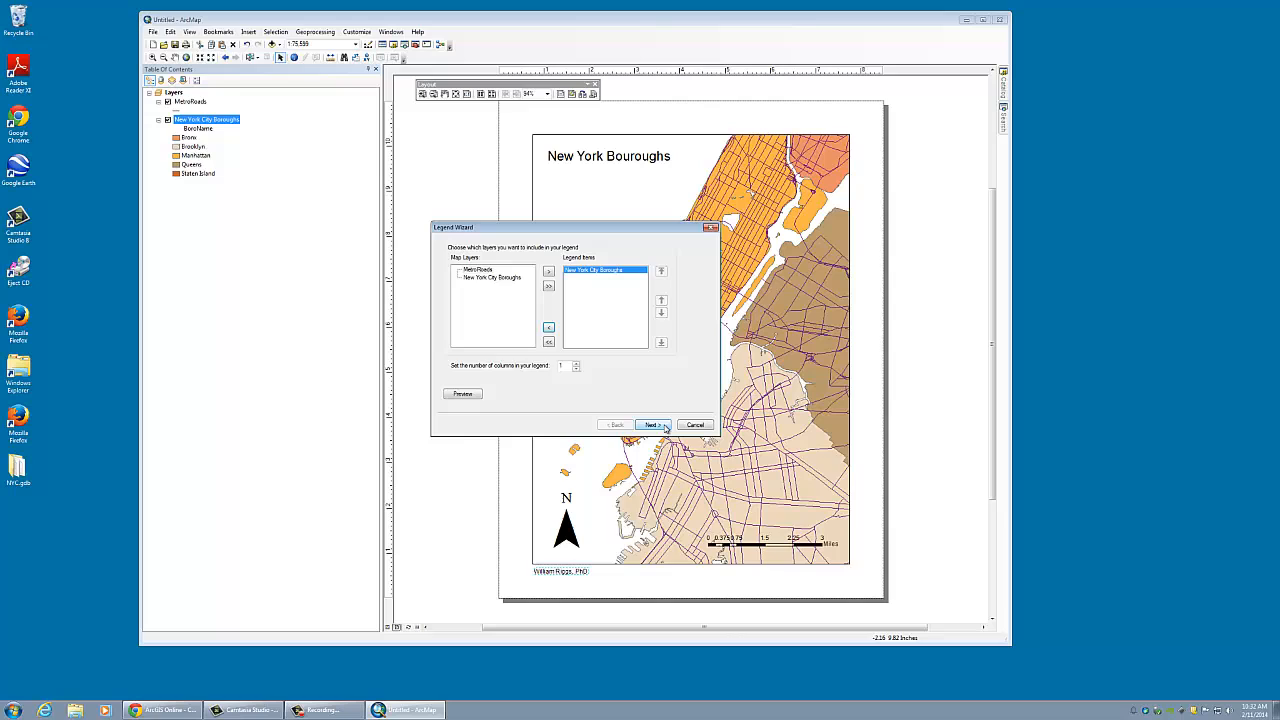
left_click(651, 424)
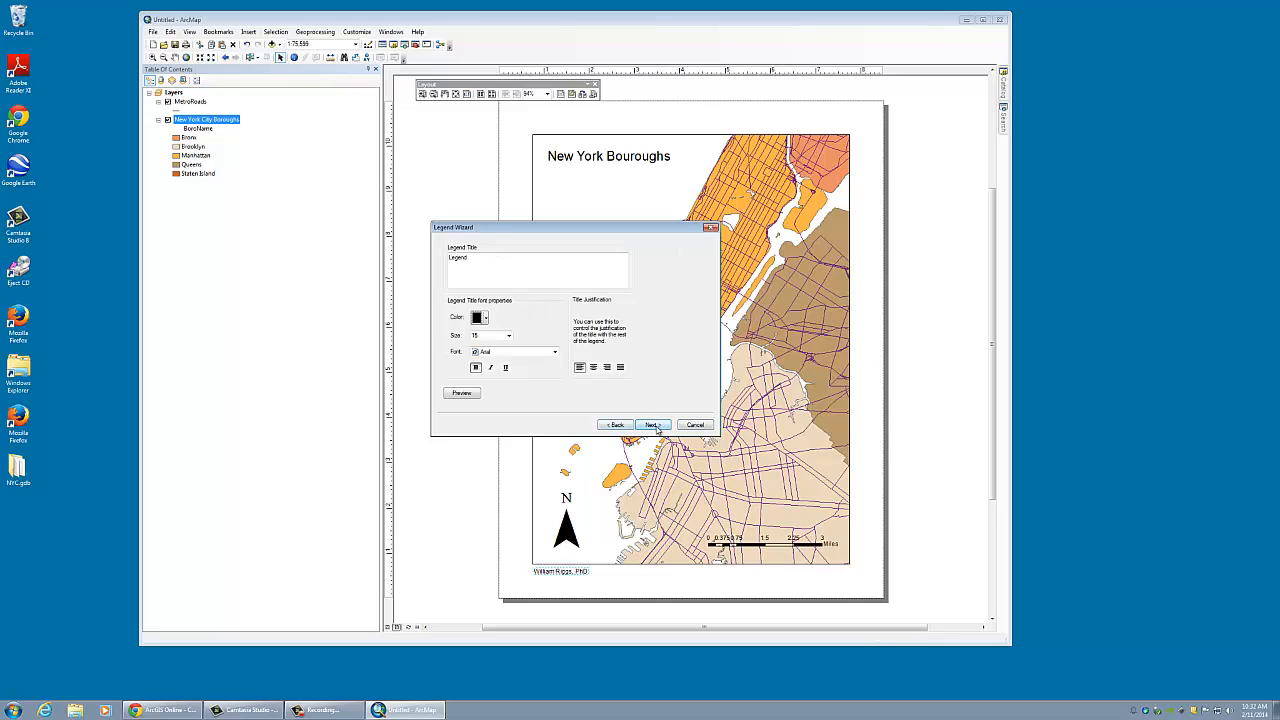
left_click(651, 424)
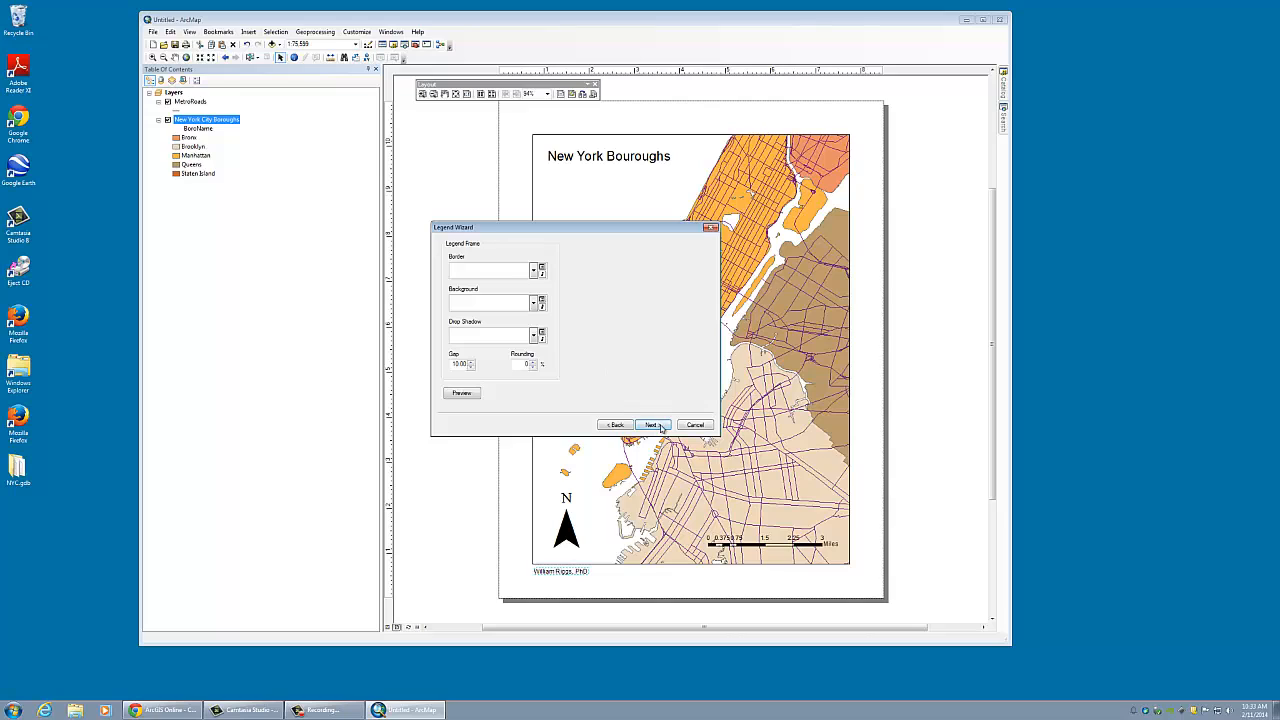
left_click(651, 424)
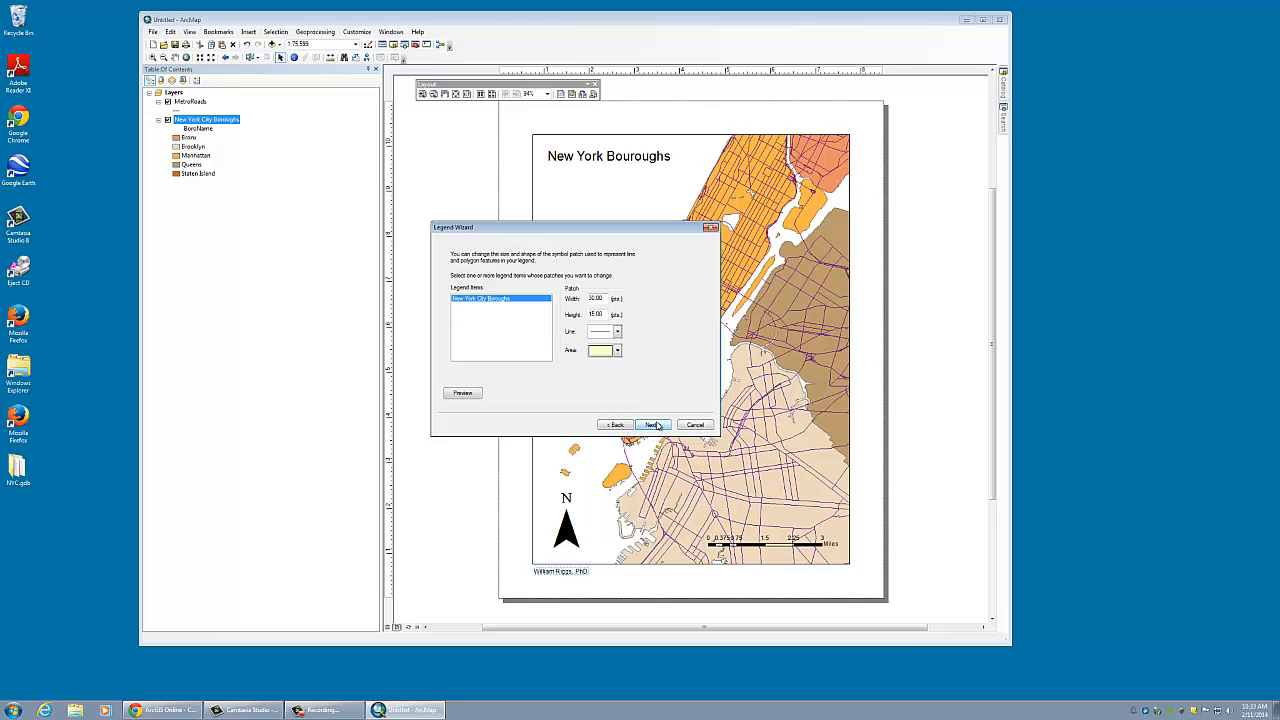
left_click(651, 424)
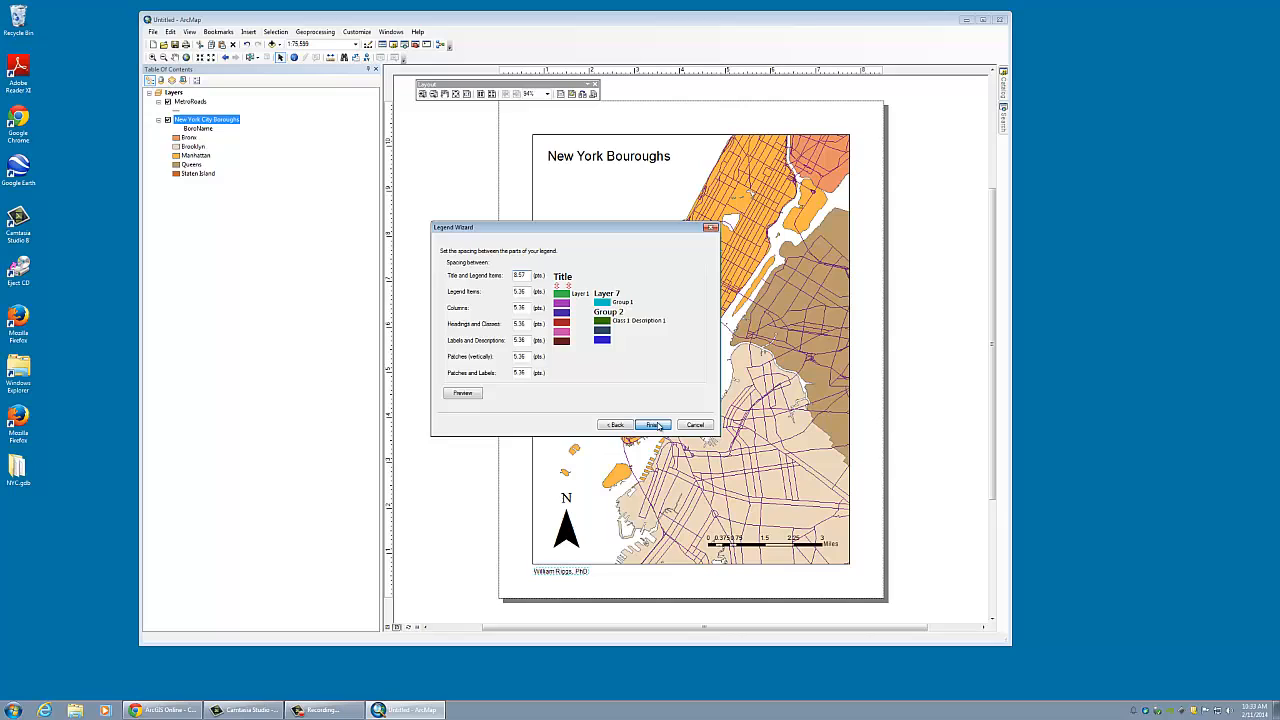
left_click(651, 424)
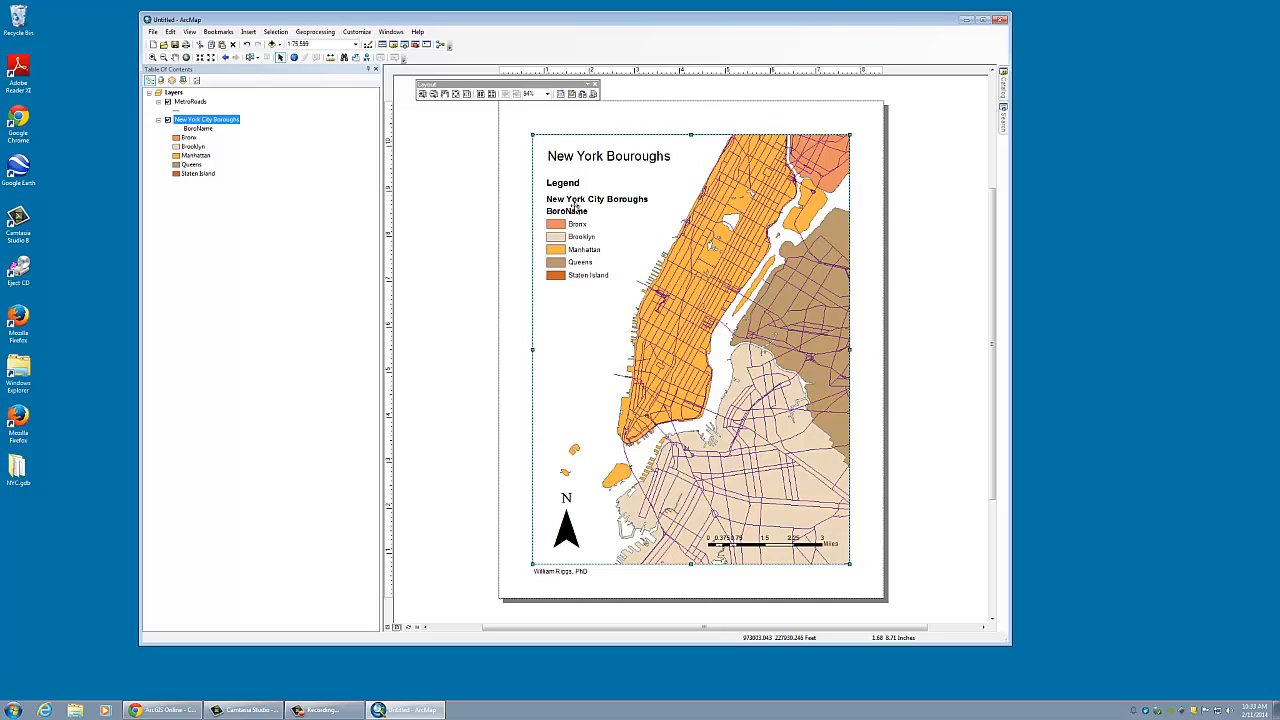
left_click(198, 128)
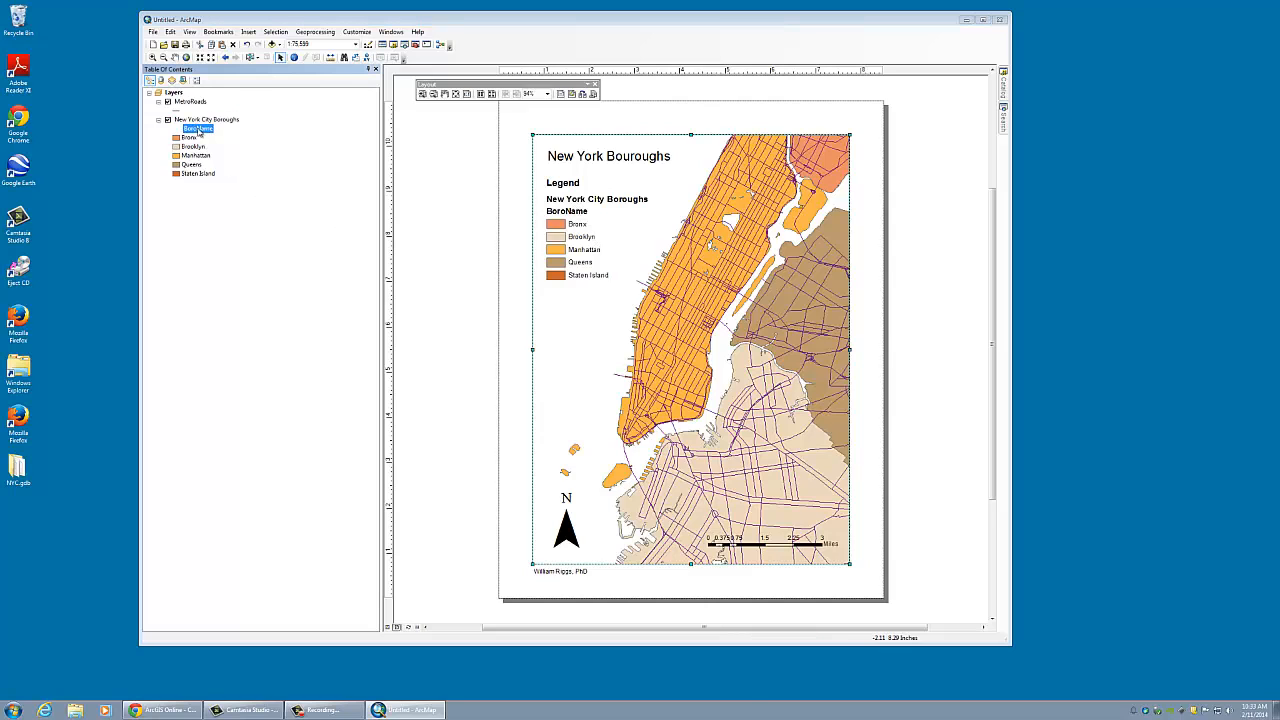
double_click(197, 128)
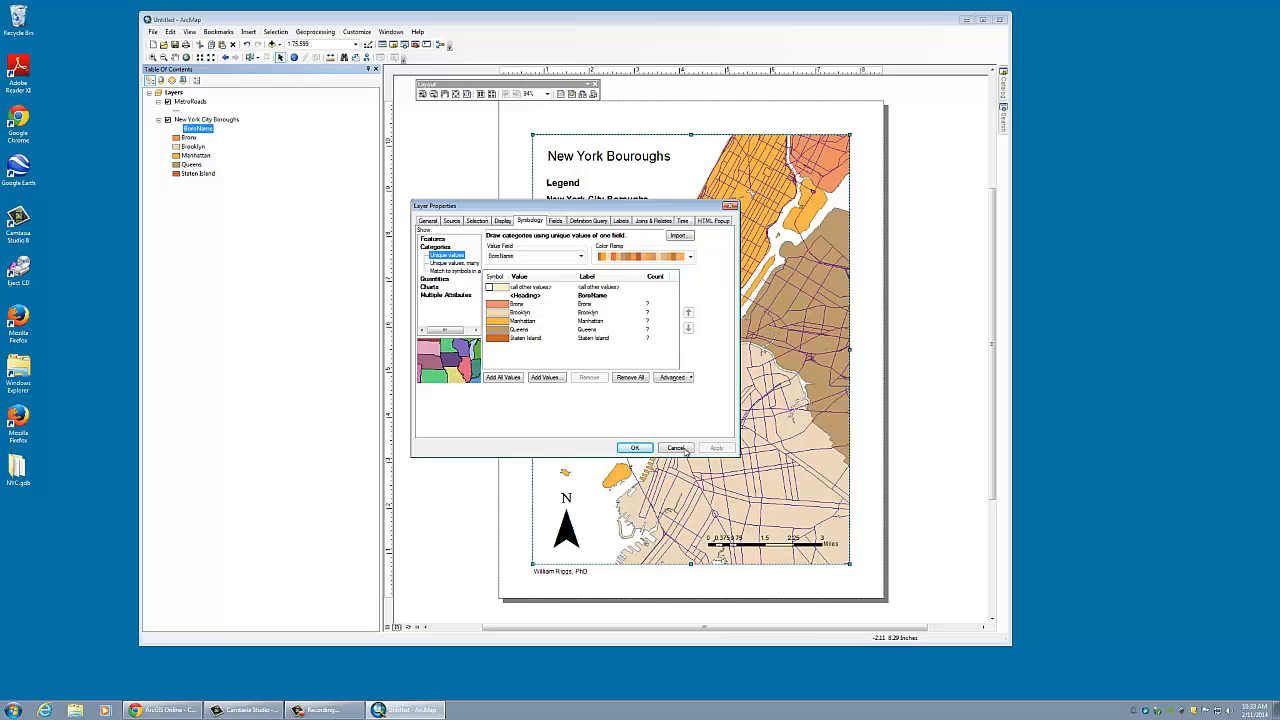
left_click(635, 447)
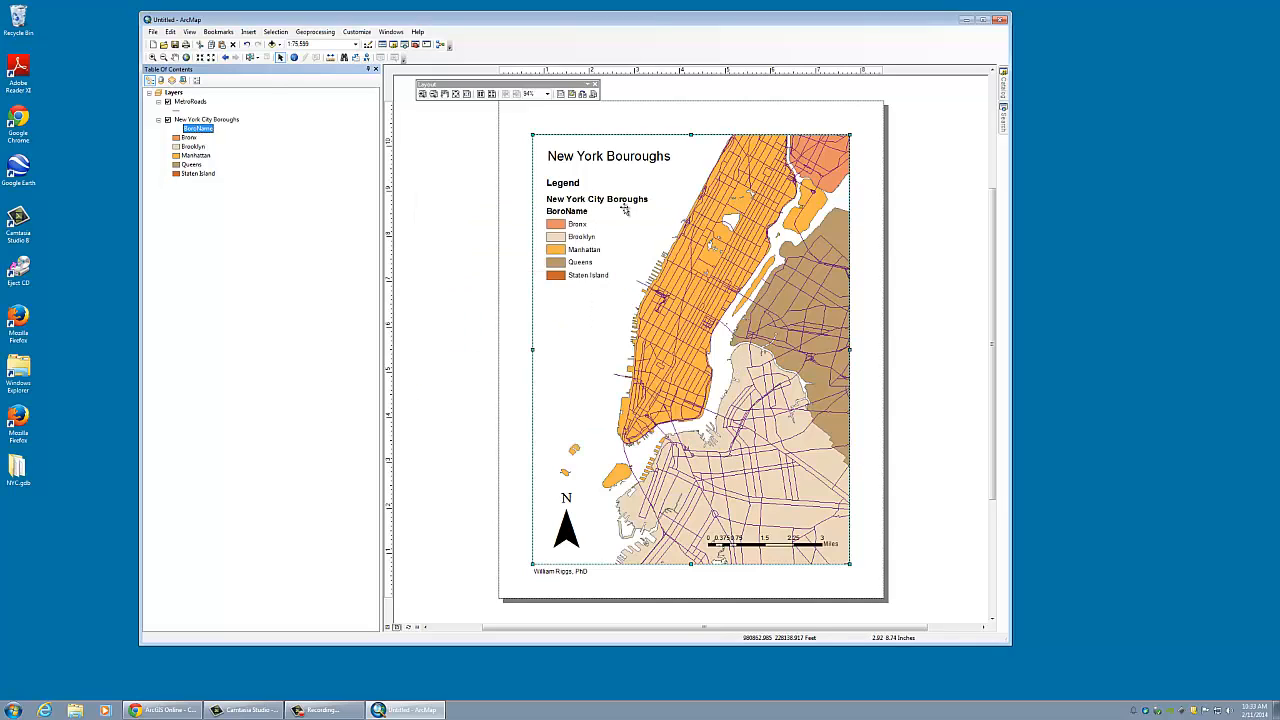
double_click(596, 198)
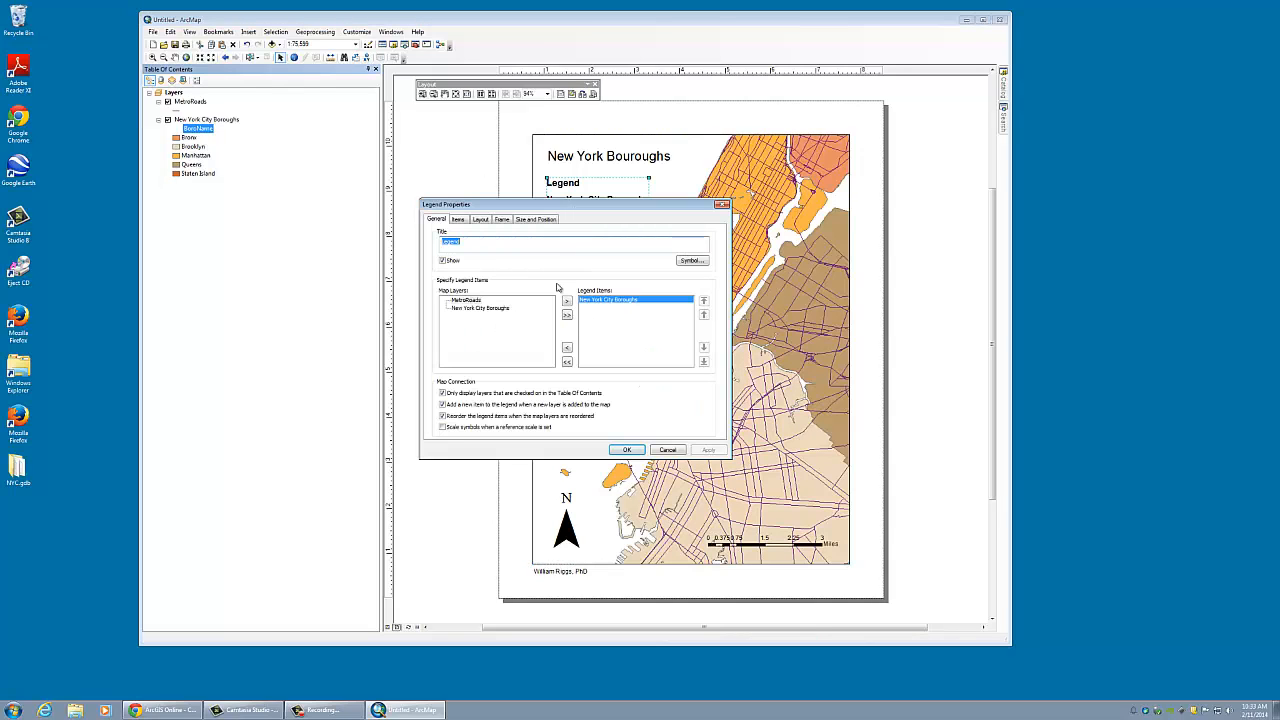
mouse_move(661, 267)
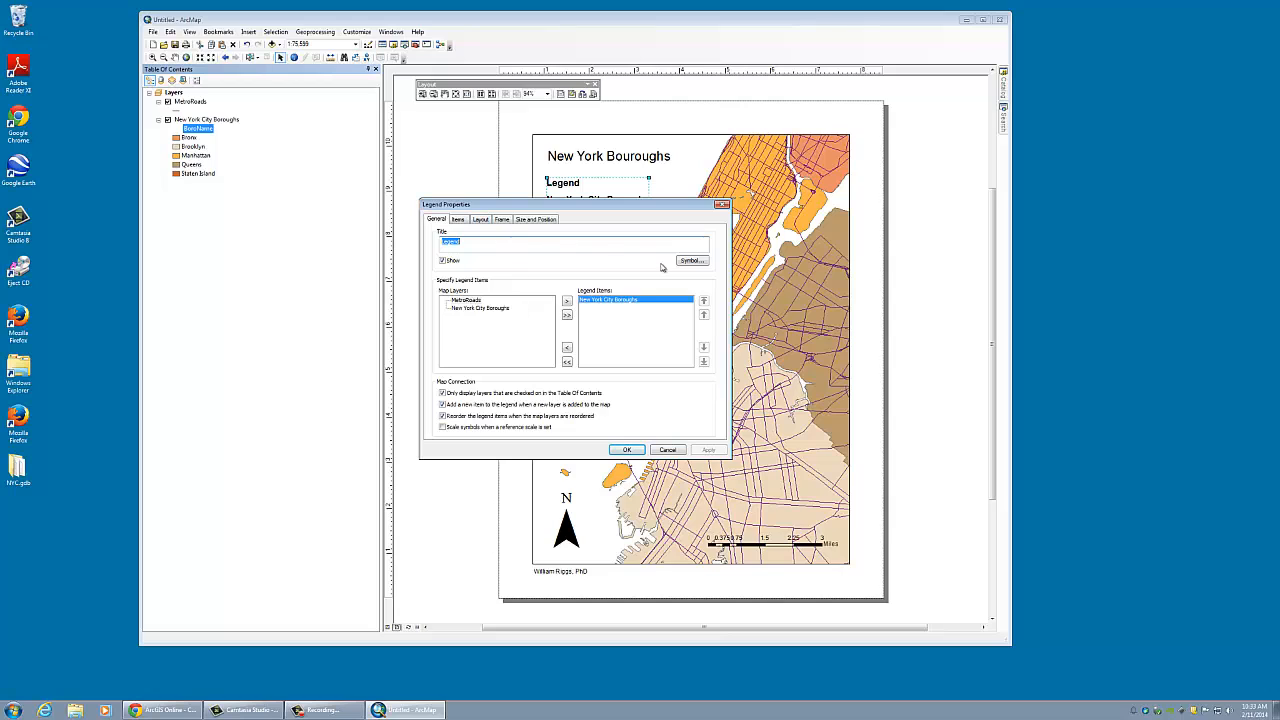
left_click(457, 219)
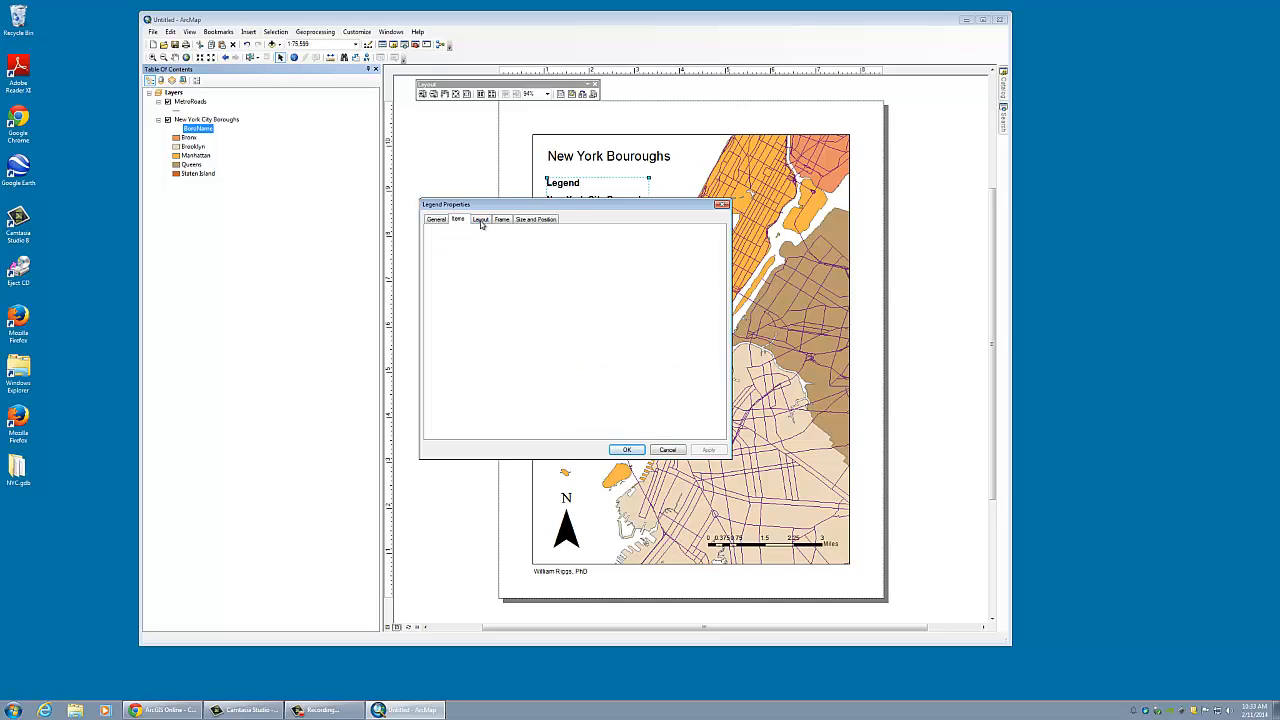
left_click(457, 219)
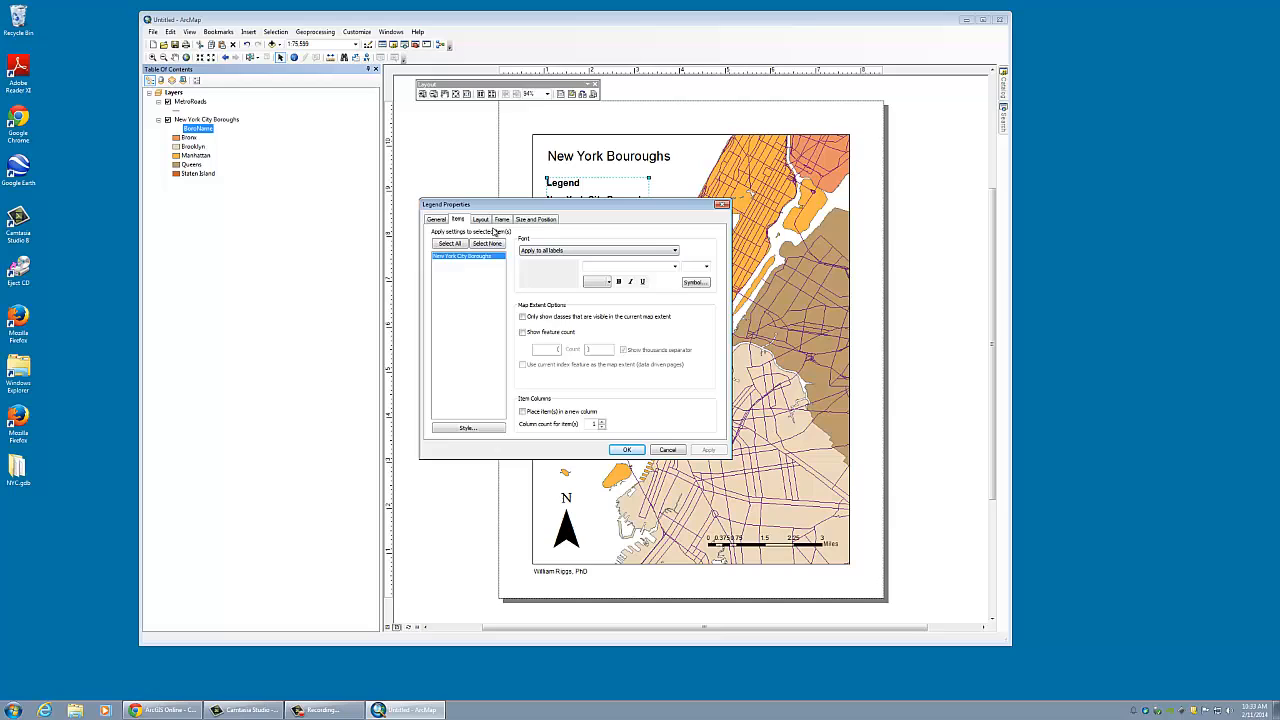
left_click(480, 219)
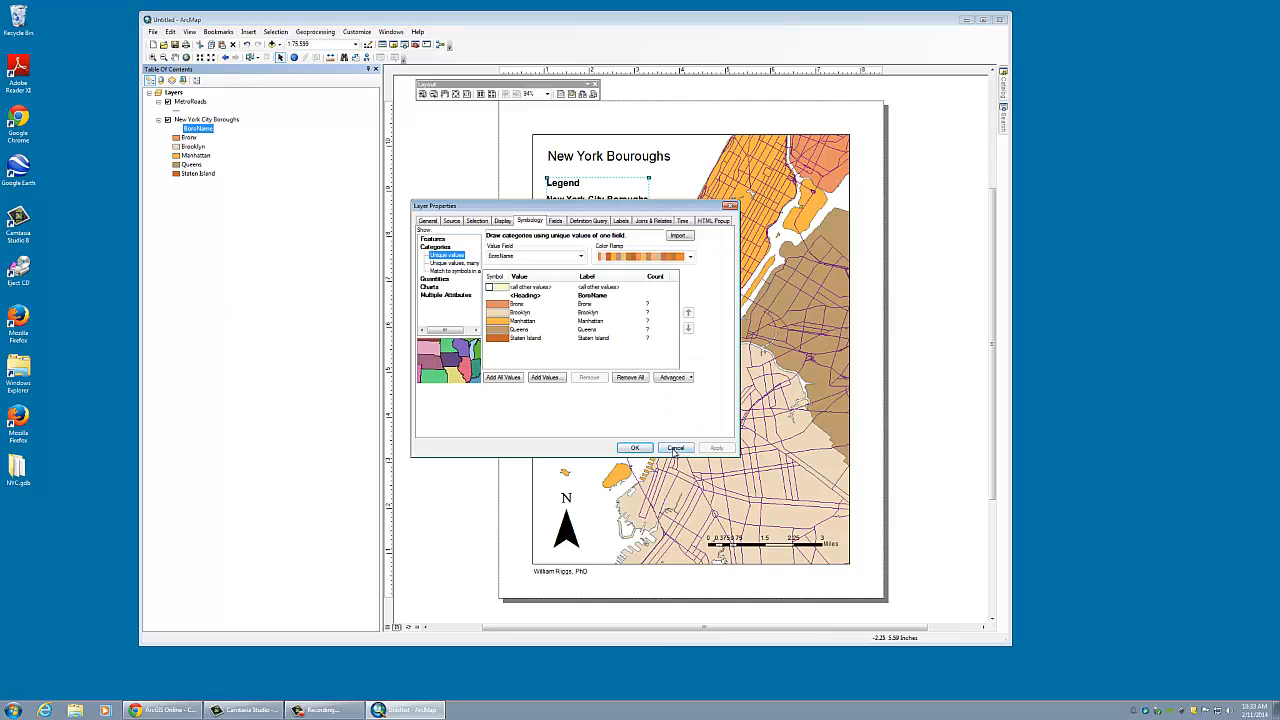
left_click(635, 447)
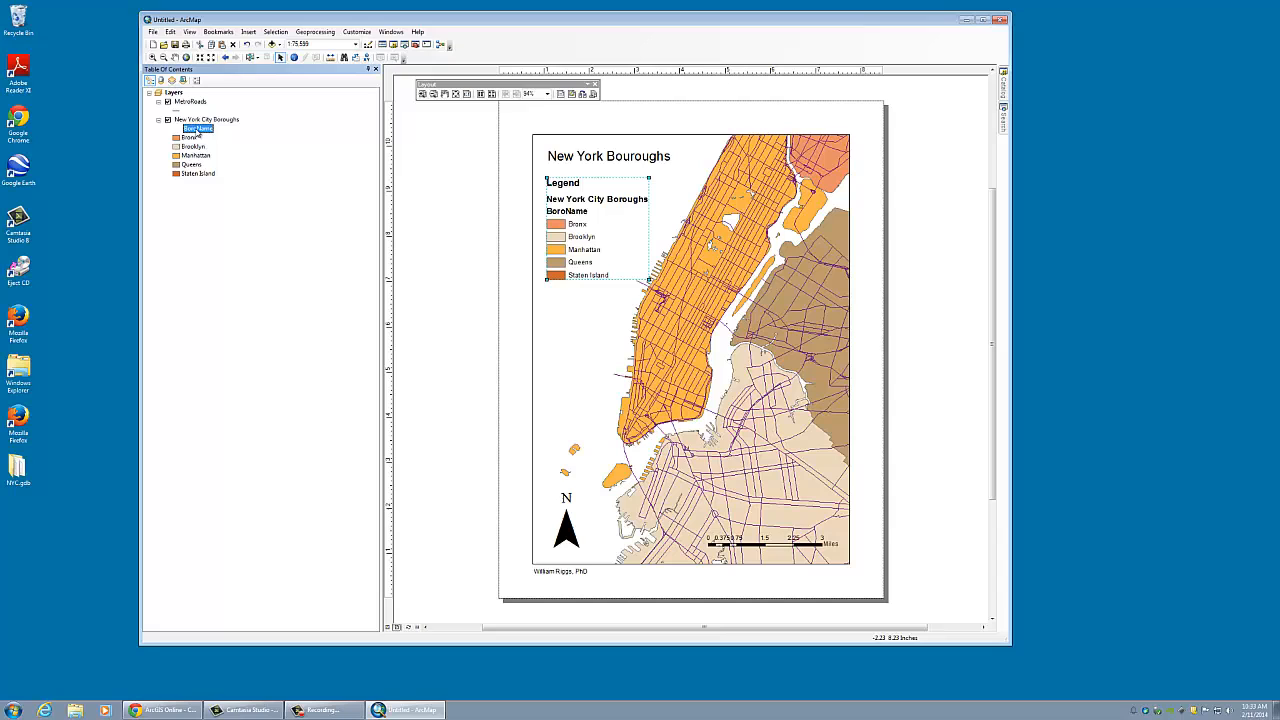
- Change the MetroRoads line symbol color to black
double_click(175, 135)
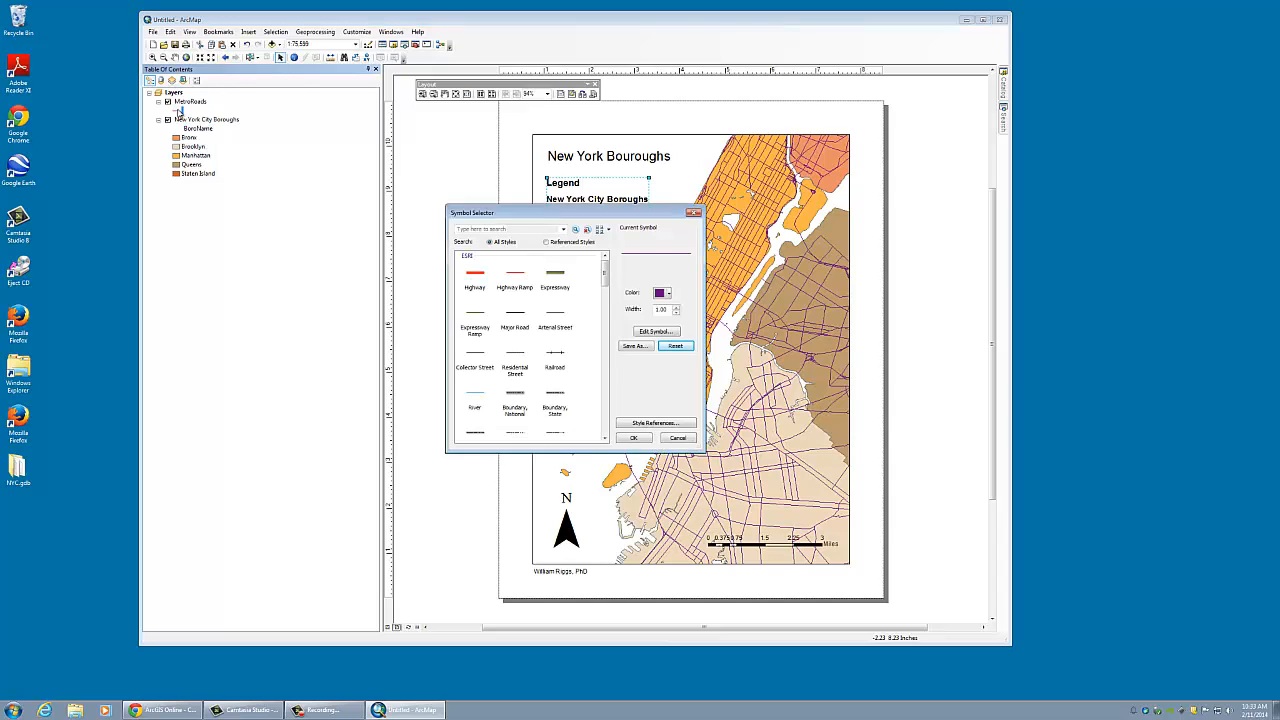
left_click(668, 292)
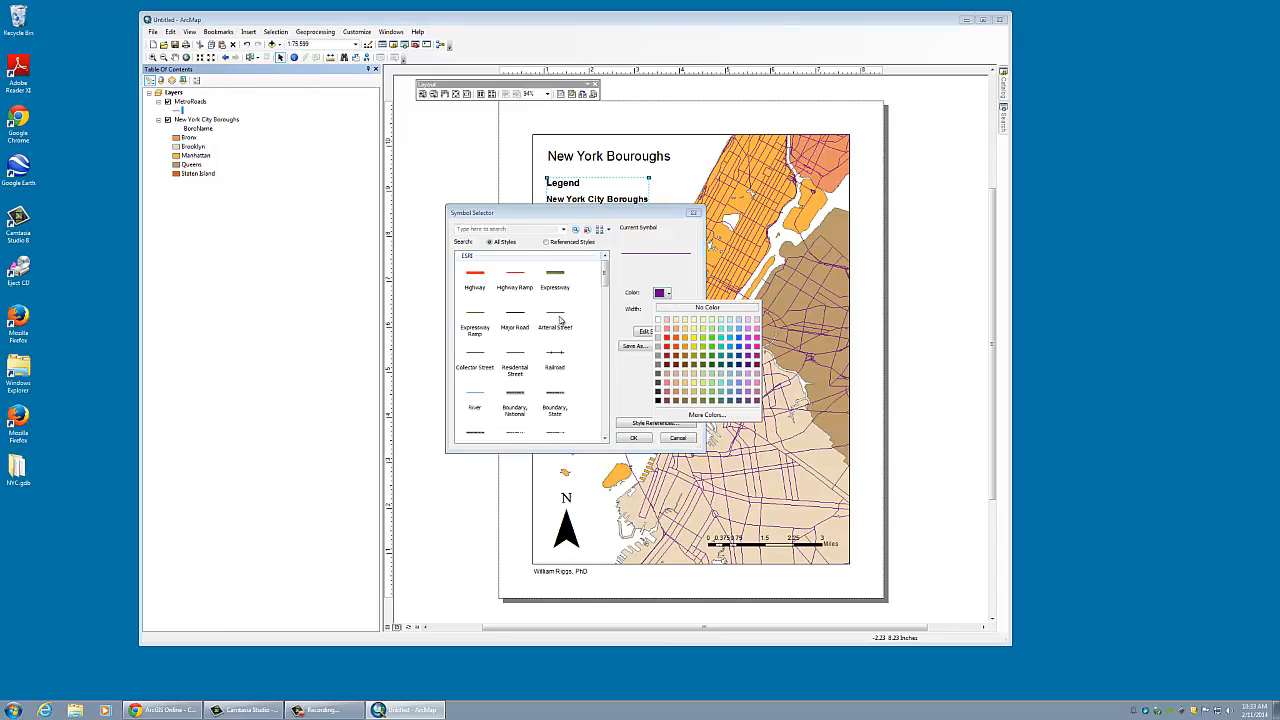
left_click(555, 327)
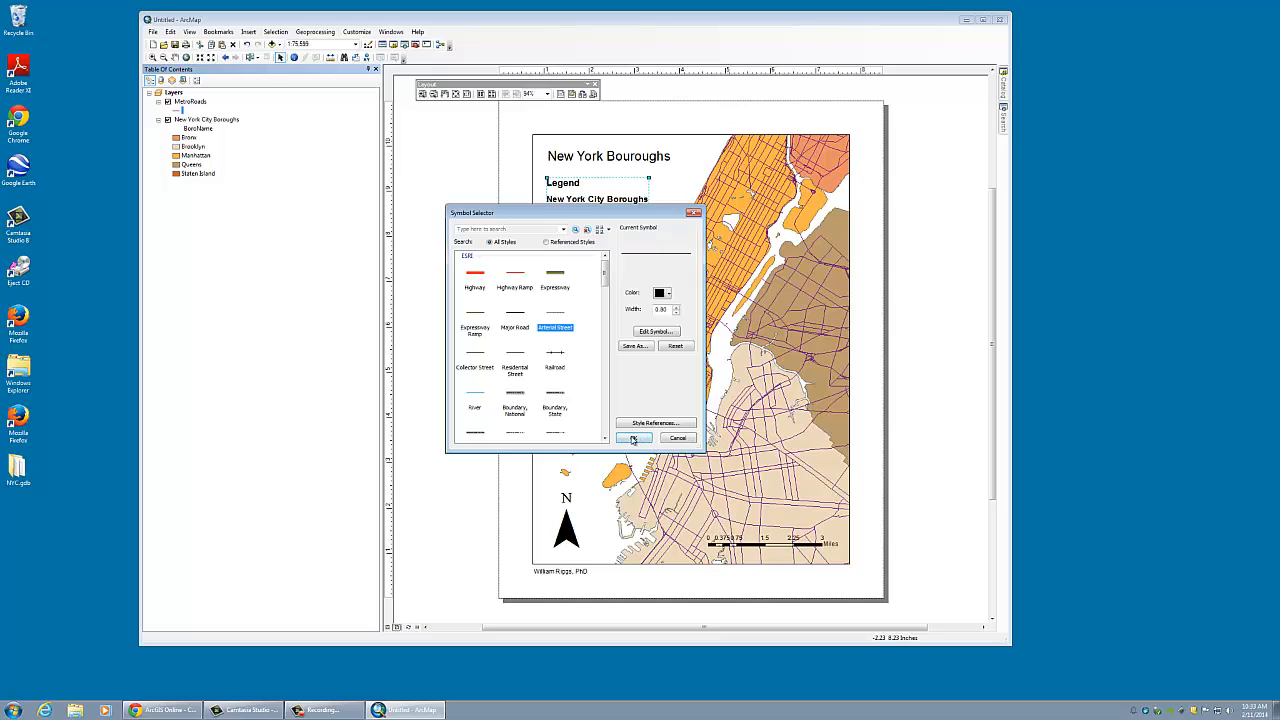
left_click(635, 438)
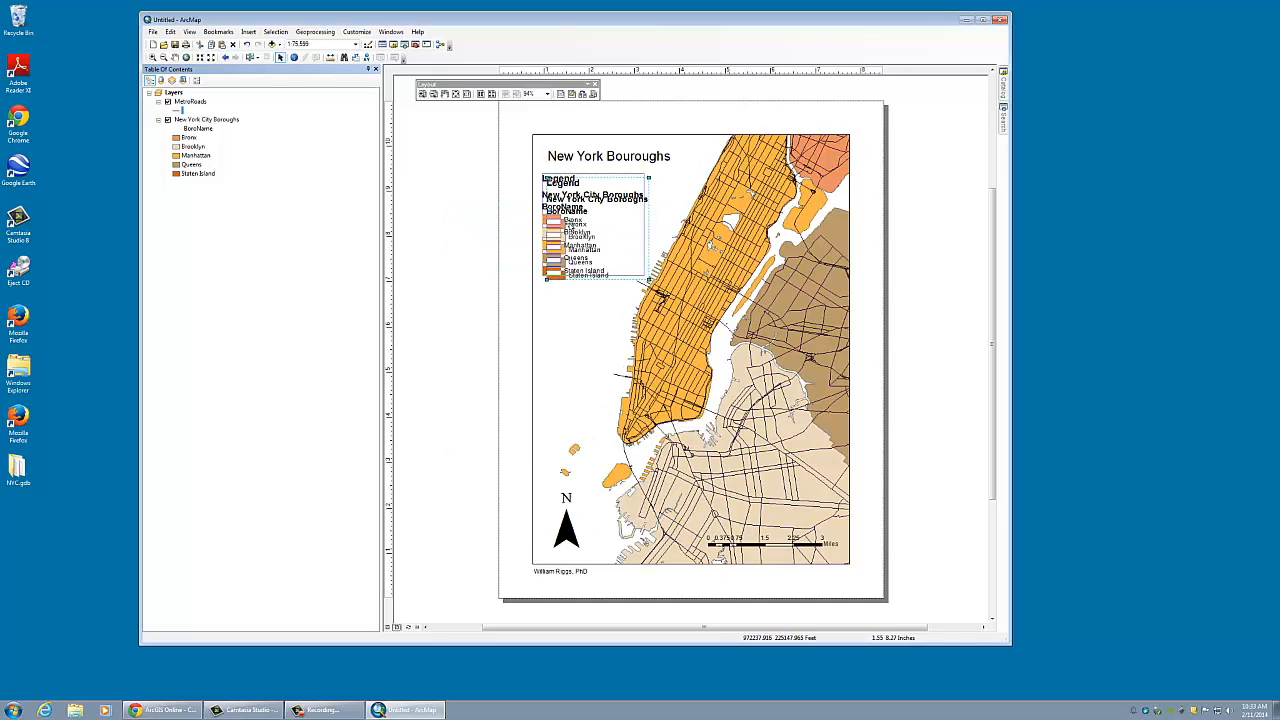